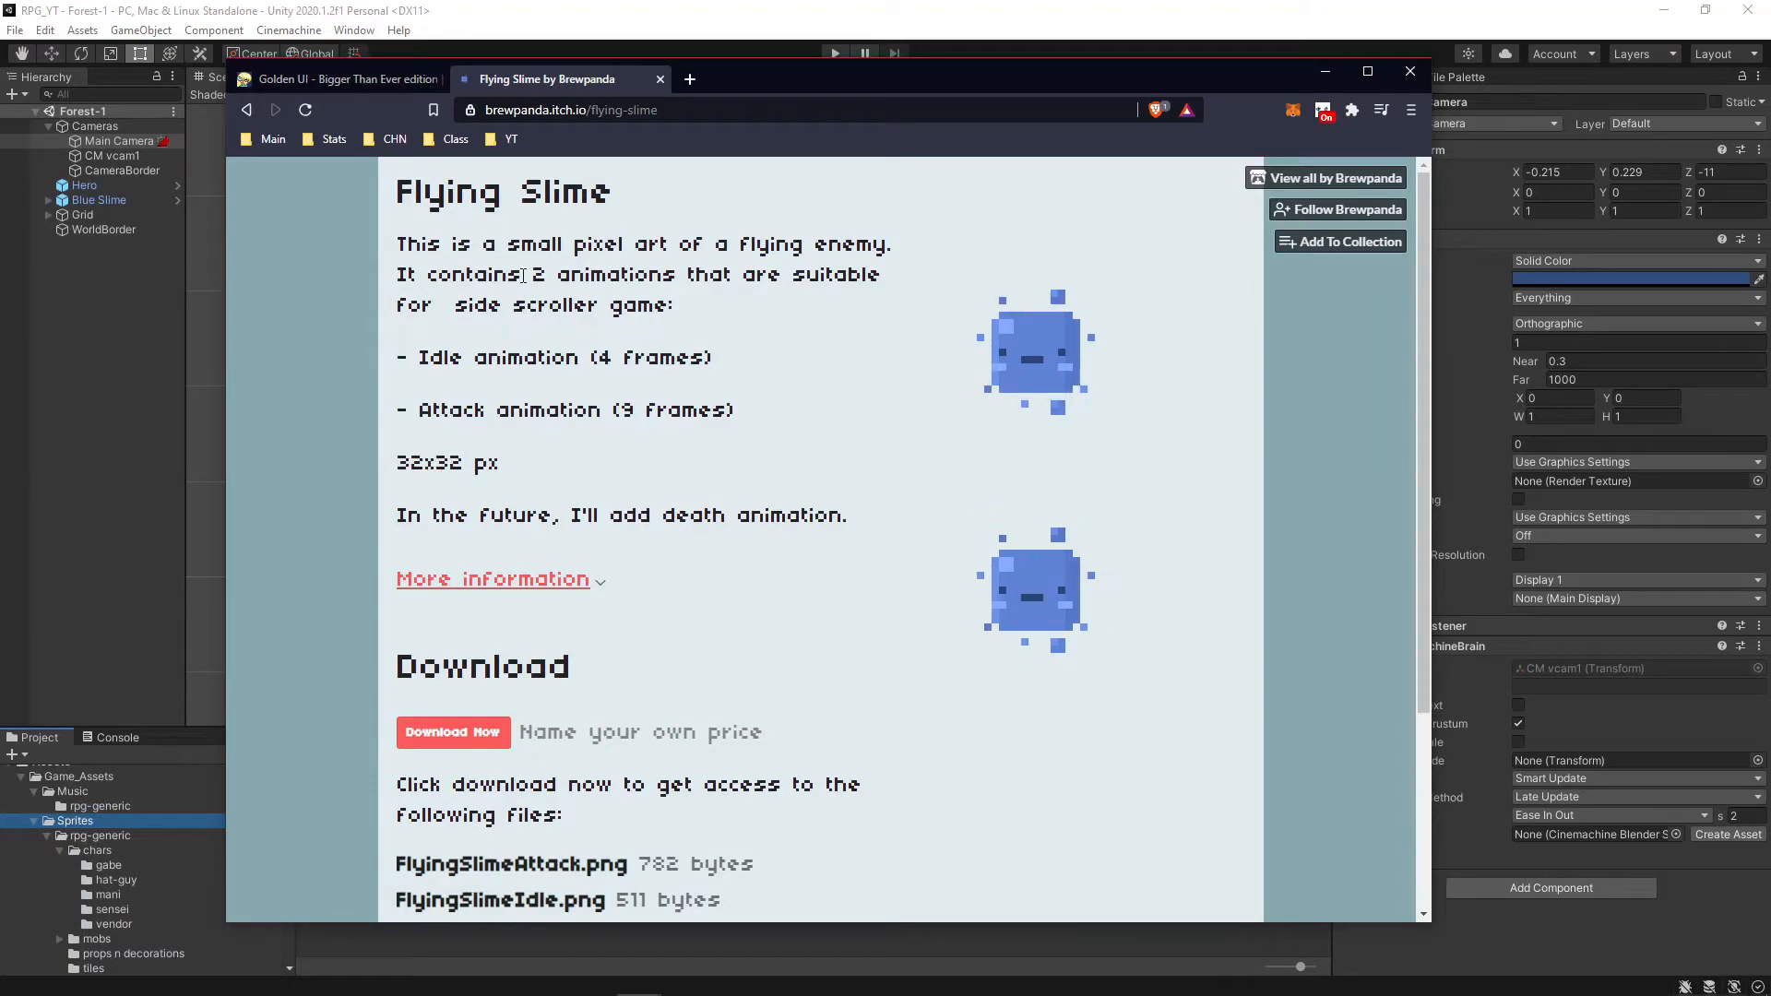
{"action": "mouse_move", "coordinate": [452, 731]}
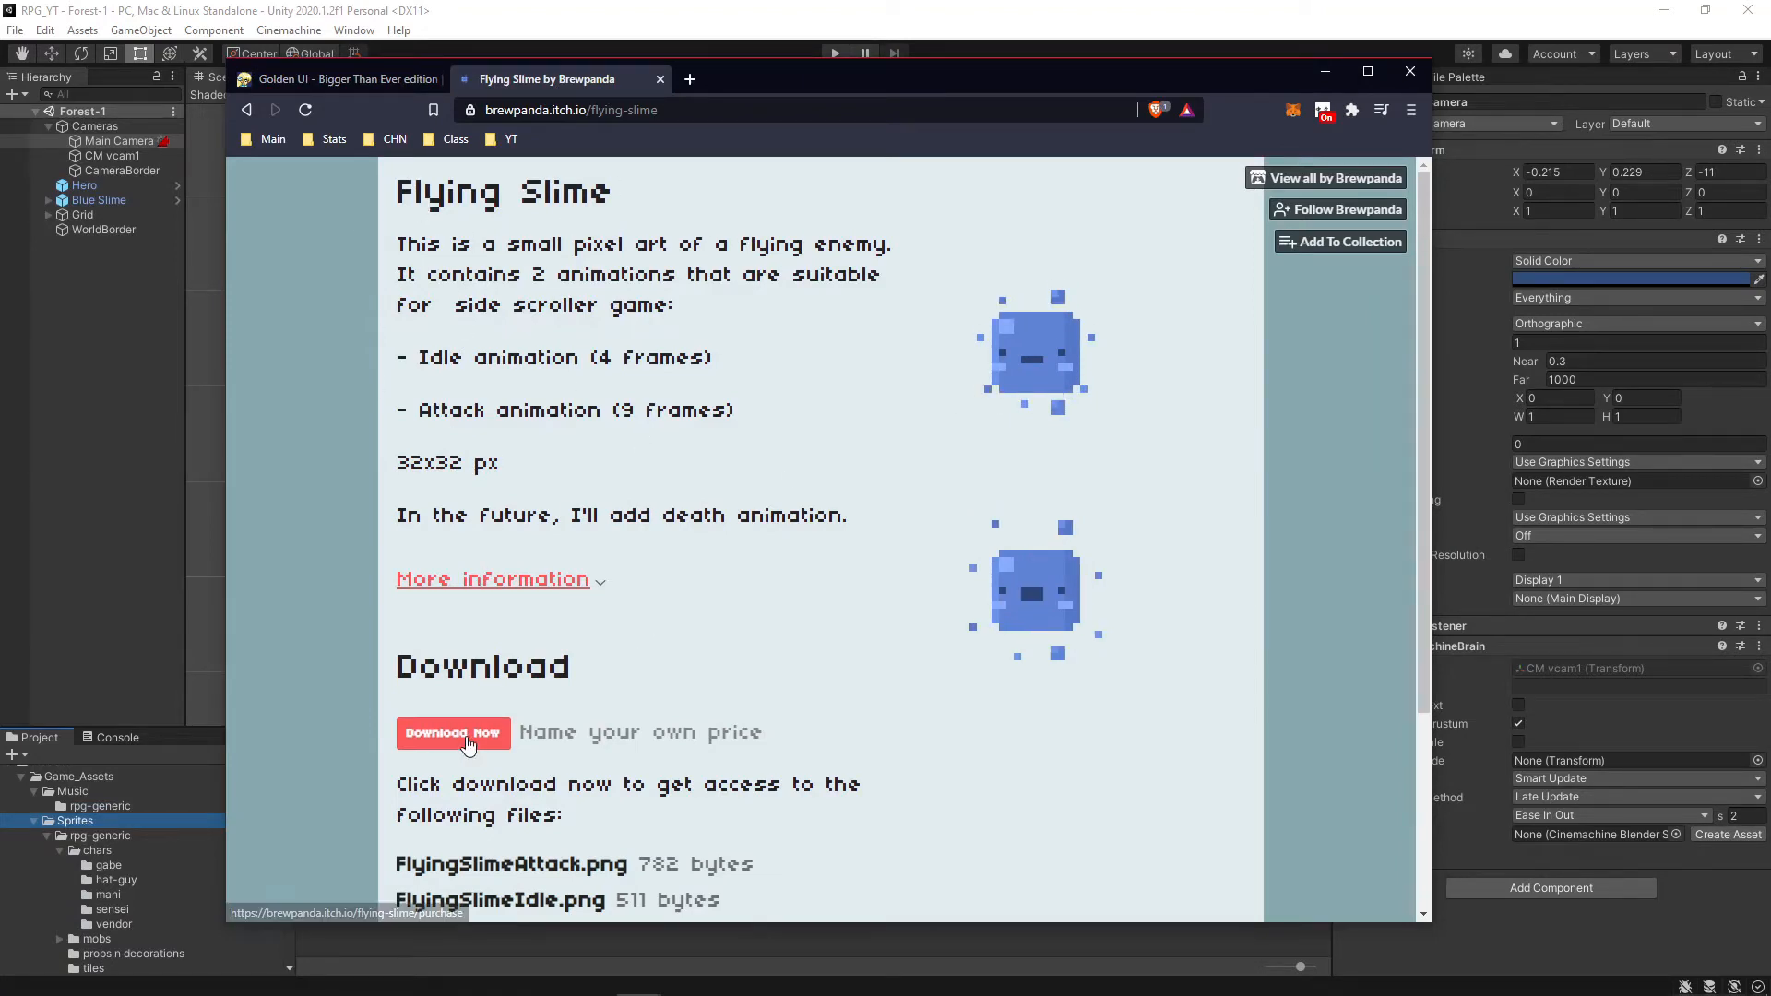
Save ui_big_pieces.png and the FlyingSlimeAttack.png sheet to the desktop, then close Brave
{"action": "left_click", "coordinate": [452, 731]}
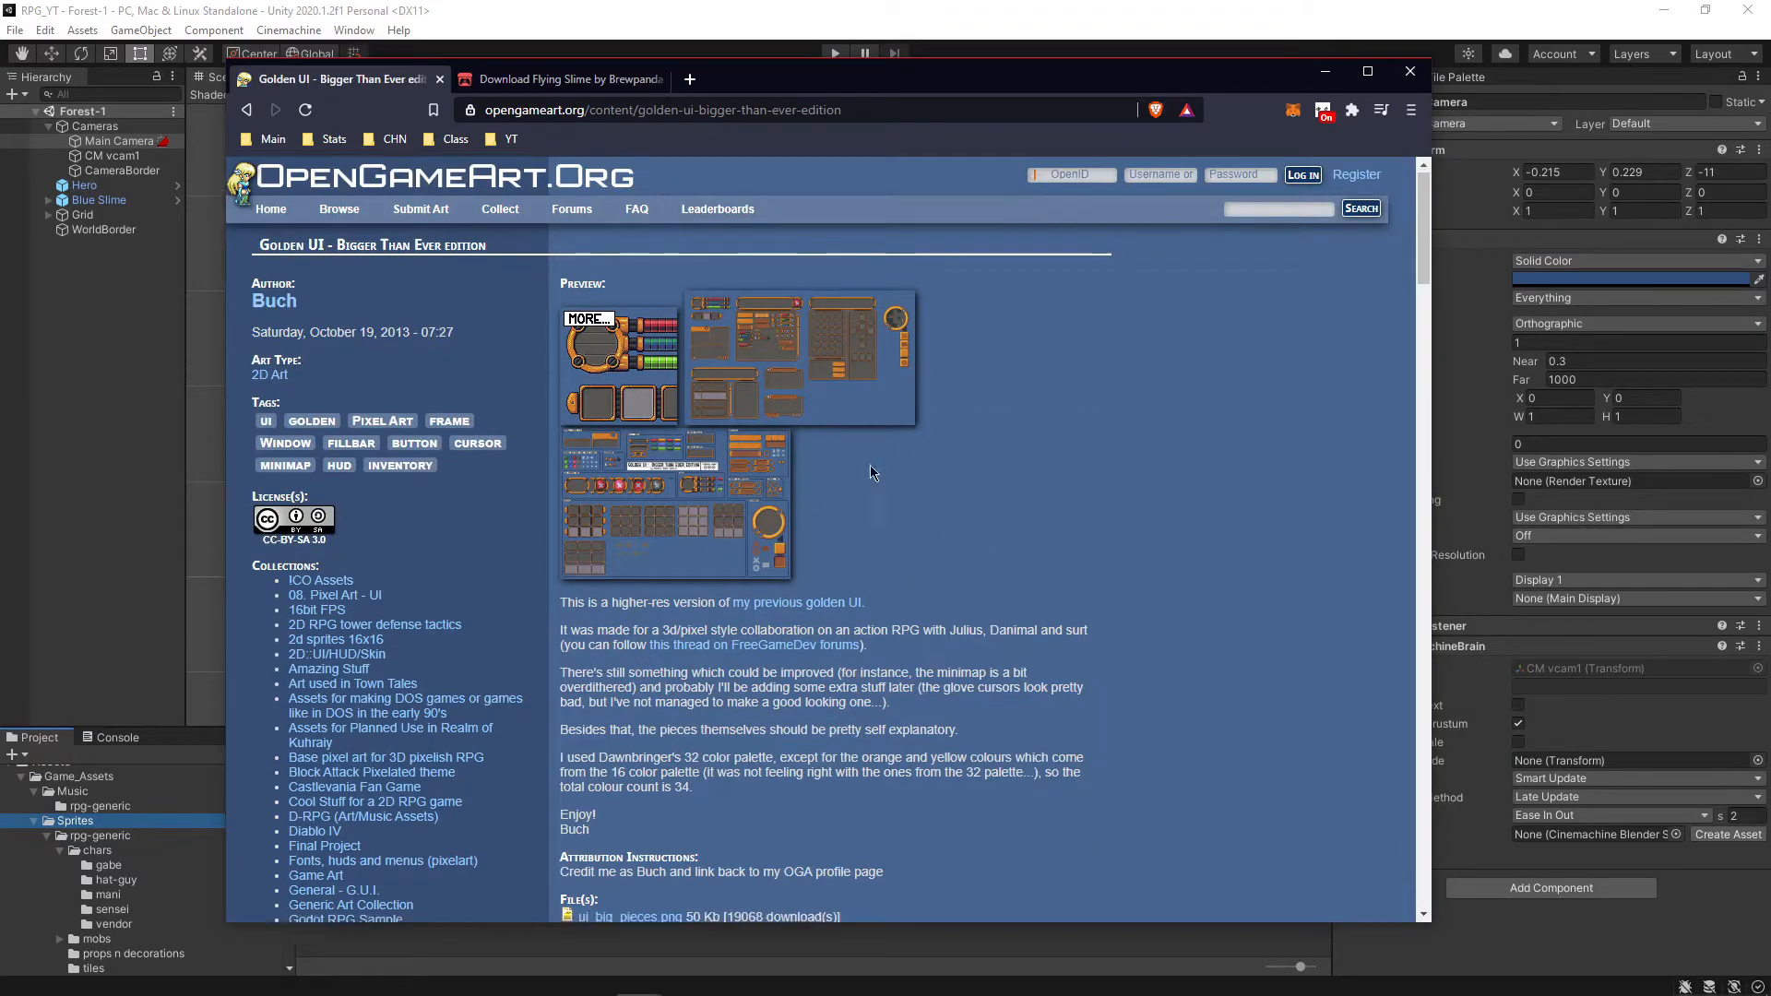
{"action": "scroll", "scroll_direction": "down", "scroll_amount": 3}
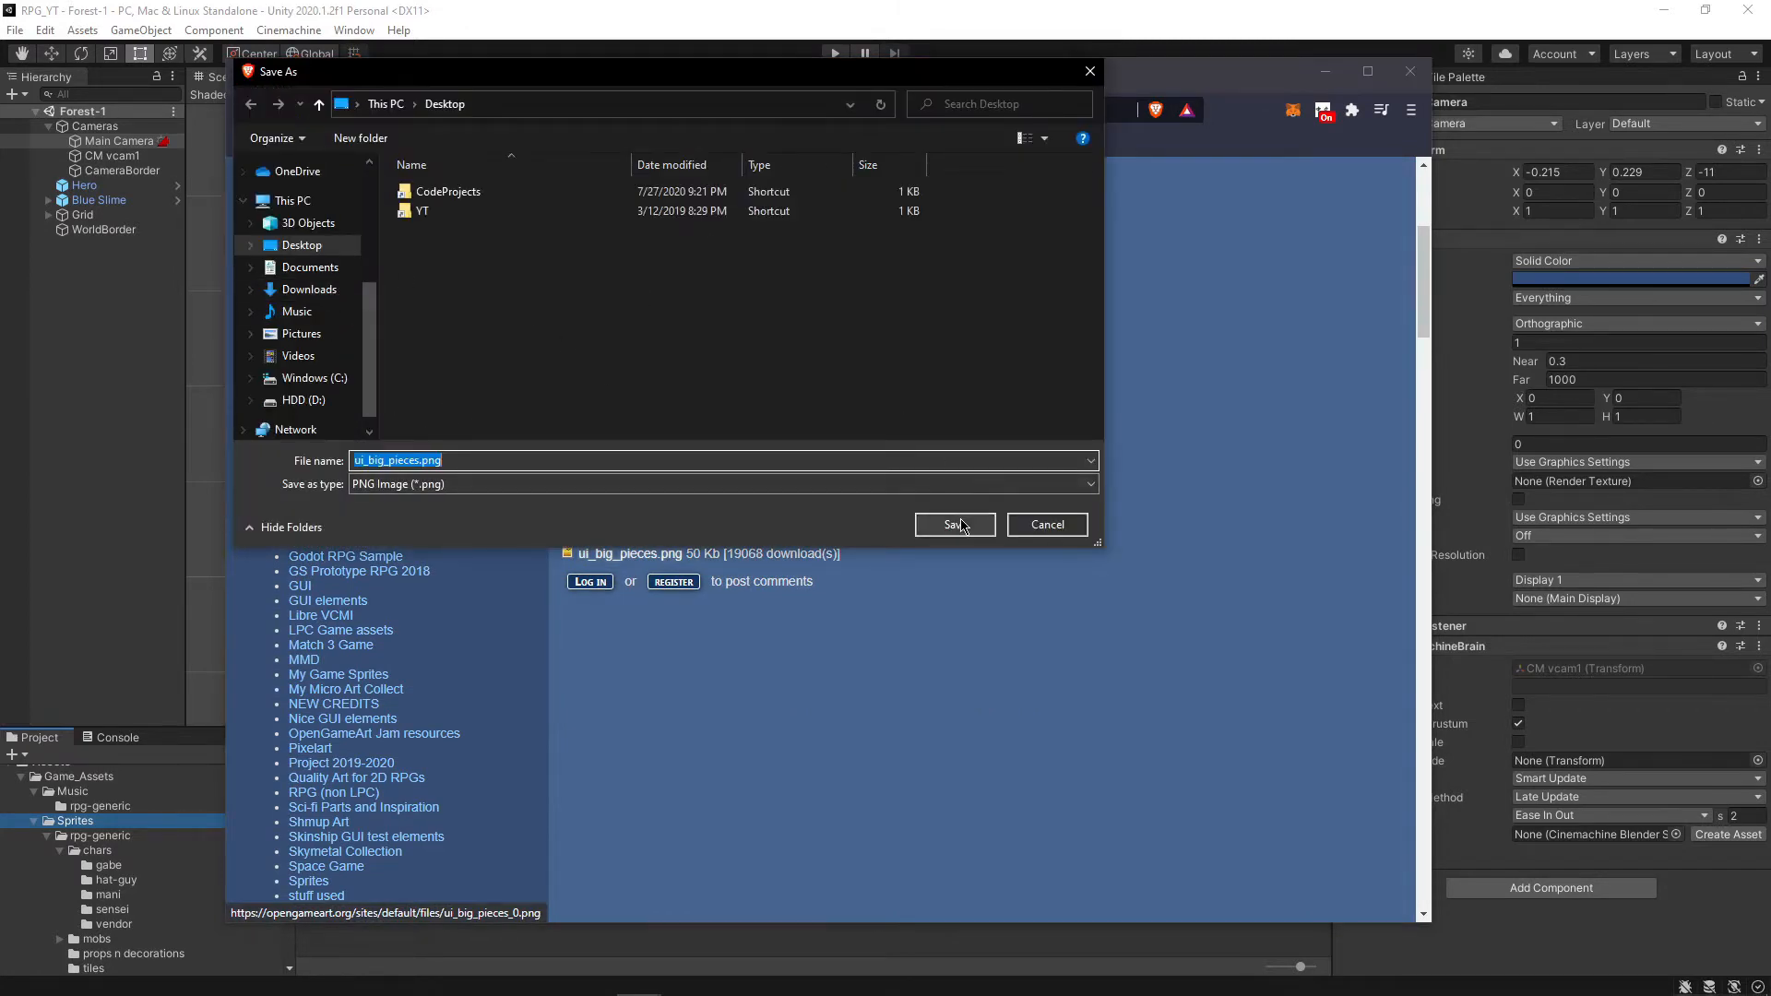
{"action": "left_click", "coordinate": [952, 524]}
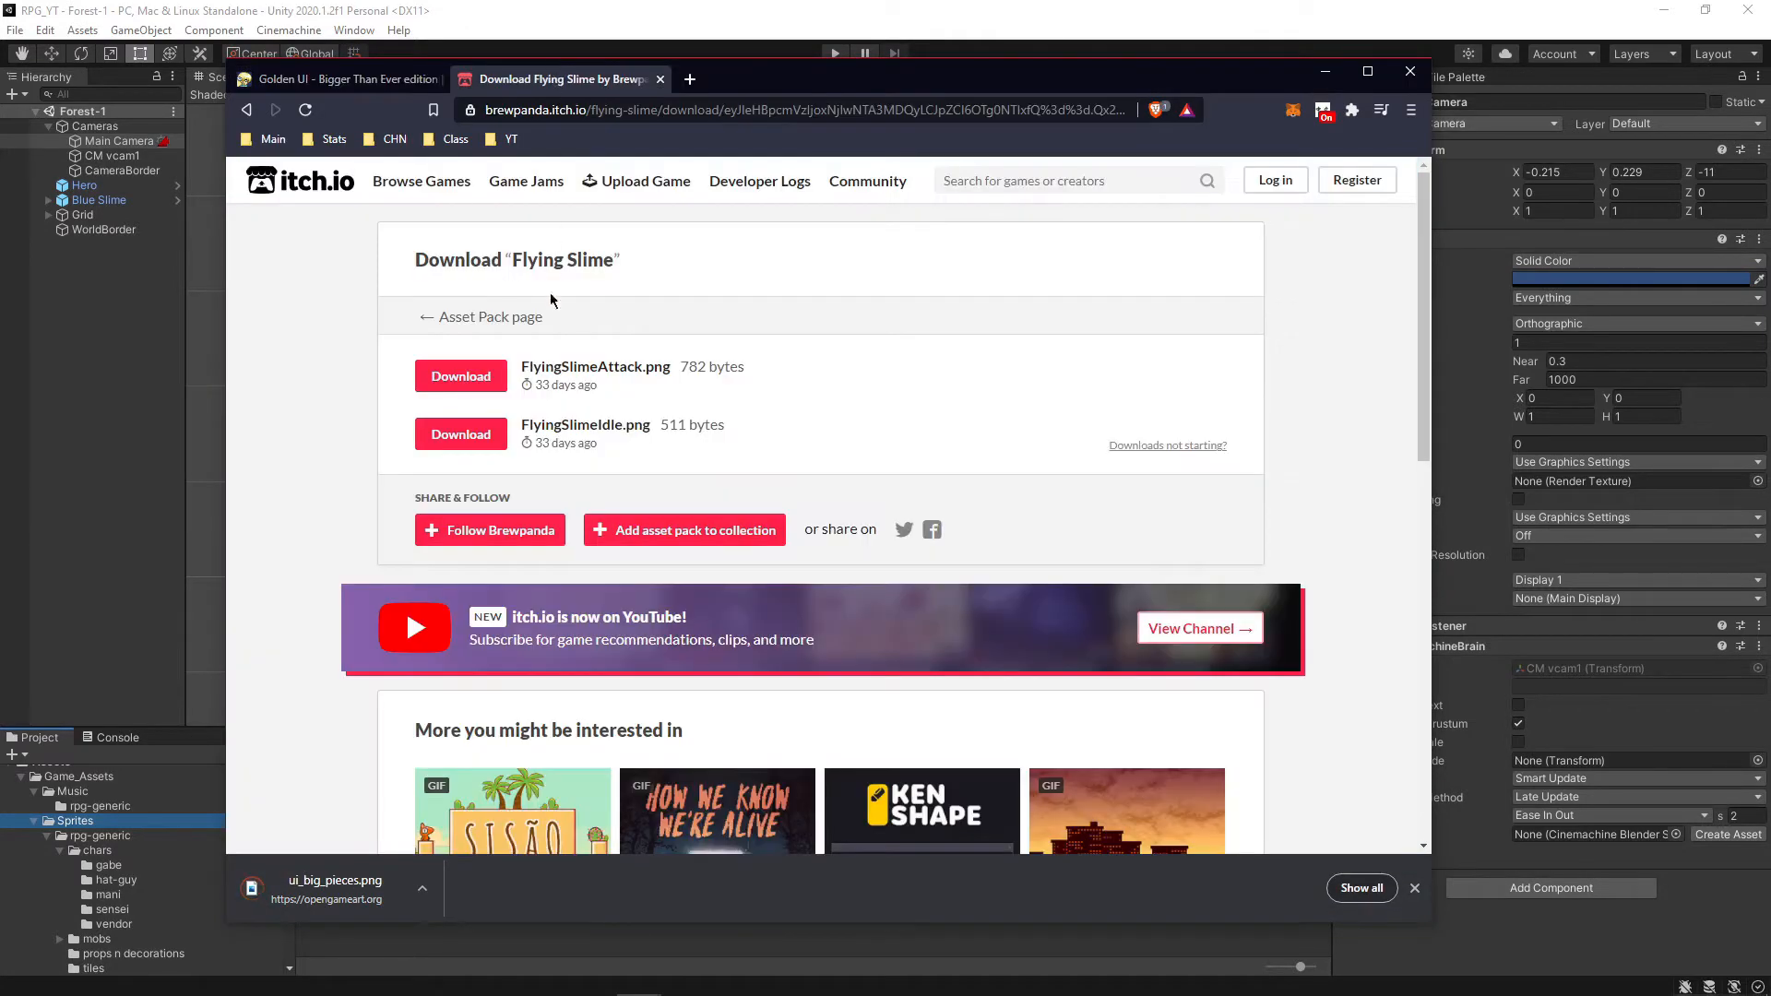
{"action": "left_click", "coordinate": [460, 376]}
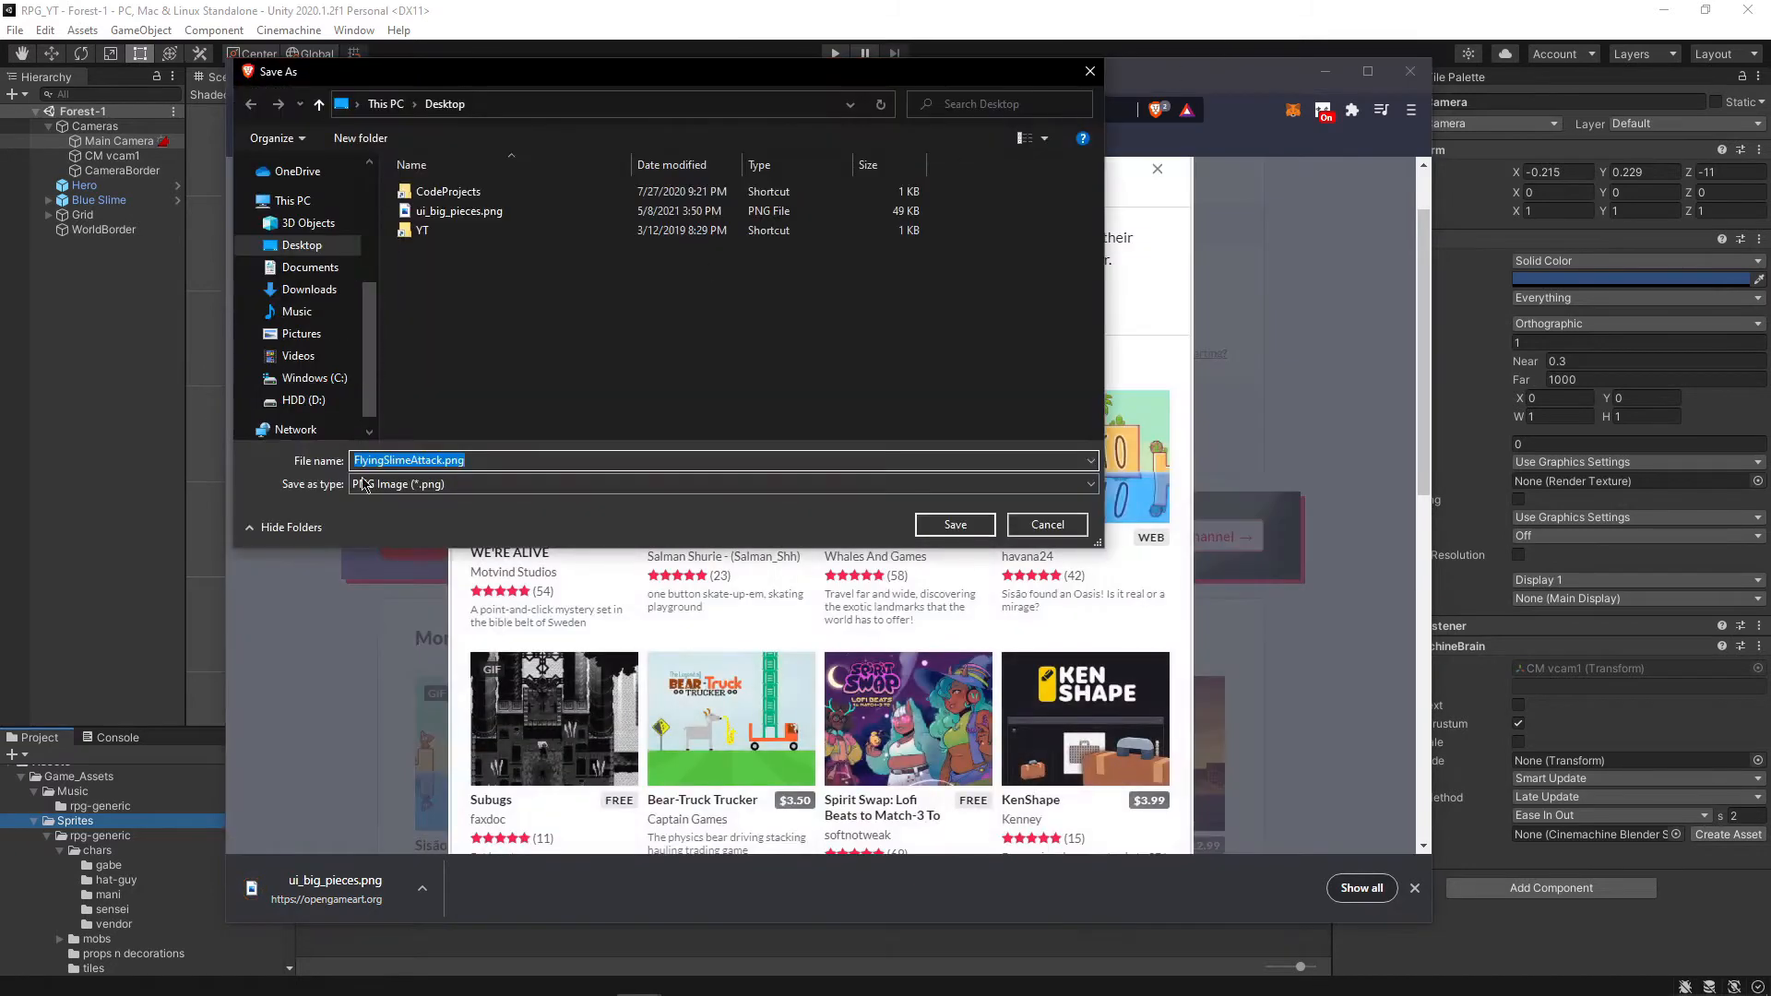
{"action": "left_click", "coordinate": [953, 524]}
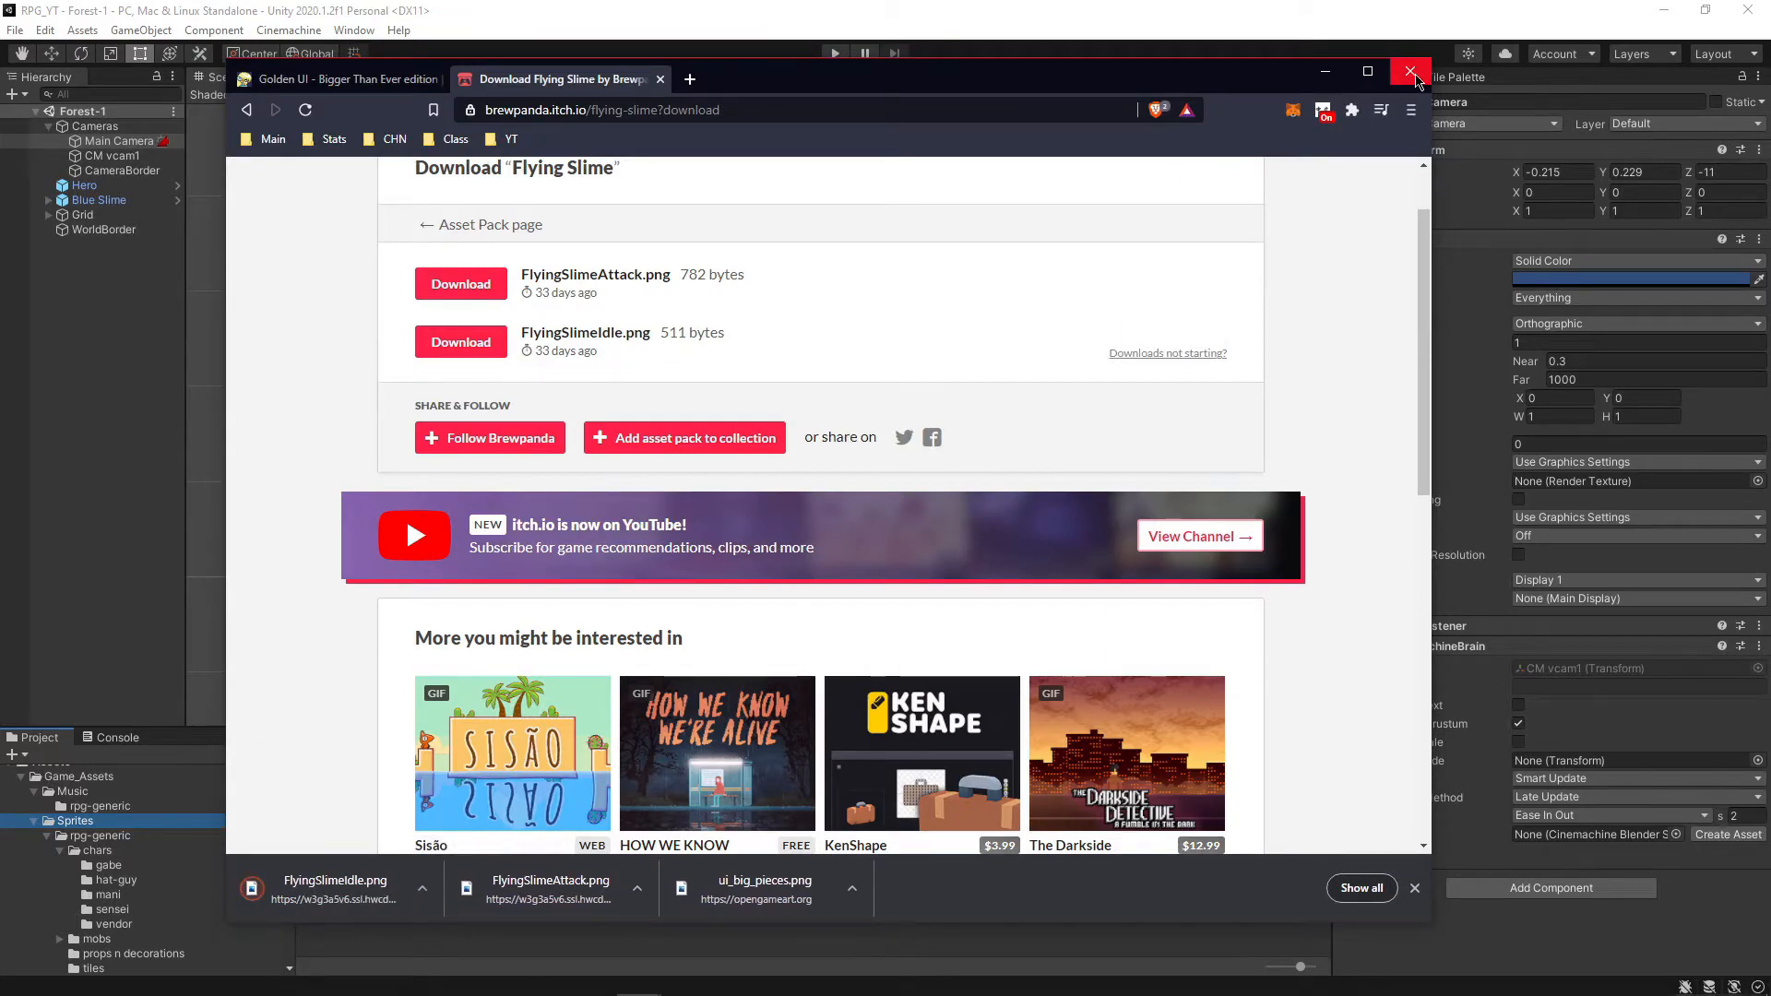
{"action": "left_click", "coordinate": [1410, 72]}
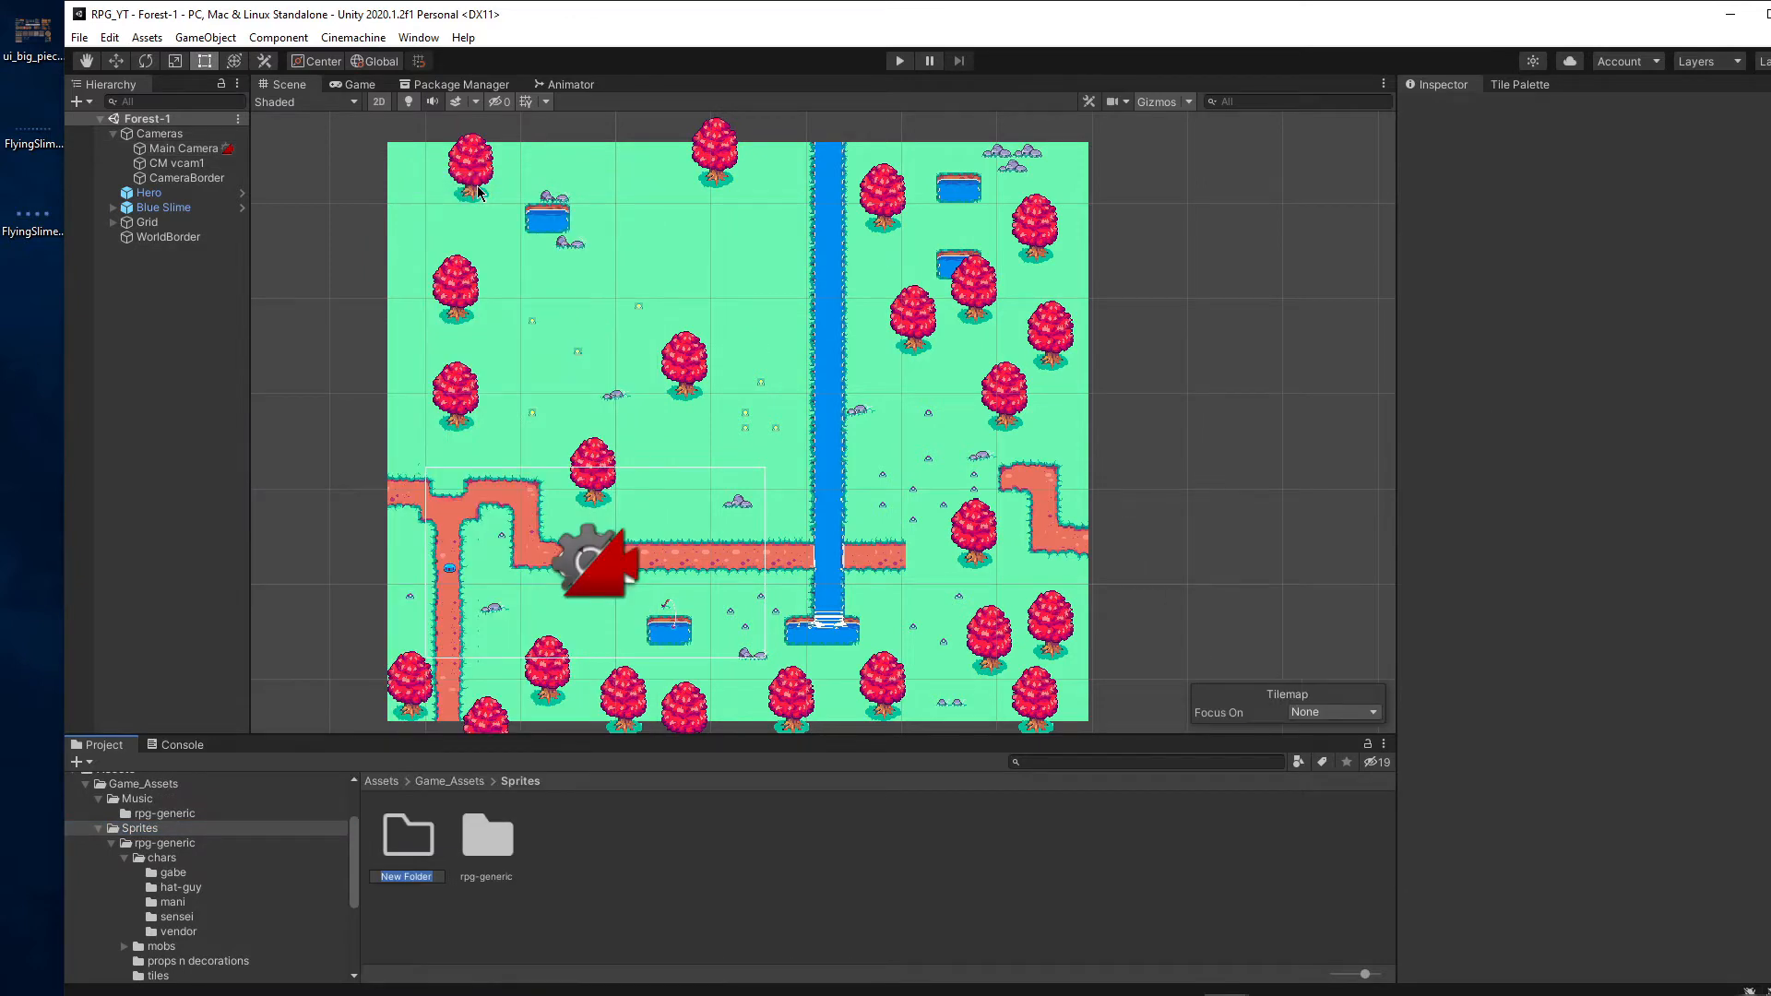
Create golden-ui and slime-itch-io folders under Sprites to hold the slime sheets
{"action": "type", "text": "golden-ui"}
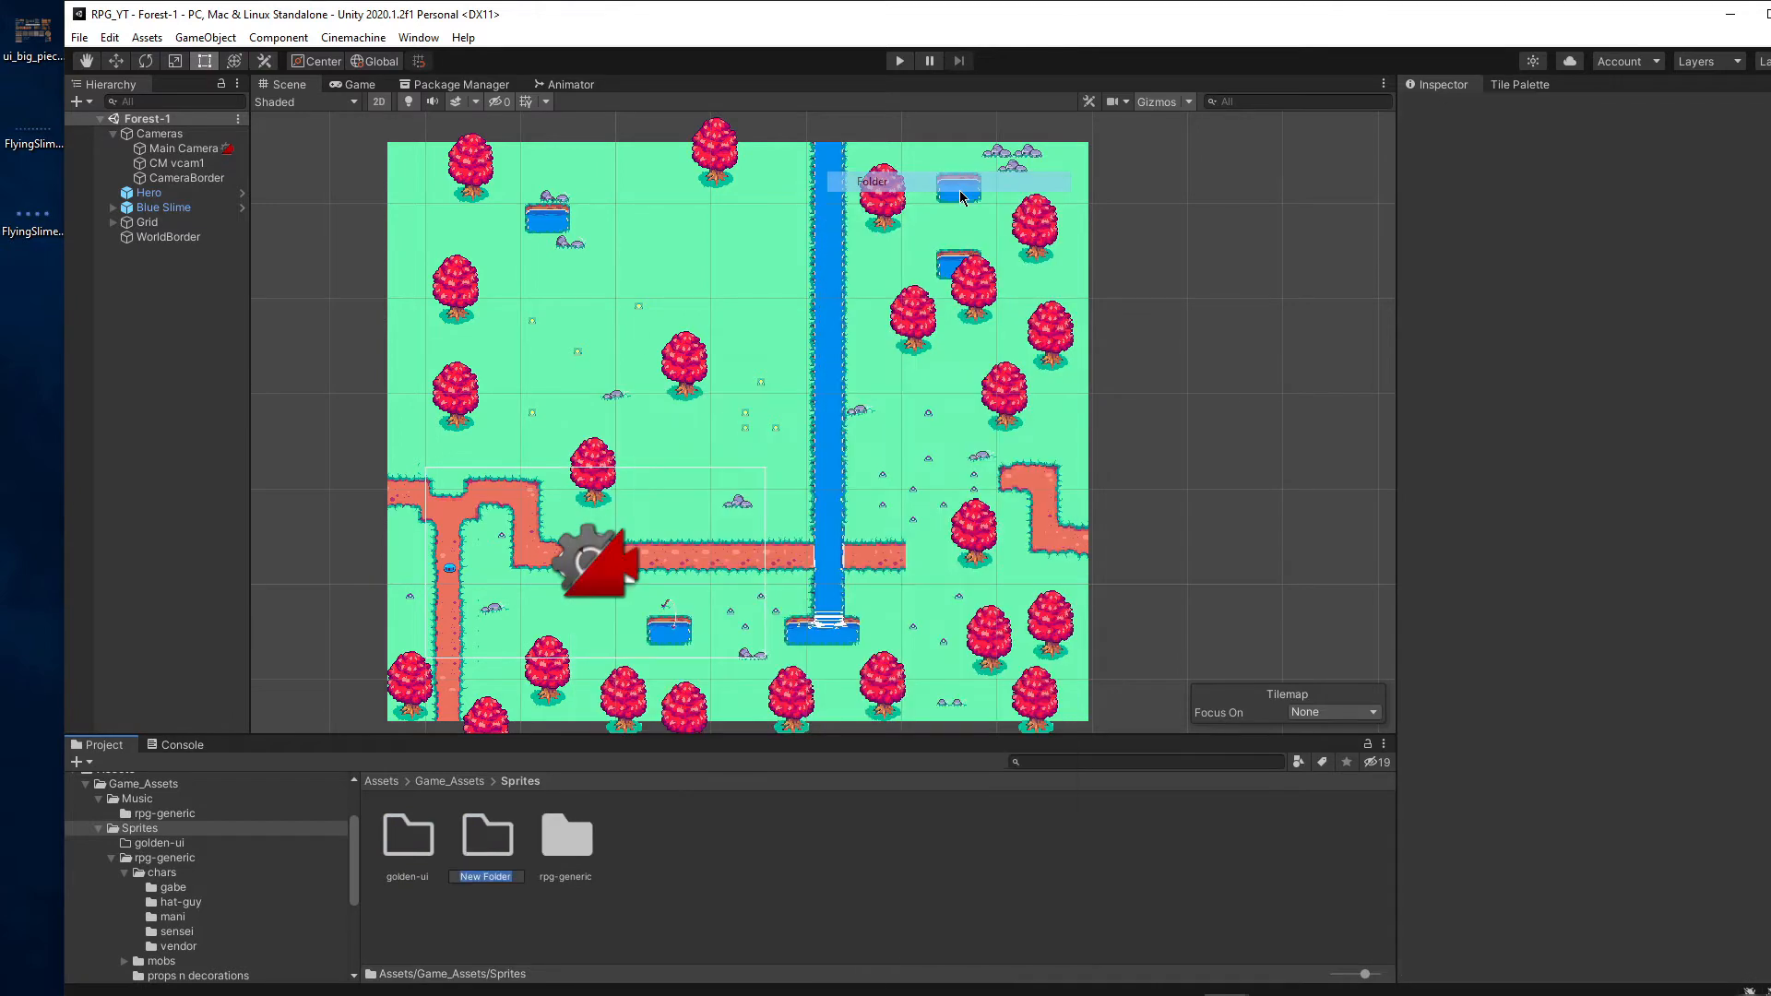
{"action": "type", "text": "slime-itch-"}
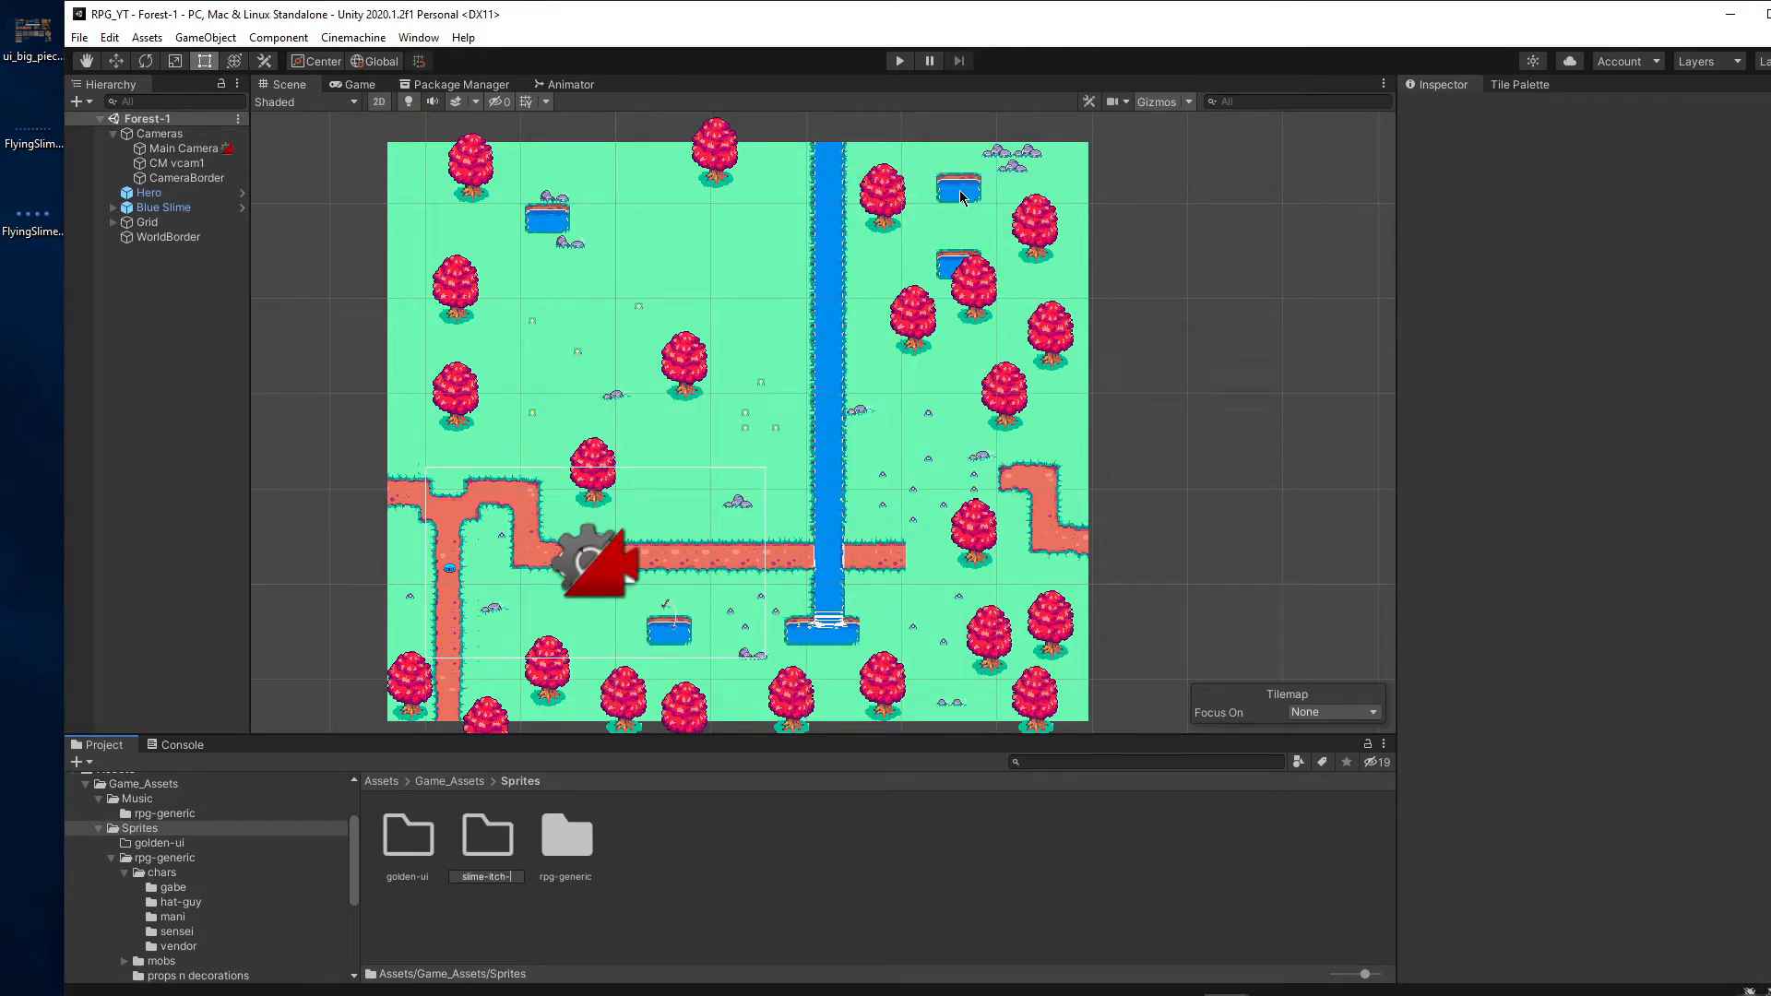
{"action": "left_click", "coordinate": [565, 834]}
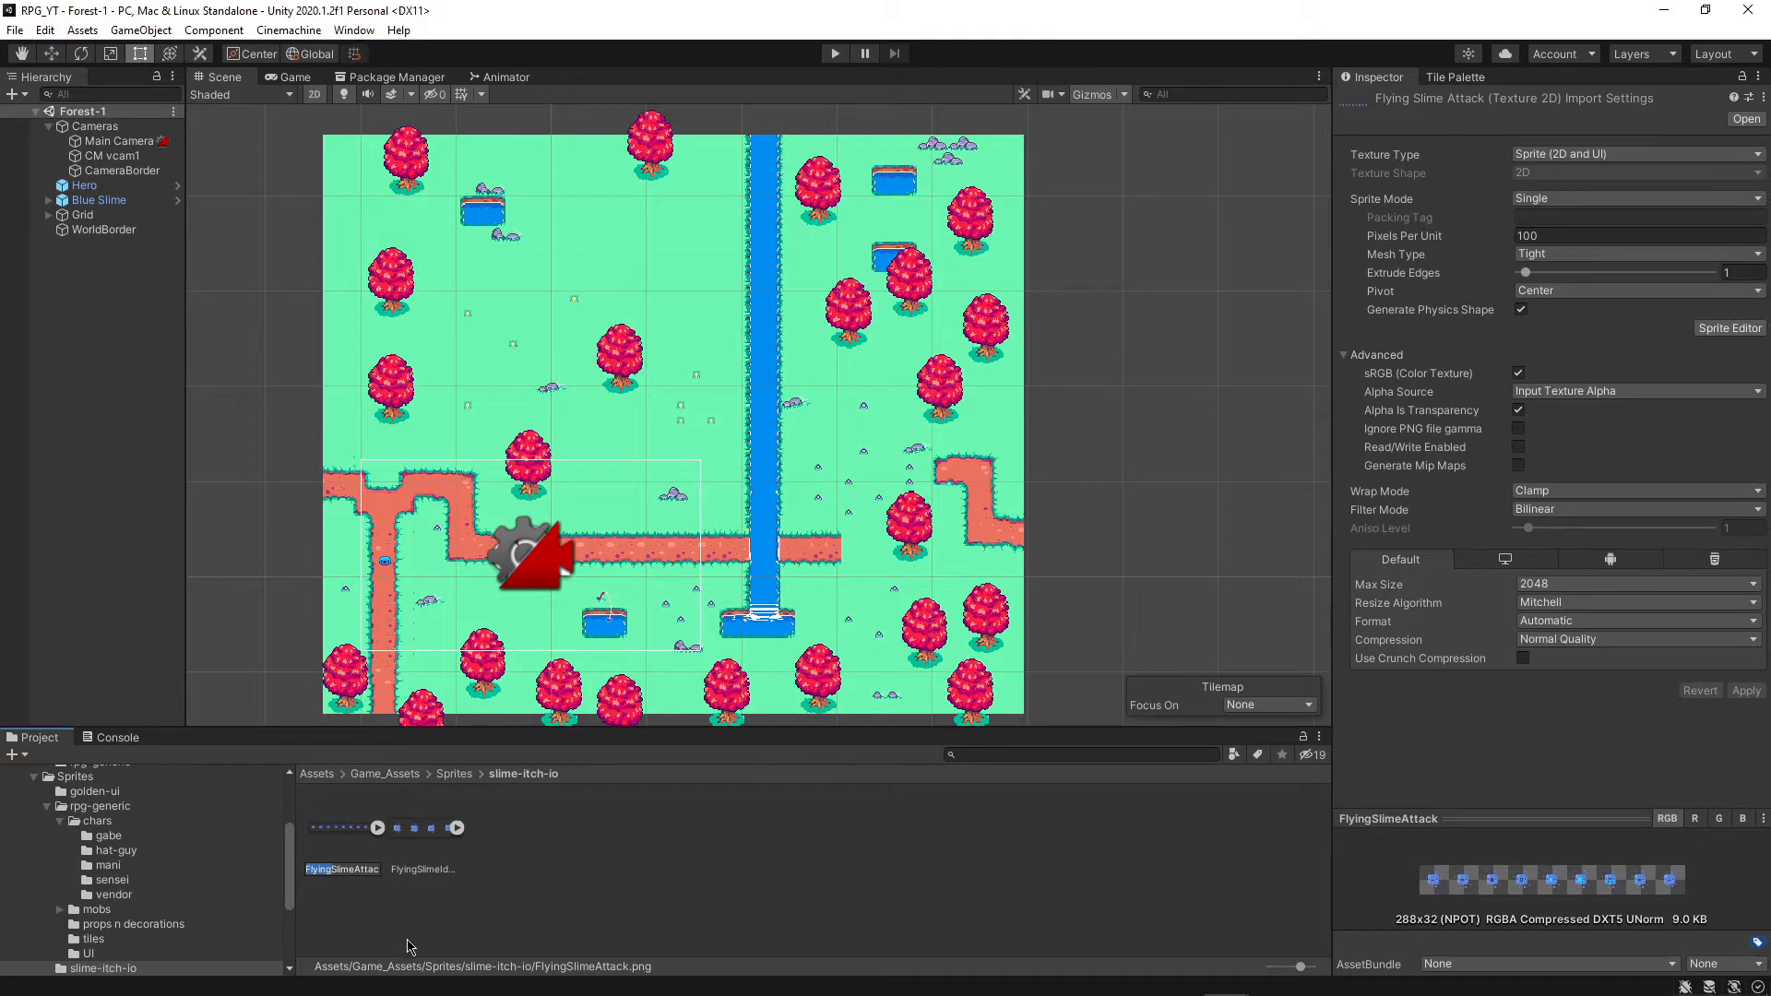
{"action": "right_click", "coordinate": [340, 869]}
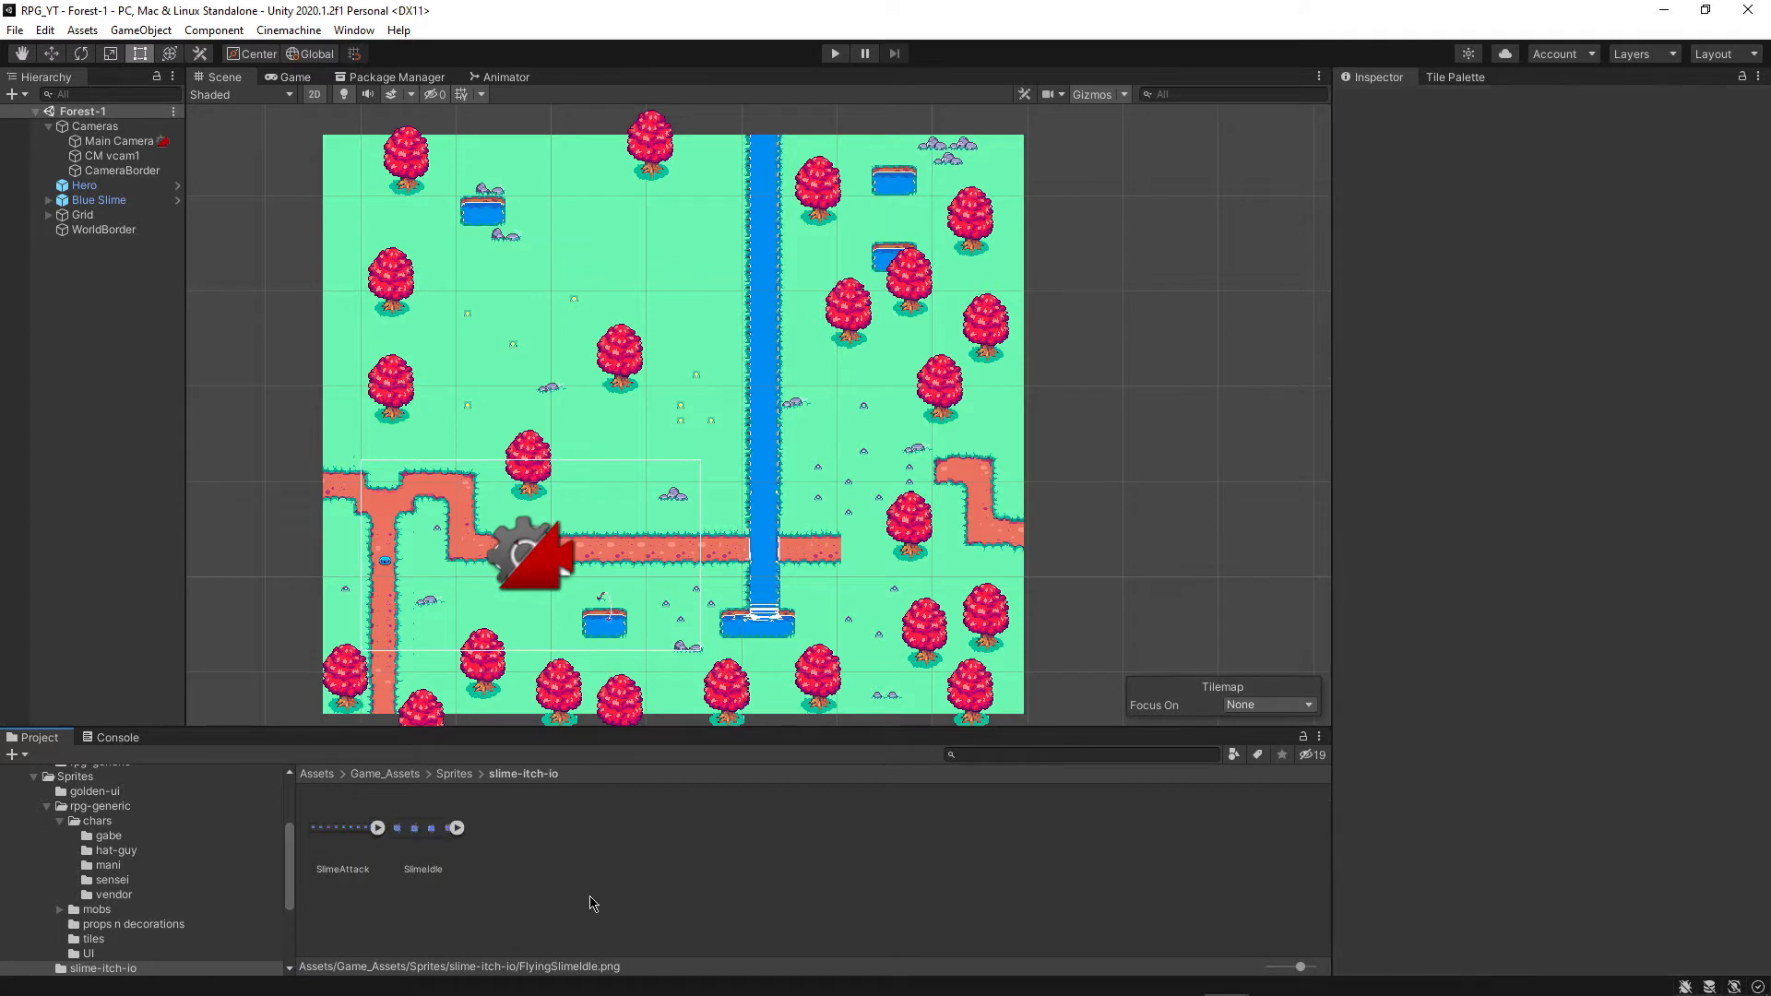
Give SlimeAttack Point filtering and Multiple sprite mode, then slice it by Grid By Cell Count
{"action": "left_click", "coordinate": [343, 869]}
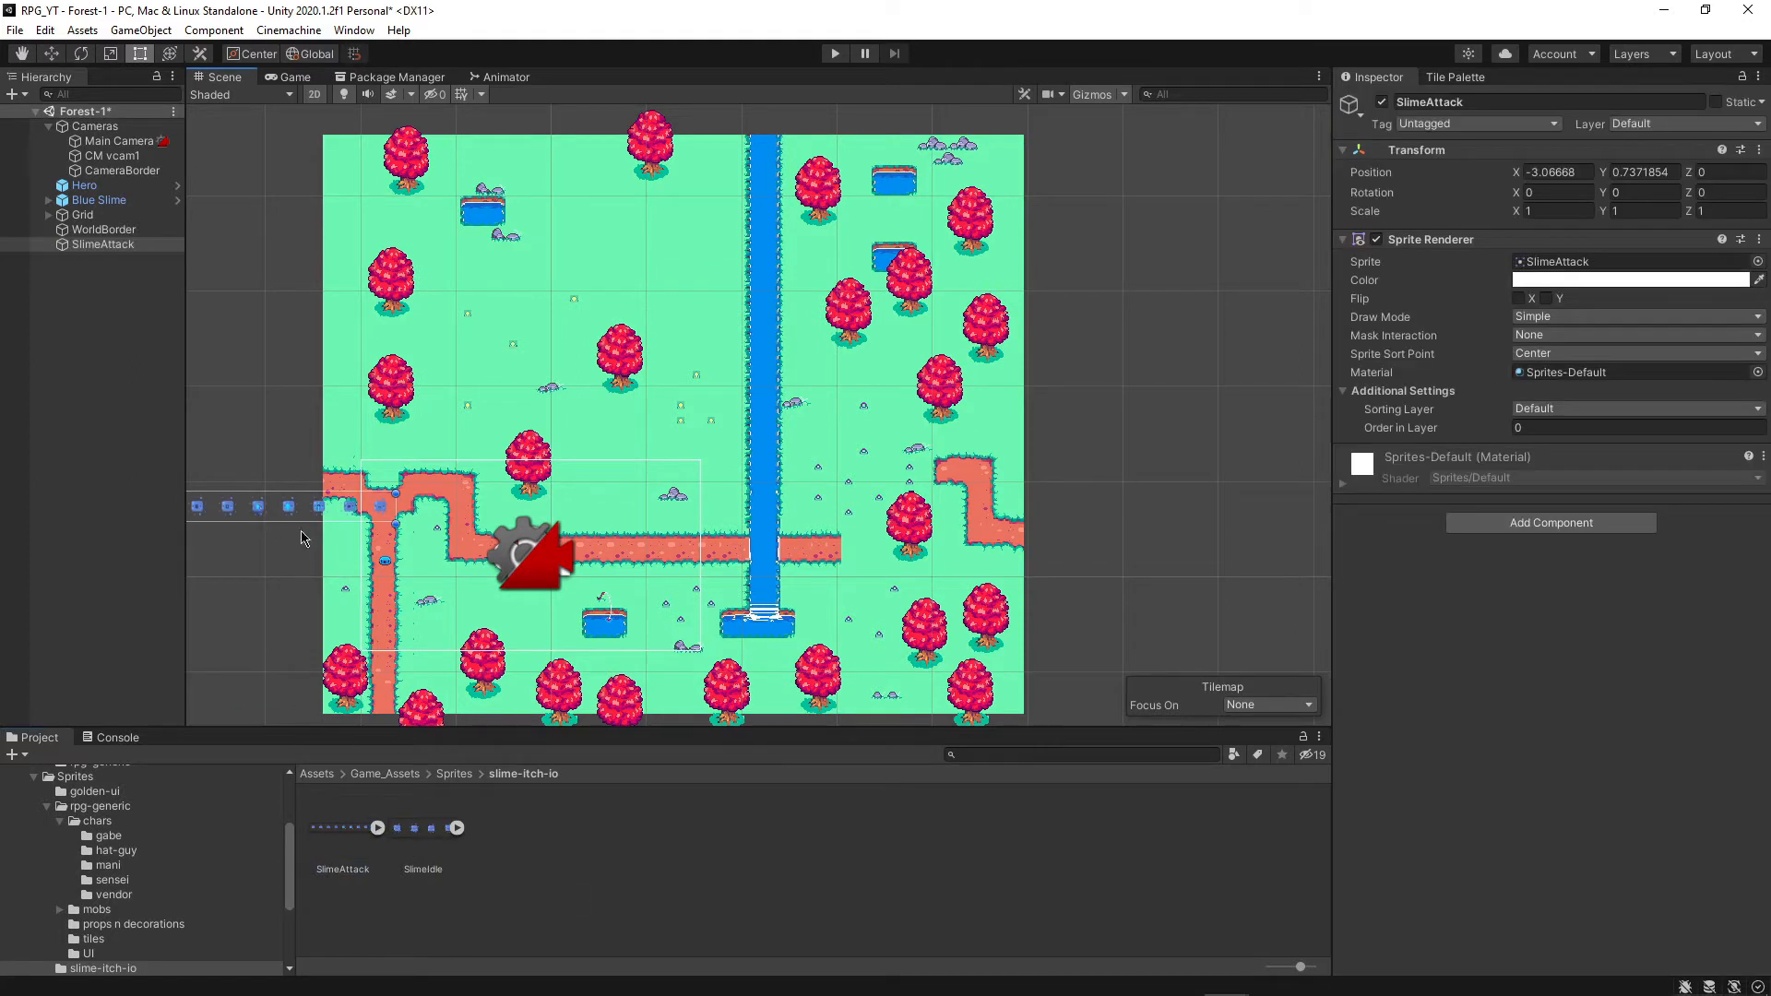
{"action": "left_click", "coordinate": [342, 869]}
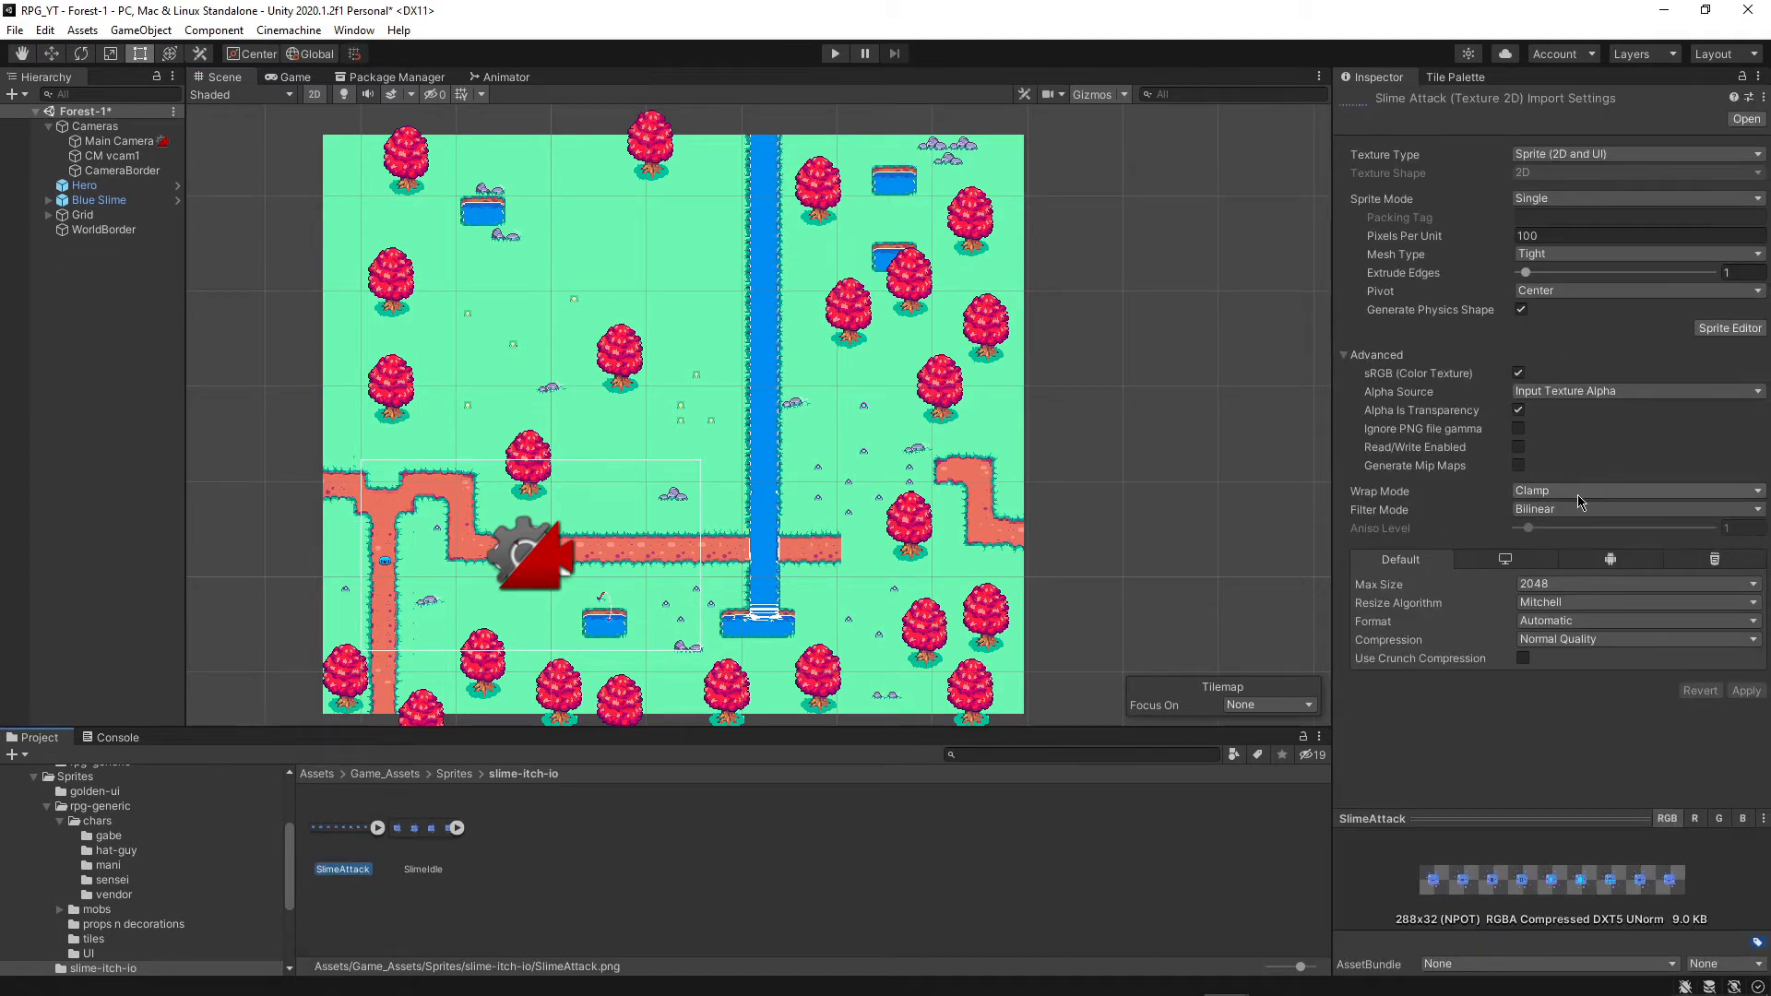
{"action": "left_click", "coordinate": [1636, 508]}
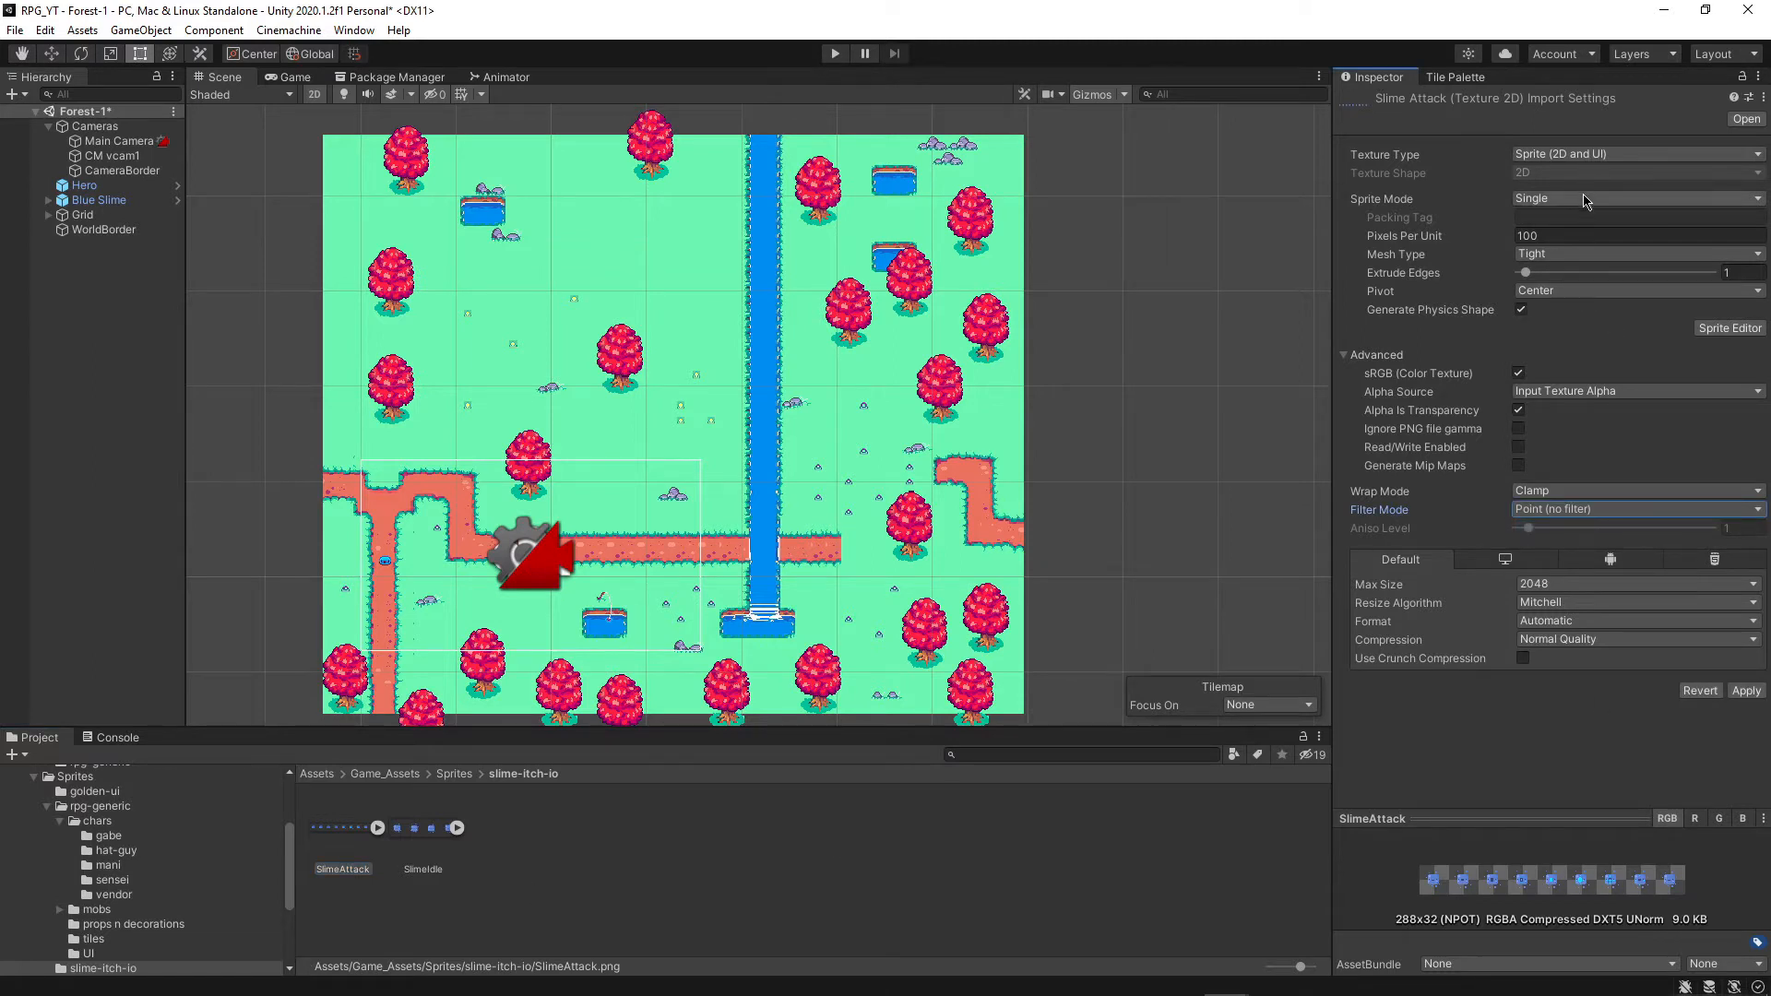
{"action": "left_click", "coordinate": [1635, 197]}
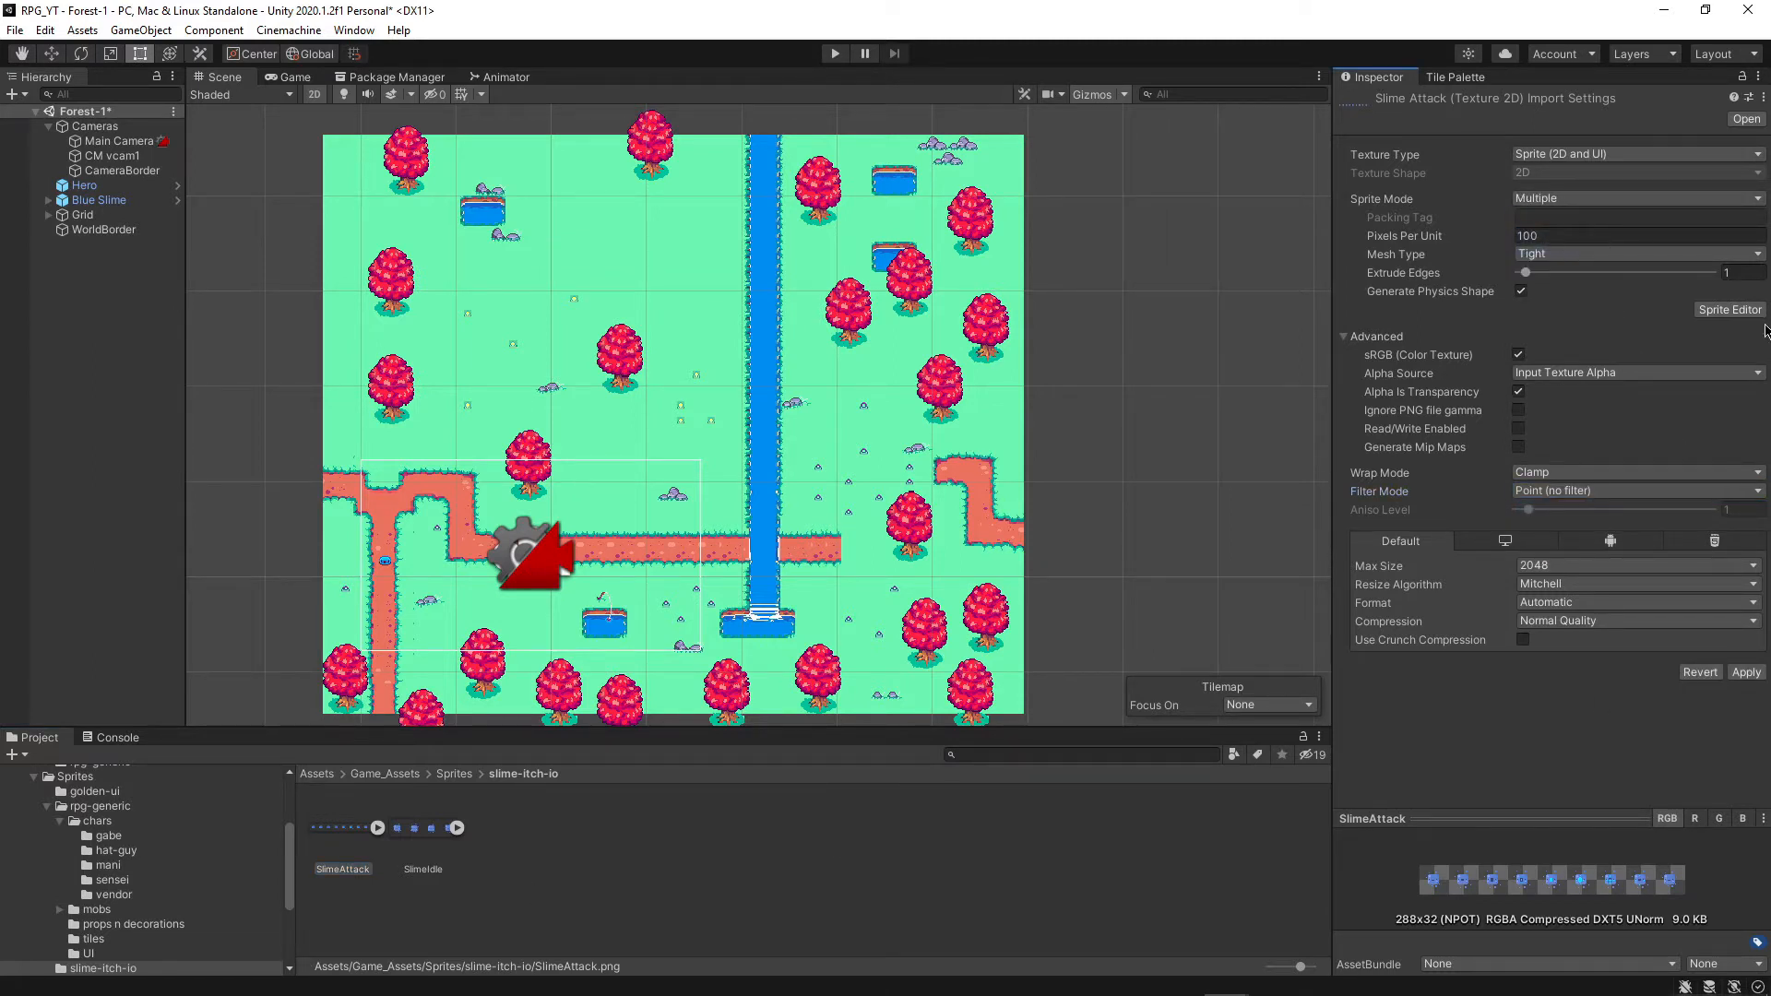
{"action": "mouse_move", "coordinate": [930, 559]}
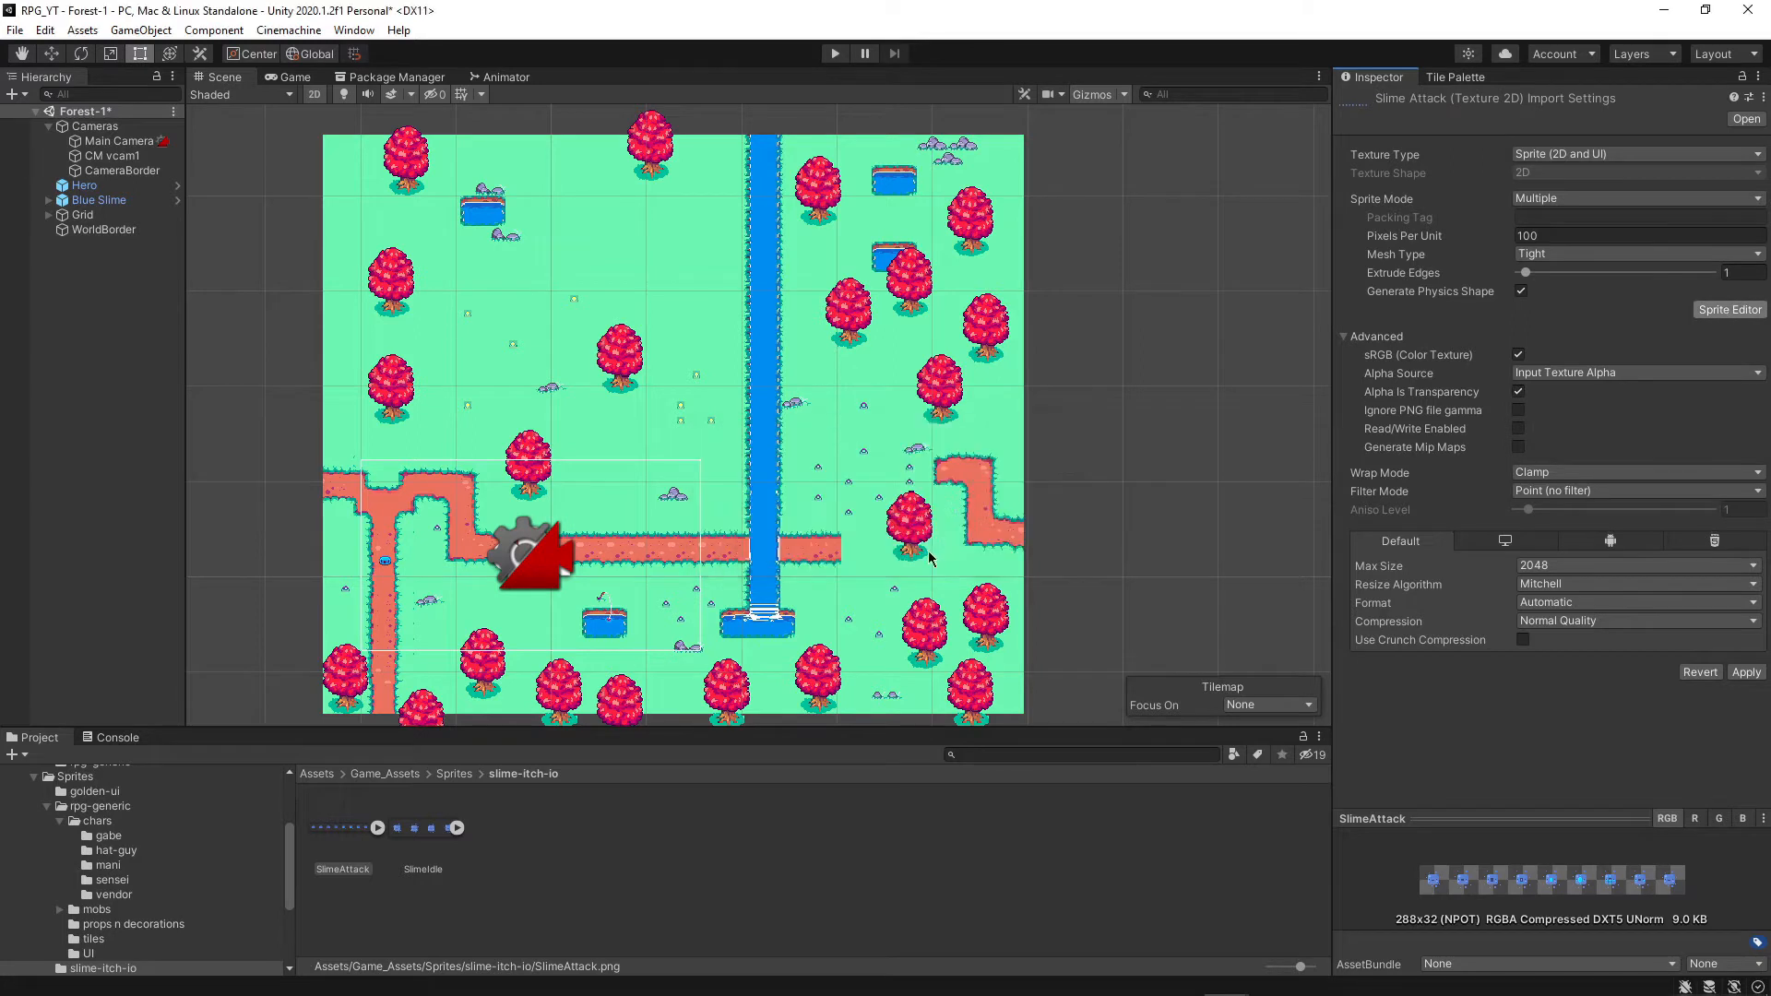
{"action": "left_click", "coordinate": [1729, 310]}
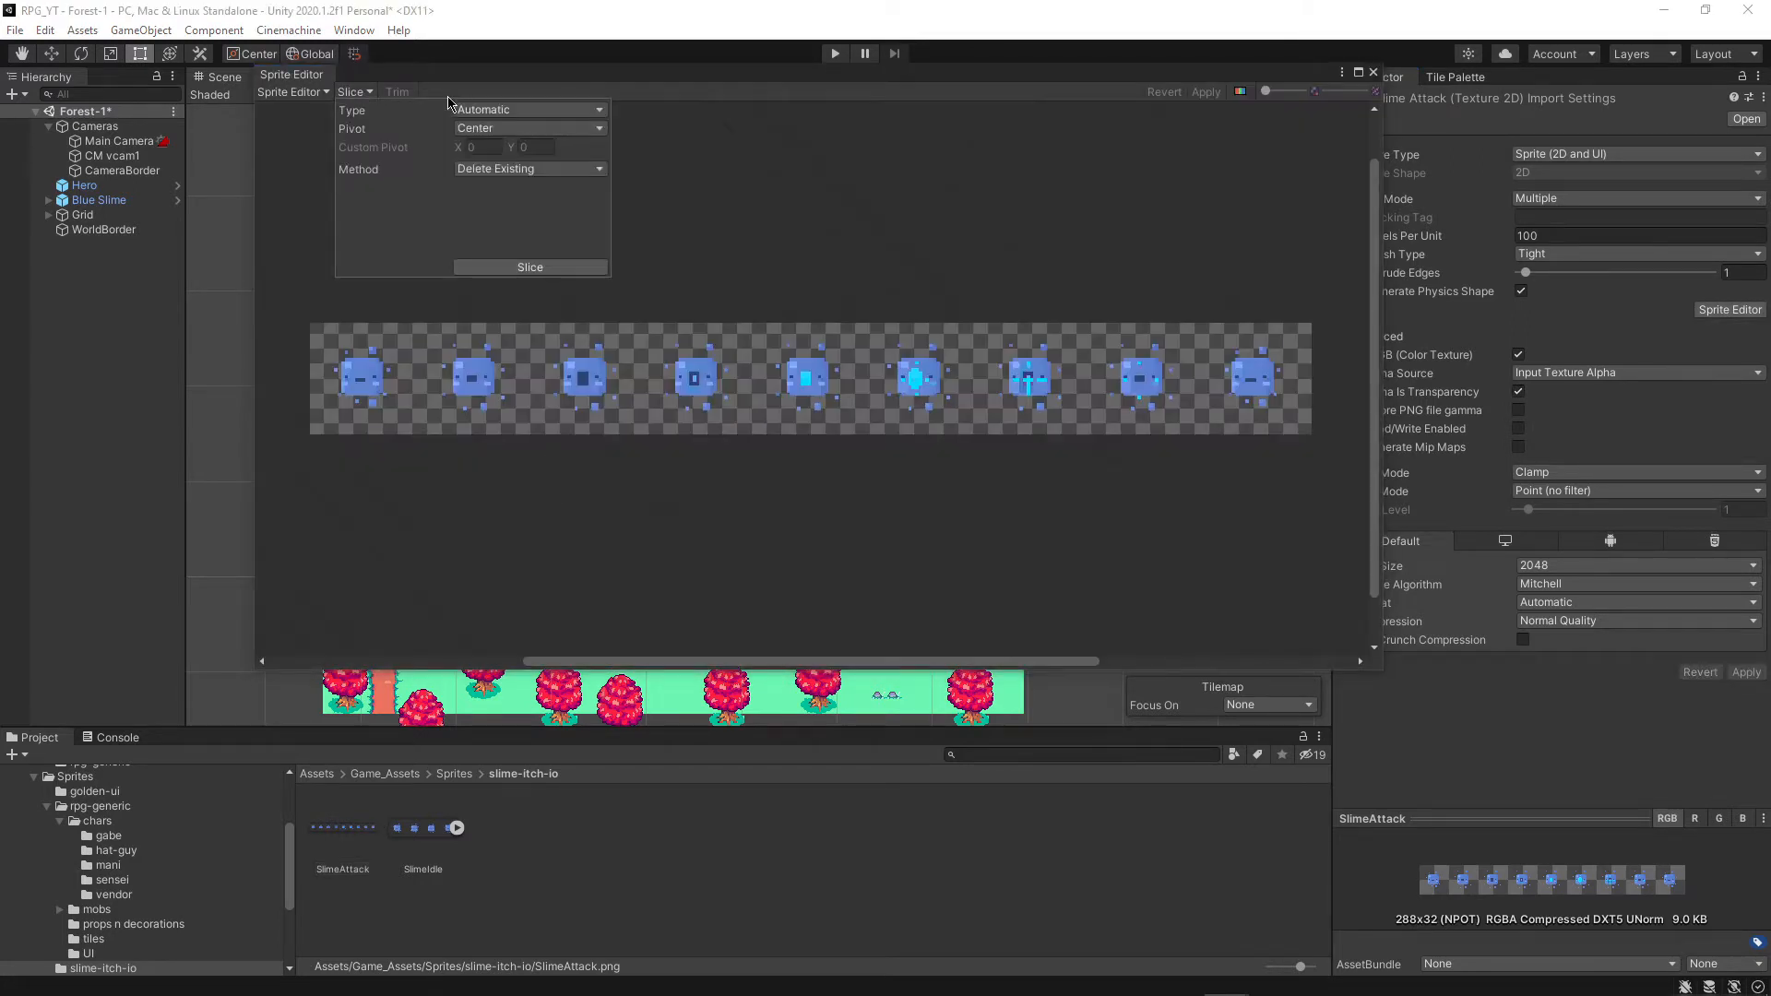
{"action": "left_click", "coordinate": [527, 110]}
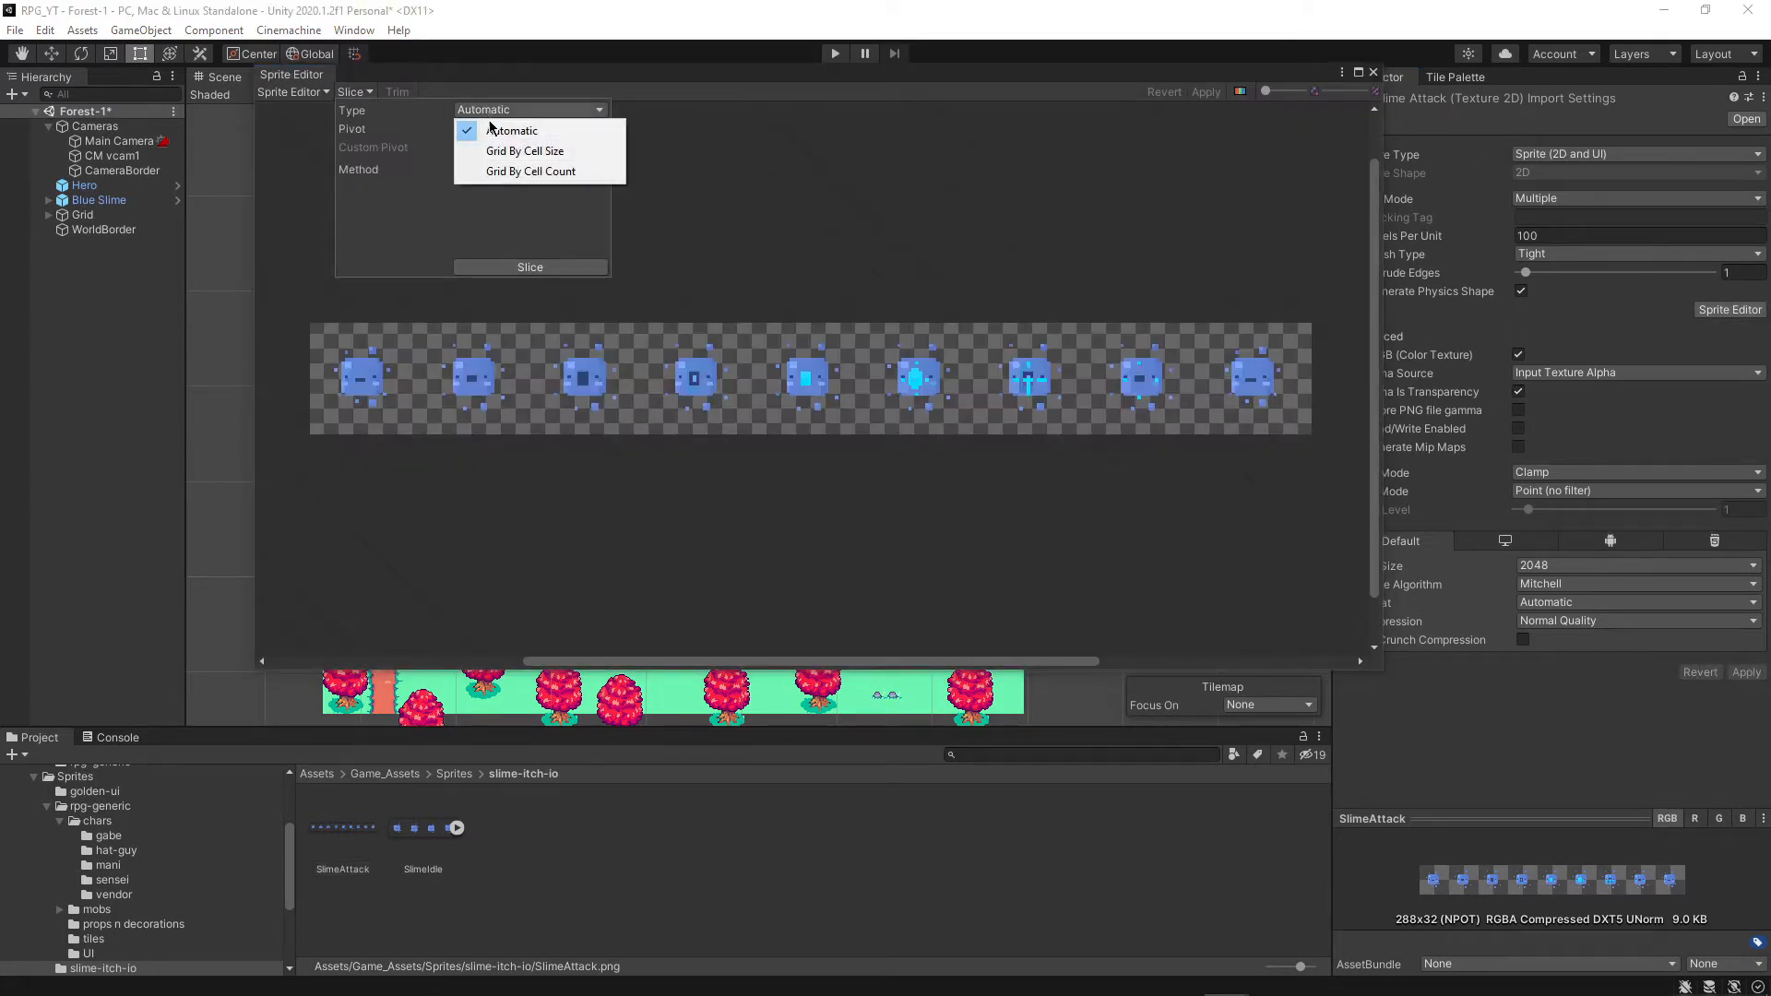
{"action": "left_click", "coordinate": [530, 170]}
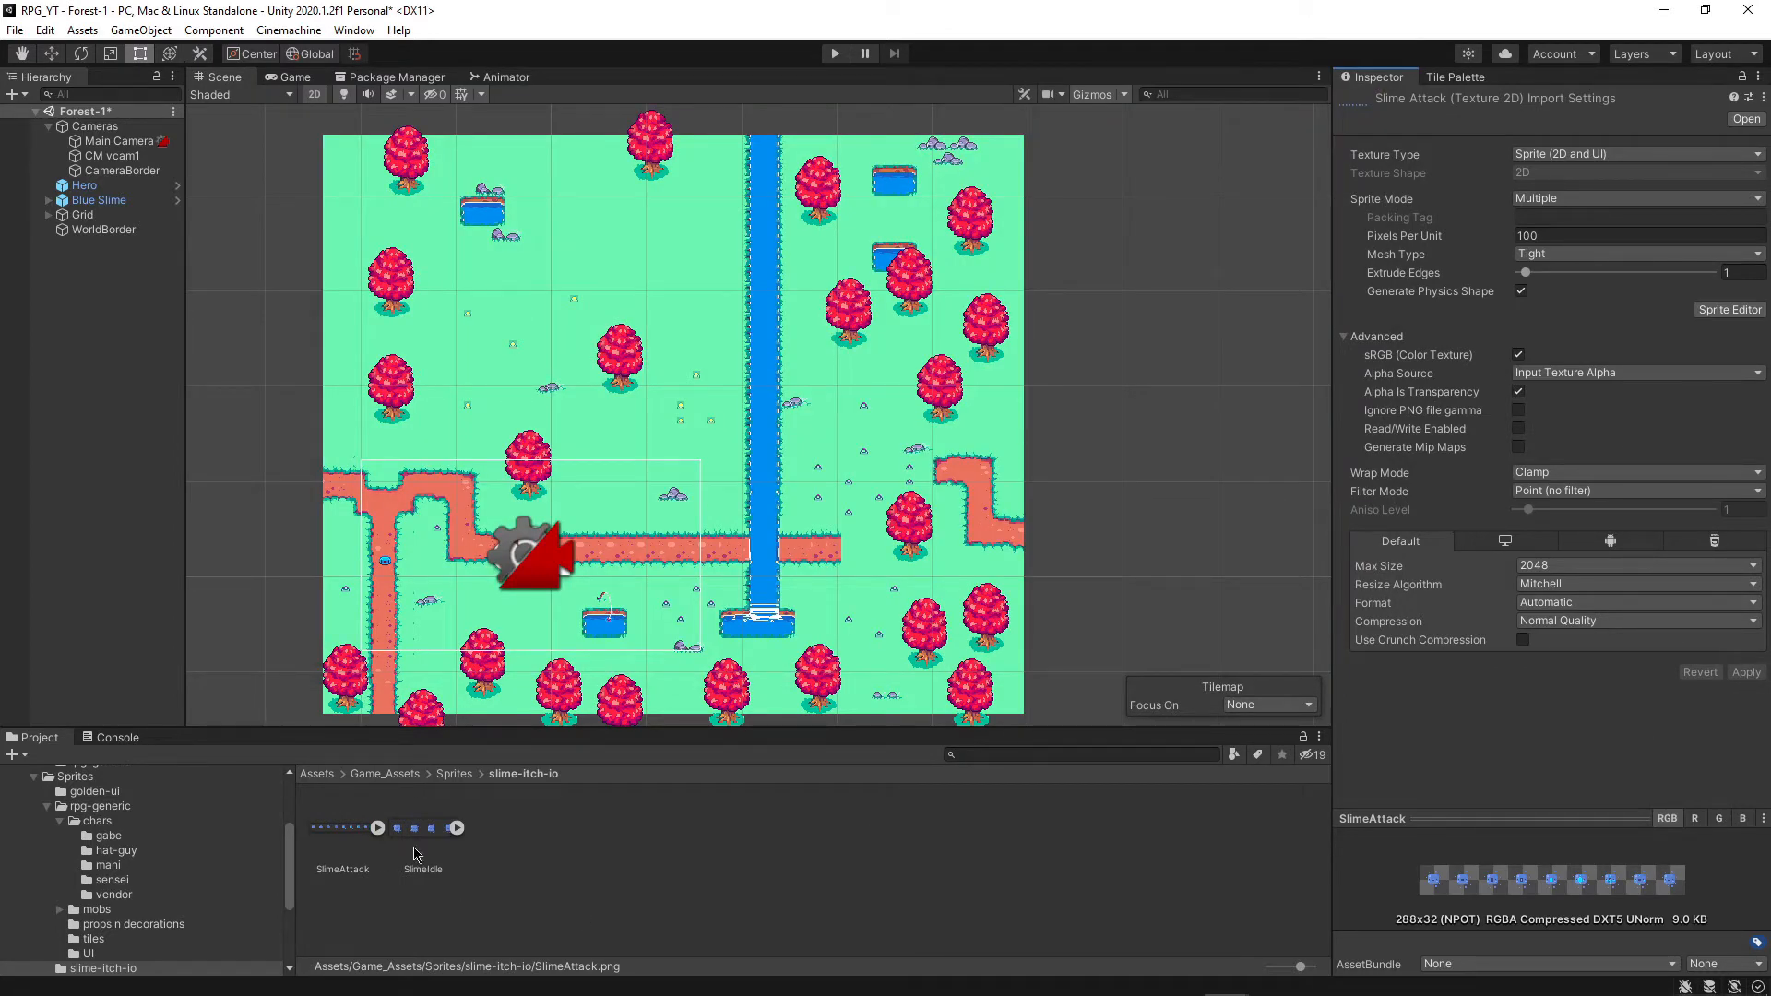
Set SlimeIdle to Point filtering and Multiple mode, and slice it into 4 columns
{"action": "left_click", "coordinate": [421, 859]}
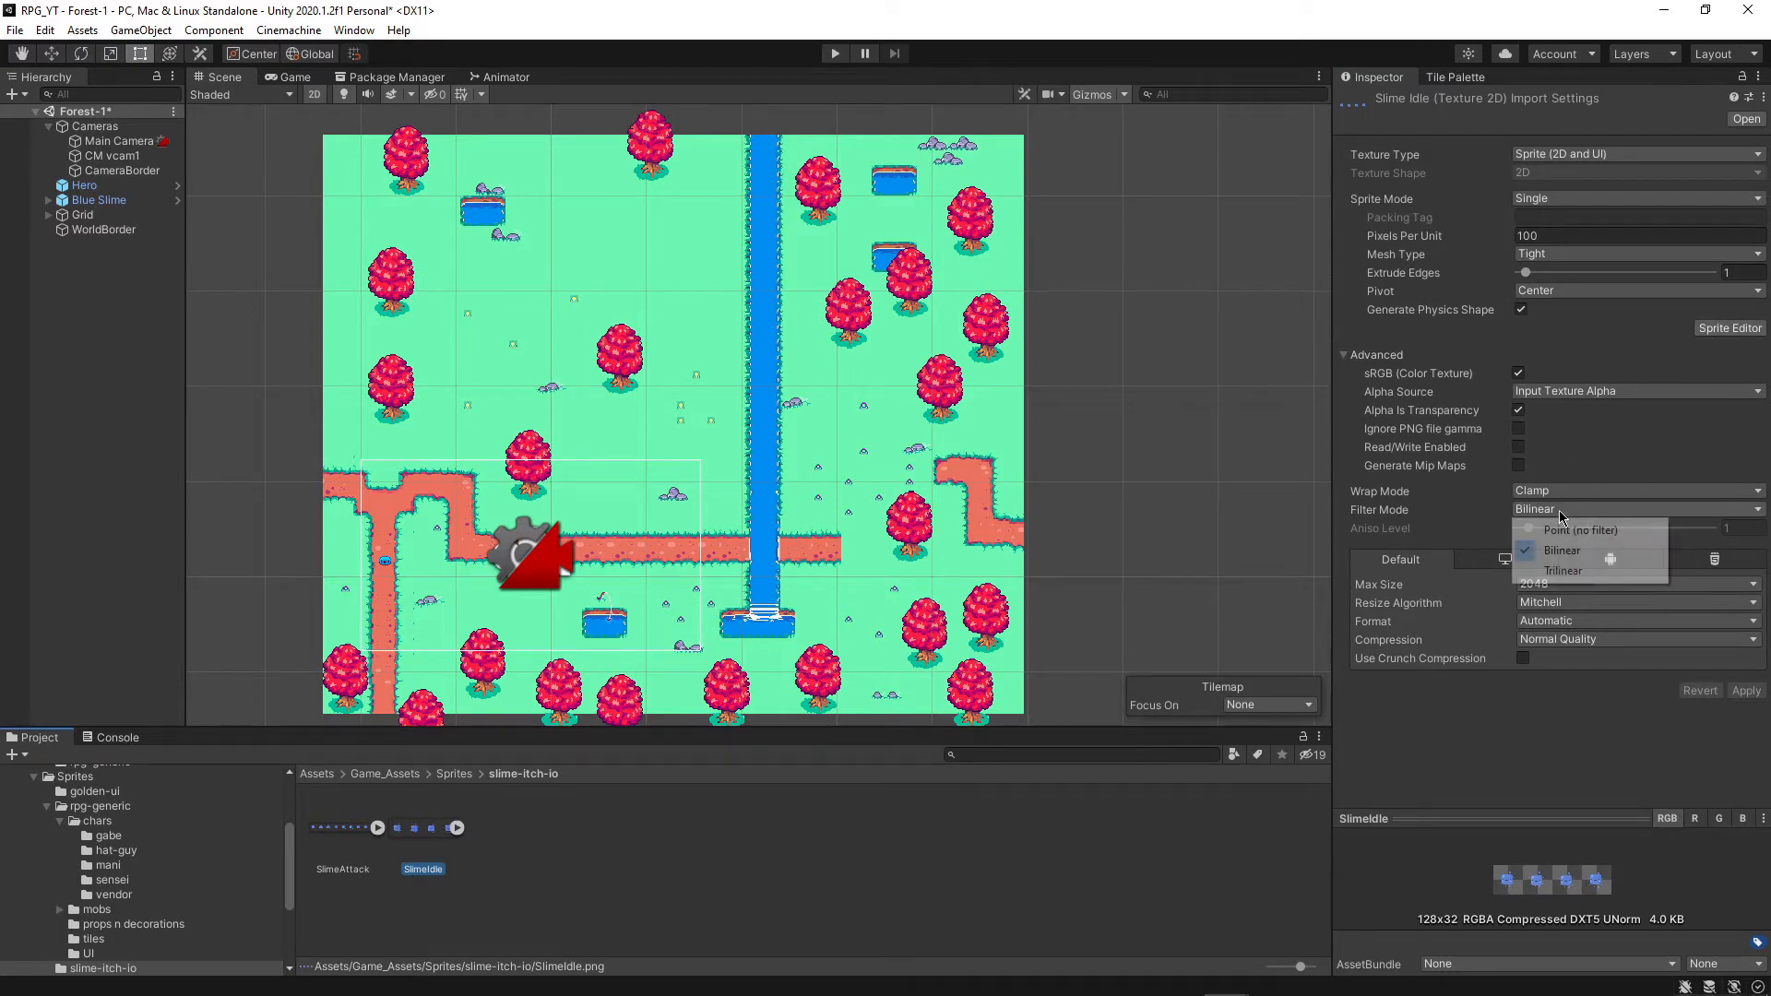
{"action": "left_click", "coordinate": [1579, 529]}
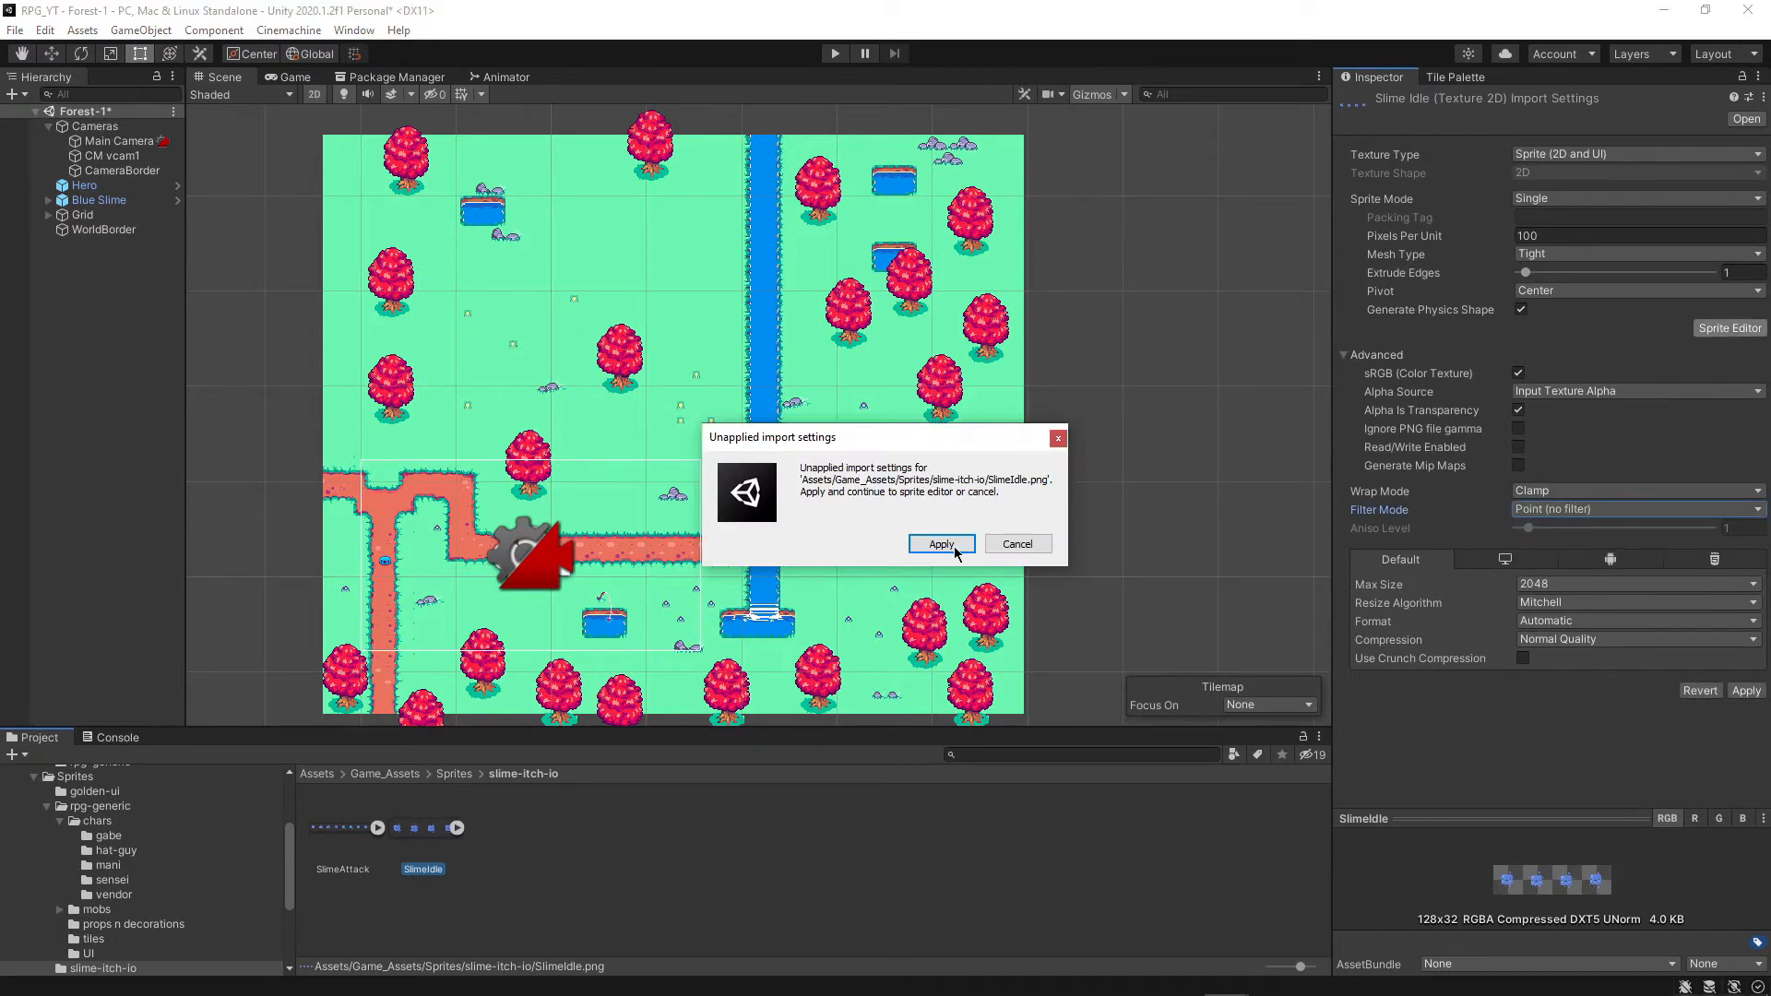
{"action": "left_click", "coordinate": [940, 543]}
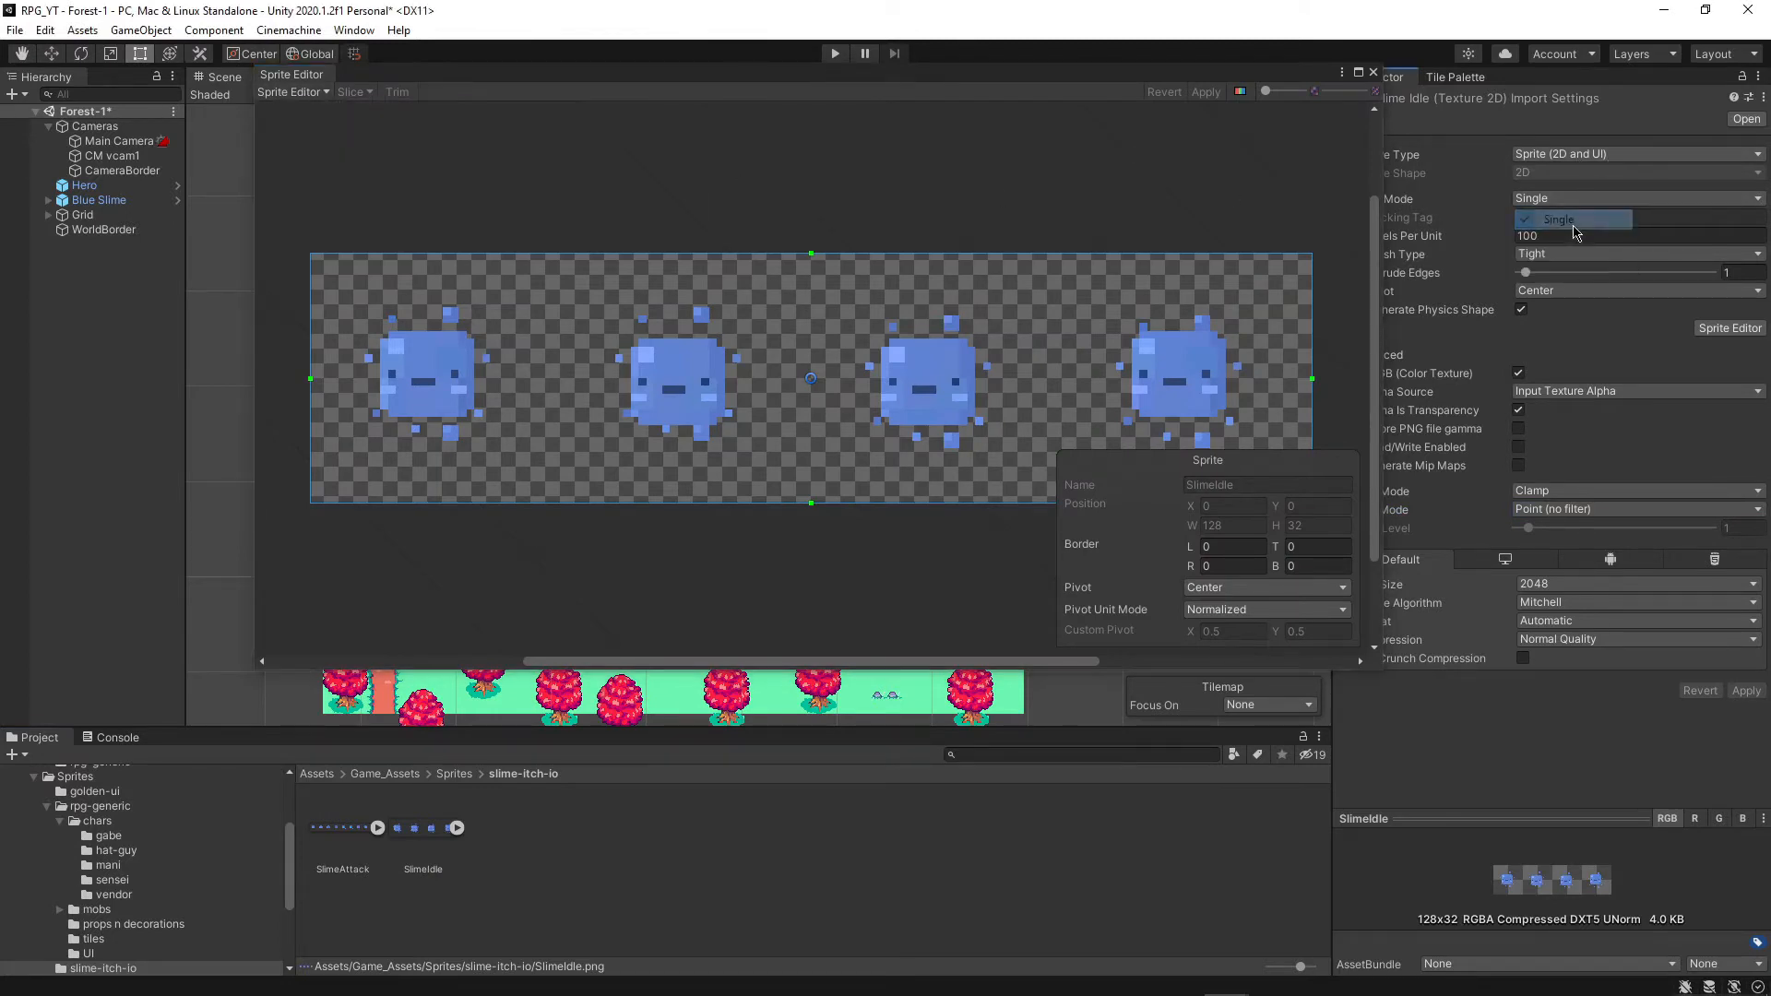
{"action": "left_click", "coordinate": [1570, 197]}
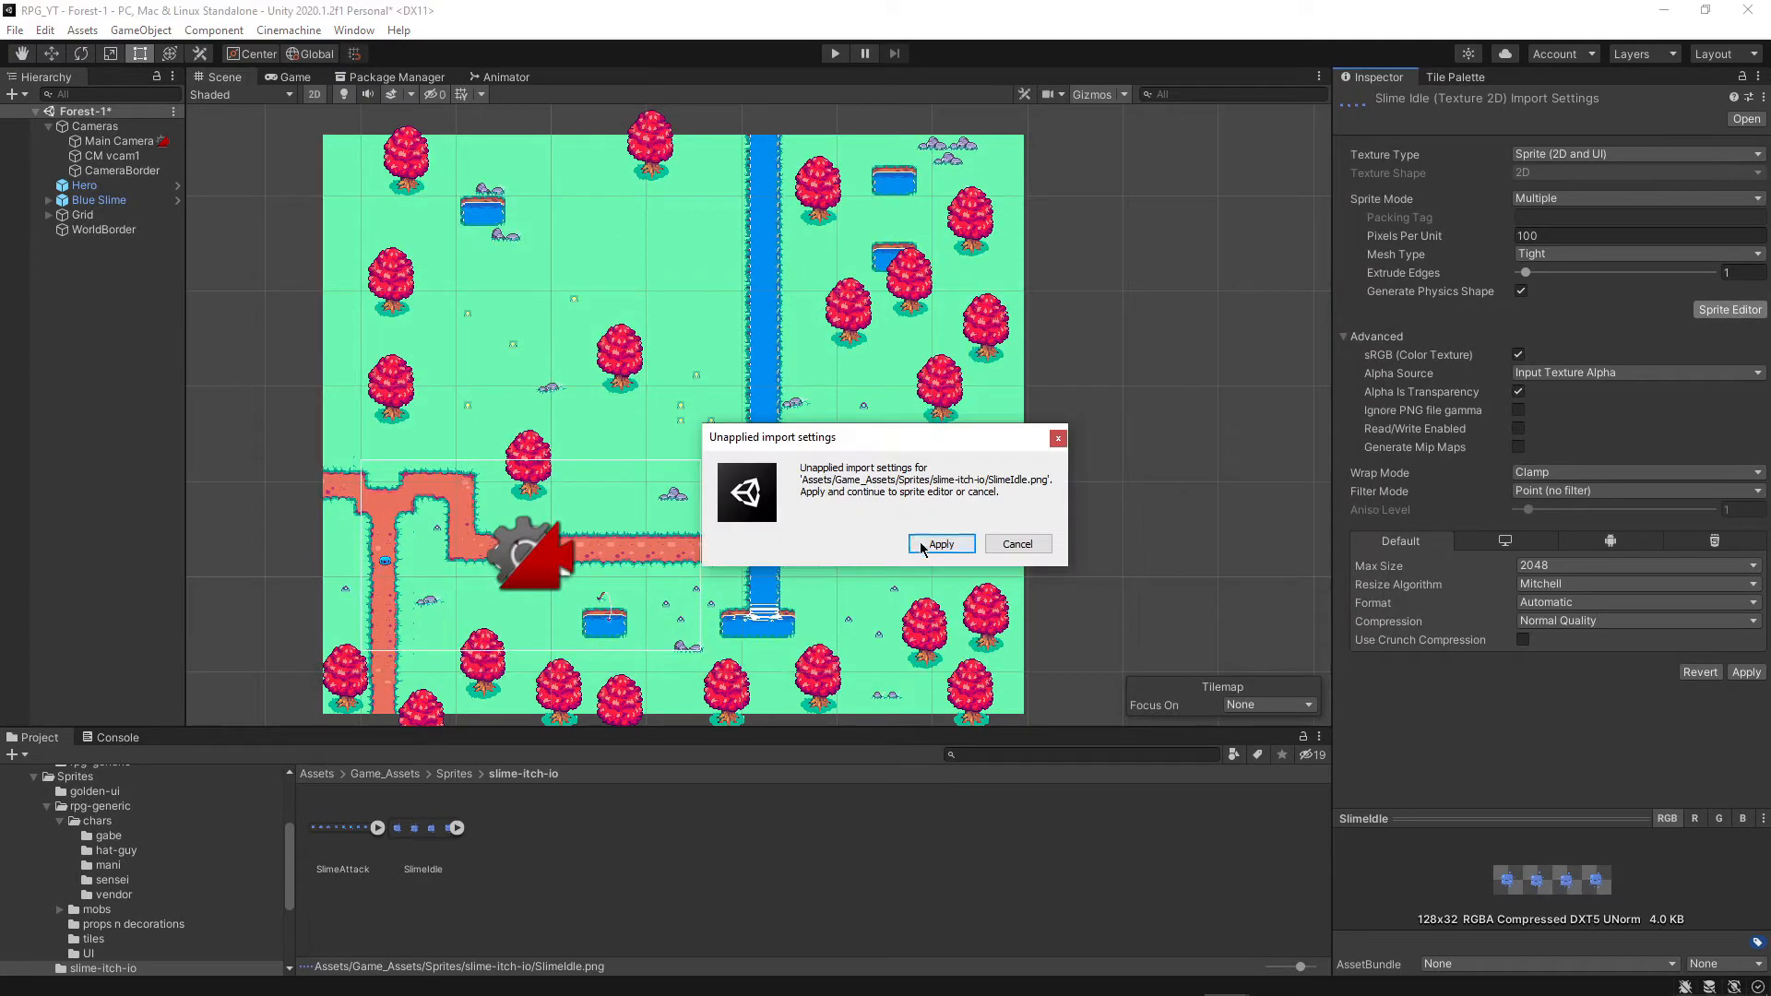
{"action": "left_click", "coordinate": [940, 543]}
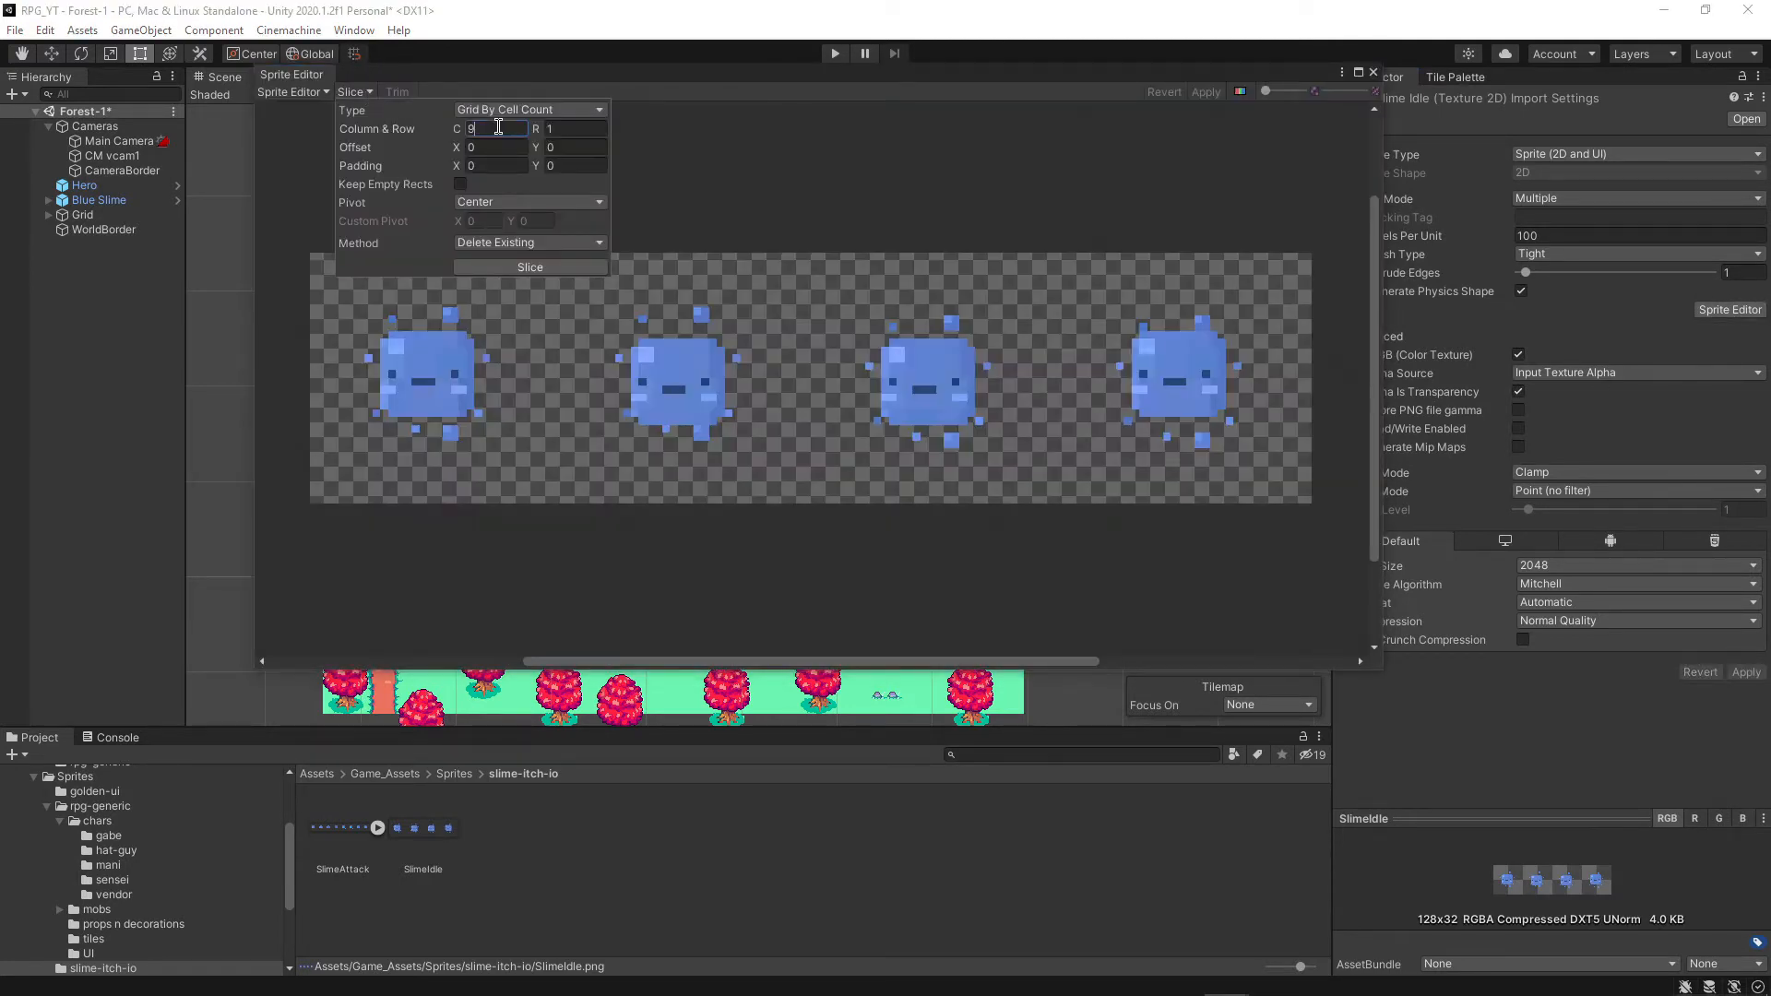
{"action": "type", "text": "4"}
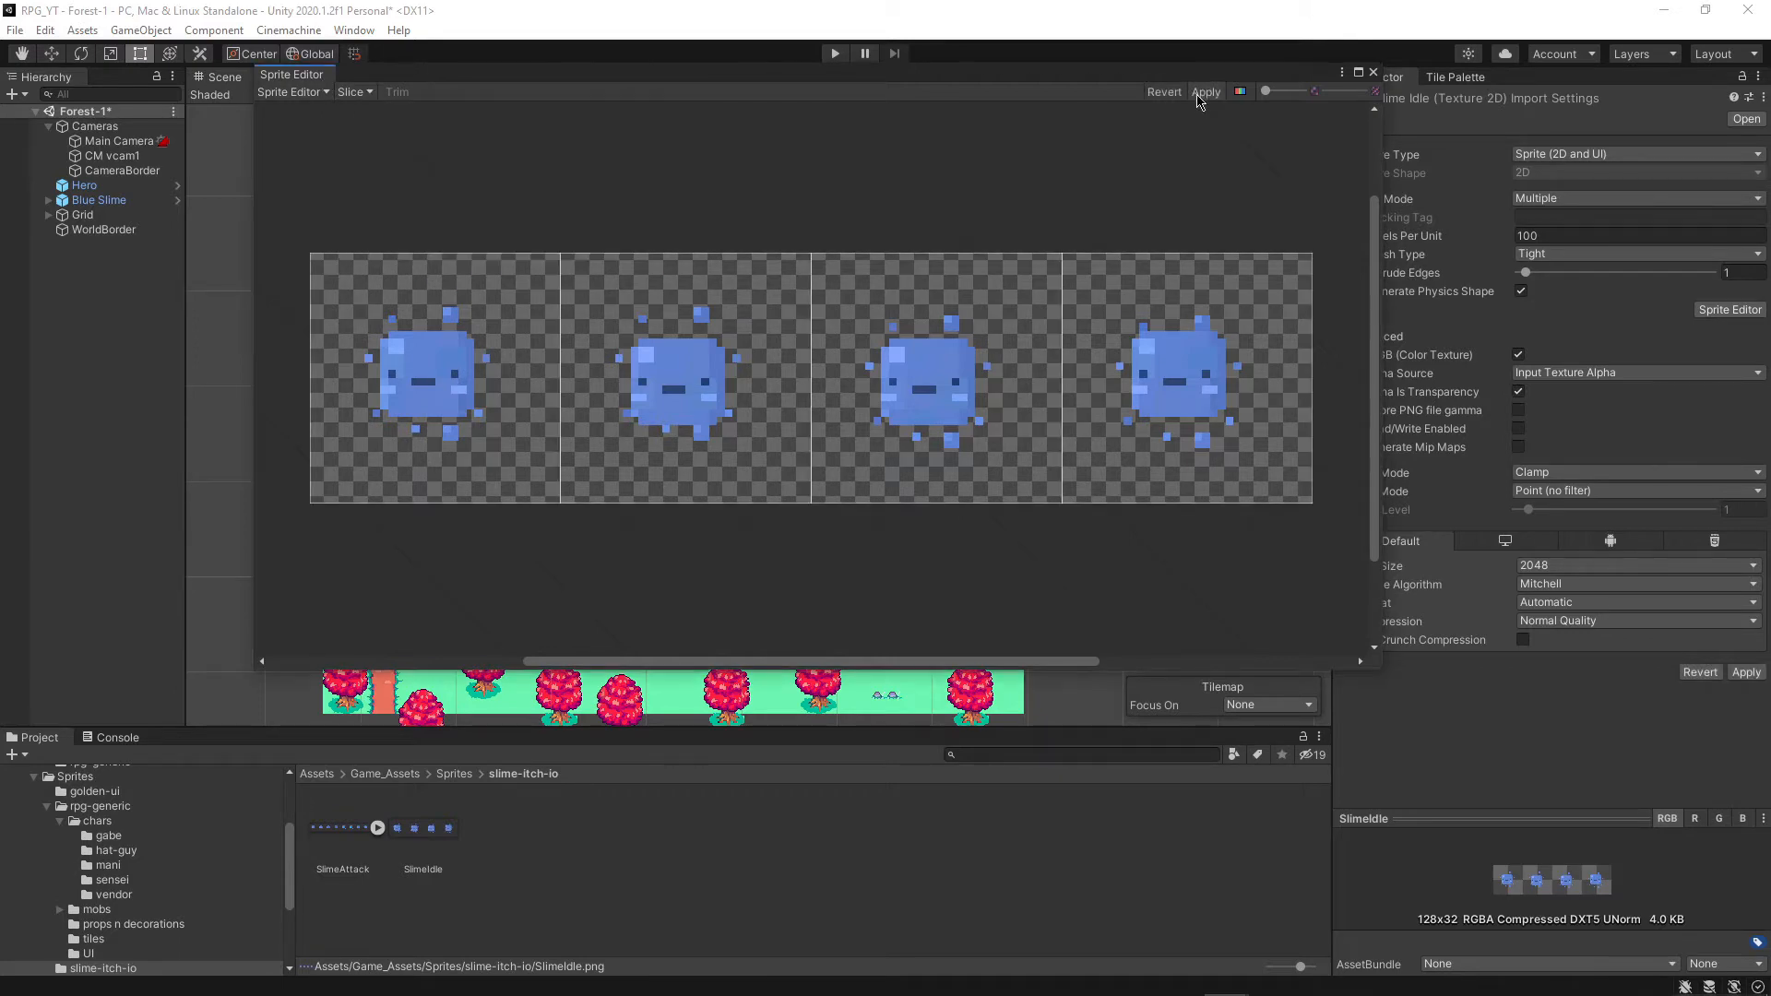
{"action": "left_click", "coordinate": [433, 378]}
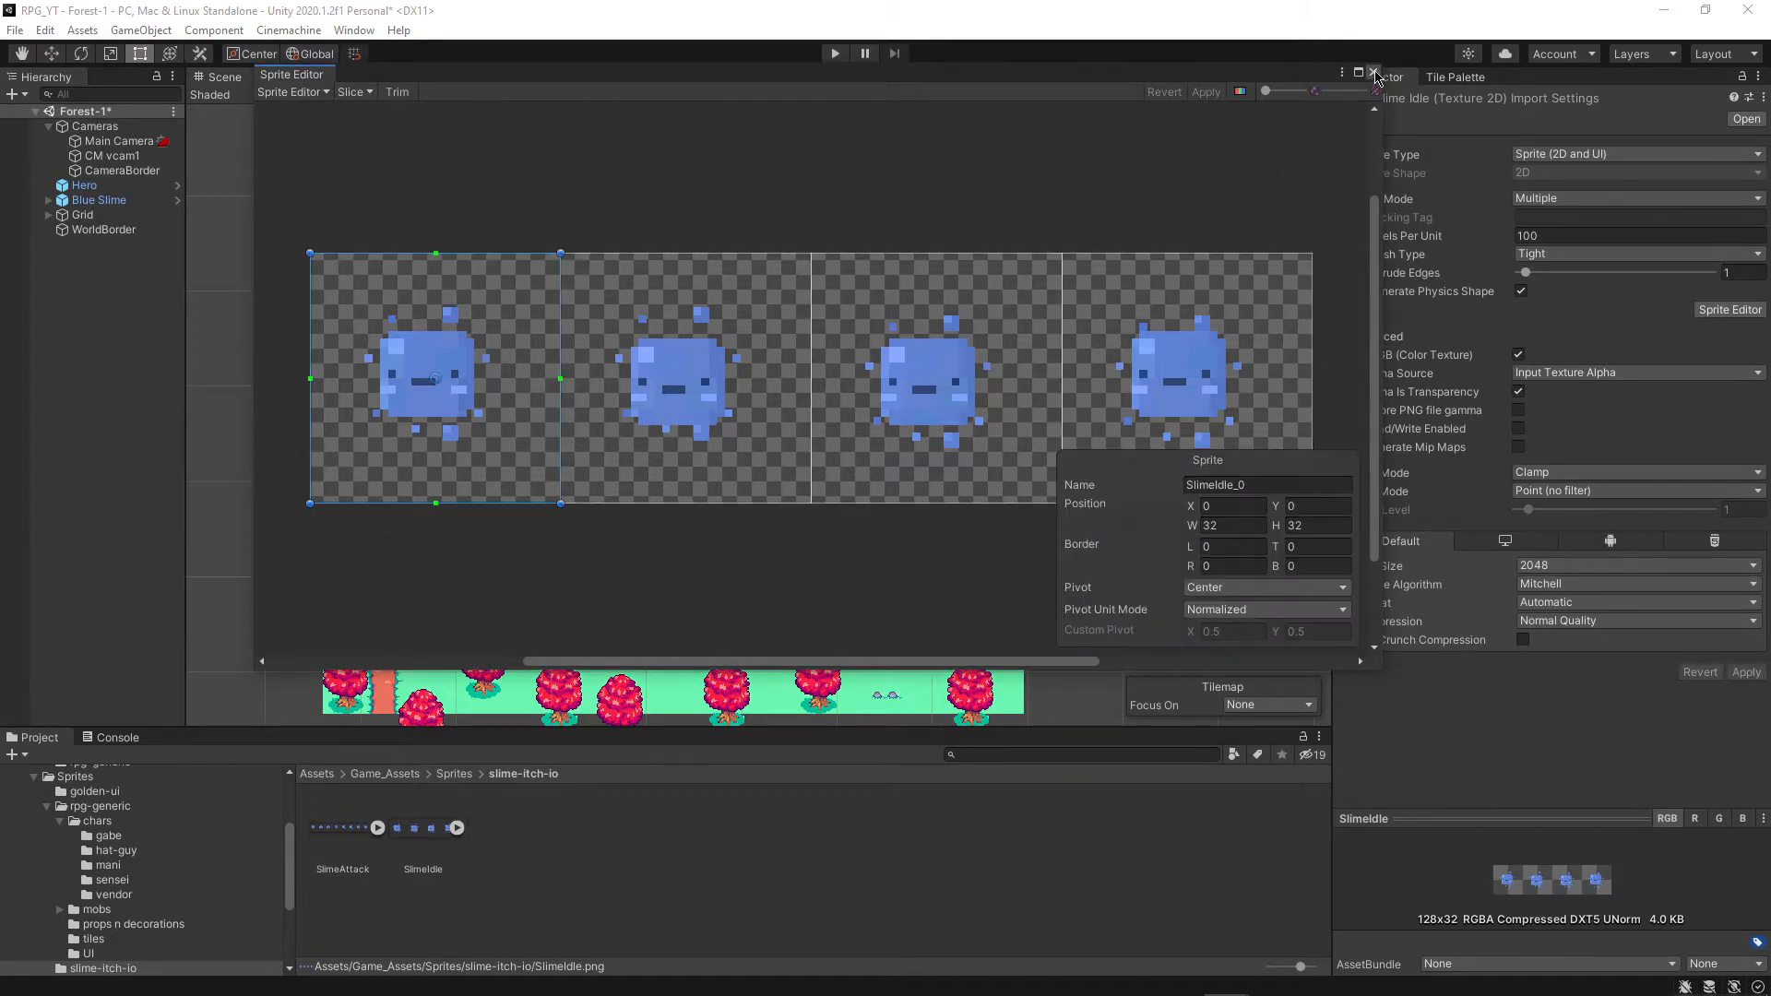
{"action": "left_click", "coordinate": [1373, 72]}
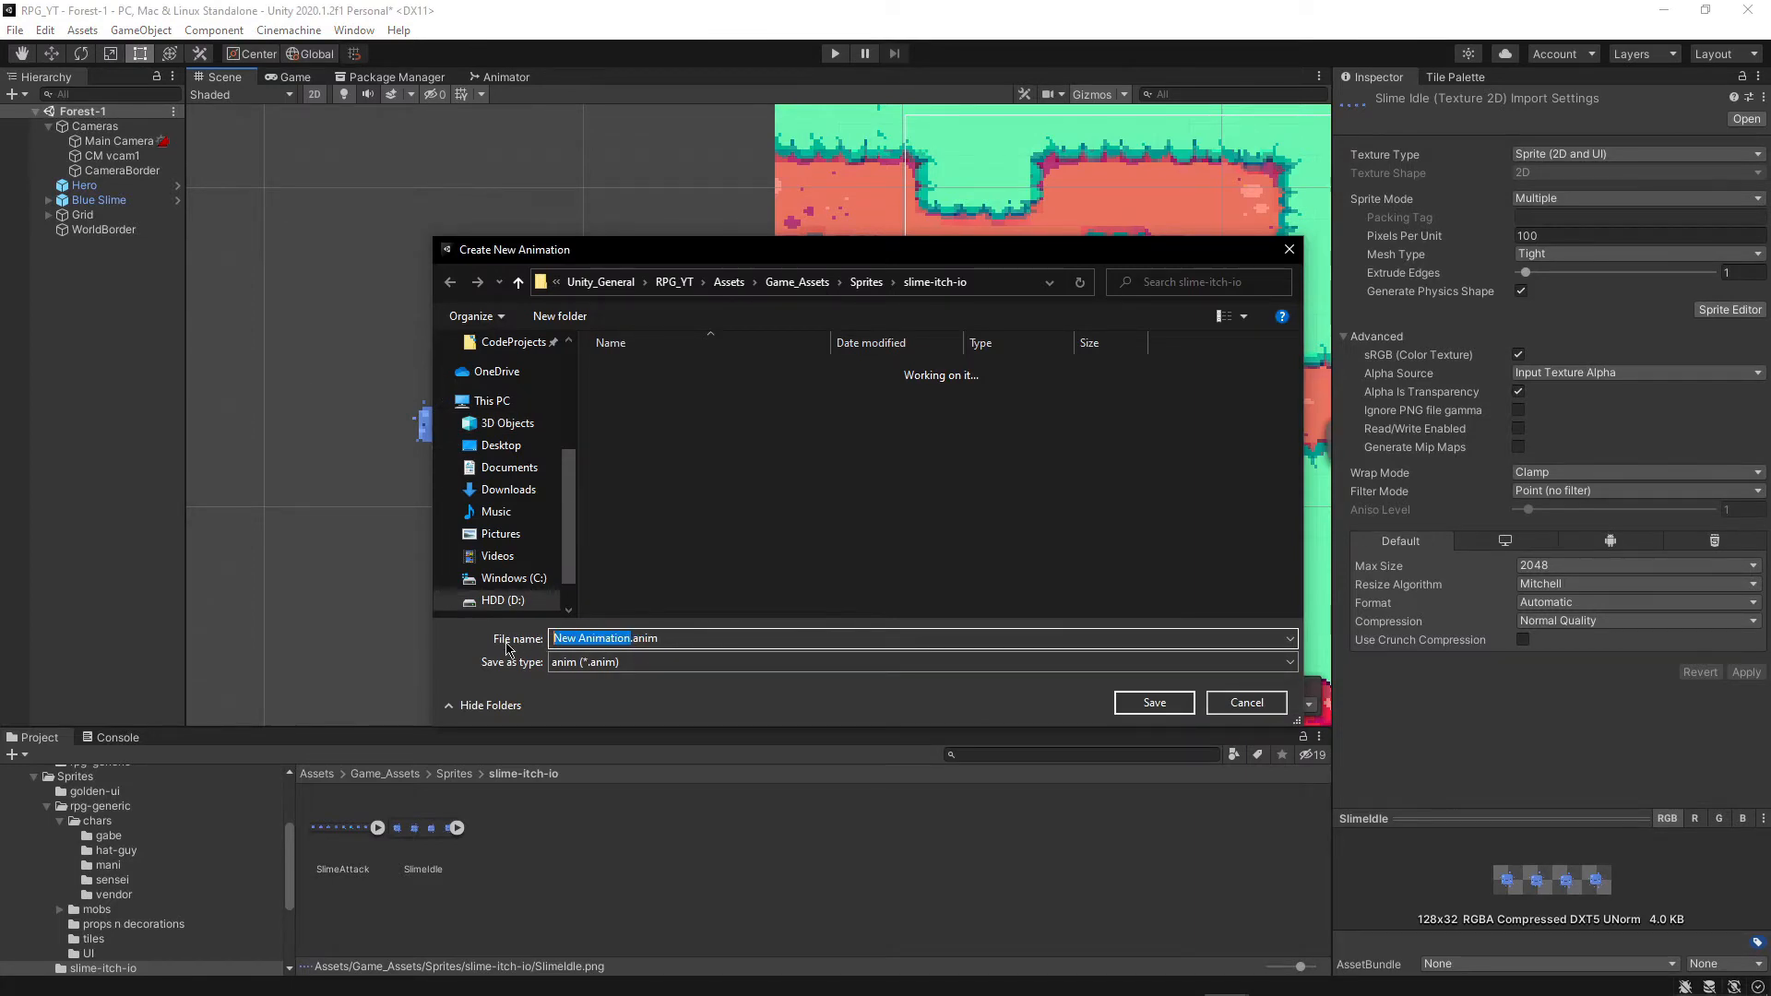
Name the new animation clips SlimeAttack and SlimeIdle when creating them
{"action": "type", "text": "SlimeA"}
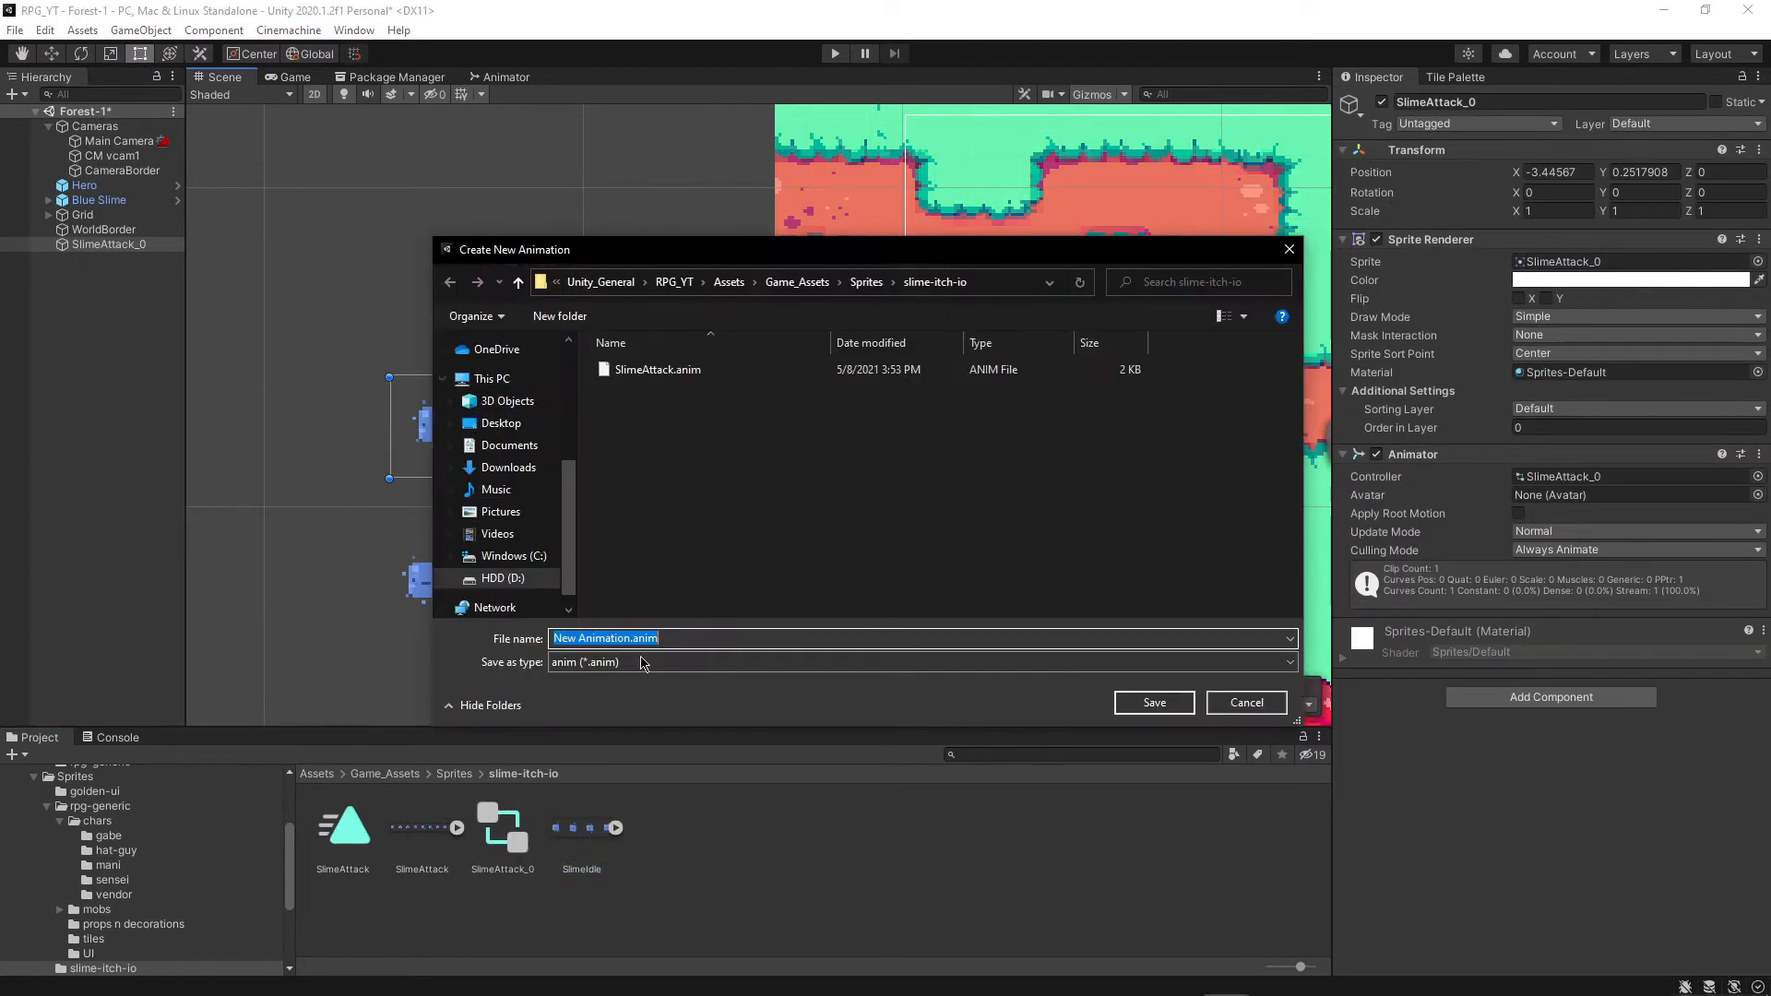
{"action": "double_click", "coordinate": [608, 638]}
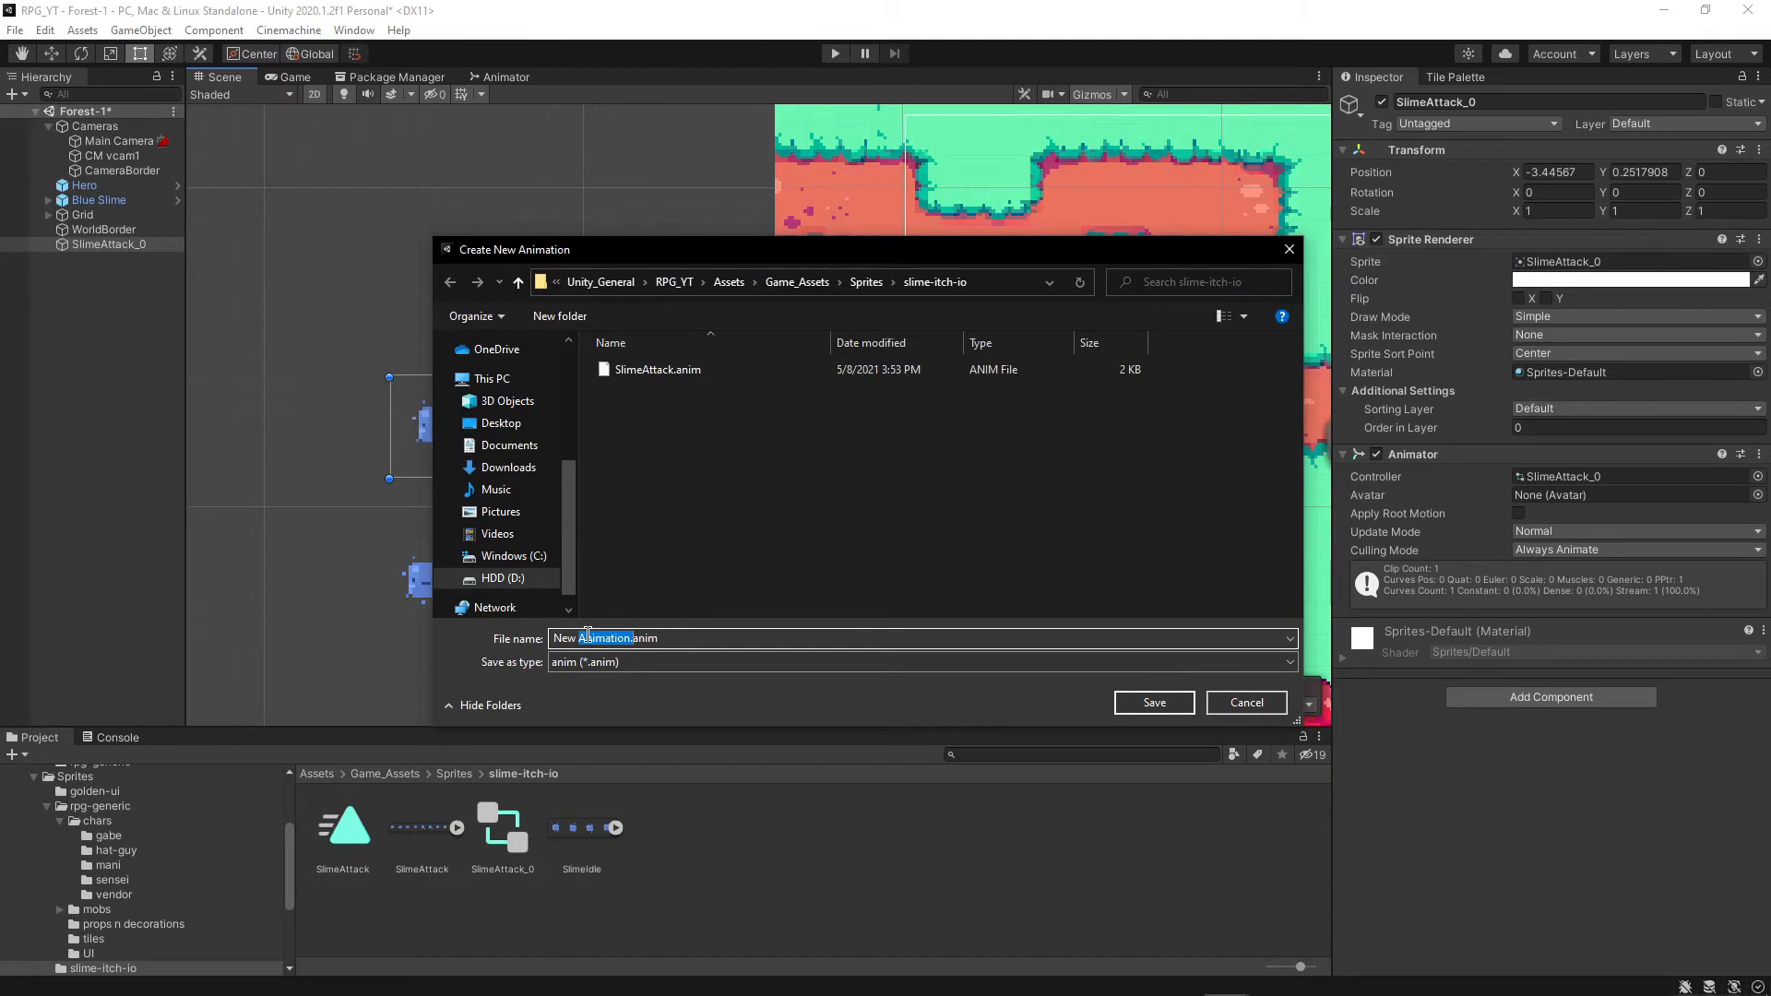
{"action": "triple_click", "coordinate": [603, 638]}
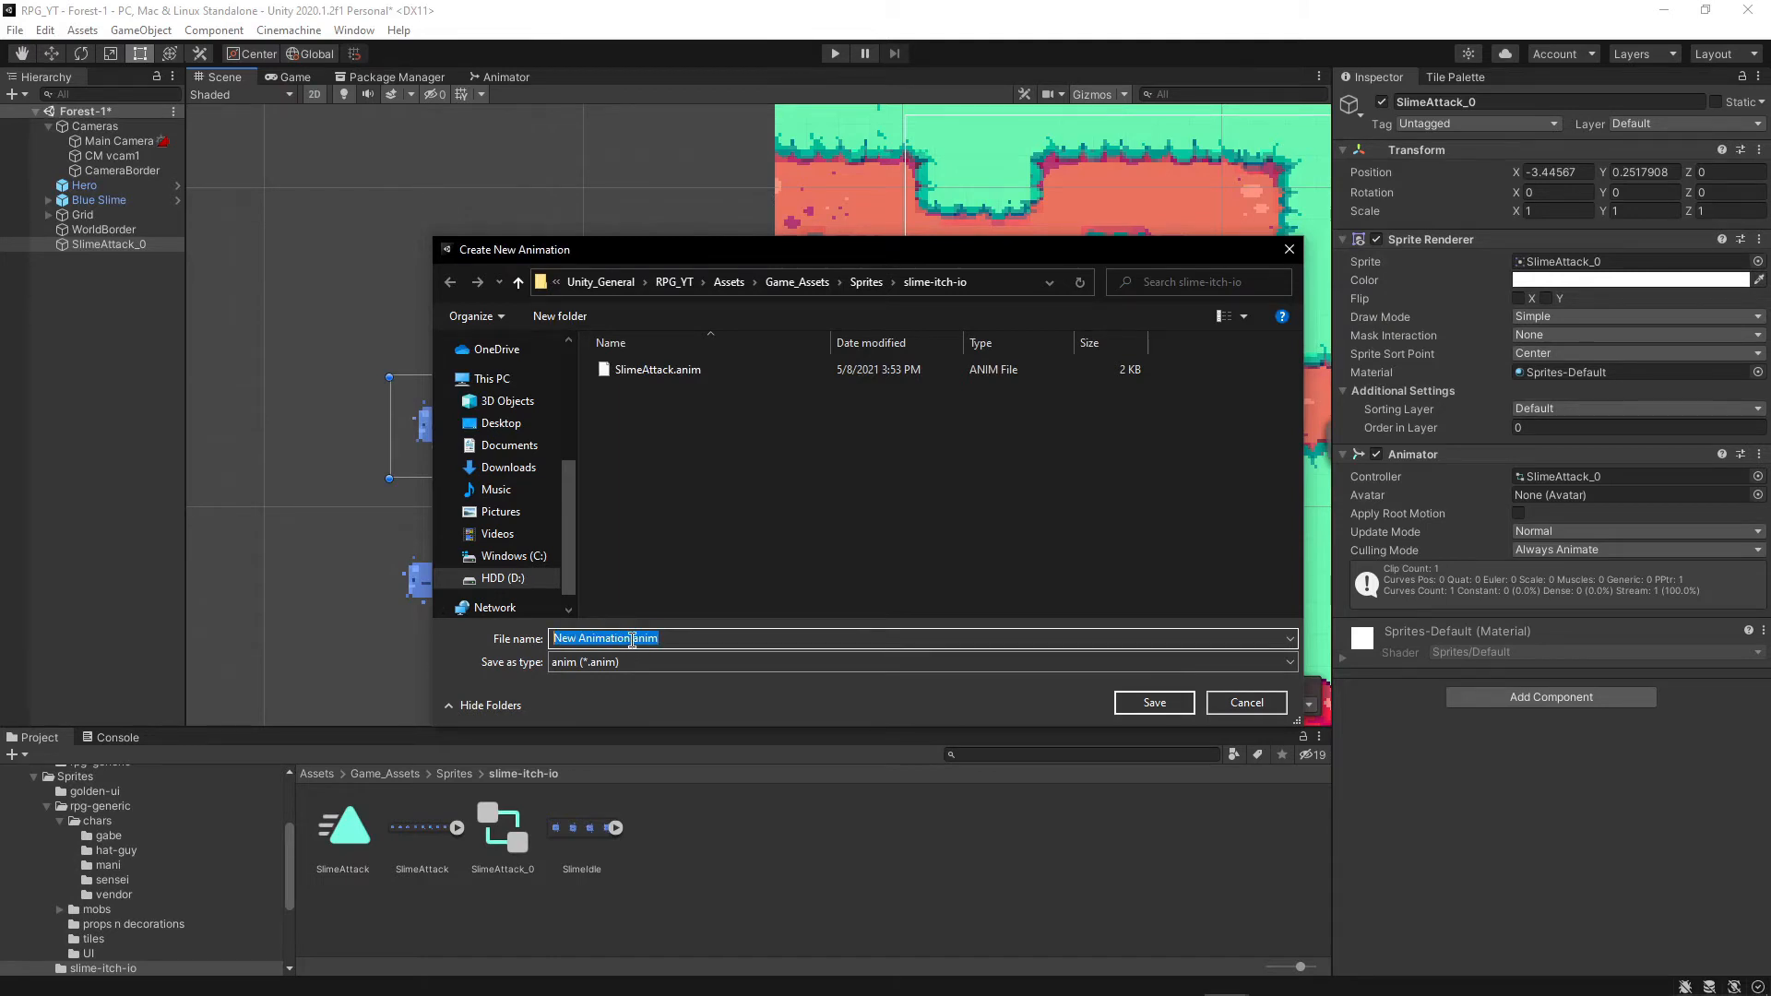
{"action": "type", "text": "S"}
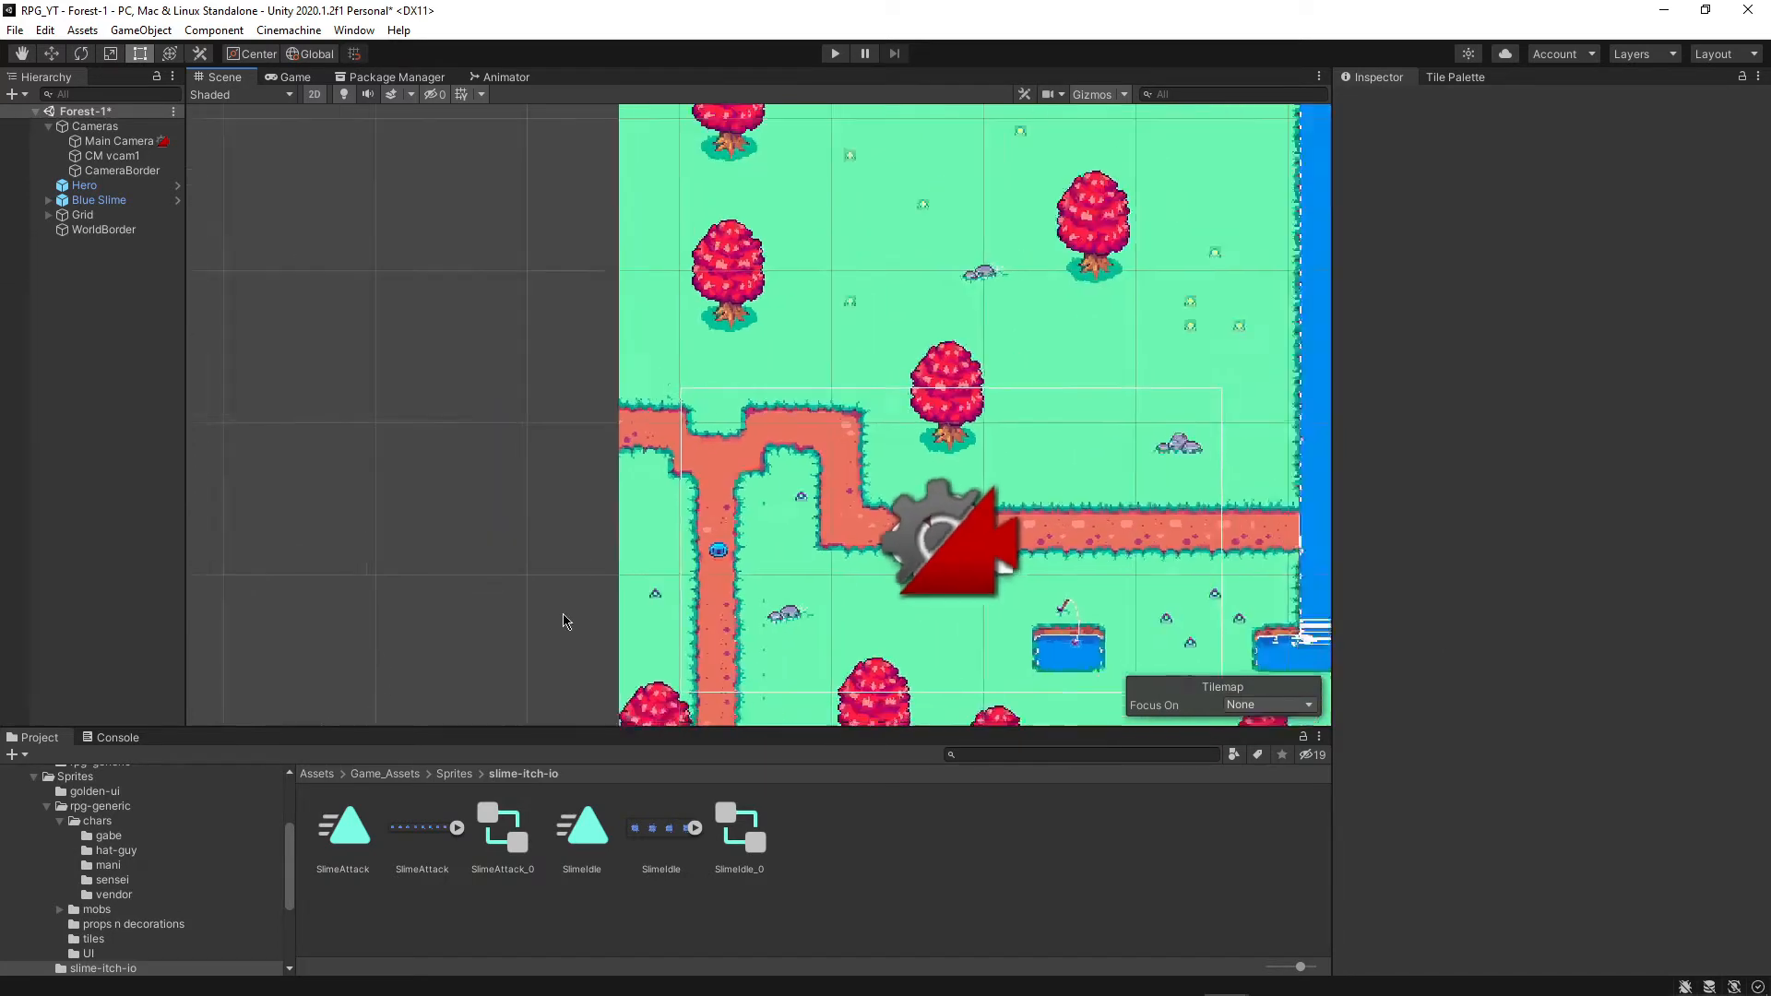
Drag the Gizmos 3D Icons slider down to shrink the scene icons
{"action": "scroll", "scroll_direction": "down", "scroll_amount": 3}
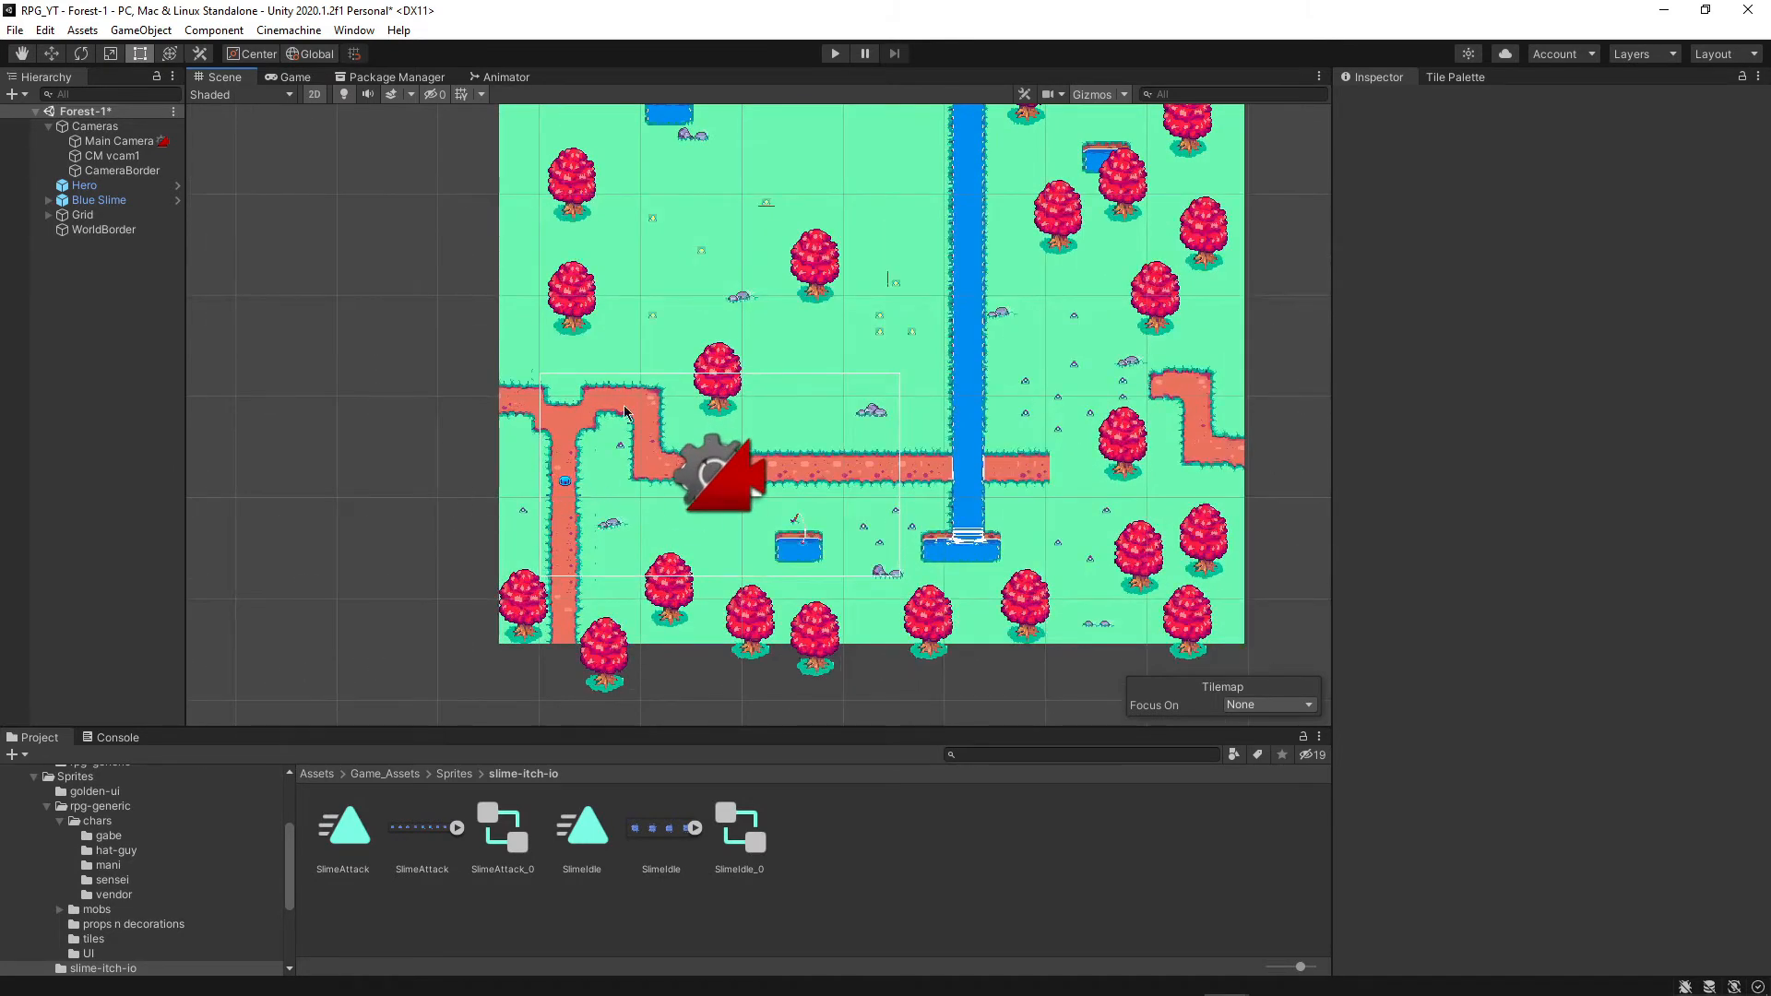
{"action": "mouse_move", "coordinate": [128, 400]}
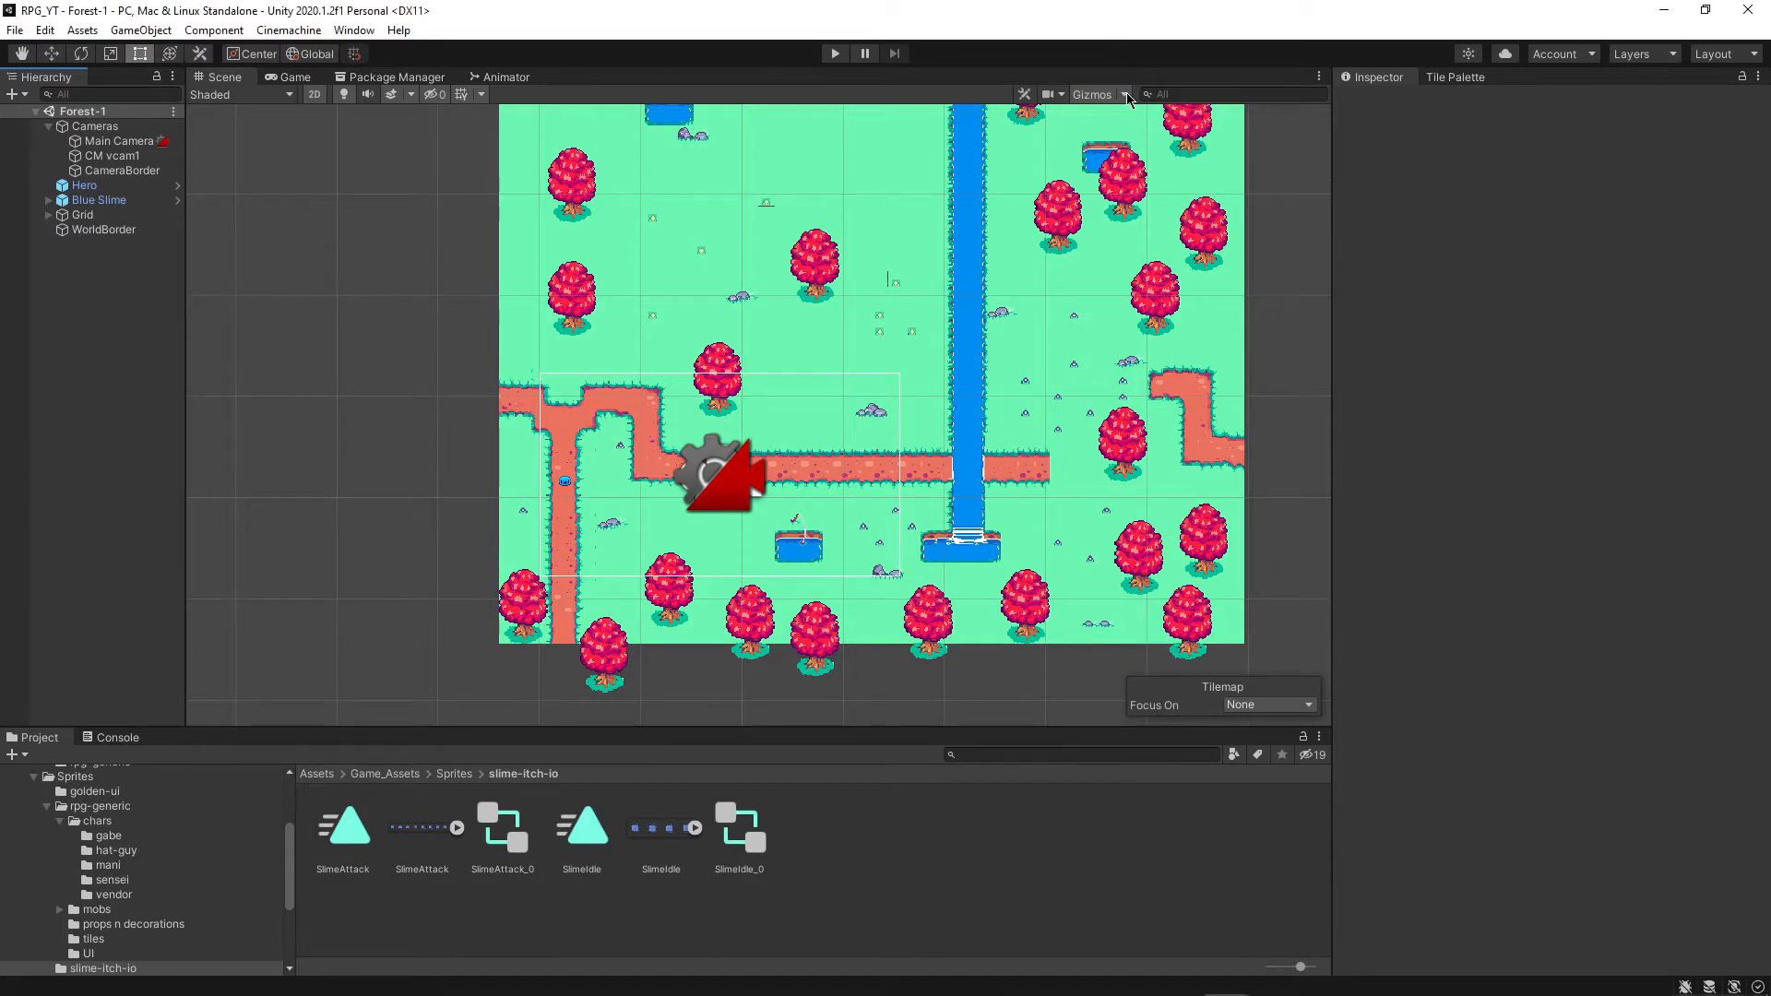
{"action": "left_click", "coordinate": [1092, 94]}
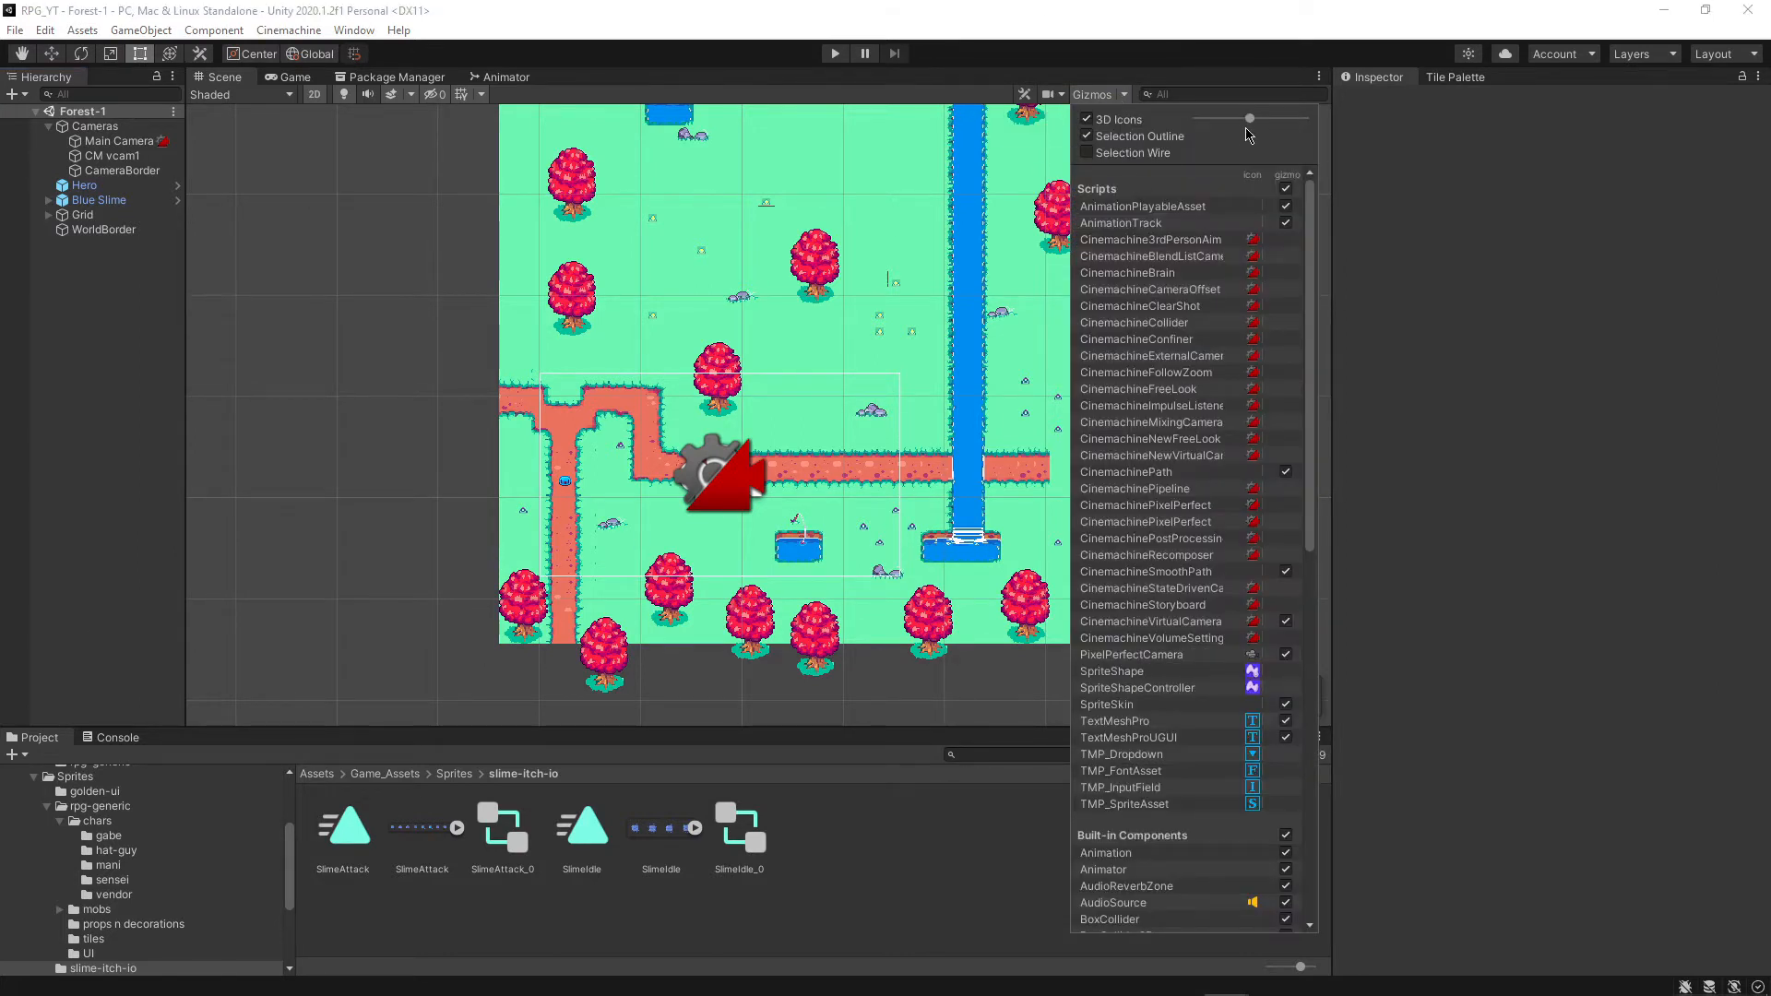
{"action": "left_click_drag", "start_coordinate": [1249, 119], "coordinate": [1212, 119]}
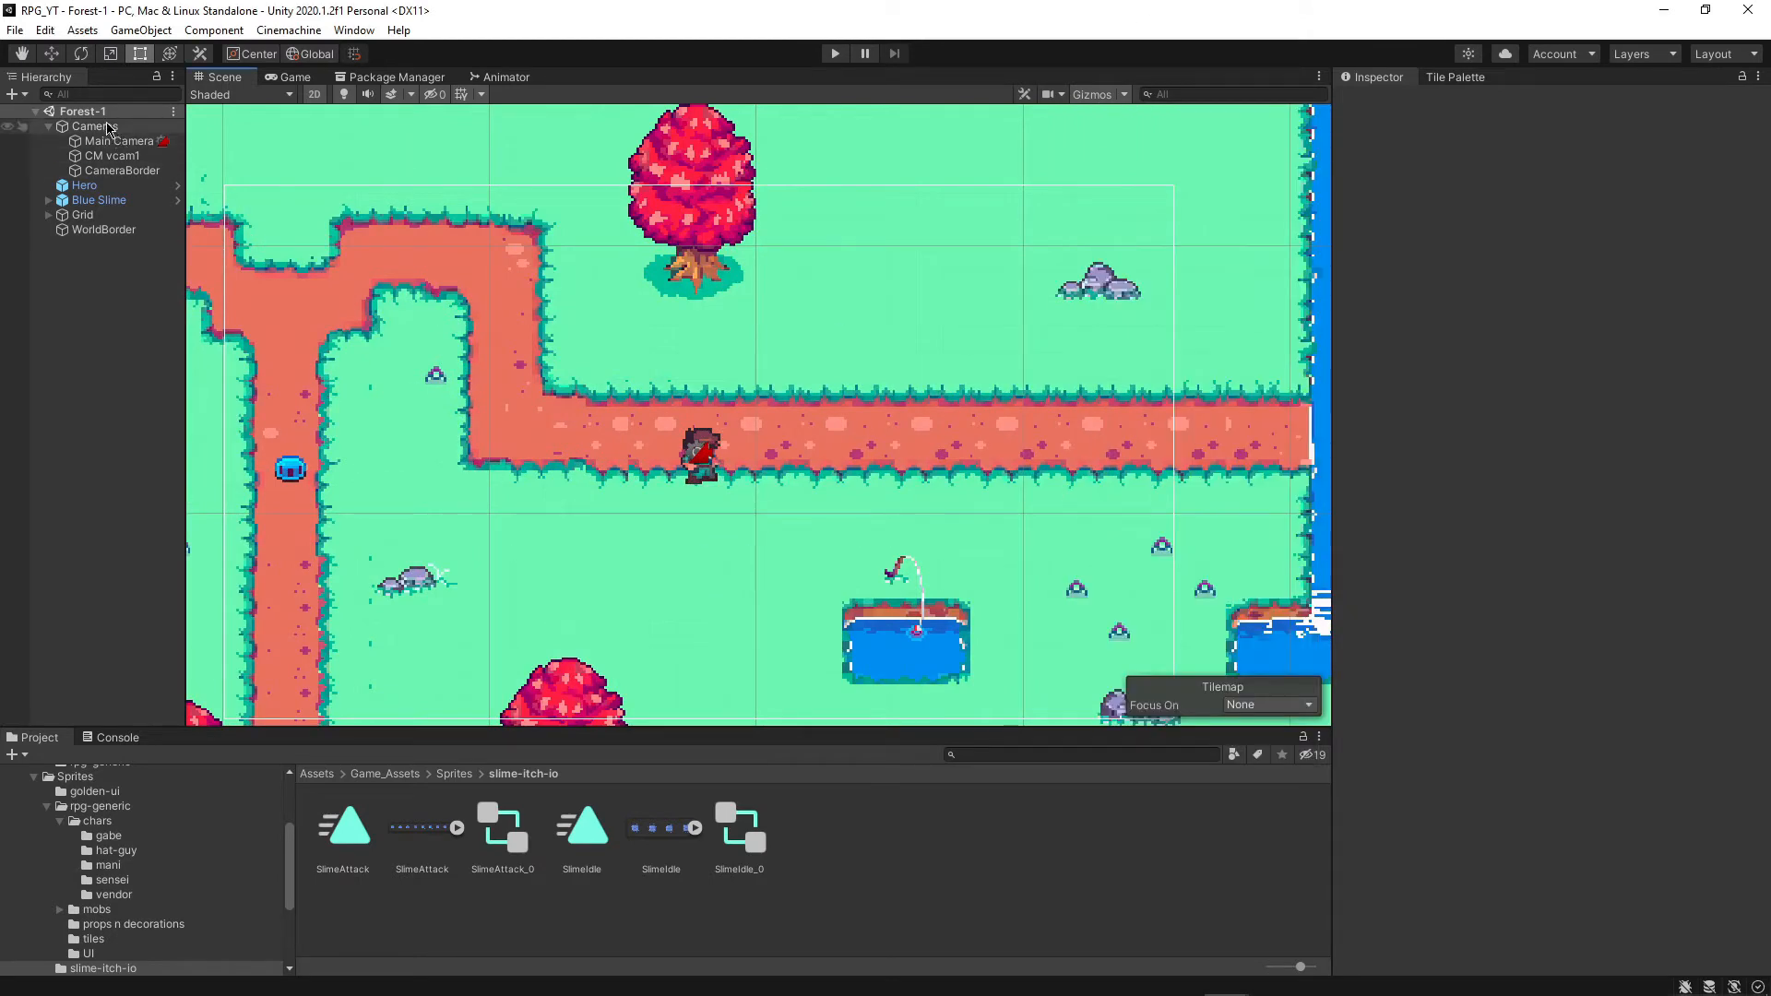
Open the BattleView scene and set its Main Camera size to 1
{"action": "left_click", "coordinate": [121, 140]}
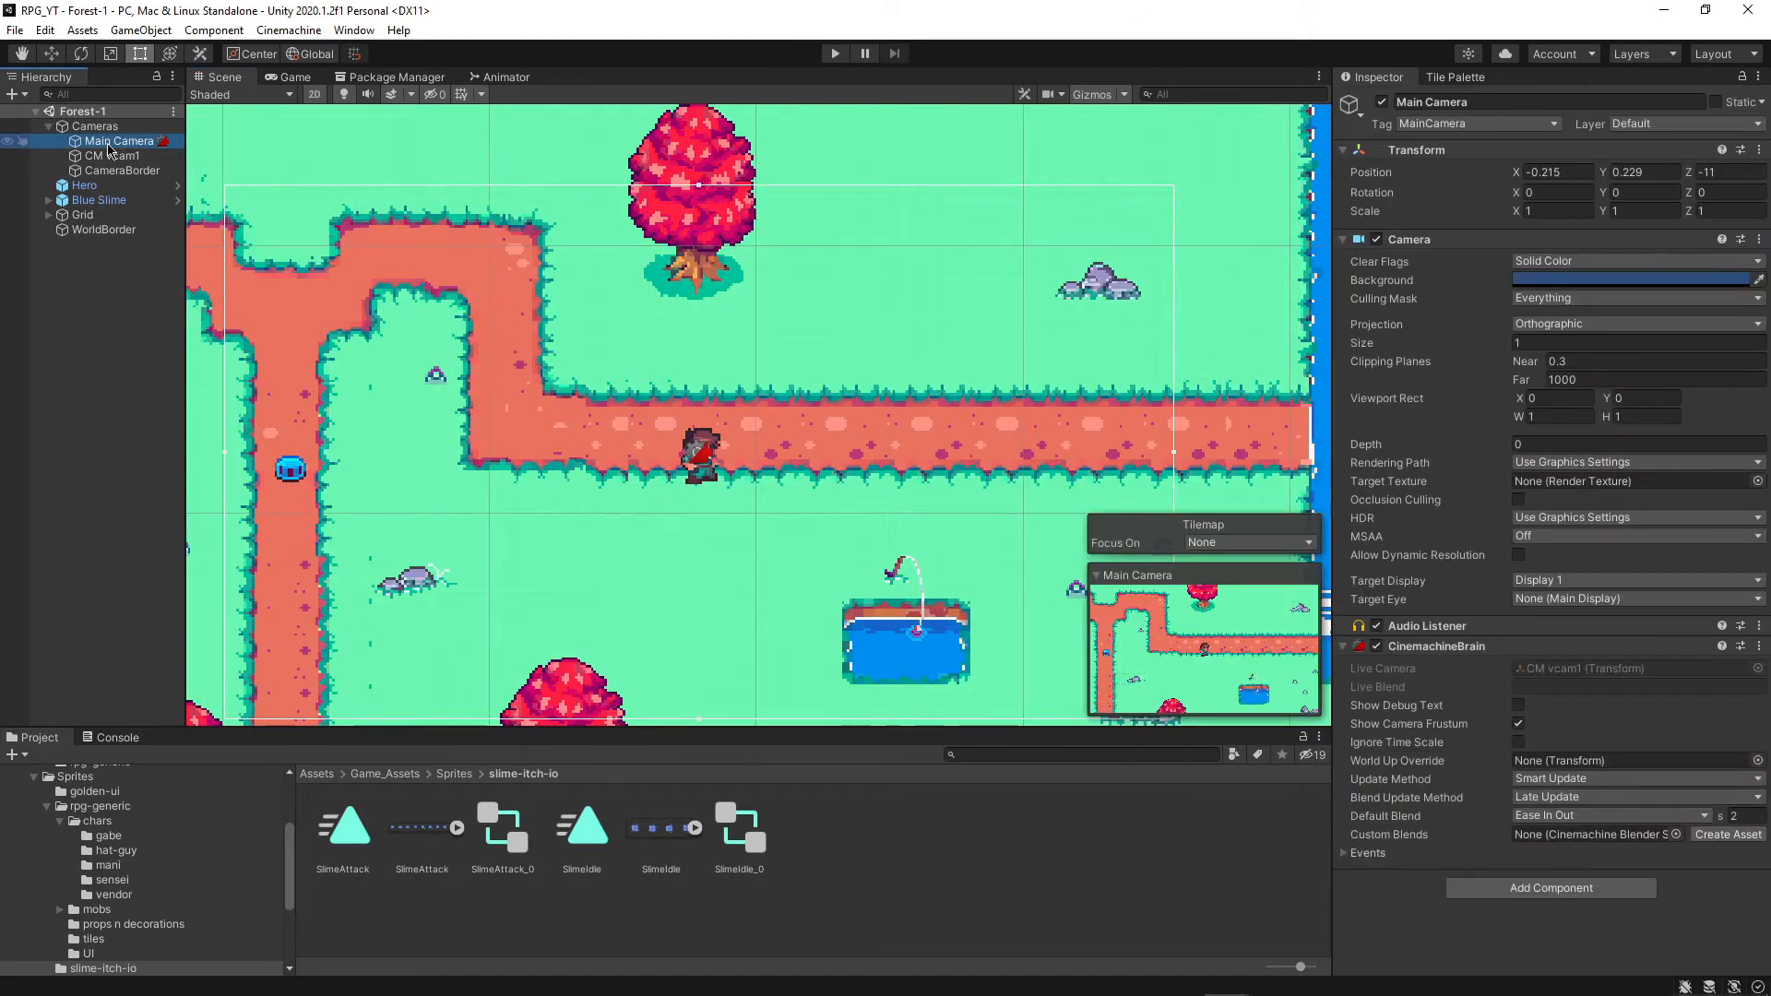
{"action": "left_click", "coordinate": [1476, 123]}
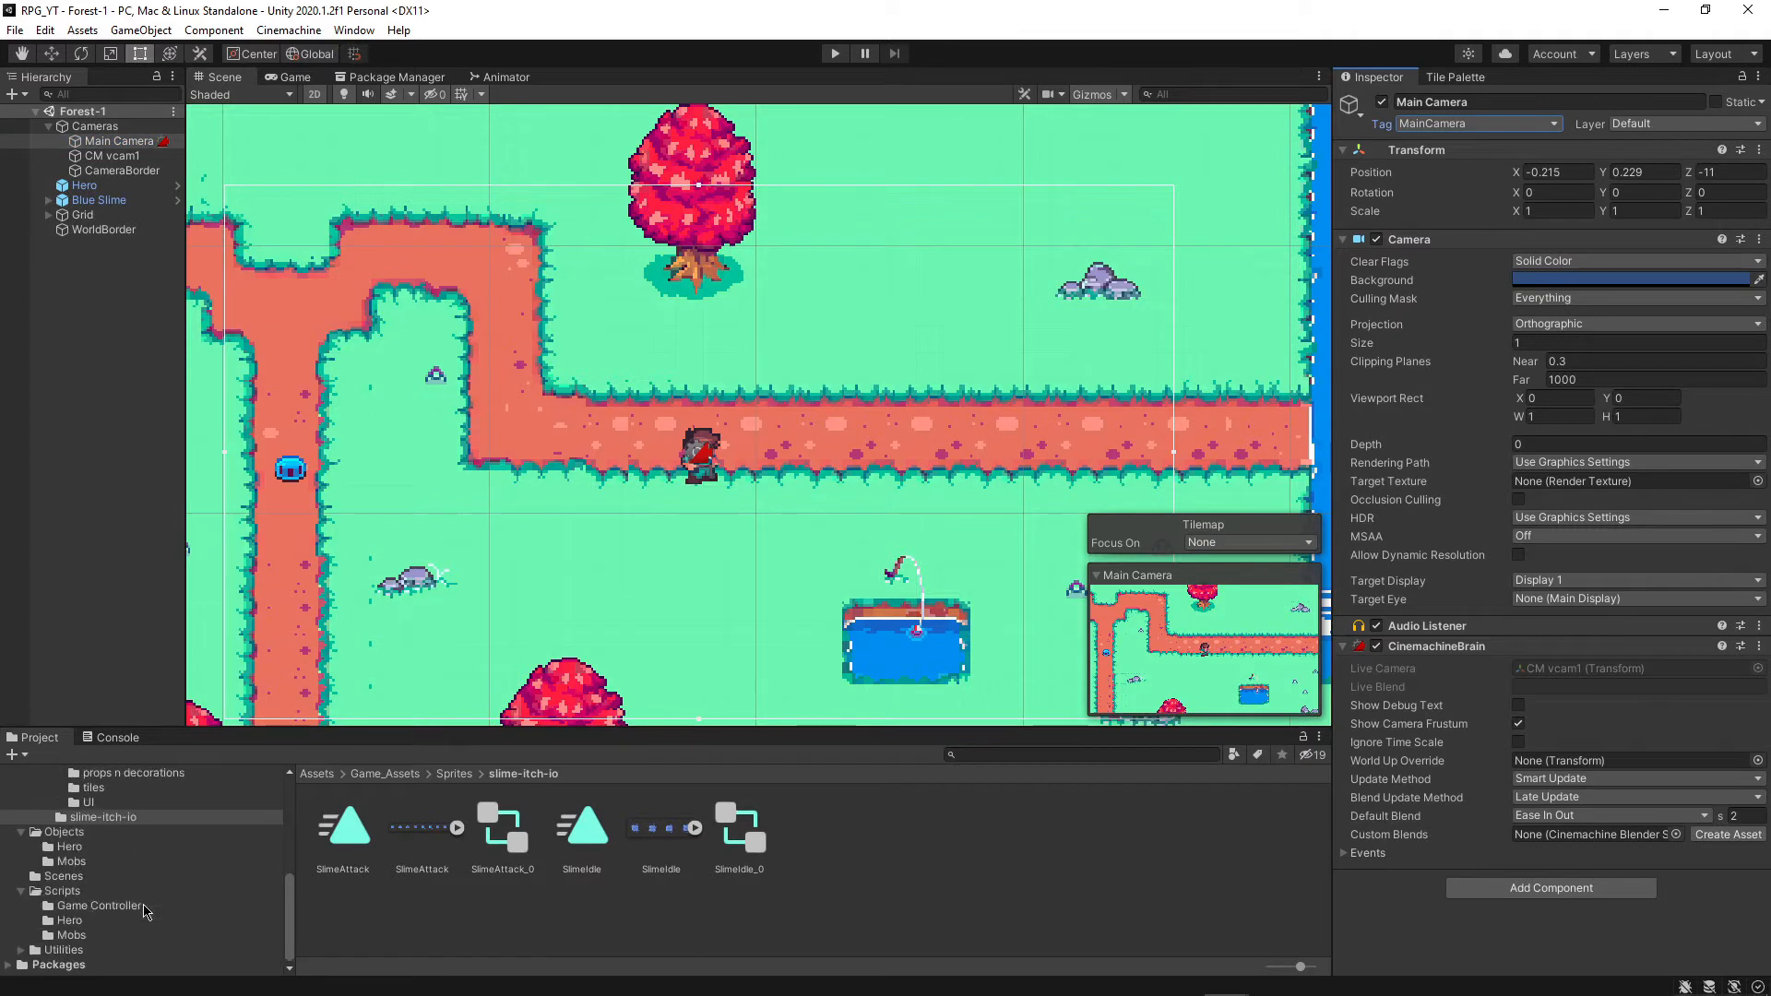
{"action": "left_click", "coordinate": [63, 876]}
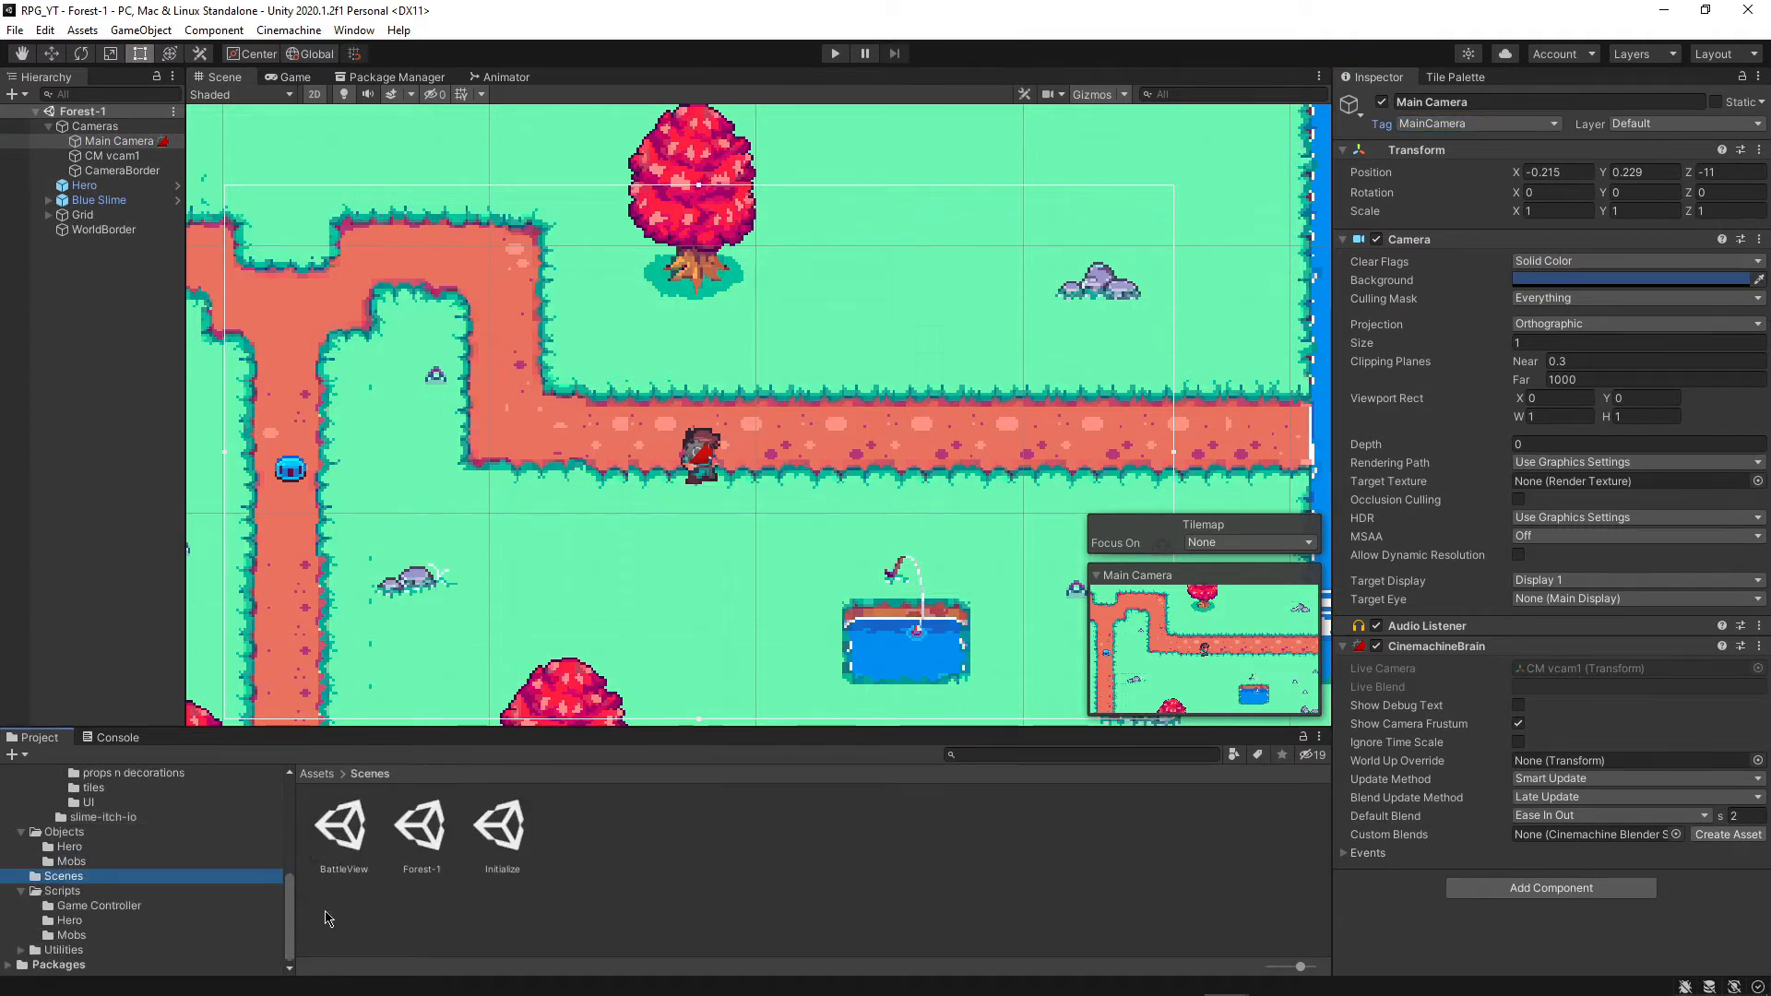
{"action": "double_click", "coordinate": [343, 822]}
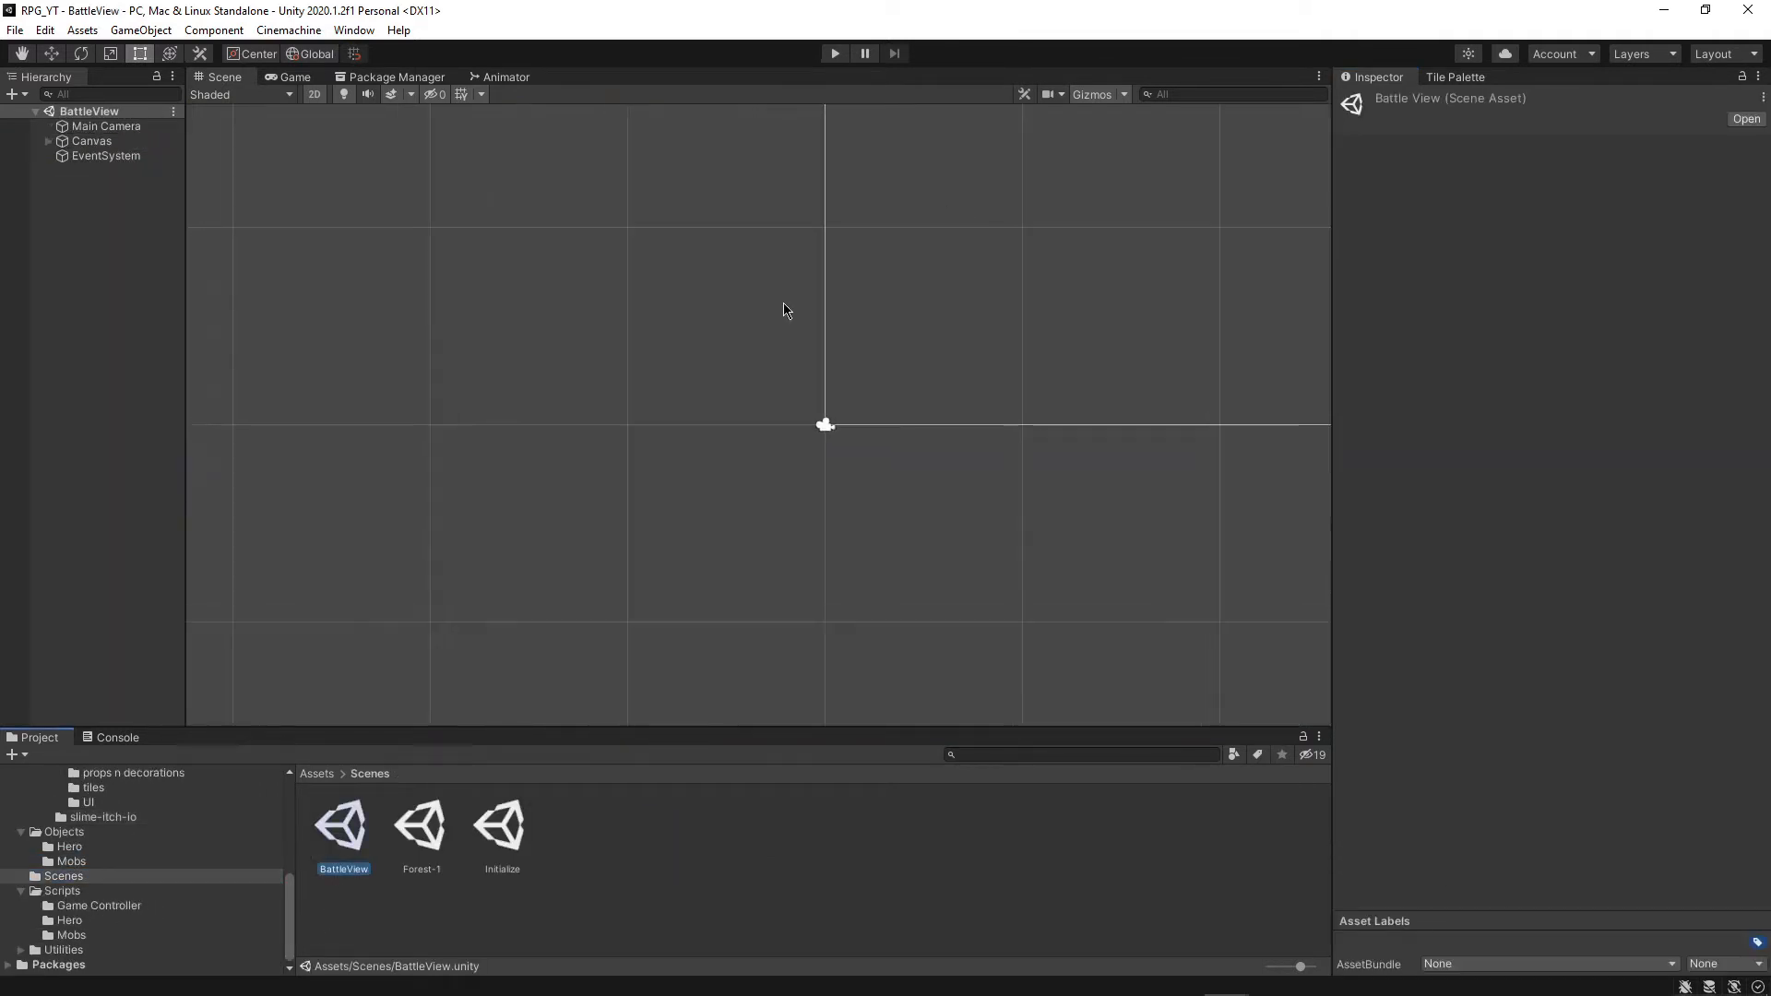
{"action": "left_click", "coordinate": [107, 125]}
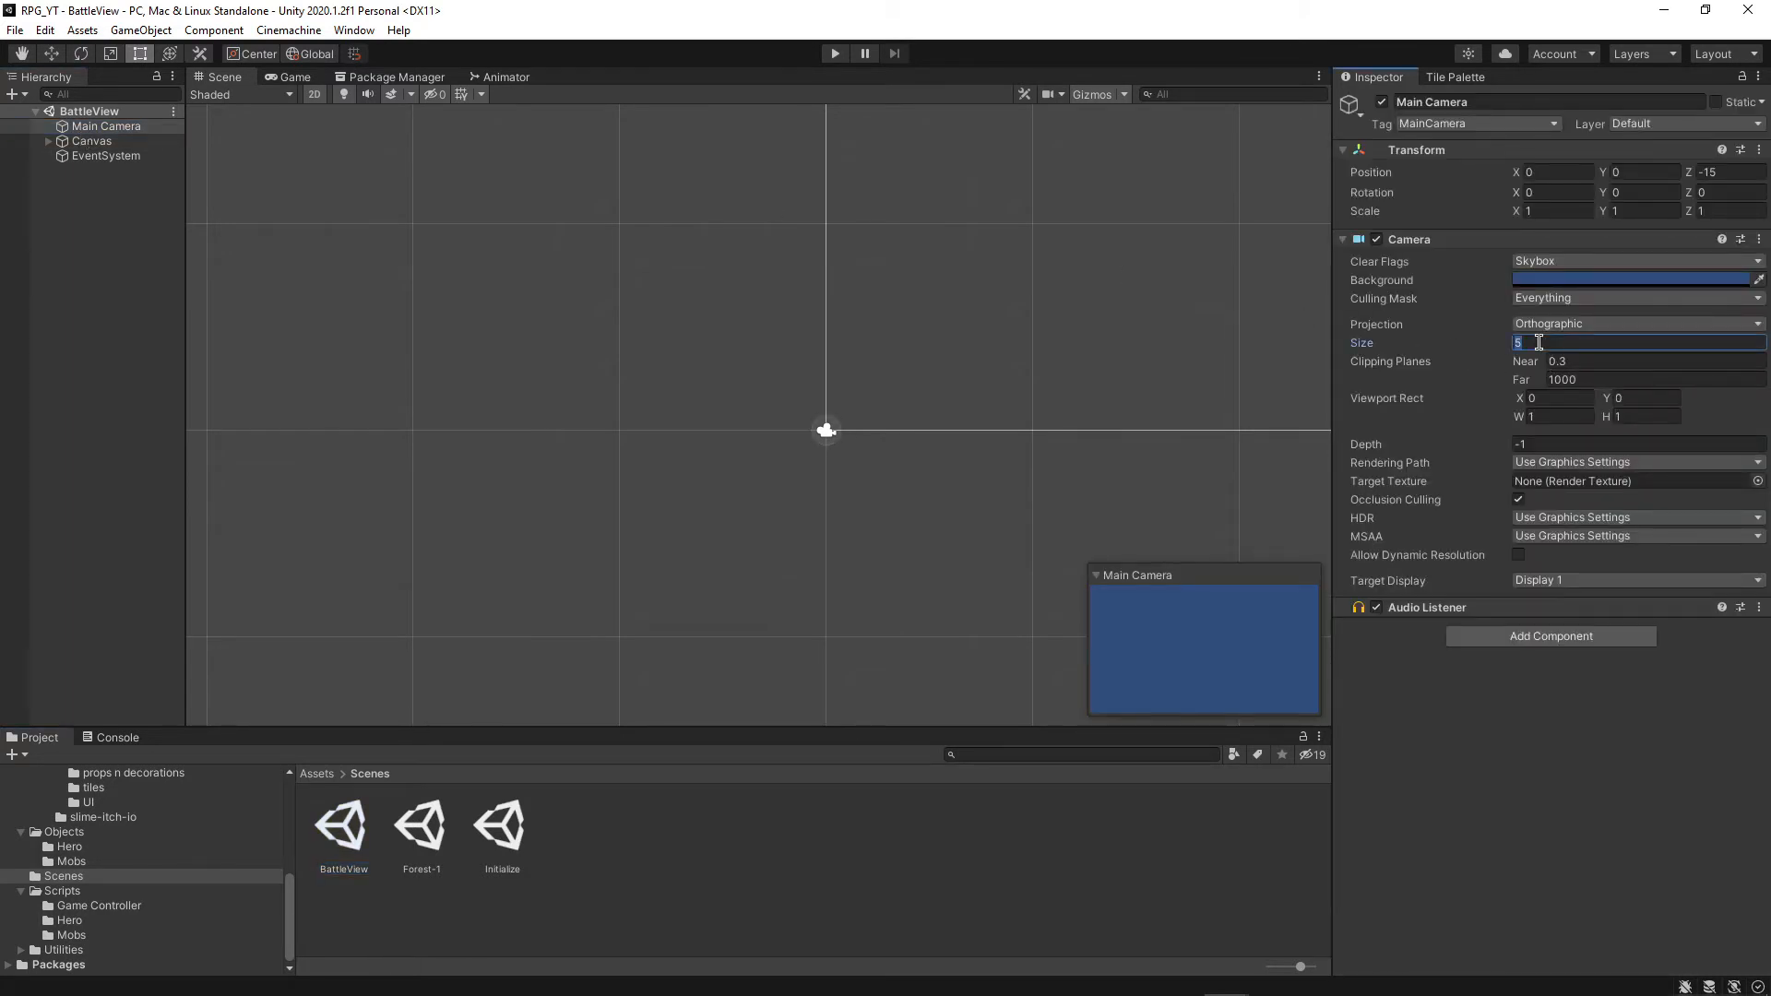
{"action": "type", "text": "1"}
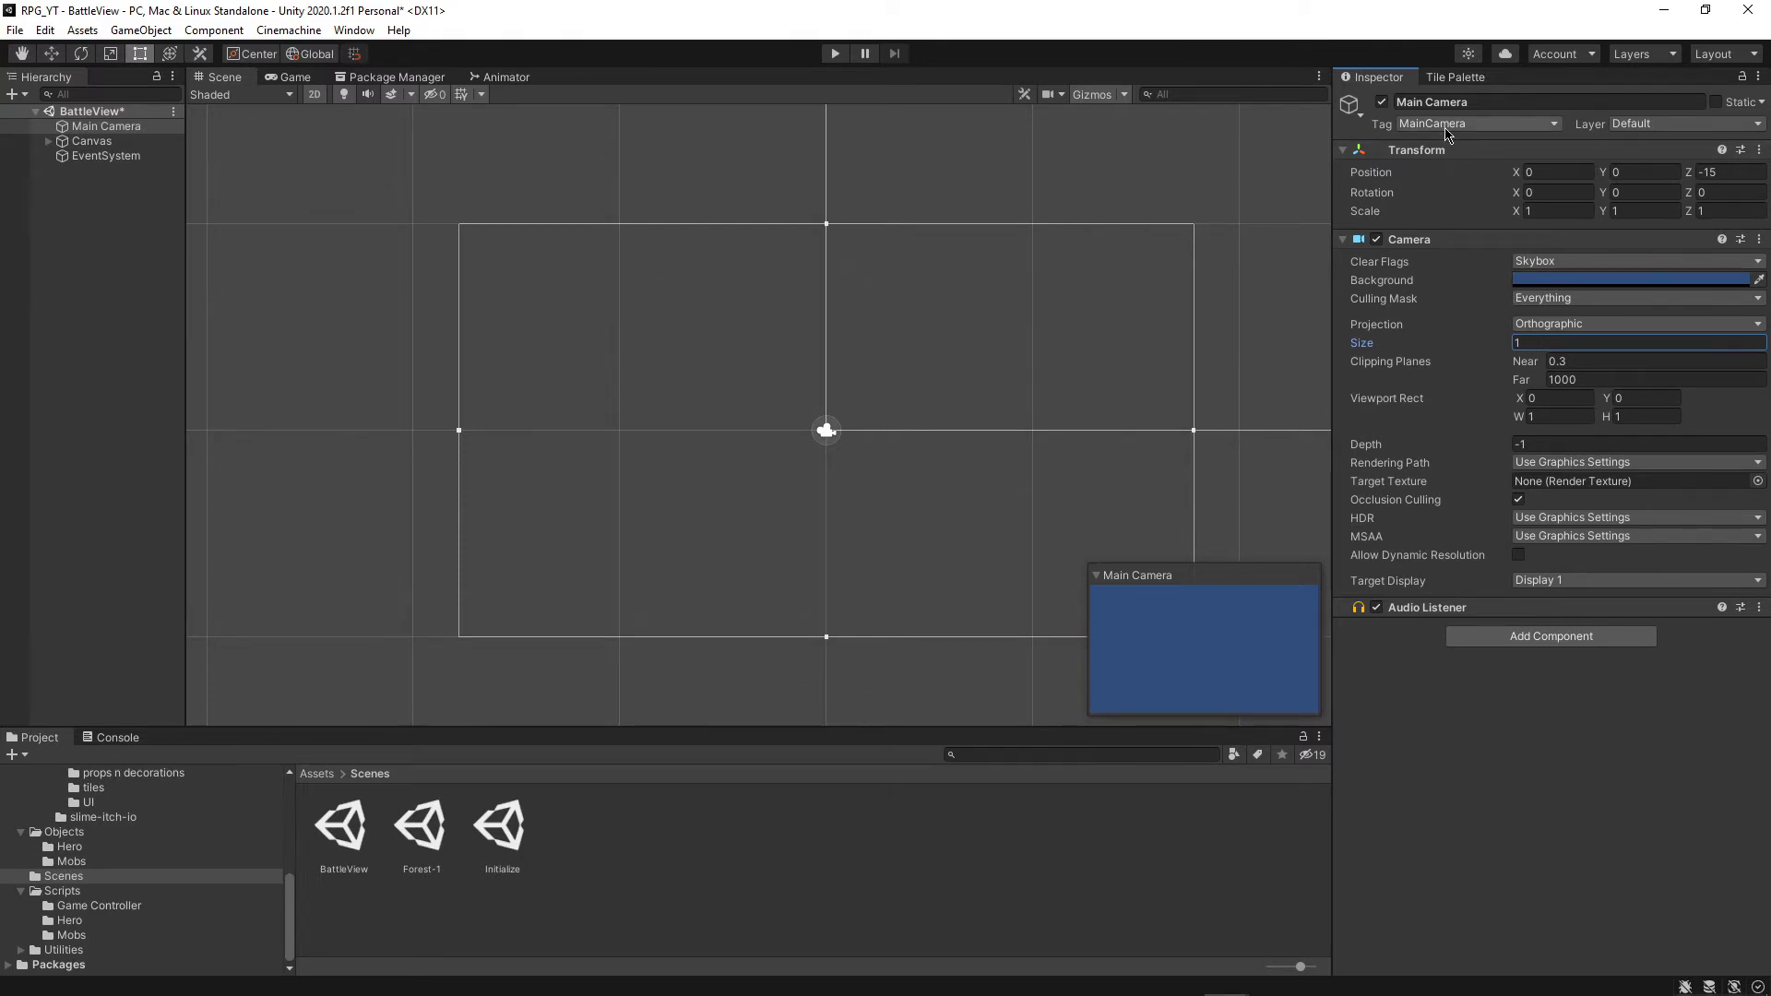
Add and save a battleViewCamera entry in the project's tag list
{"action": "left_click", "coordinate": [1477, 123]}
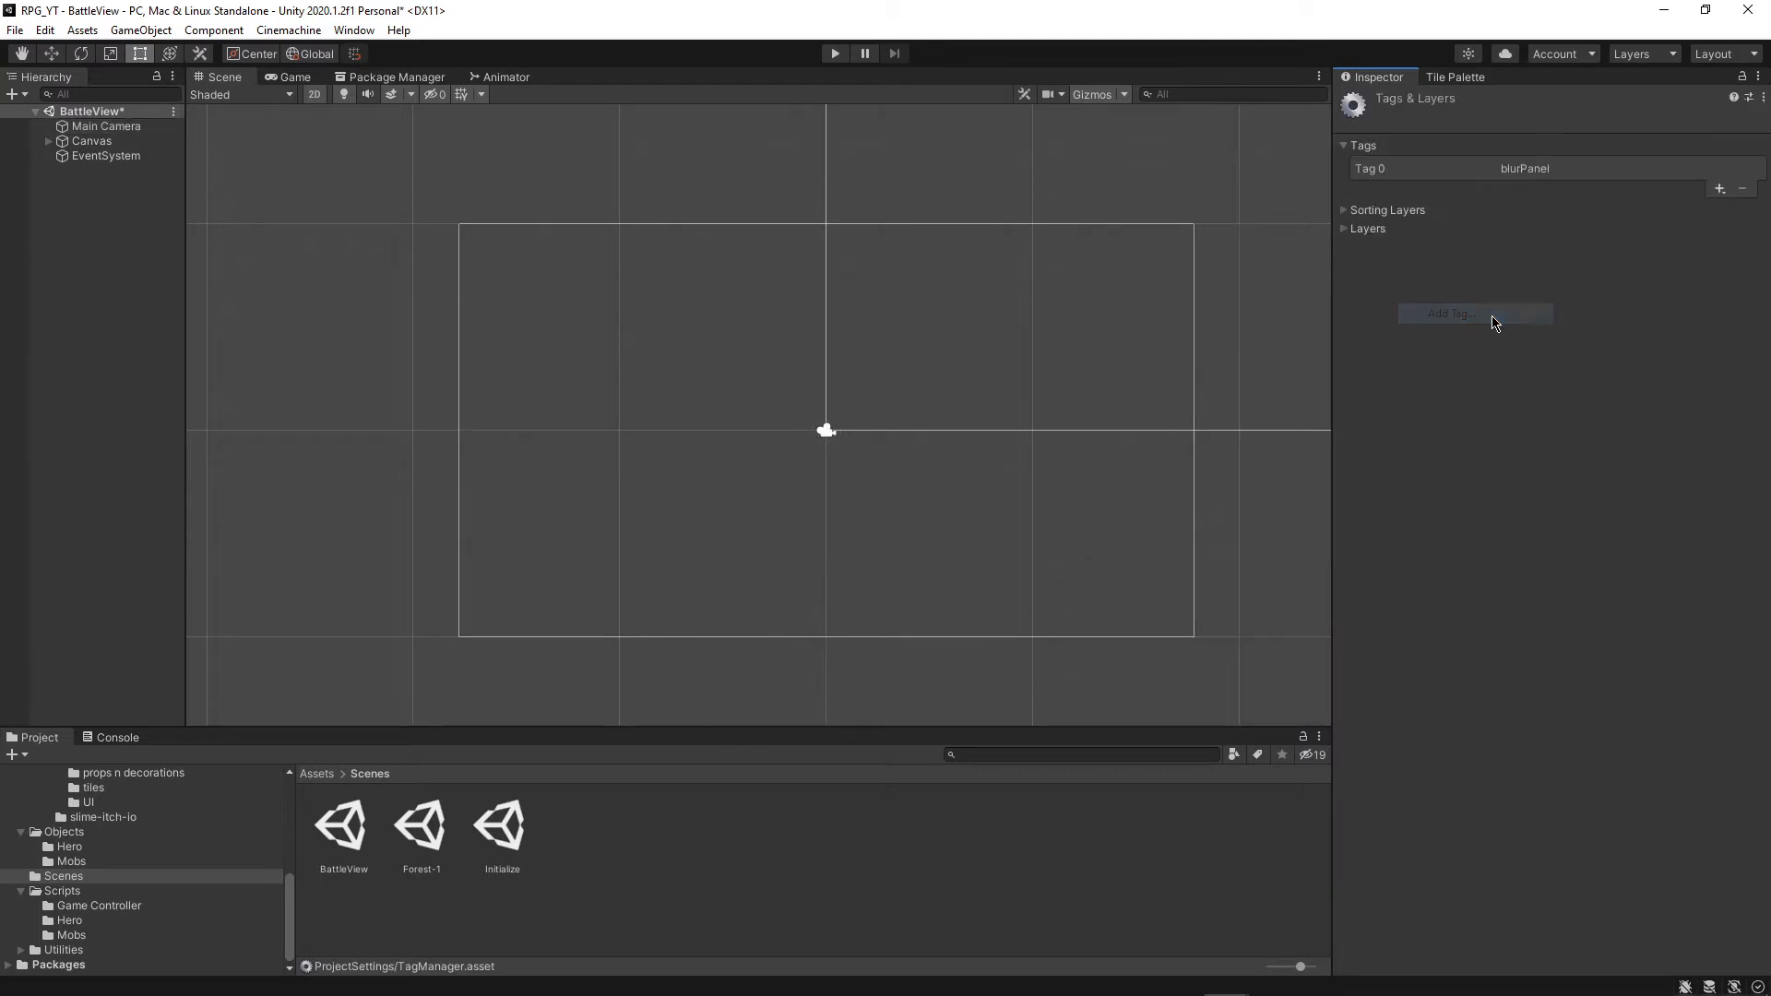
{"action": "left_click", "coordinate": [1475, 314]}
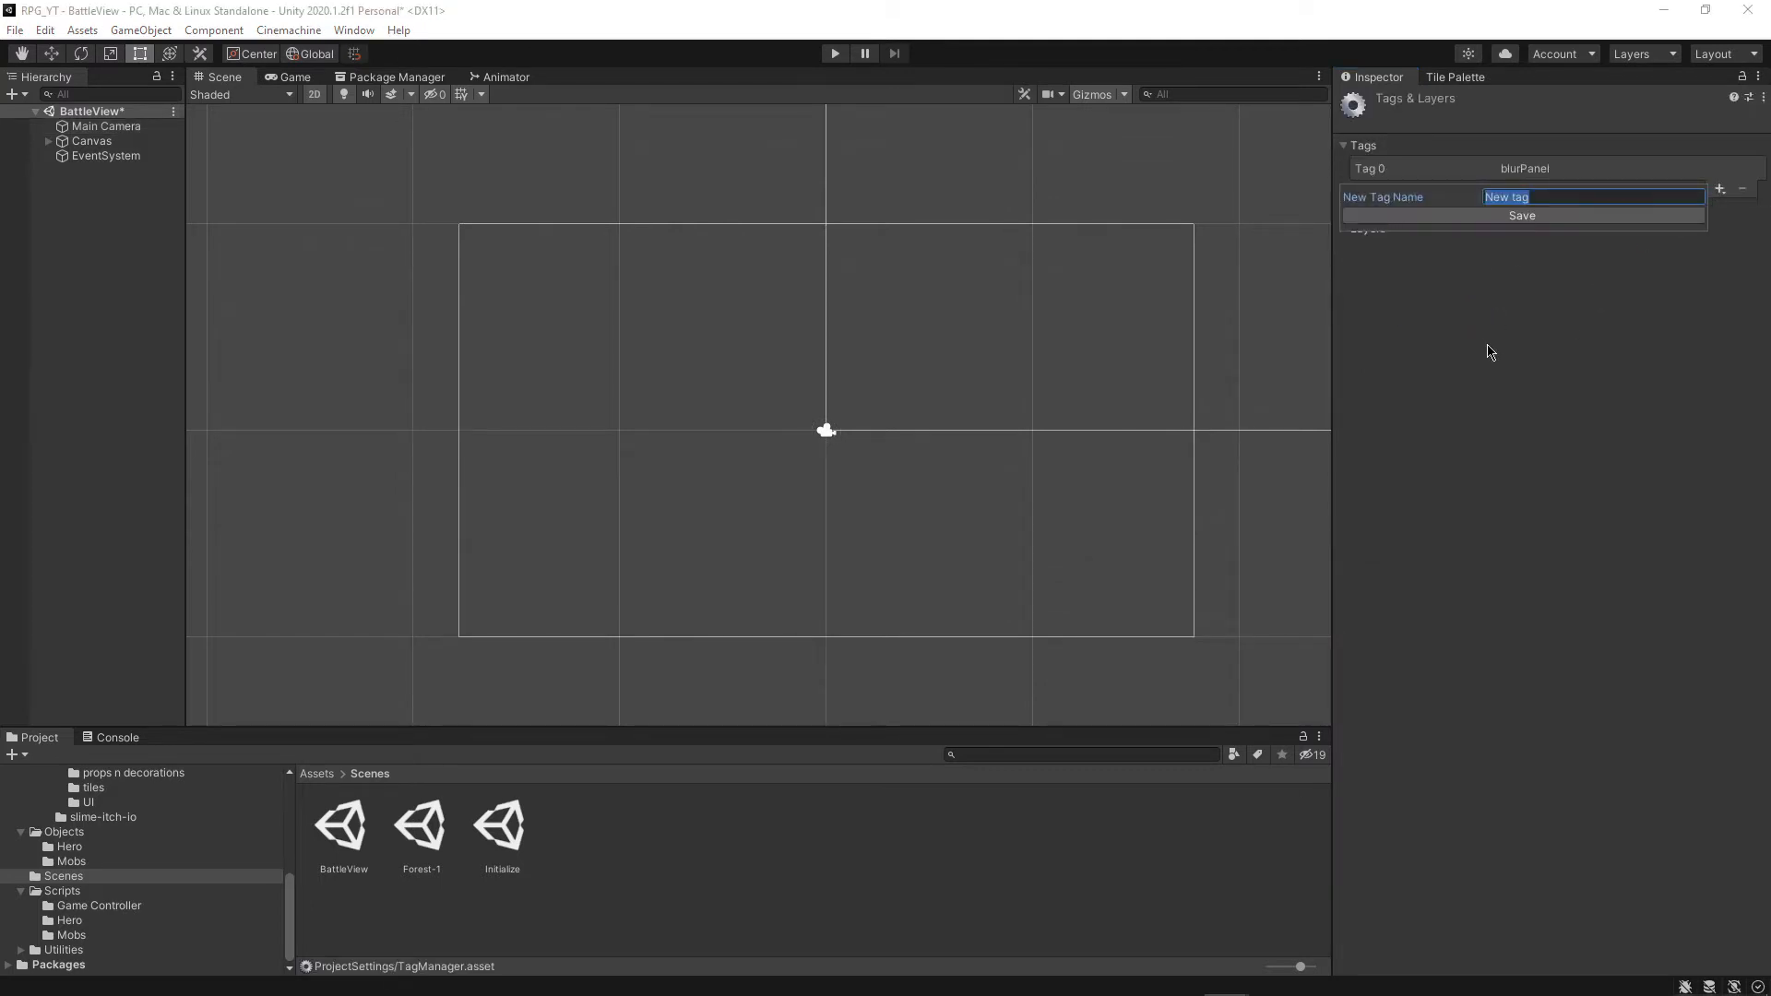
{"action": "type", "text": "battleViewCame"}
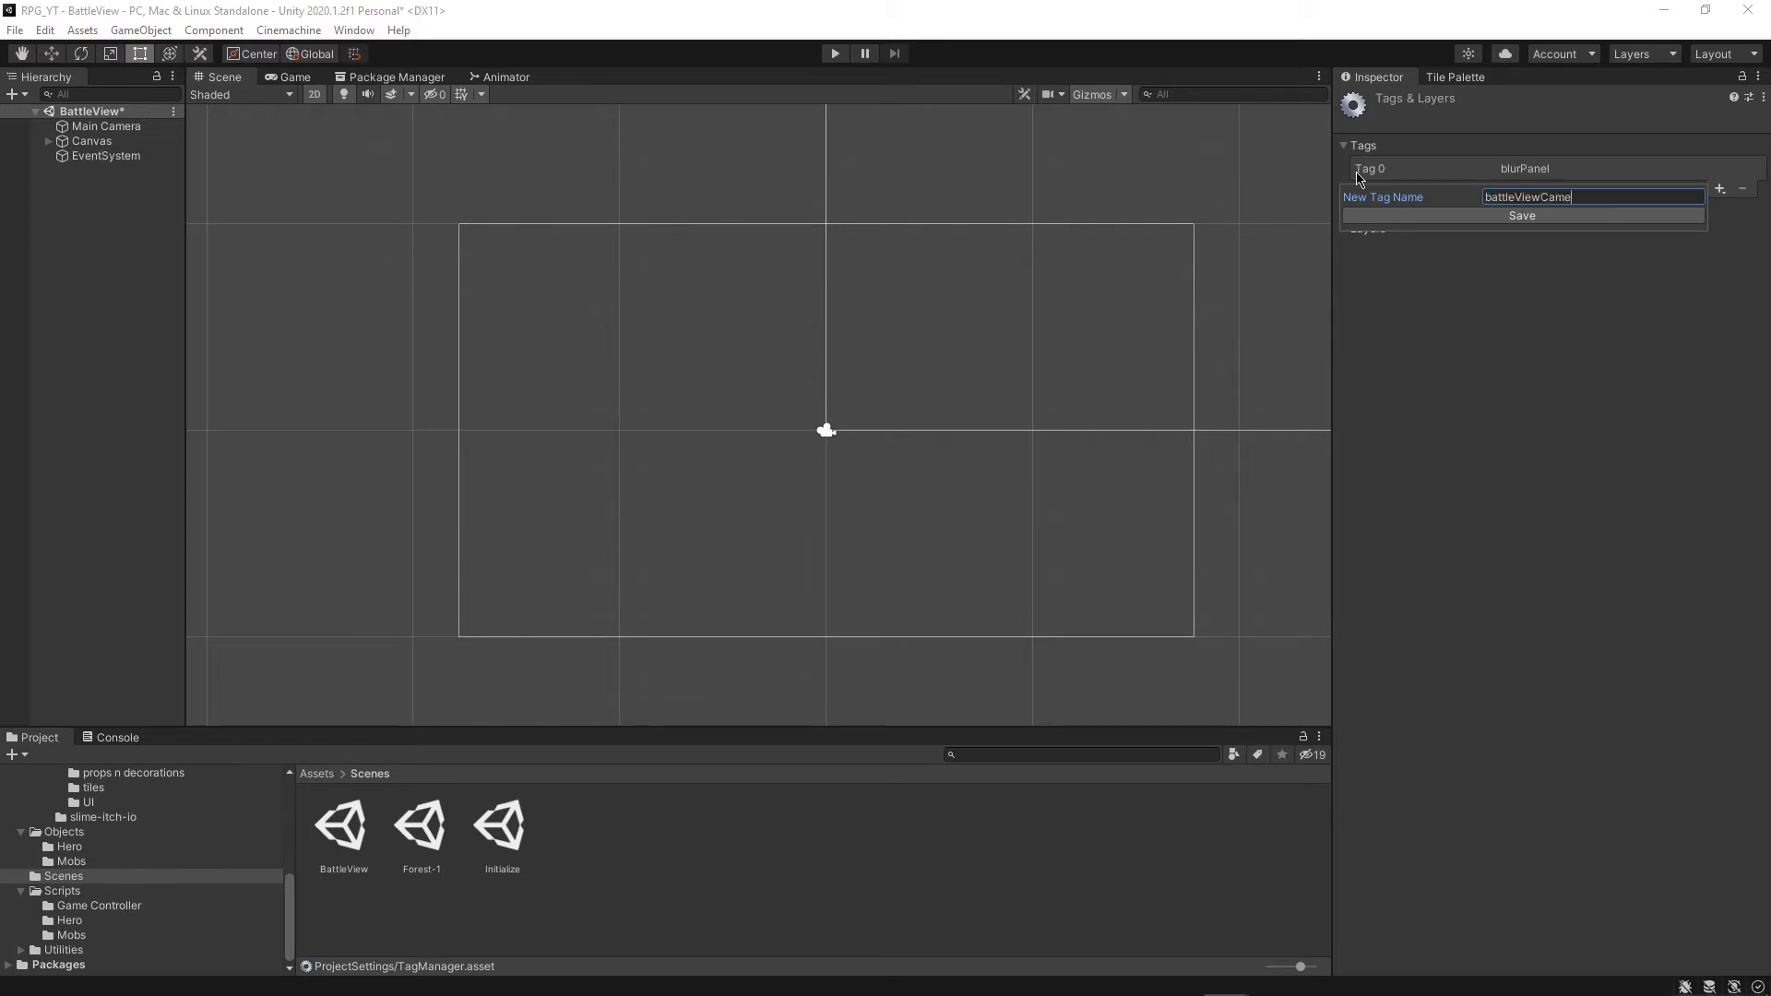
{"action": "left_click", "coordinate": [1522, 215]}
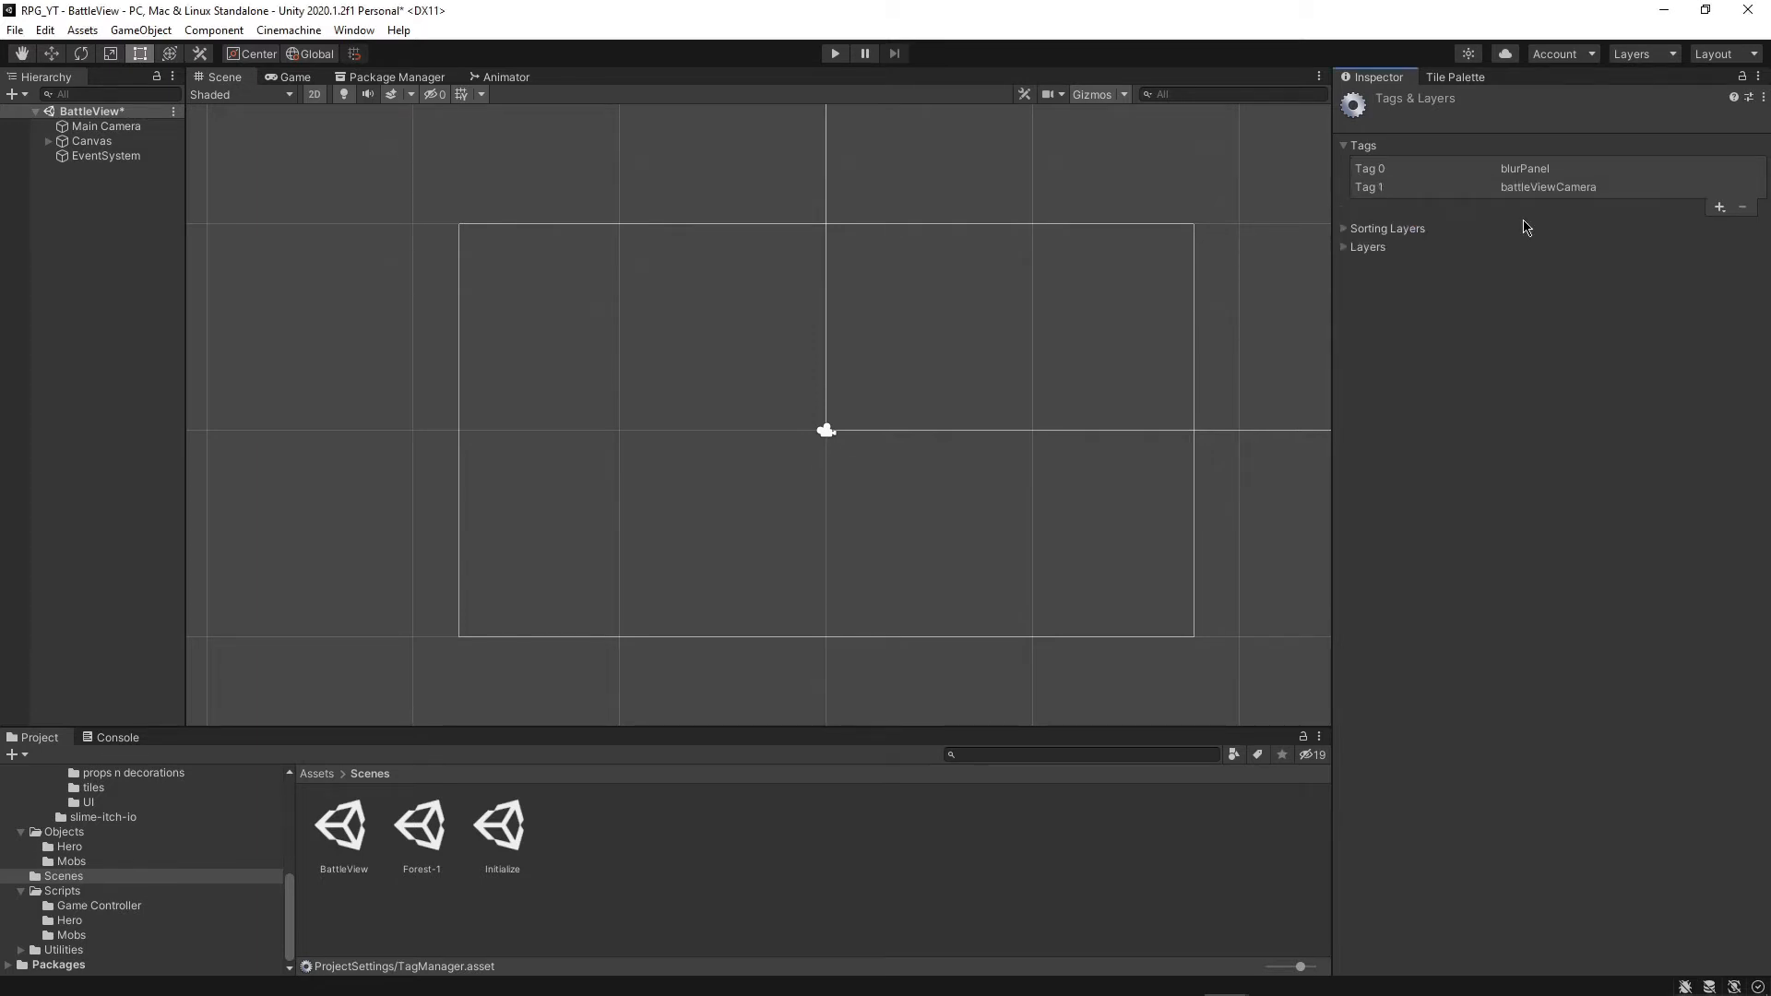
{"action": "left_click", "coordinate": [107, 125]}
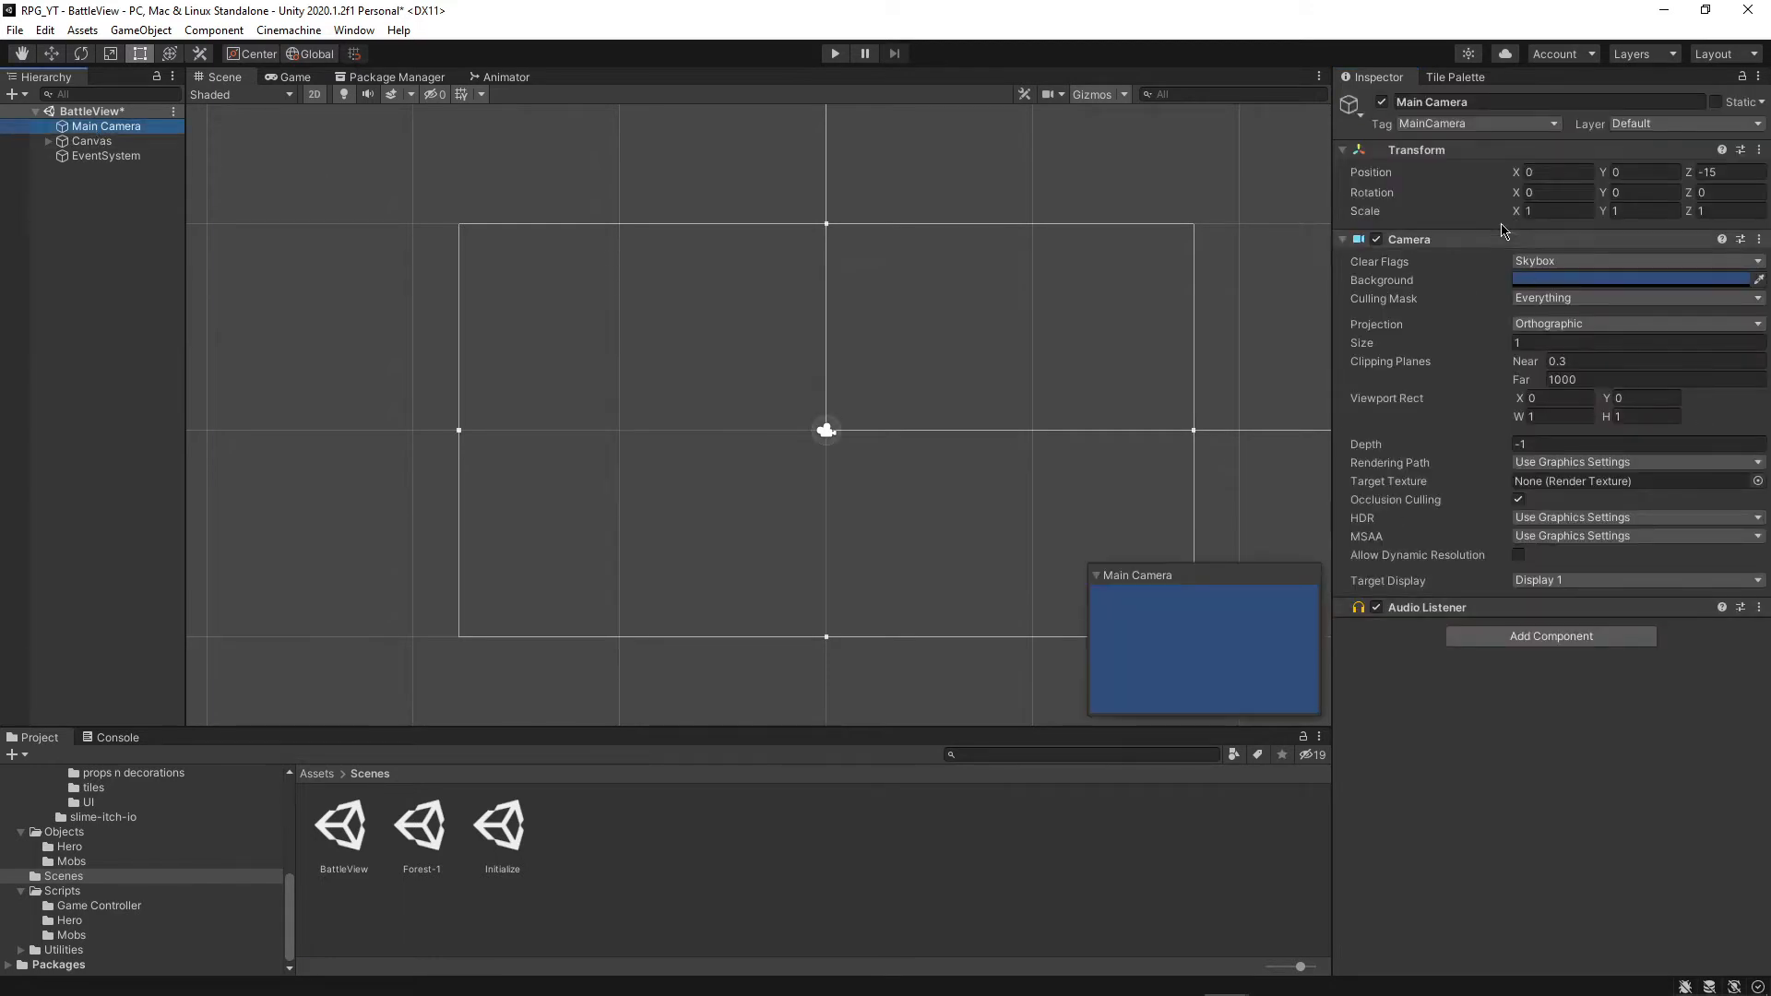
Set the Main Camera's tag to battleViewCamera
{"action": "left_click", "coordinate": [1478, 123]}
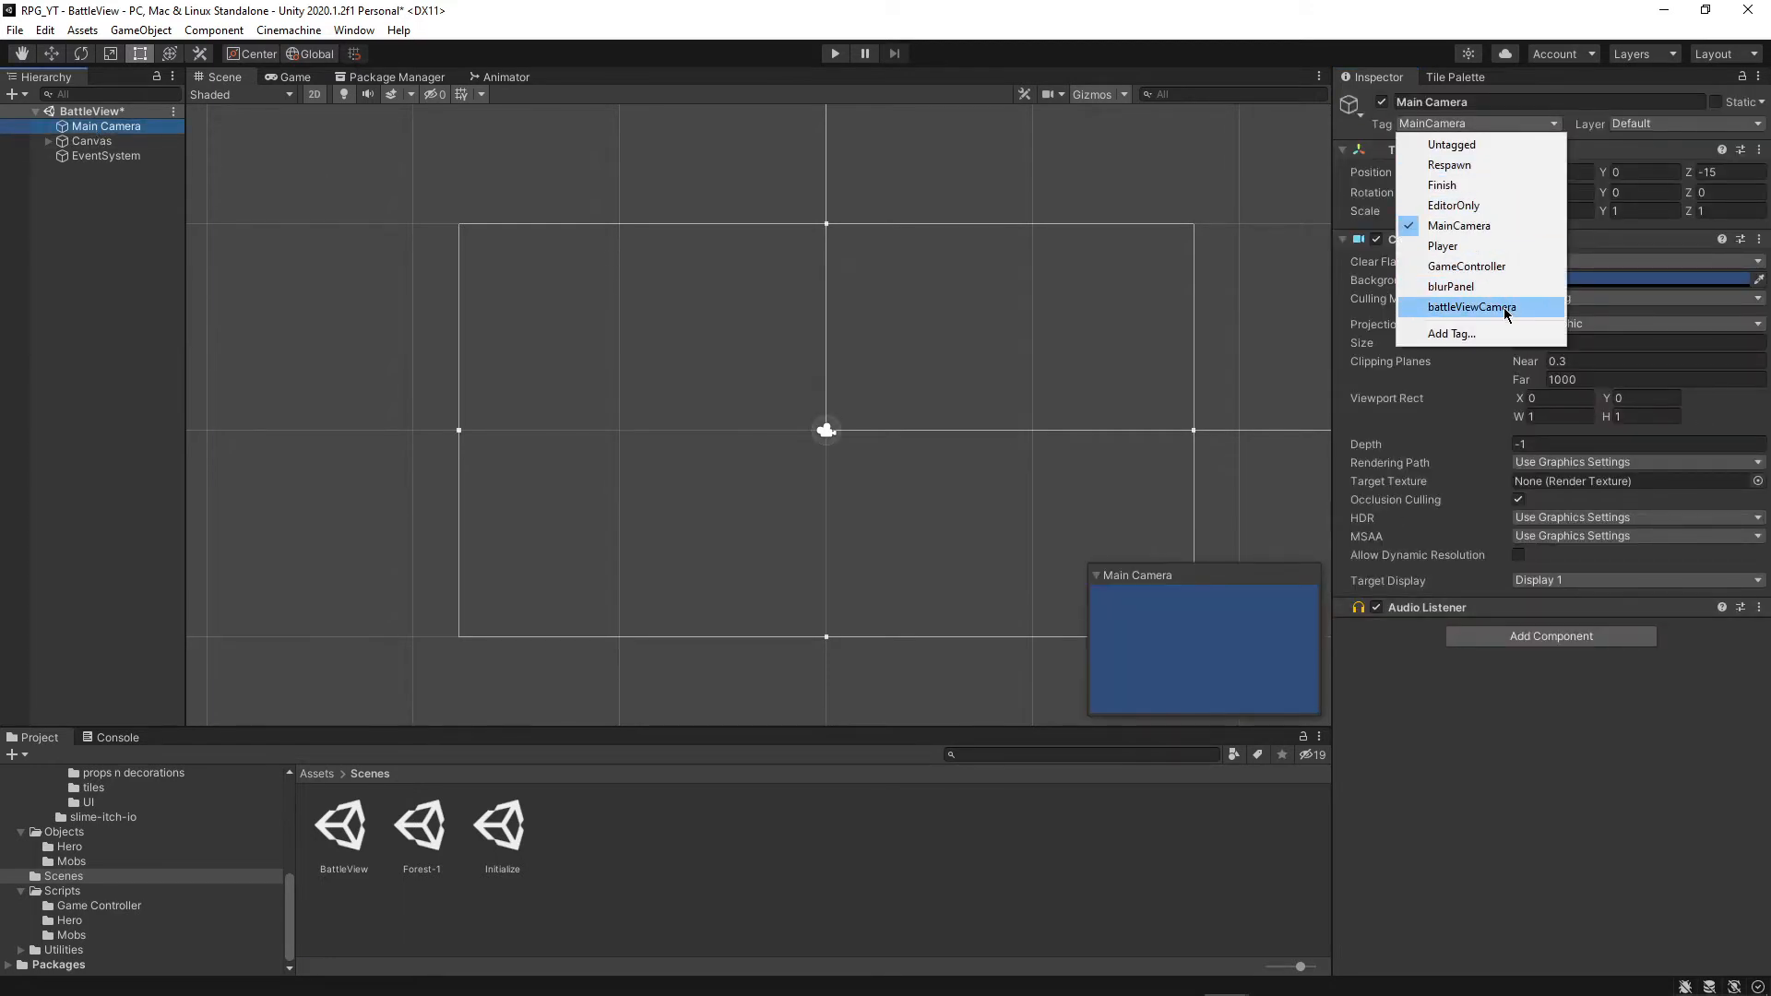
{"action": "left_click", "coordinate": [1472, 306]}
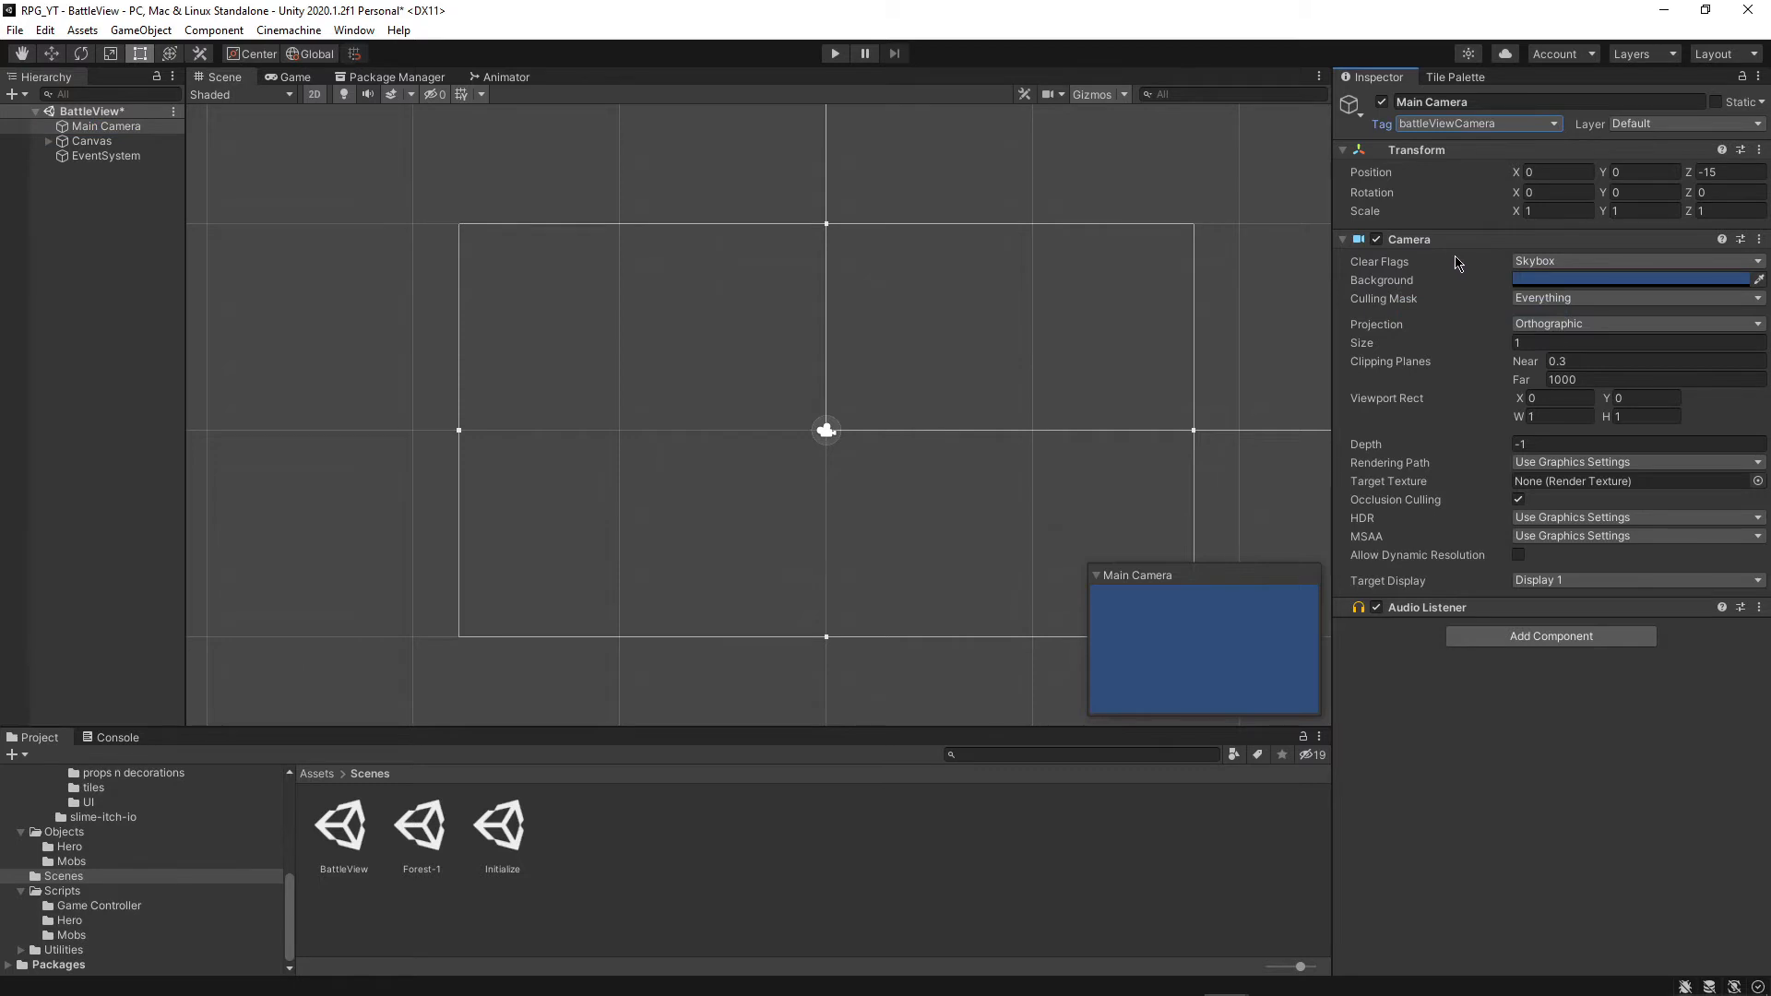
{"action": "mouse_move", "coordinate": [1450, 261]}
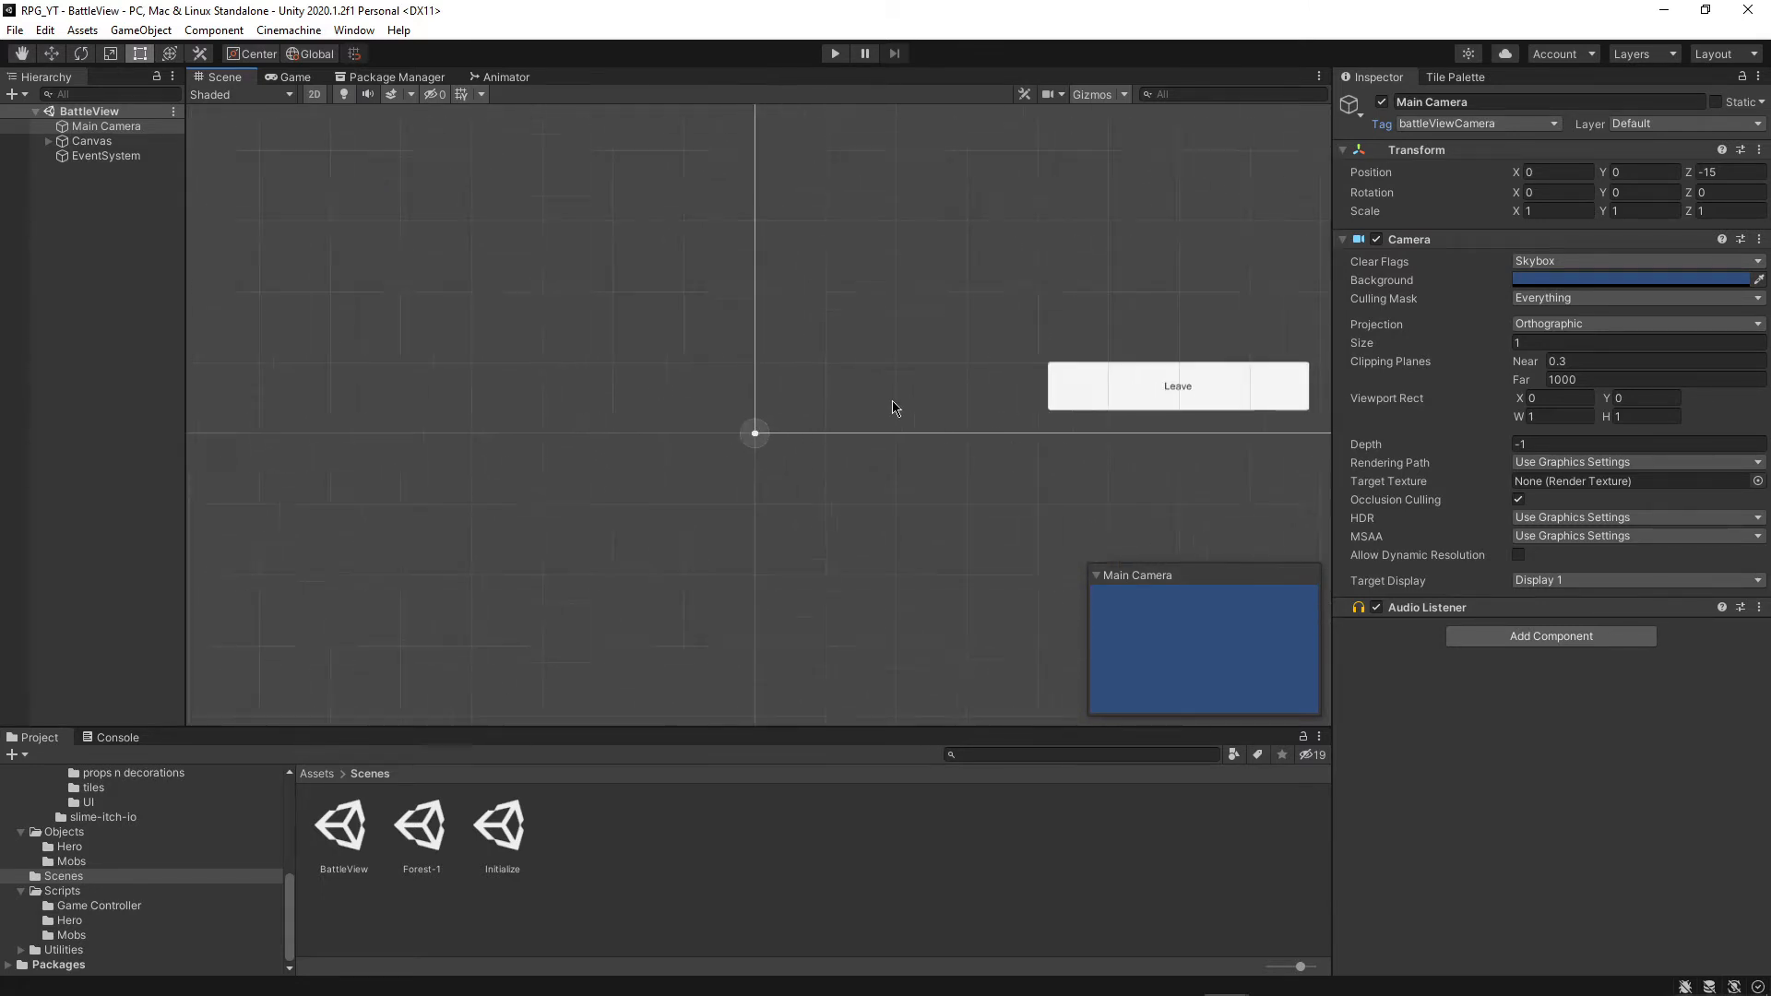
Switch the Canvas to Screen Space - Camera with Main Camera as render camera
{"action": "left_click", "coordinate": [92, 141]}
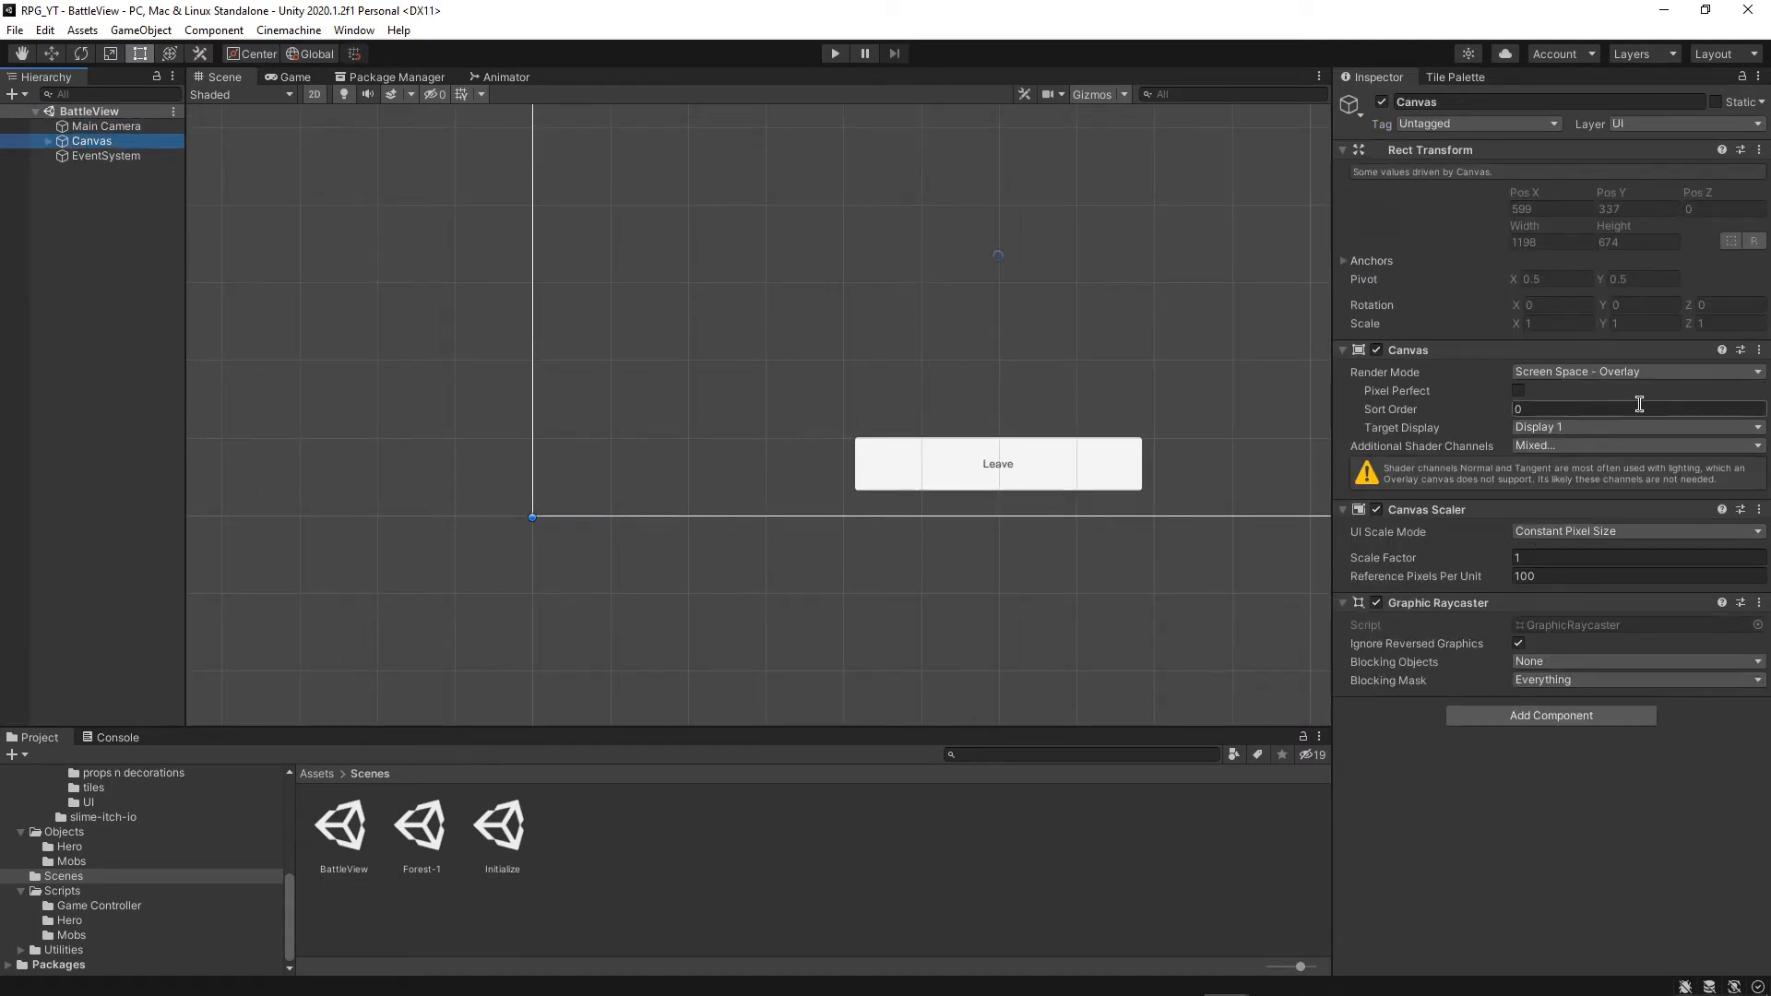
{"action": "left_click", "coordinate": [1636, 372]}
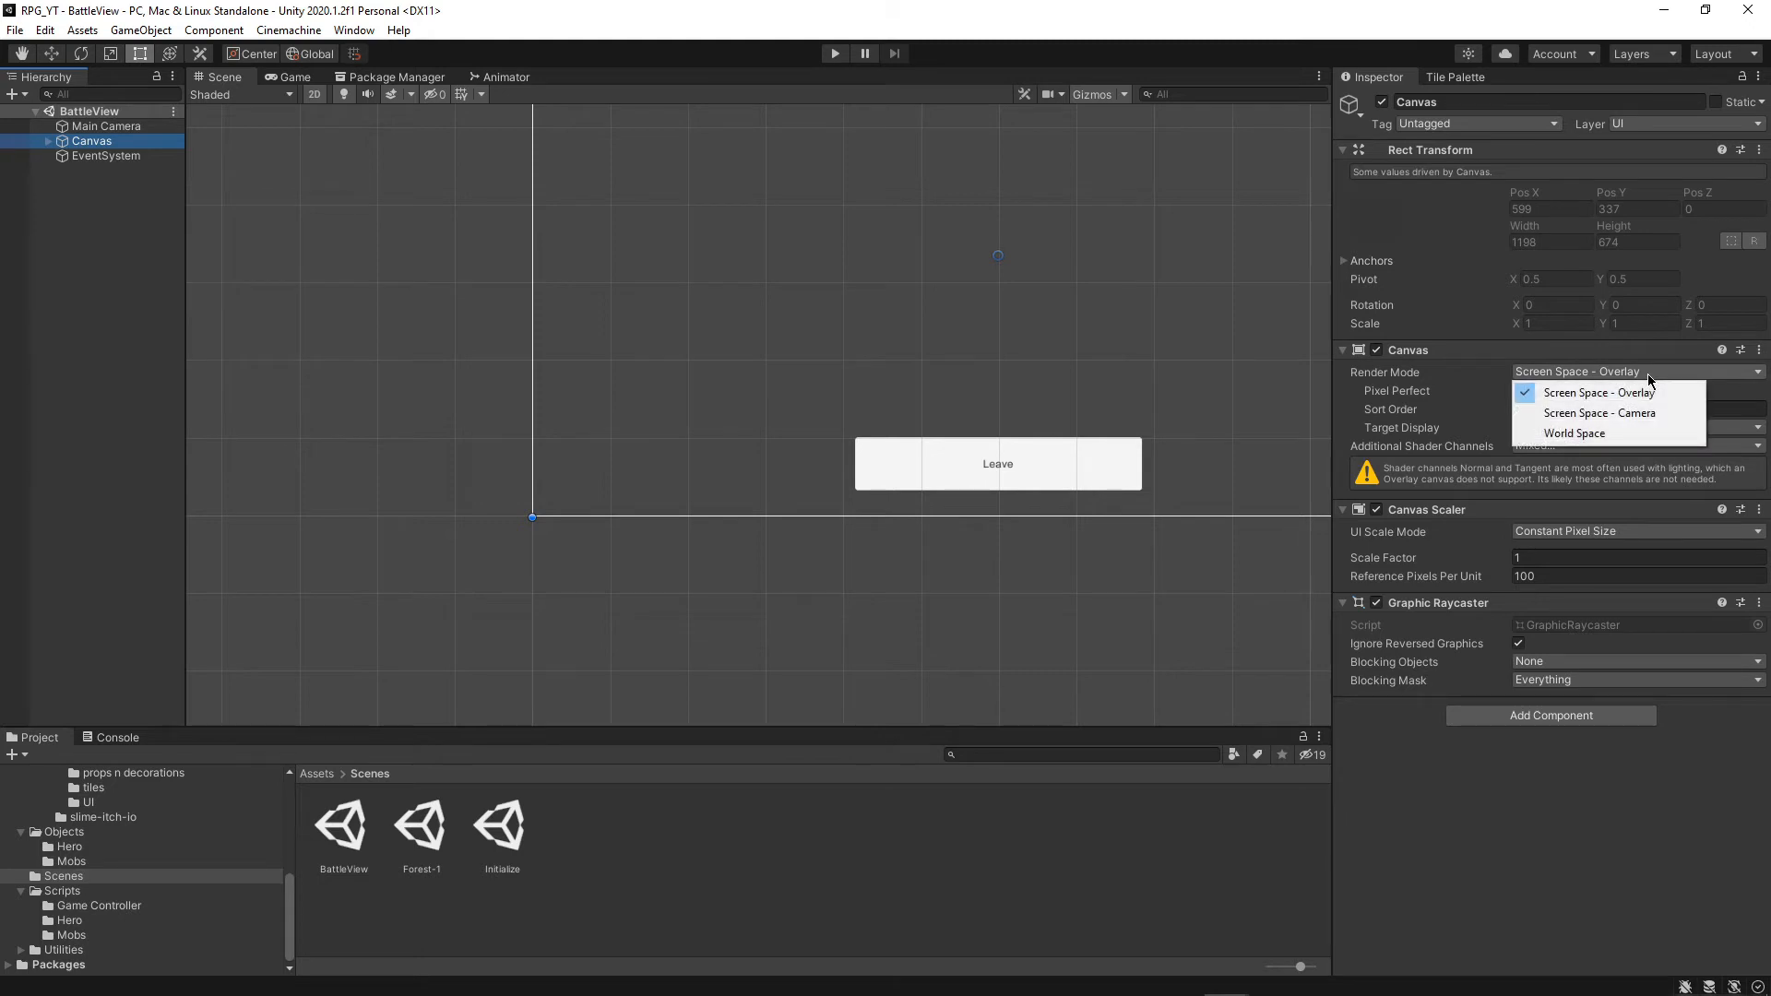
{"action": "left_click", "coordinate": [1600, 392]}
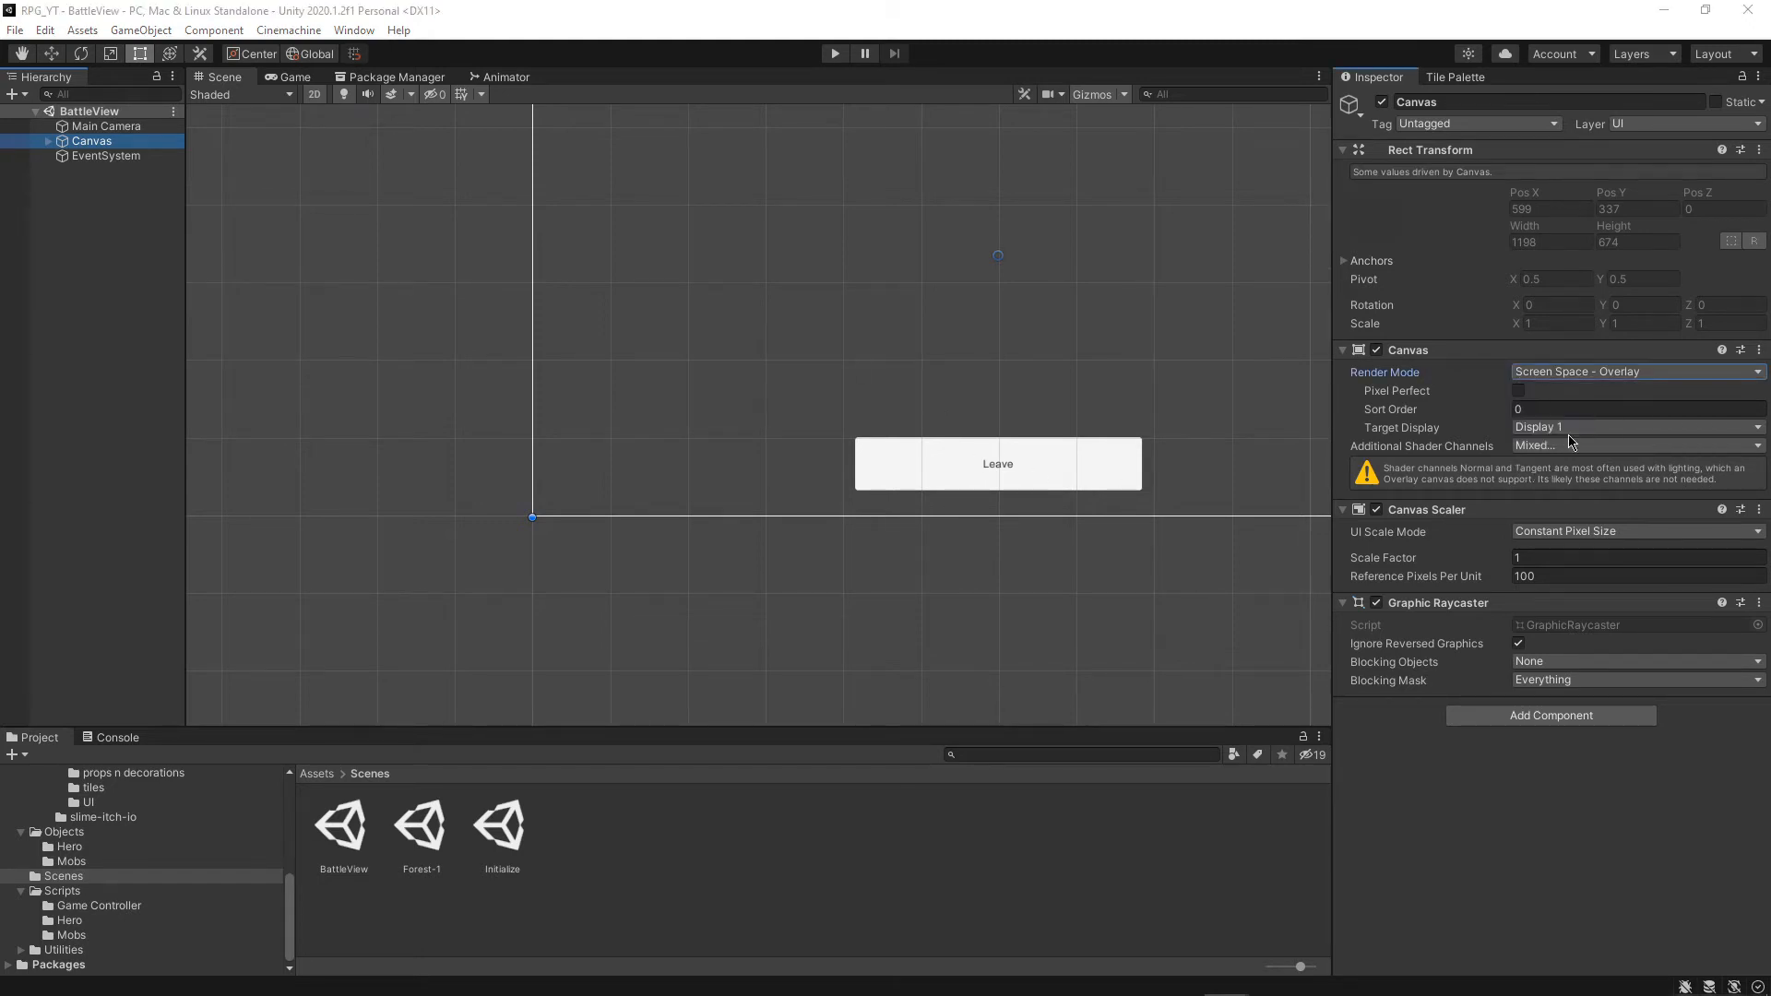
{"action": "left_click", "coordinate": [1636, 372]}
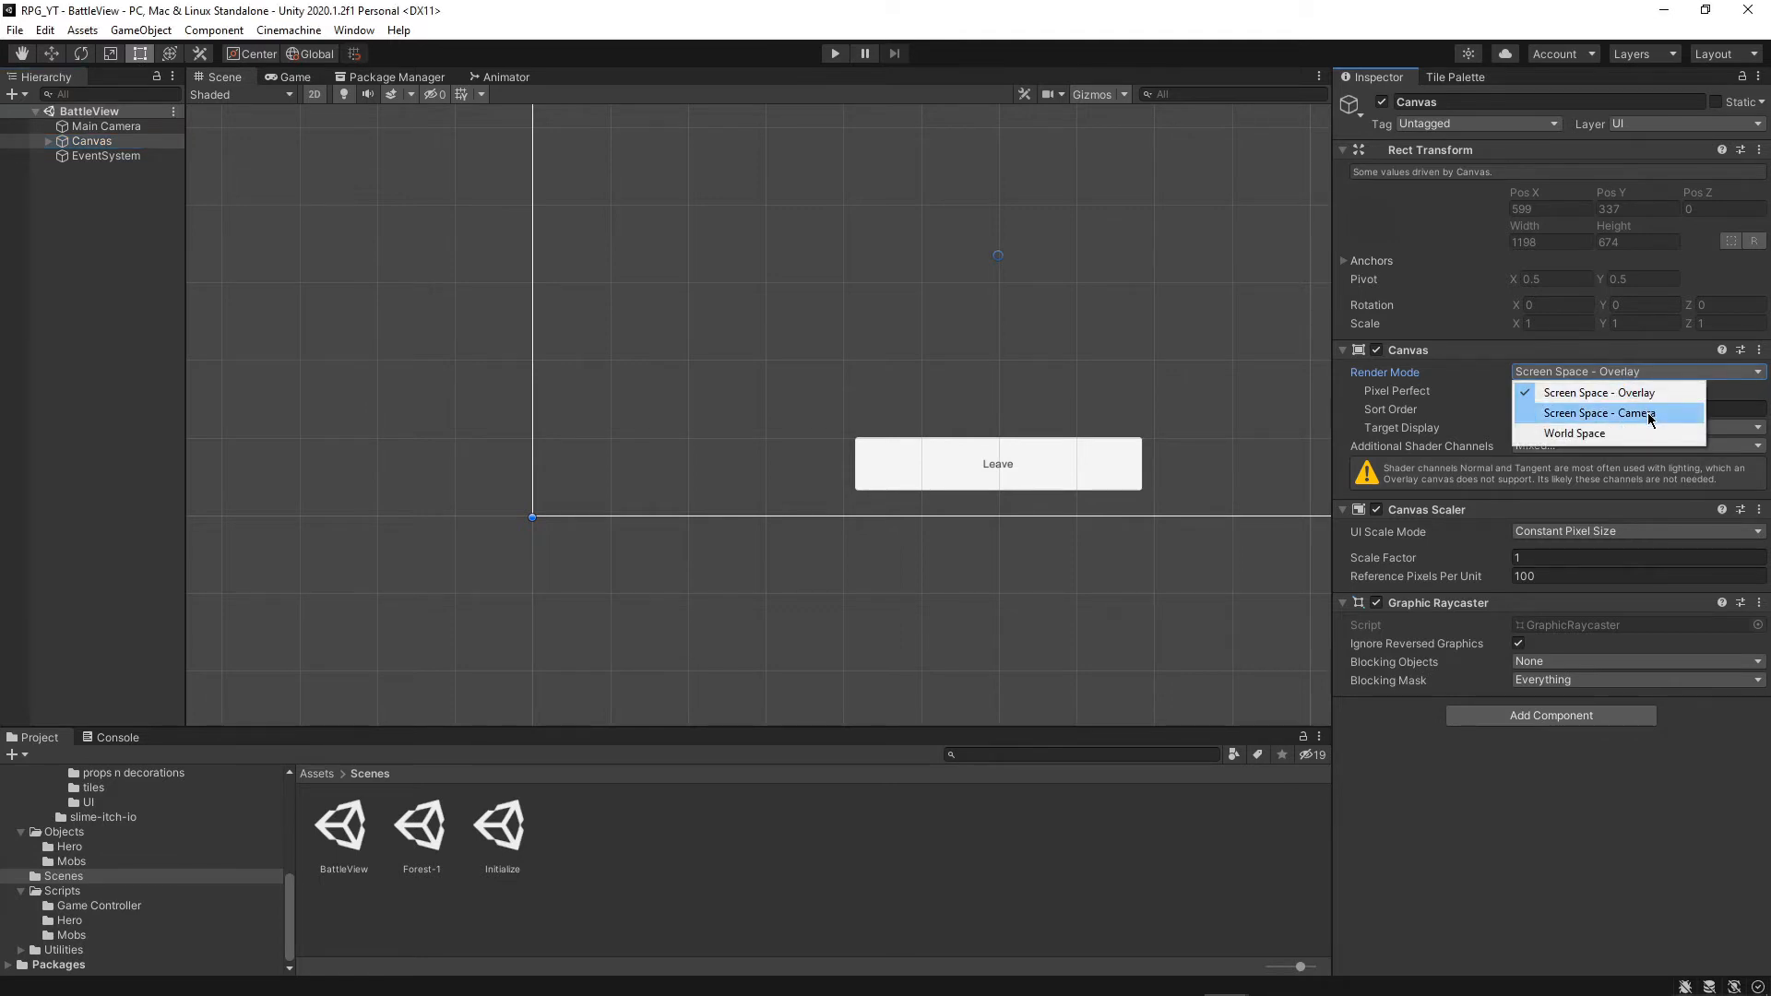
{"action": "left_click", "coordinate": [1596, 412]}
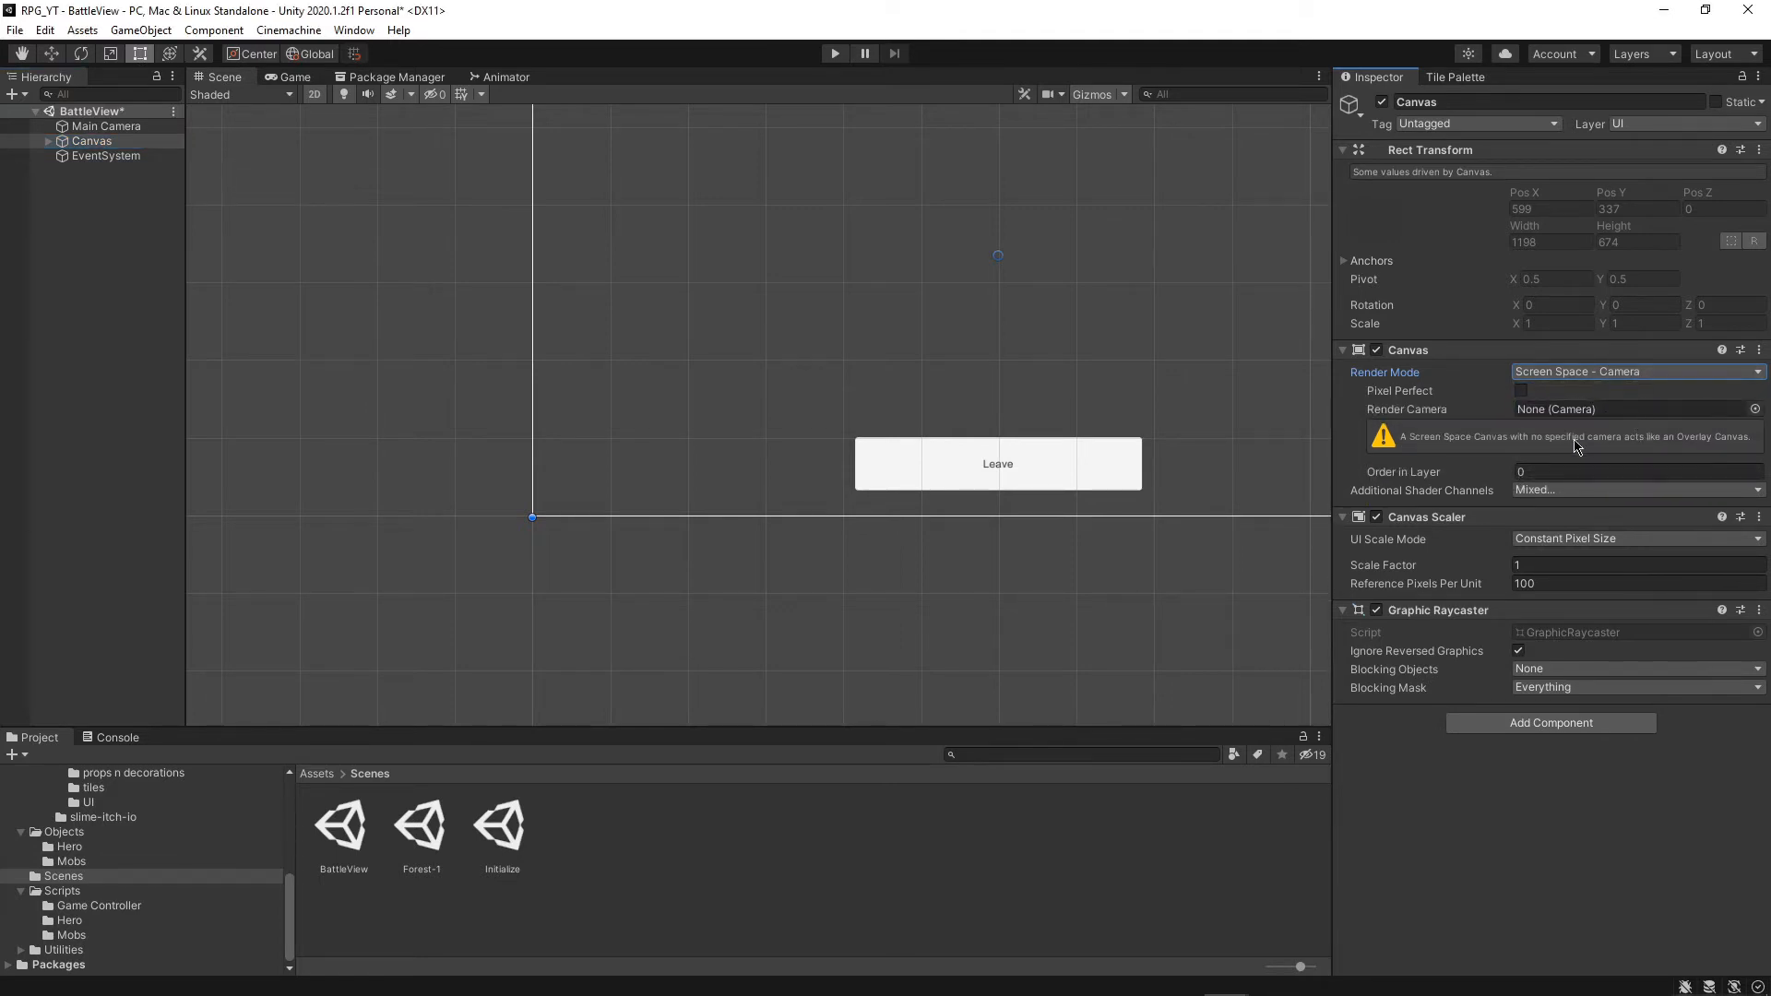
{"action": "left_click", "coordinate": [91, 141]}
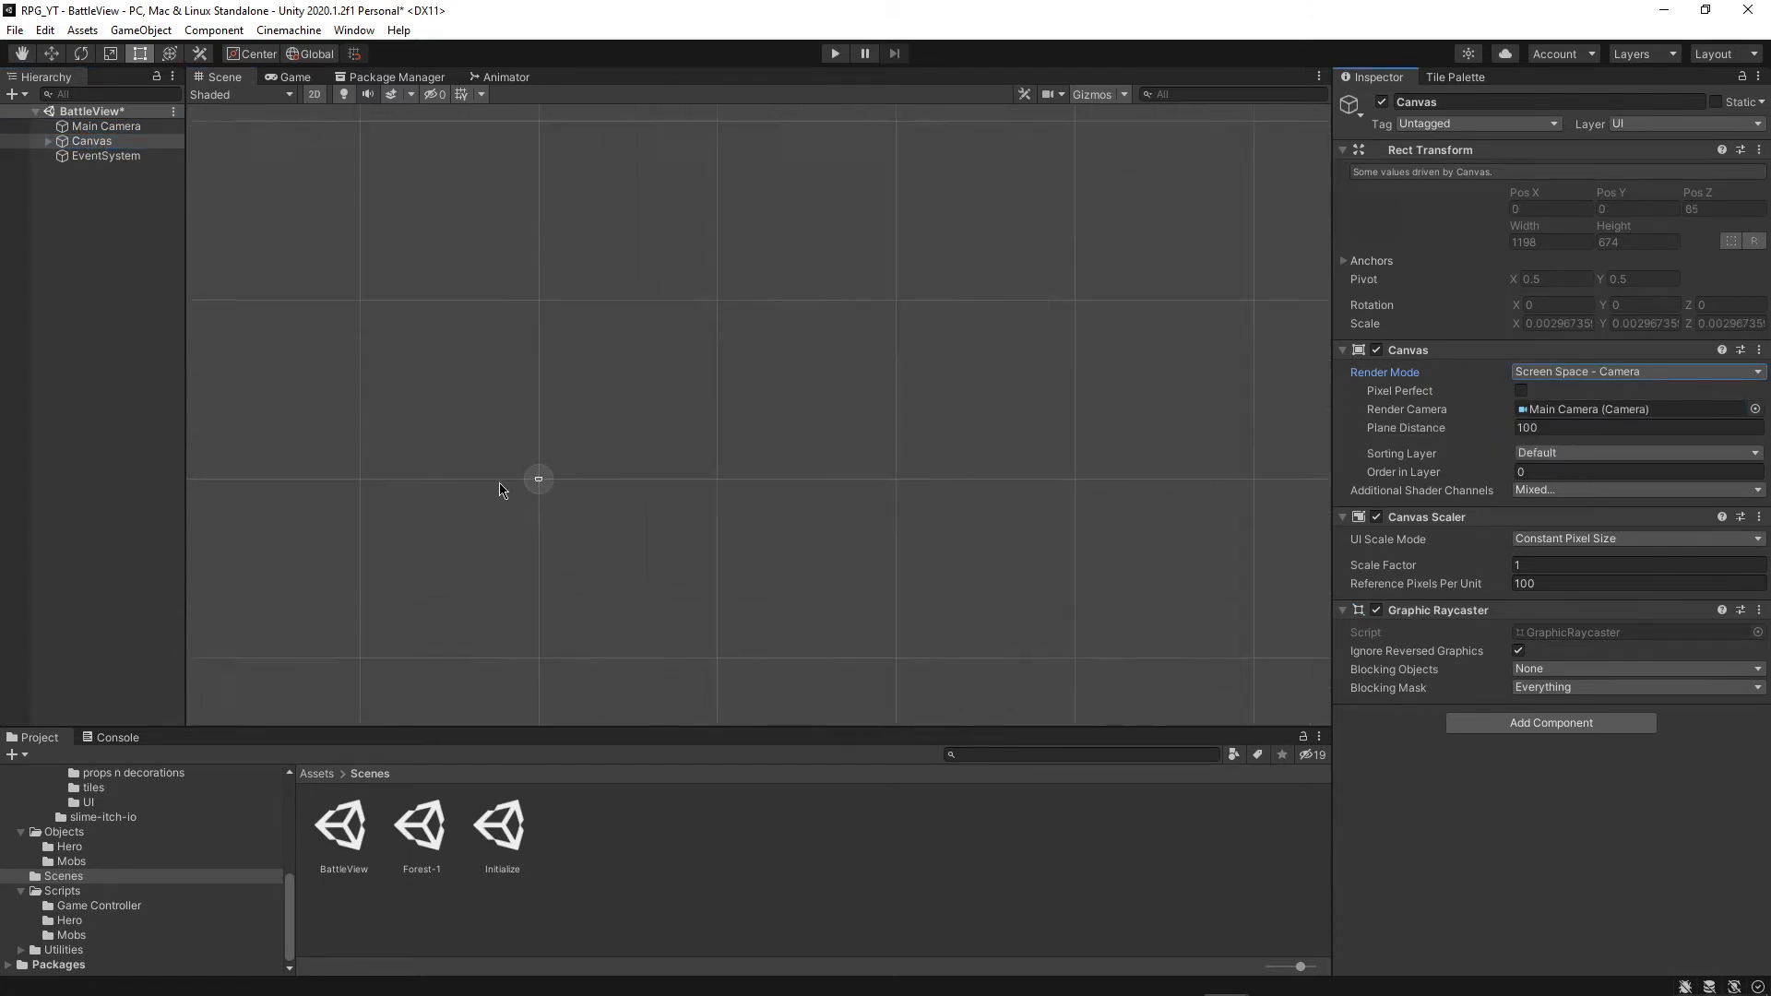
{"action": "left_click", "coordinate": [538, 477]}
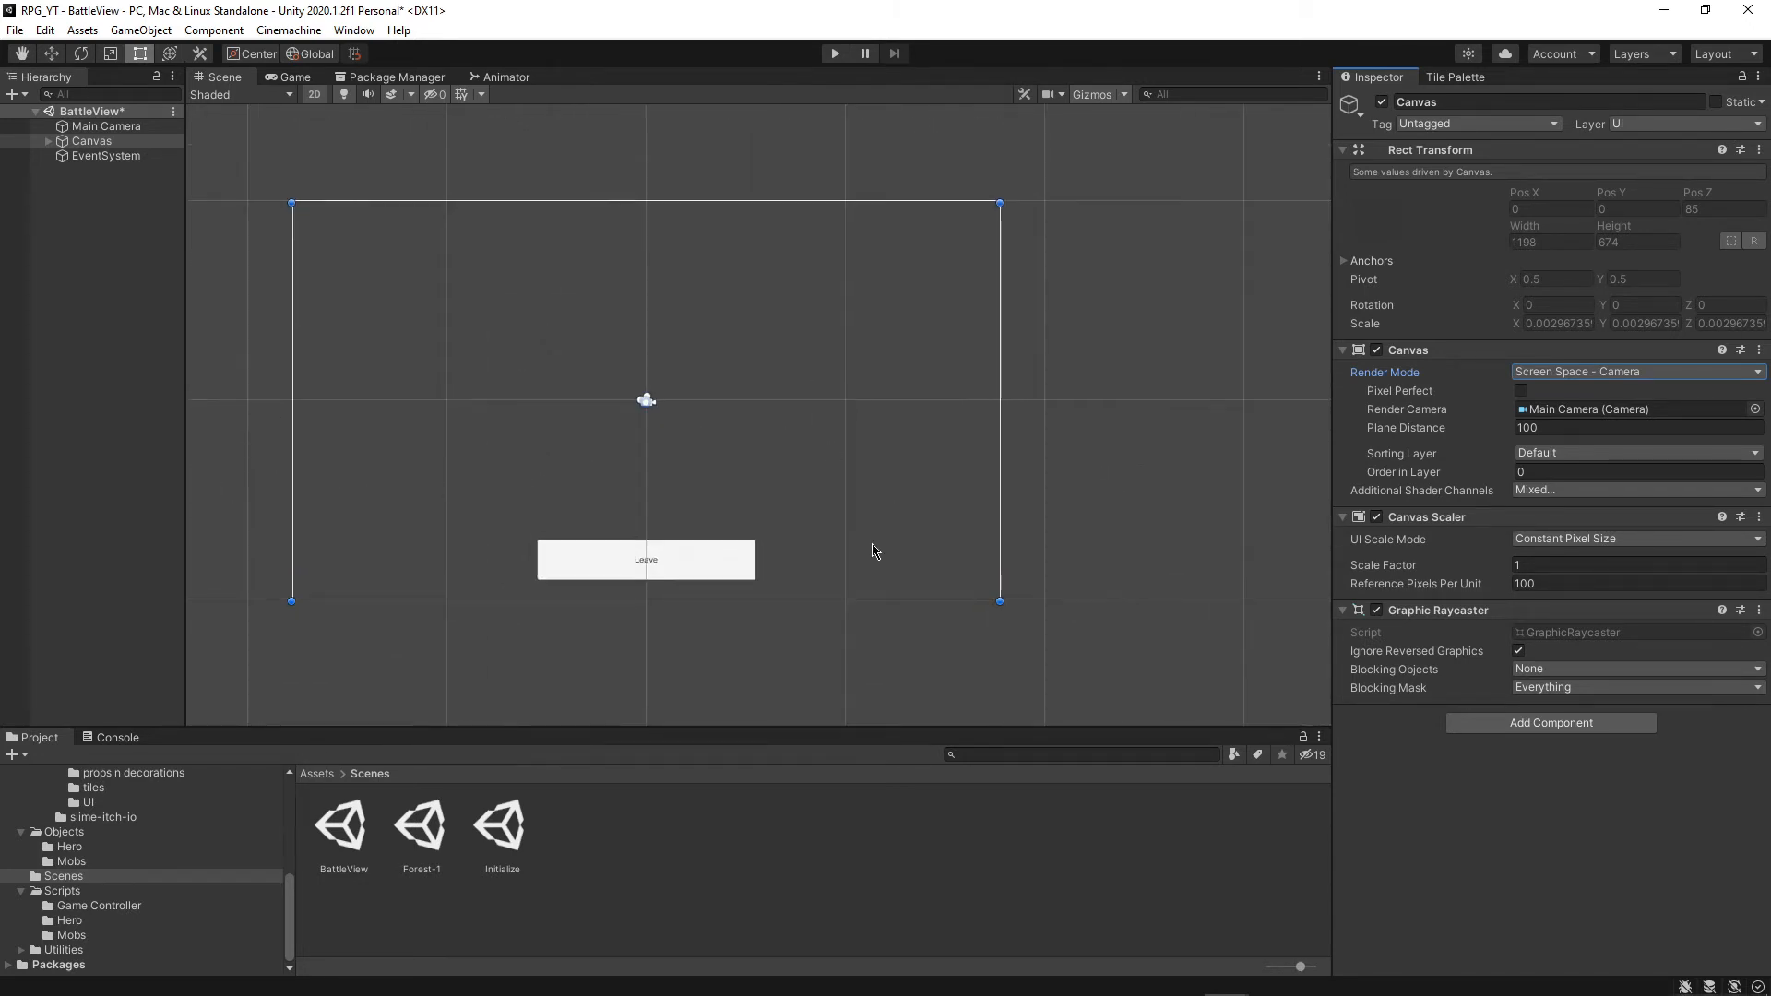
{"action": "mouse_move", "coordinate": [754, 600]}
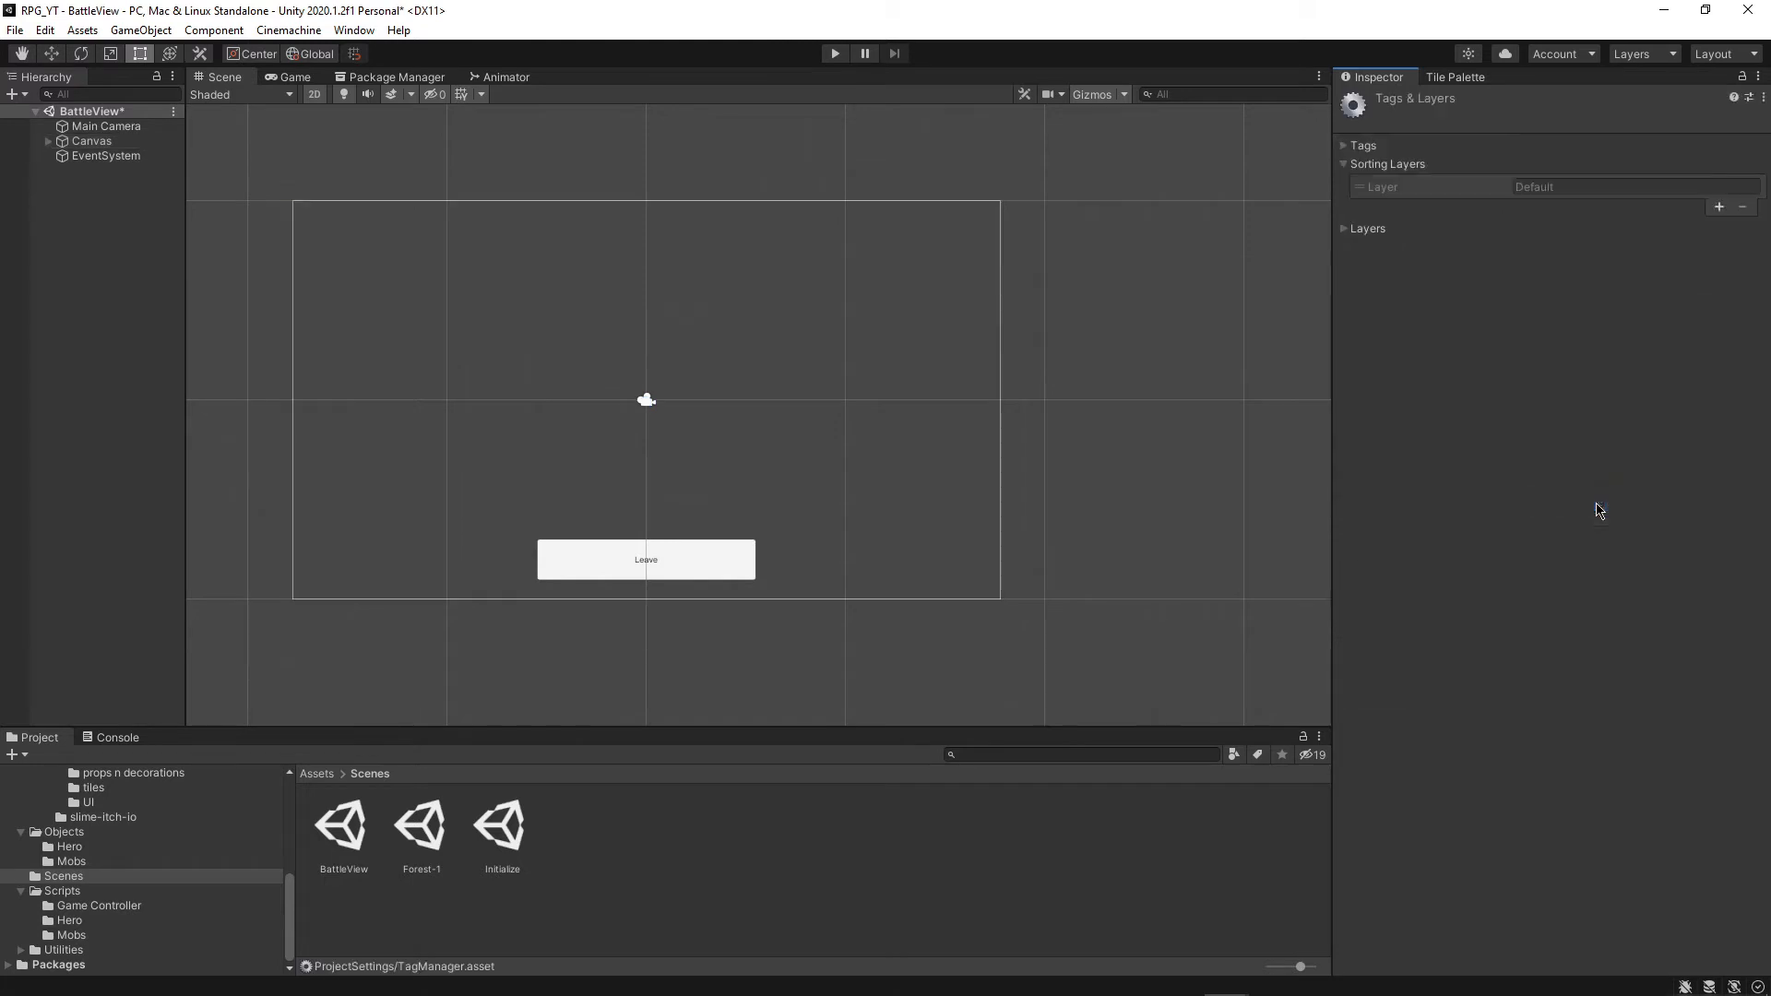
Add a new sorting layer named UI in Tags & Layers
{"action": "left_click", "coordinate": [1718, 207]}
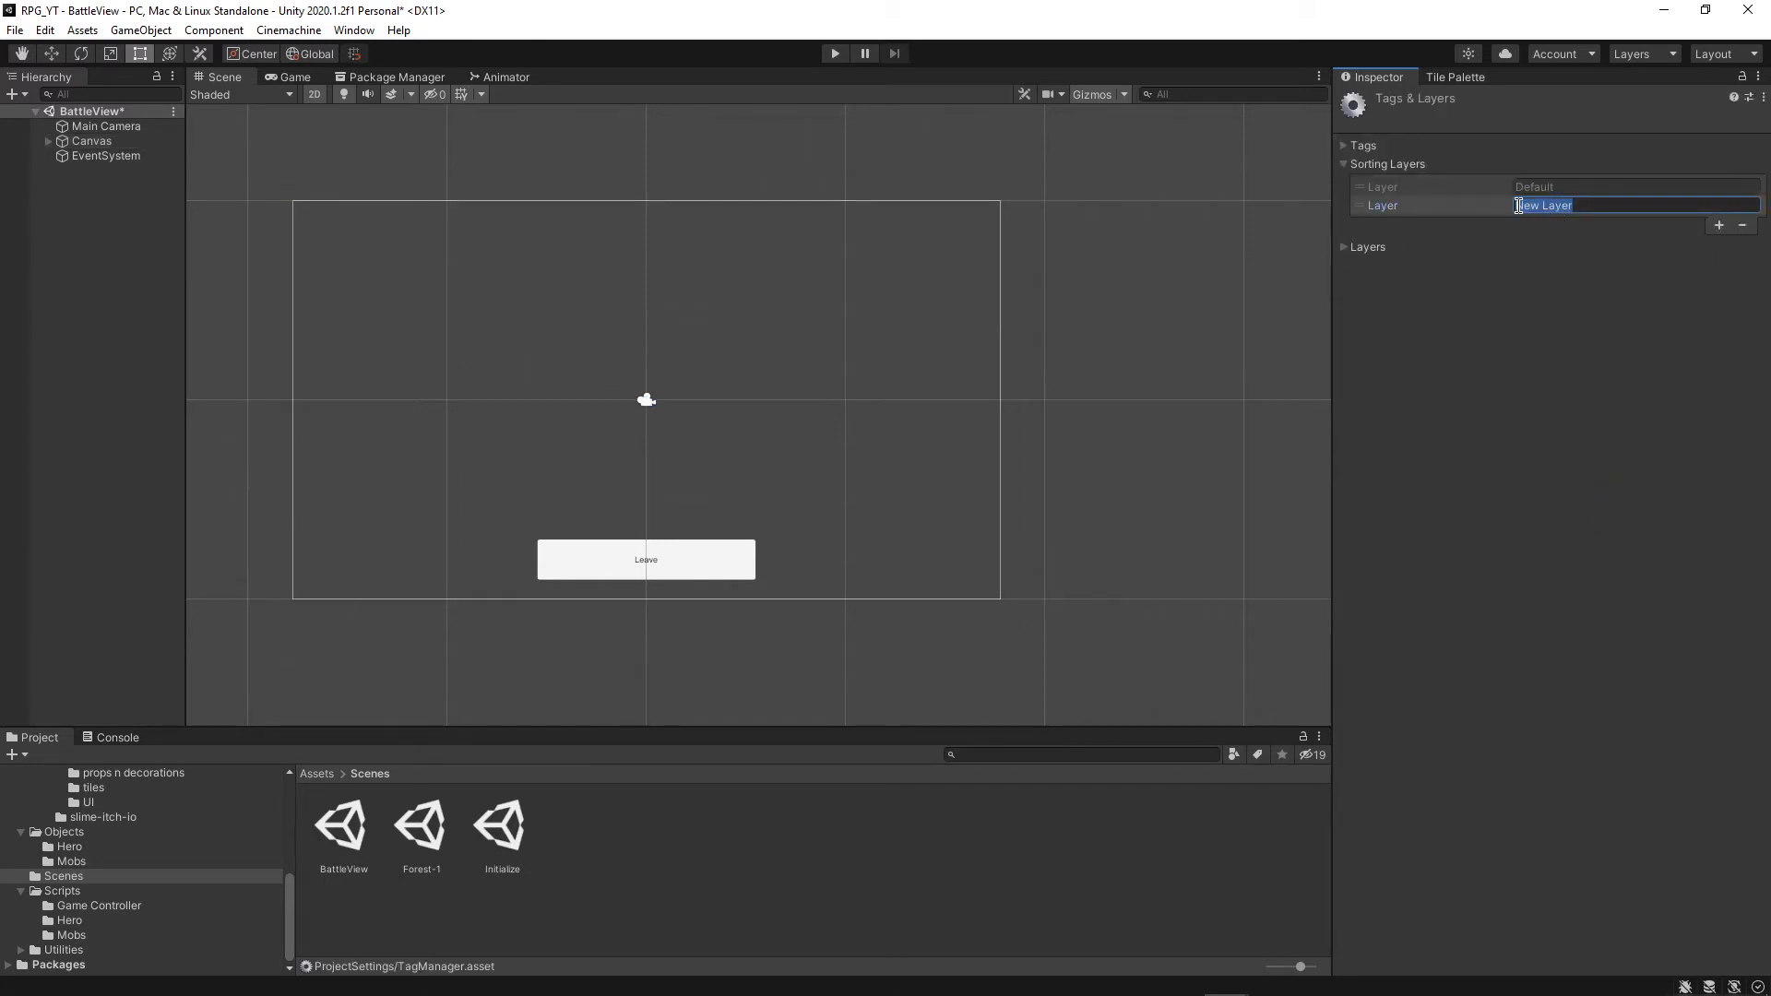
{"action": "type", "text": "UI"}
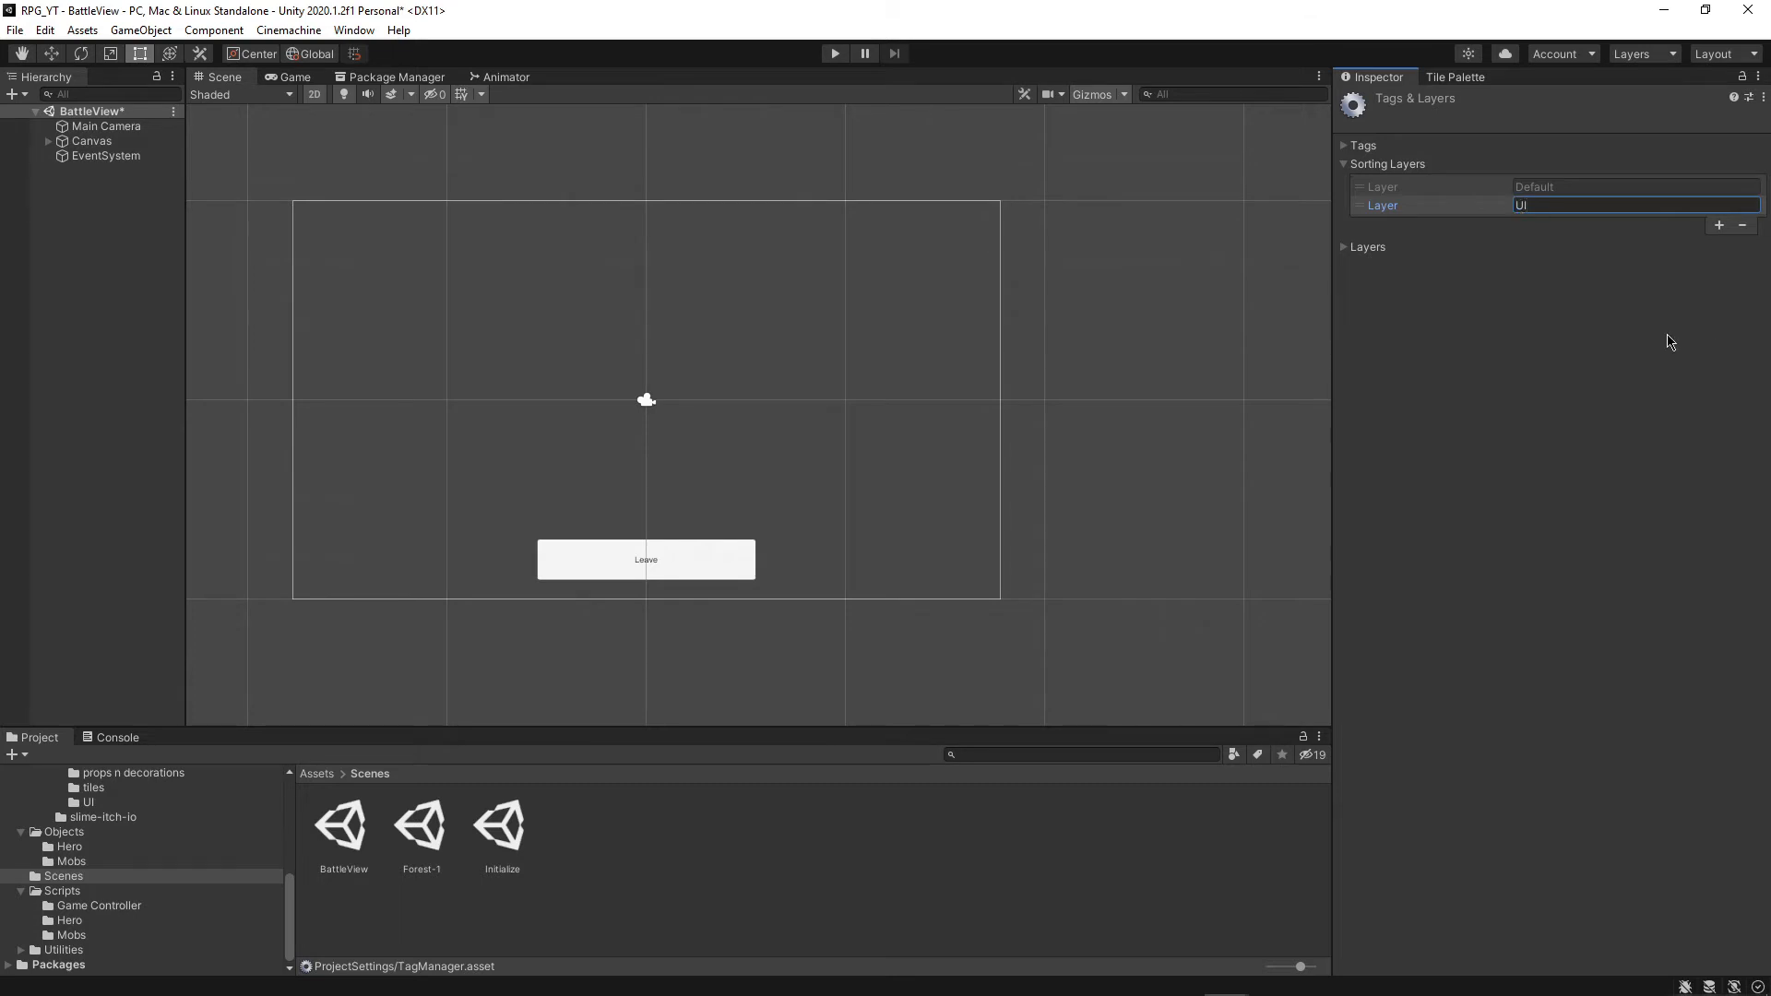
{"action": "left_click", "coordinate": [106, 125]}
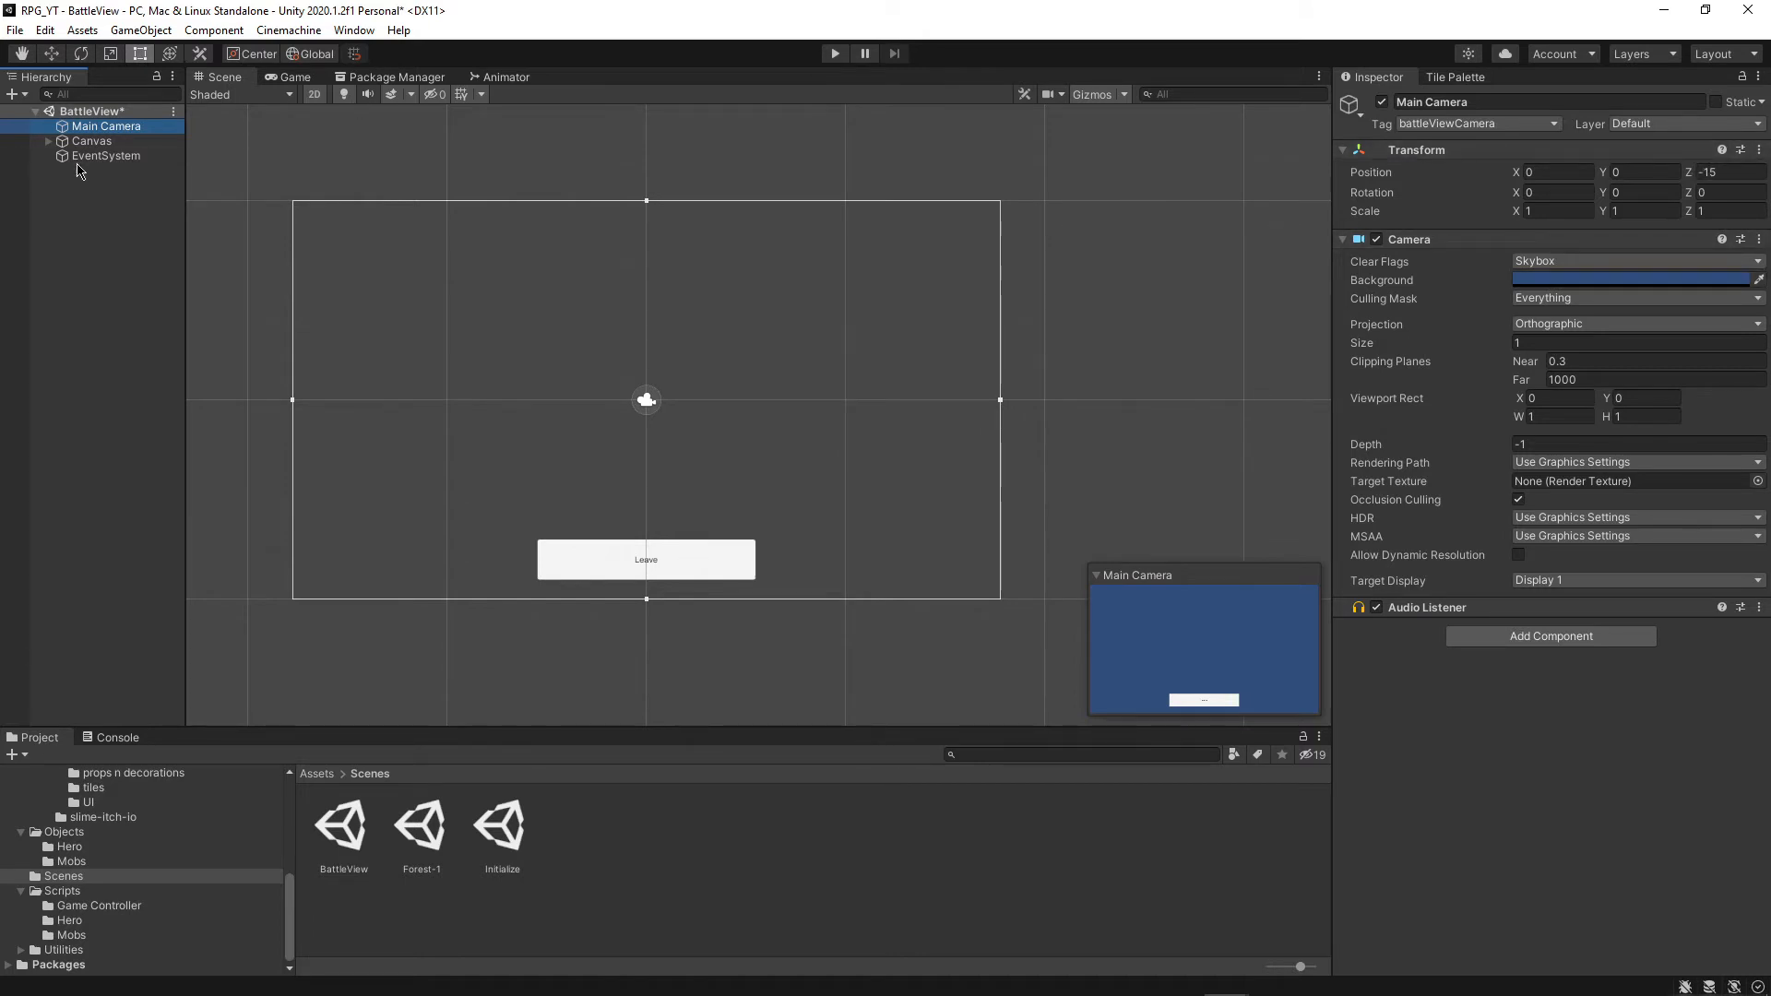
Expand the Canvas in the Hierarchy and open the slime-itch-io sprites folder
{"action": "left_click", "coordinate": [93, 140]}
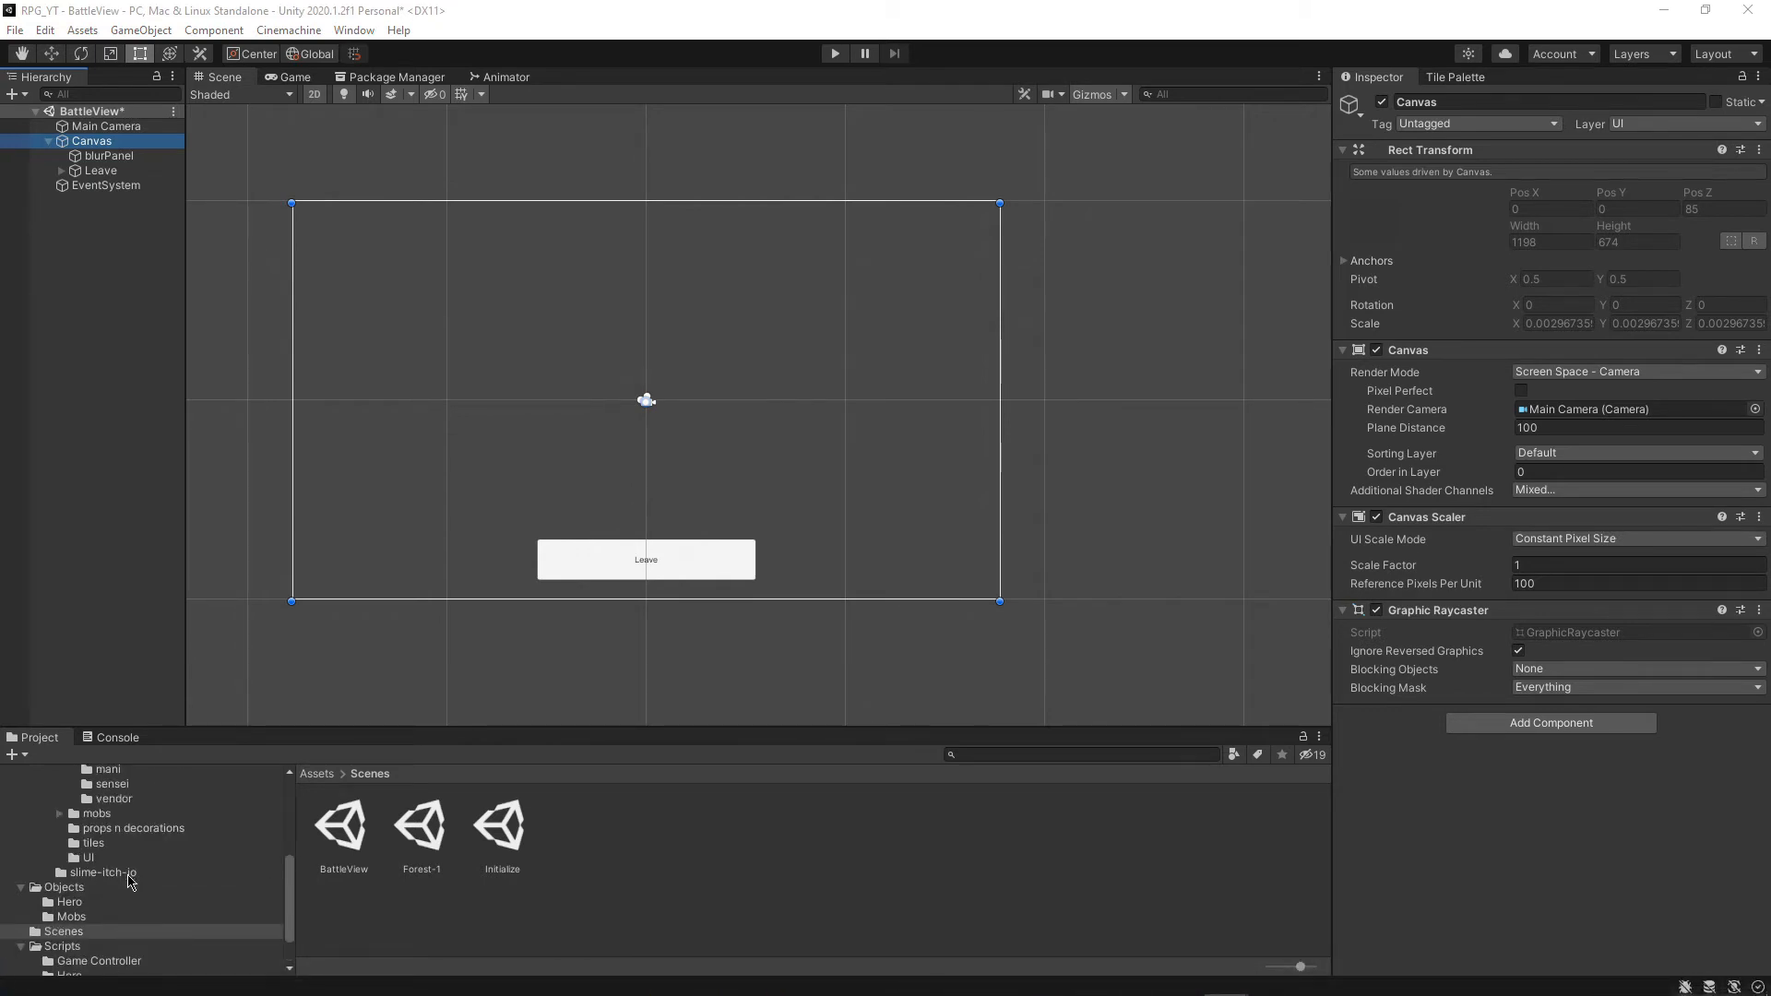
{"action": "left_click", "coordinate": [101, 871]}
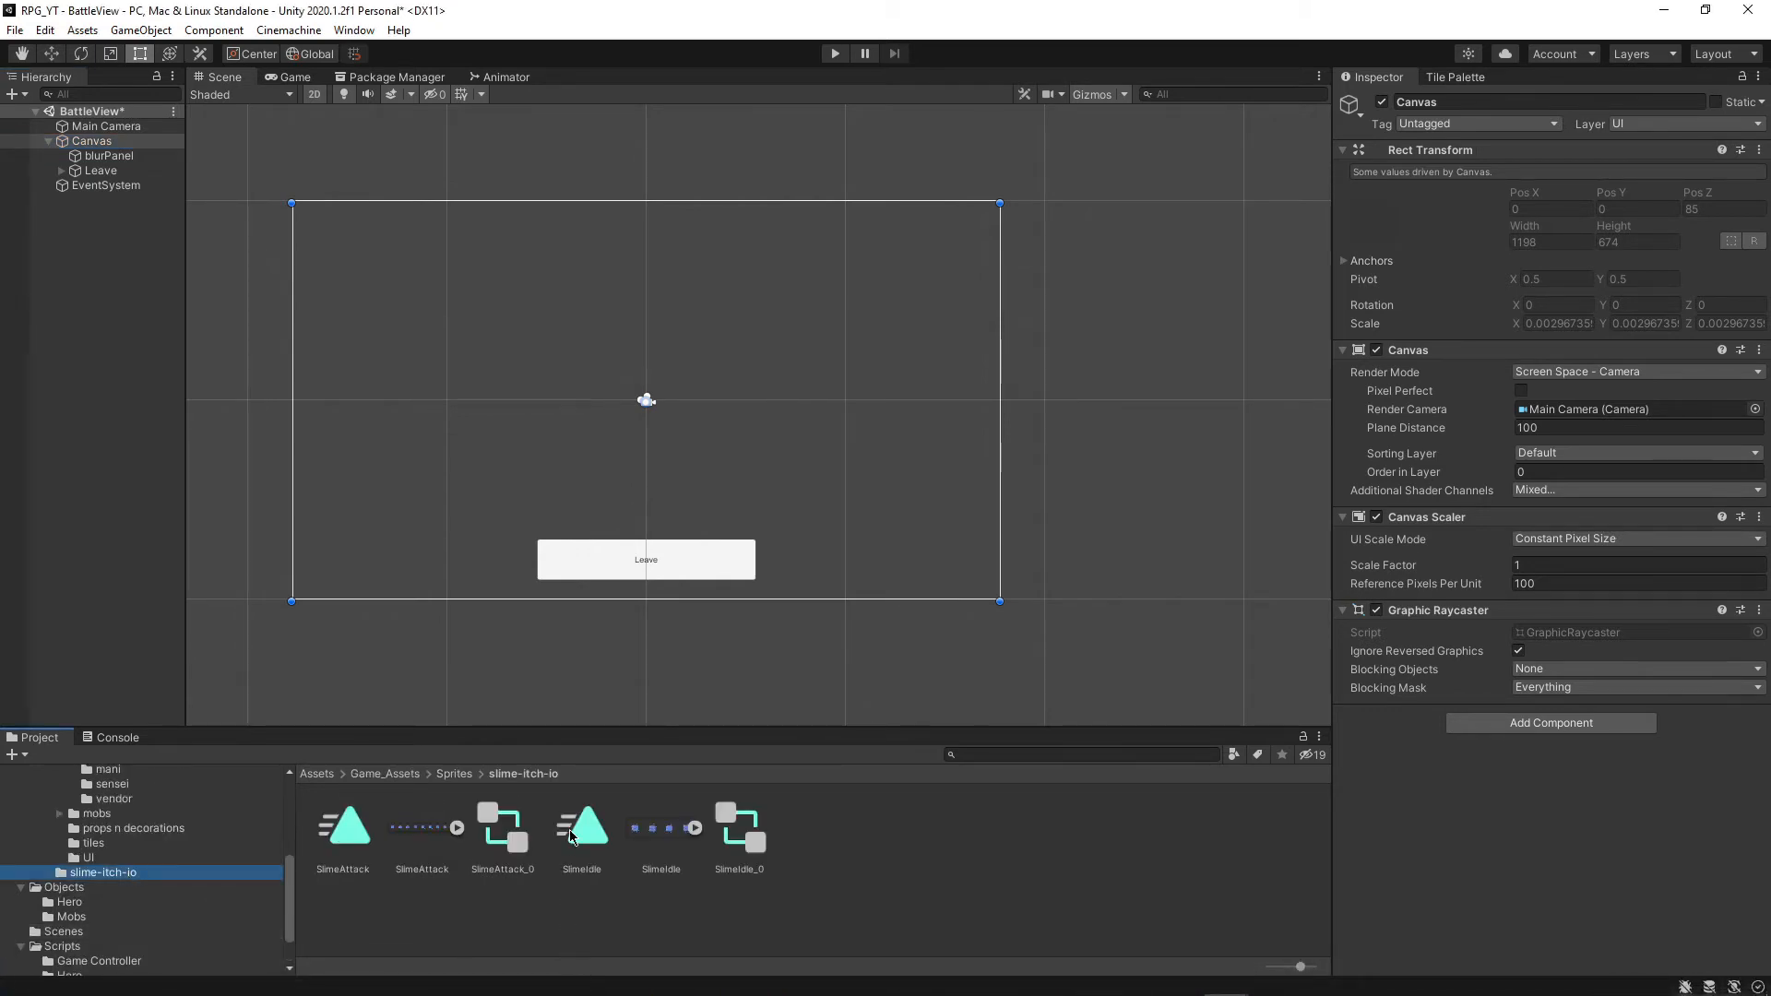
{"action": "mouse_move", "coordinate": [458, 884]}
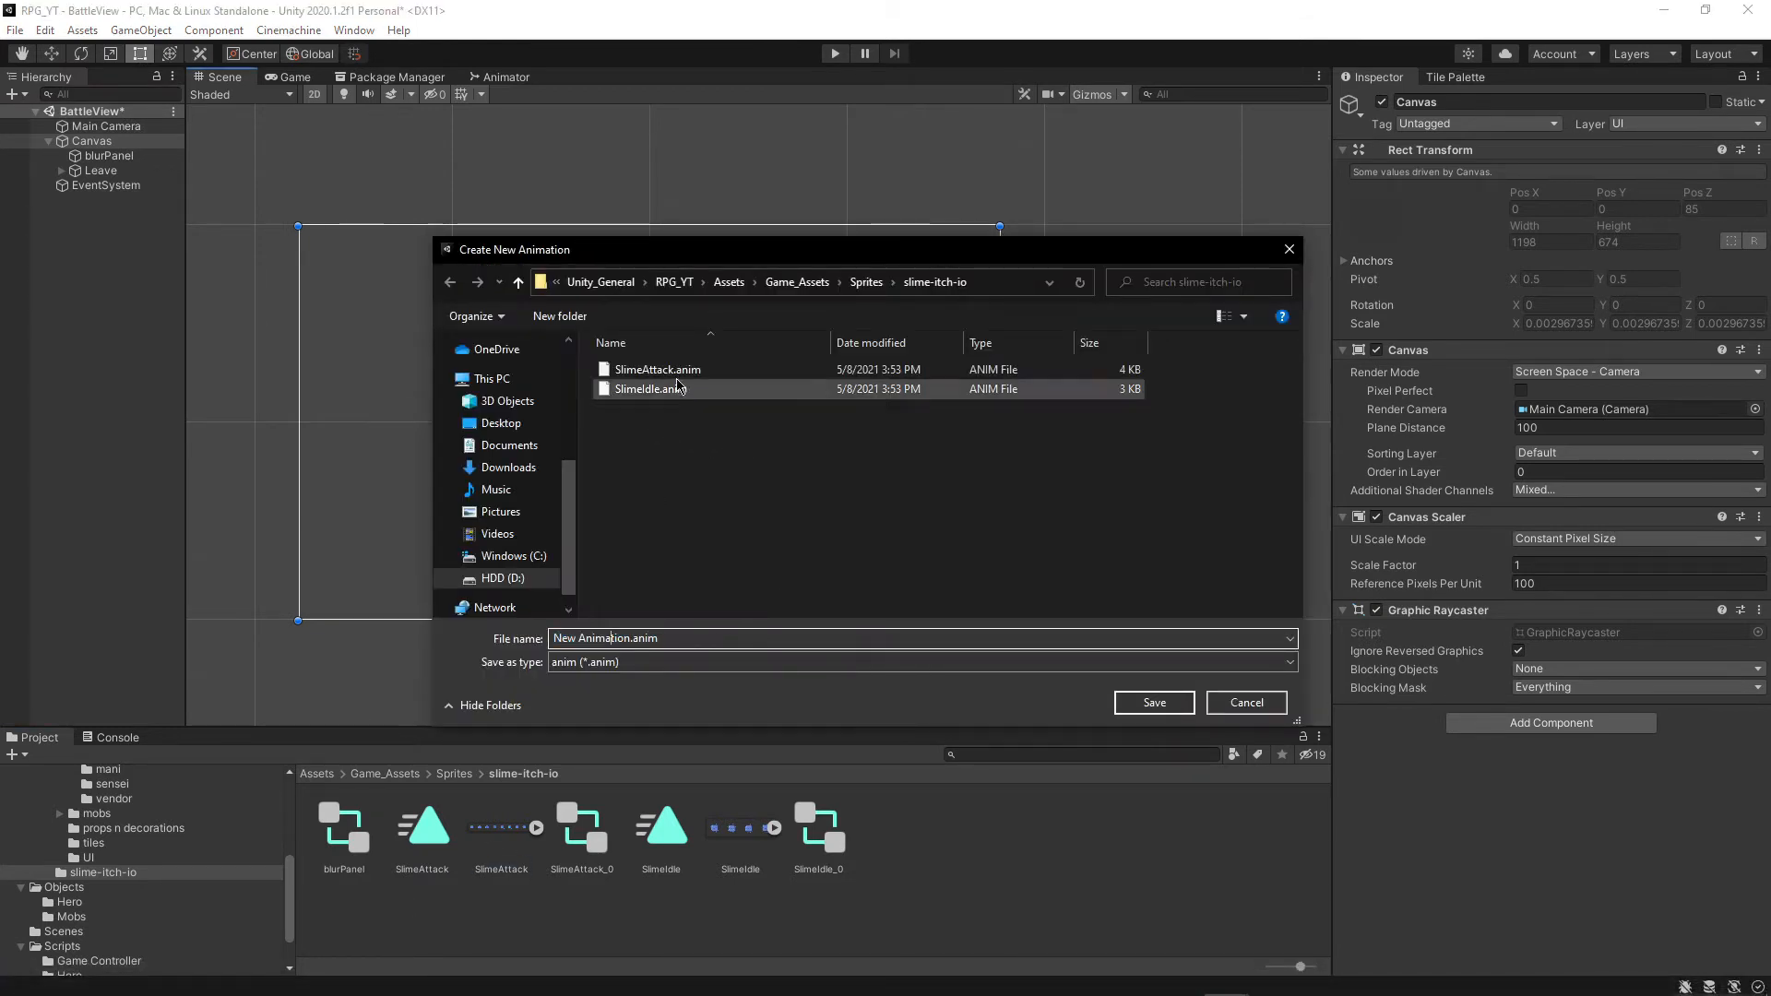
Save the SlimeAttack.anim clip and set SlimeAttack_0's Scale X and Y to 6
{"action": "left_click", "coordinate": [658, 369]}
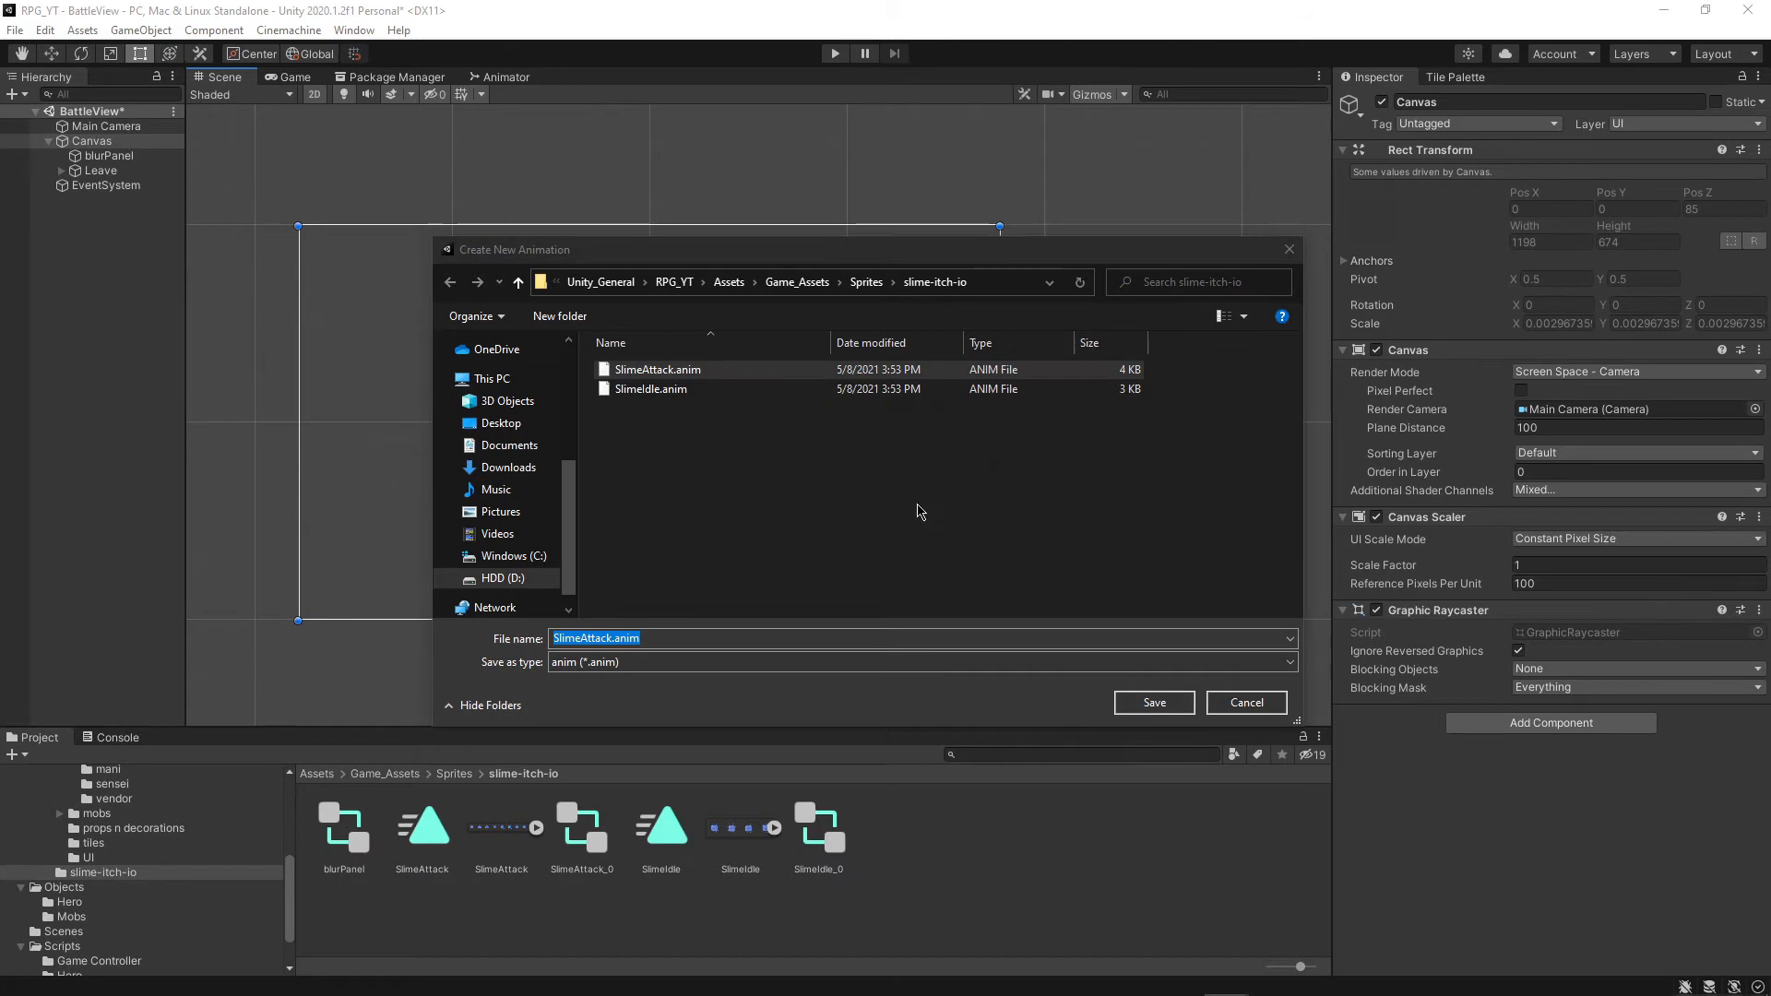
{"action": "left_click", "coordinate": [1151, 701]}
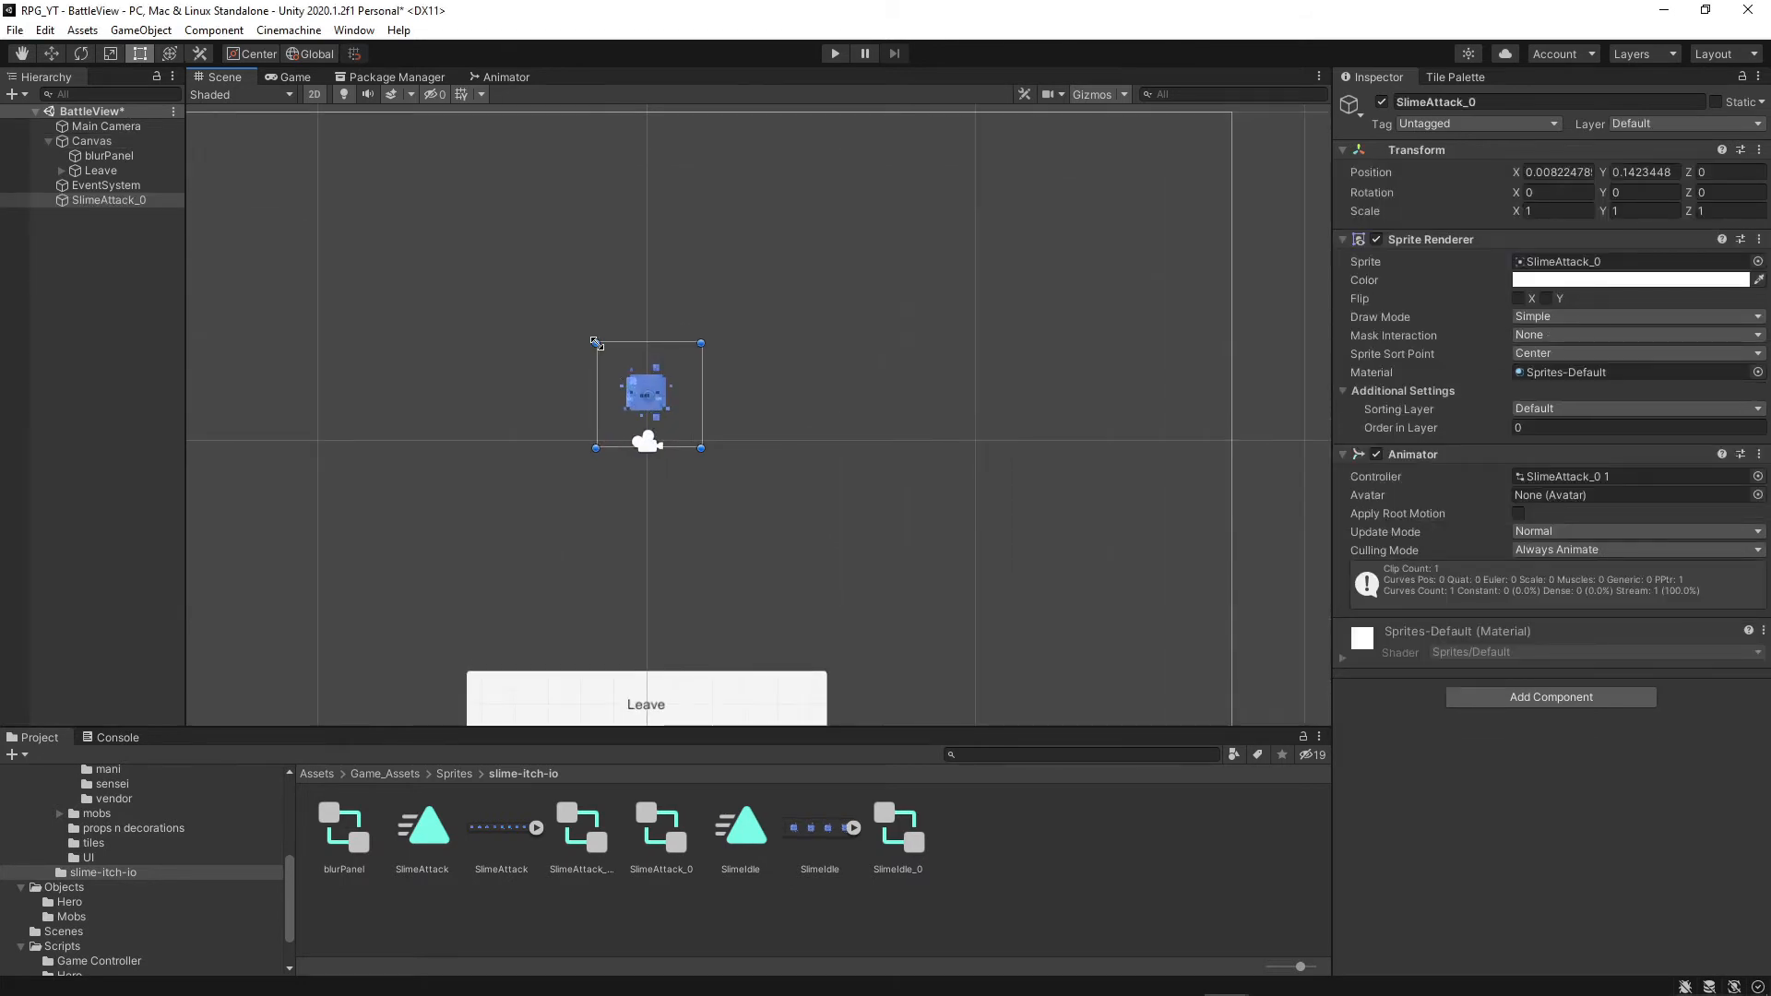
{"action": "left_click", "coordinate": [1554, 211]}
{"action": "type", "text": "3"}
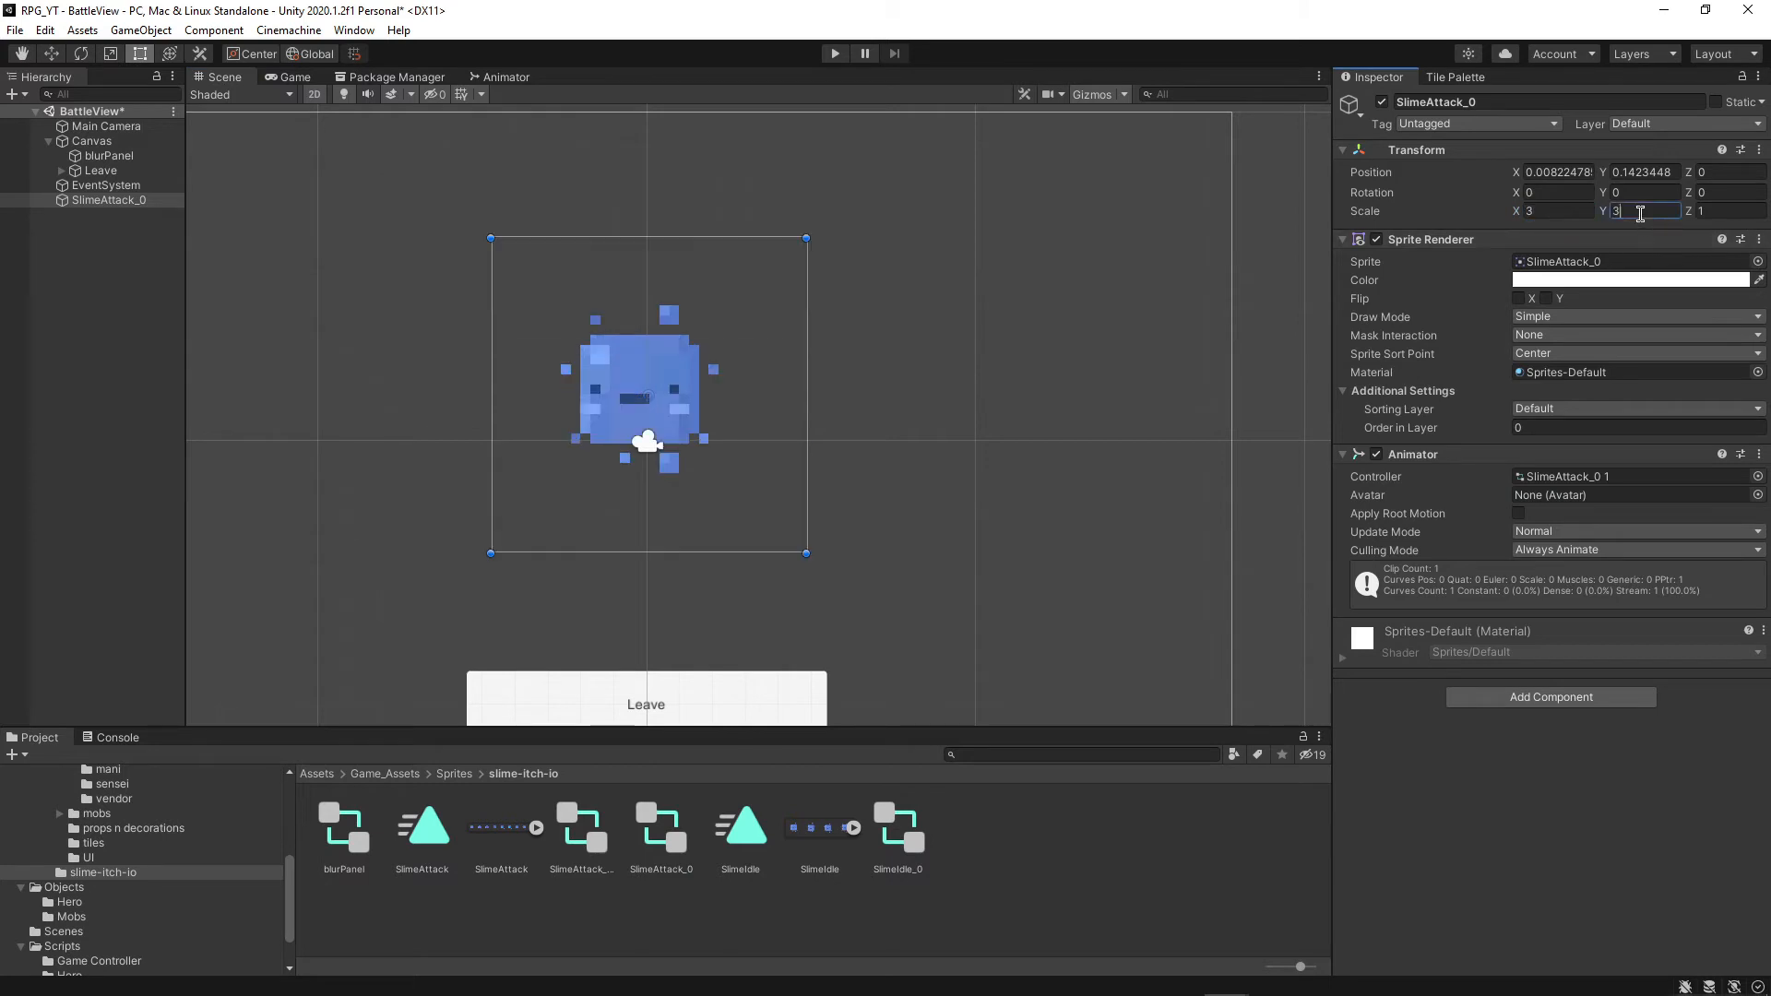
{"action": "type", "text": "6"}
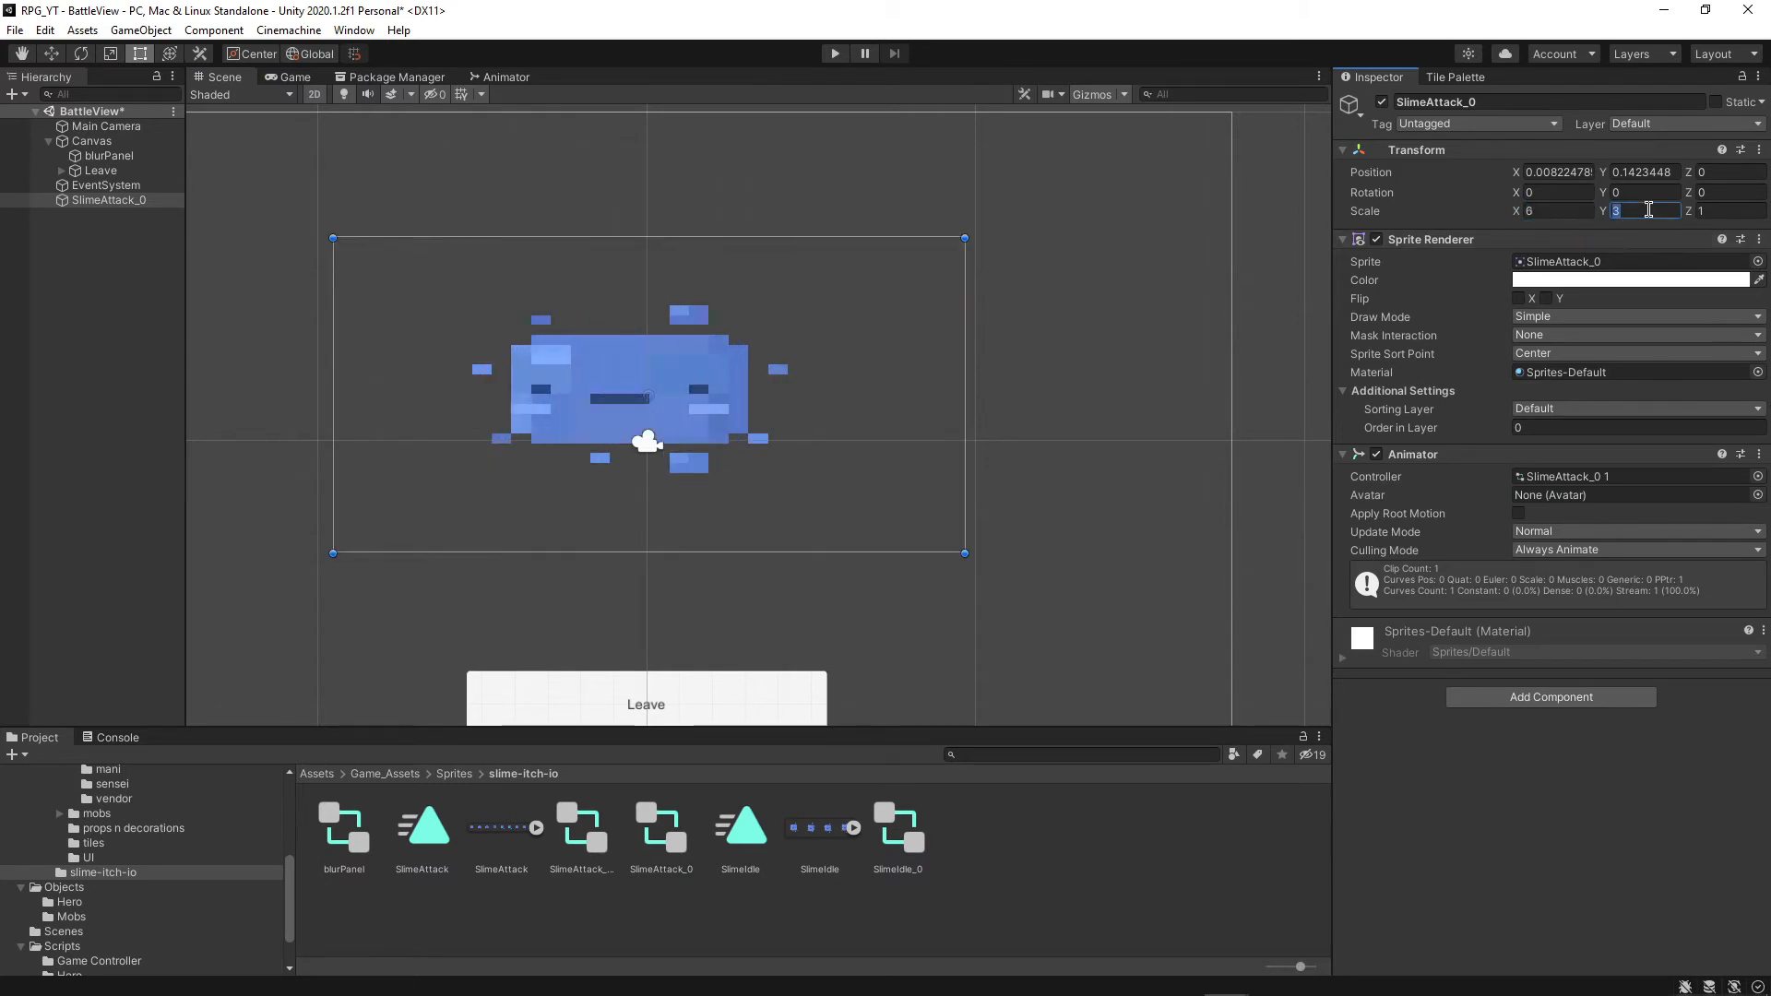
{"action": "type", "text": "6"}
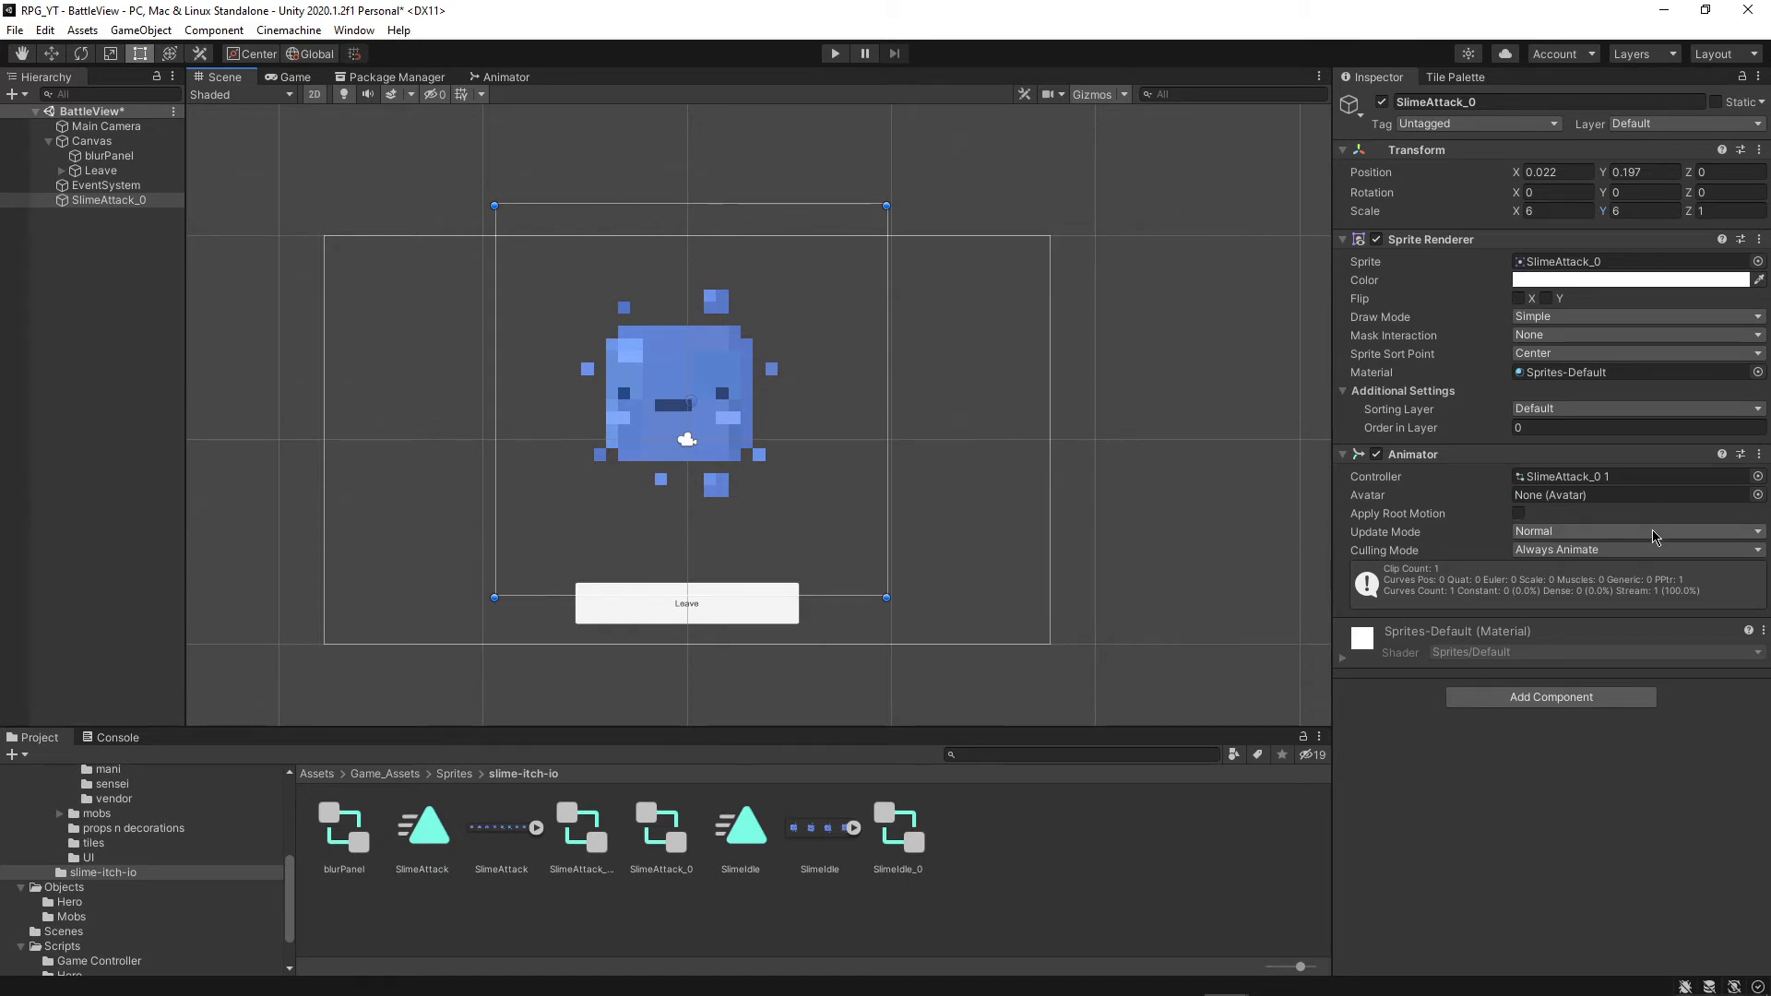
Set the slime Animator's Update Mode to Unscaled Time and move SlimeAttack_0 under Canvas
{"action": "left_click", "coordinate": [1635, 550]}
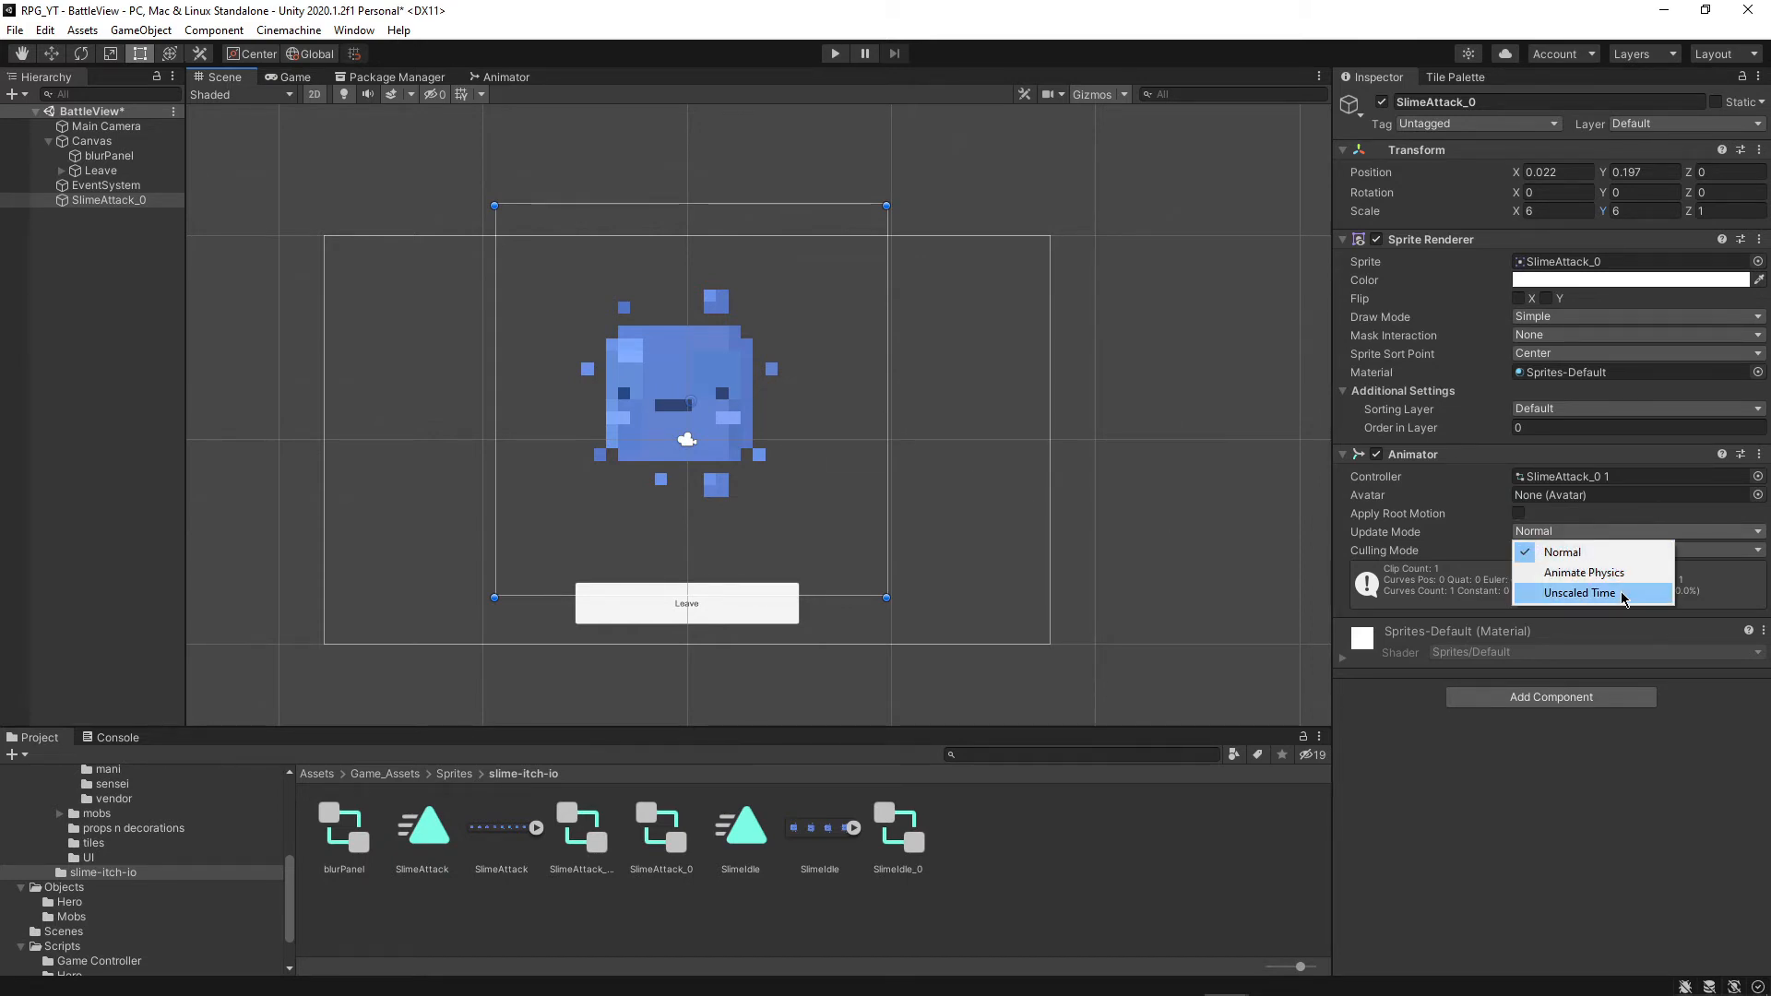
{"action": "left_click", "coordinate": [1580, 593]}
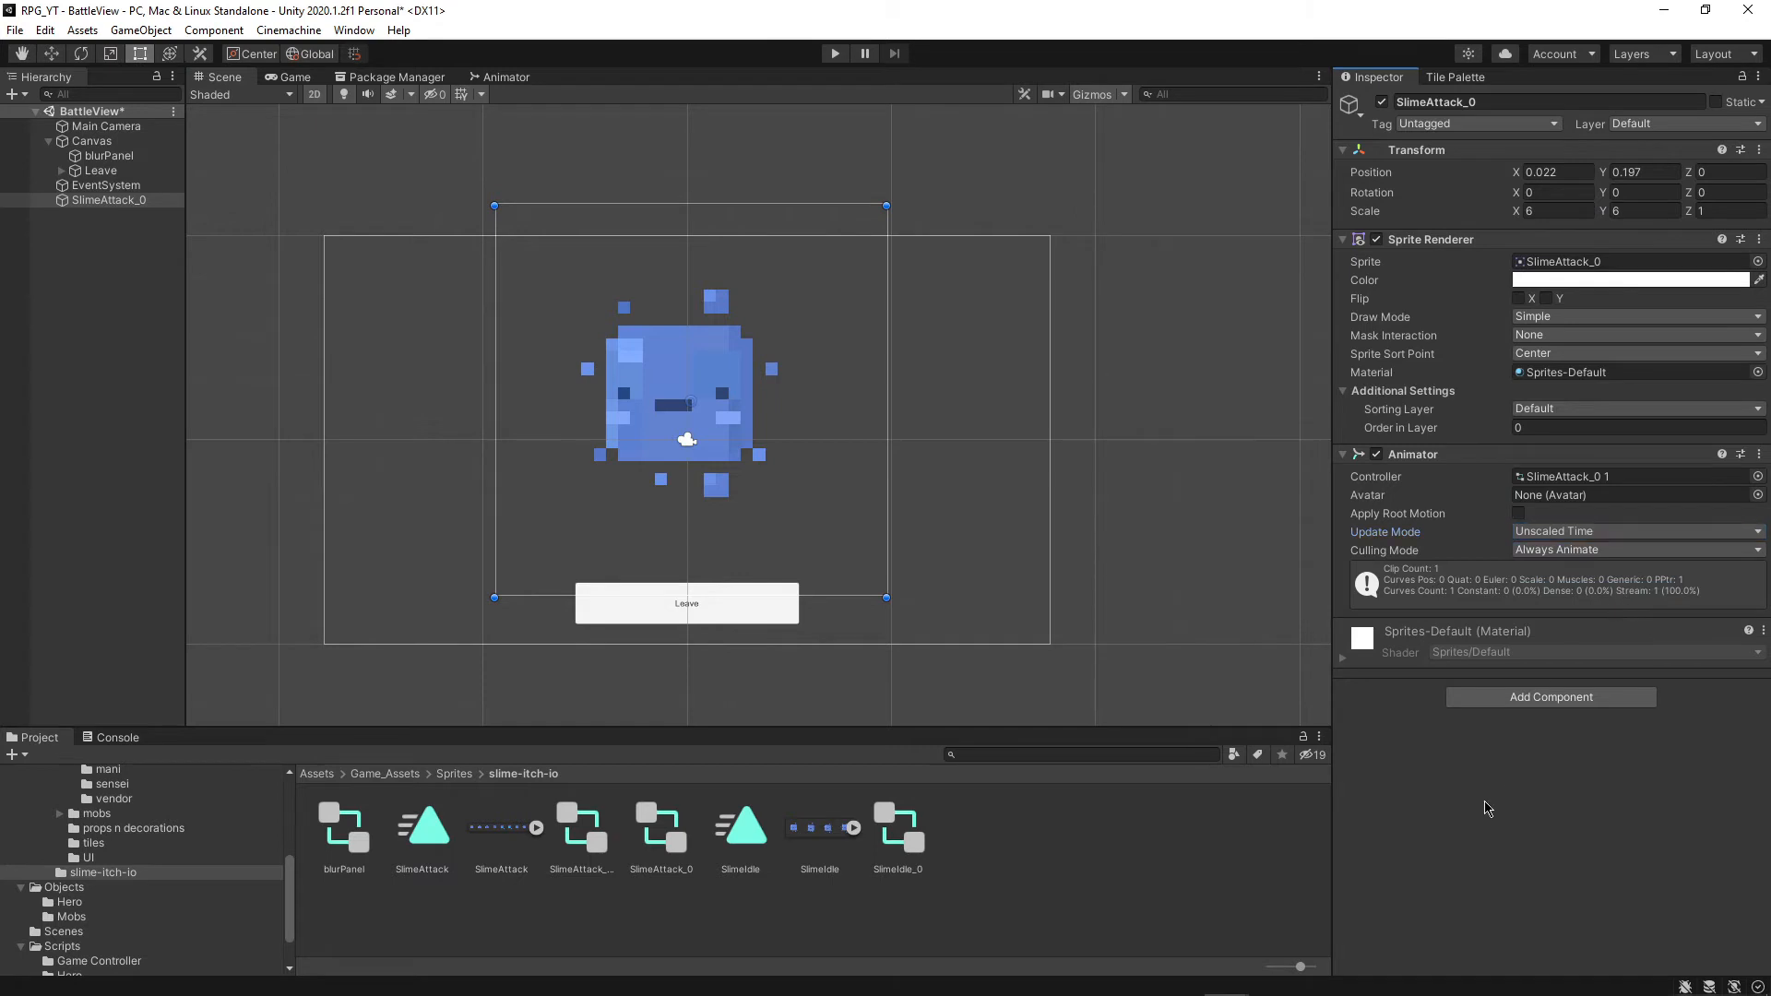
{"action": "left_click", "coordinate": [1079, 754]}
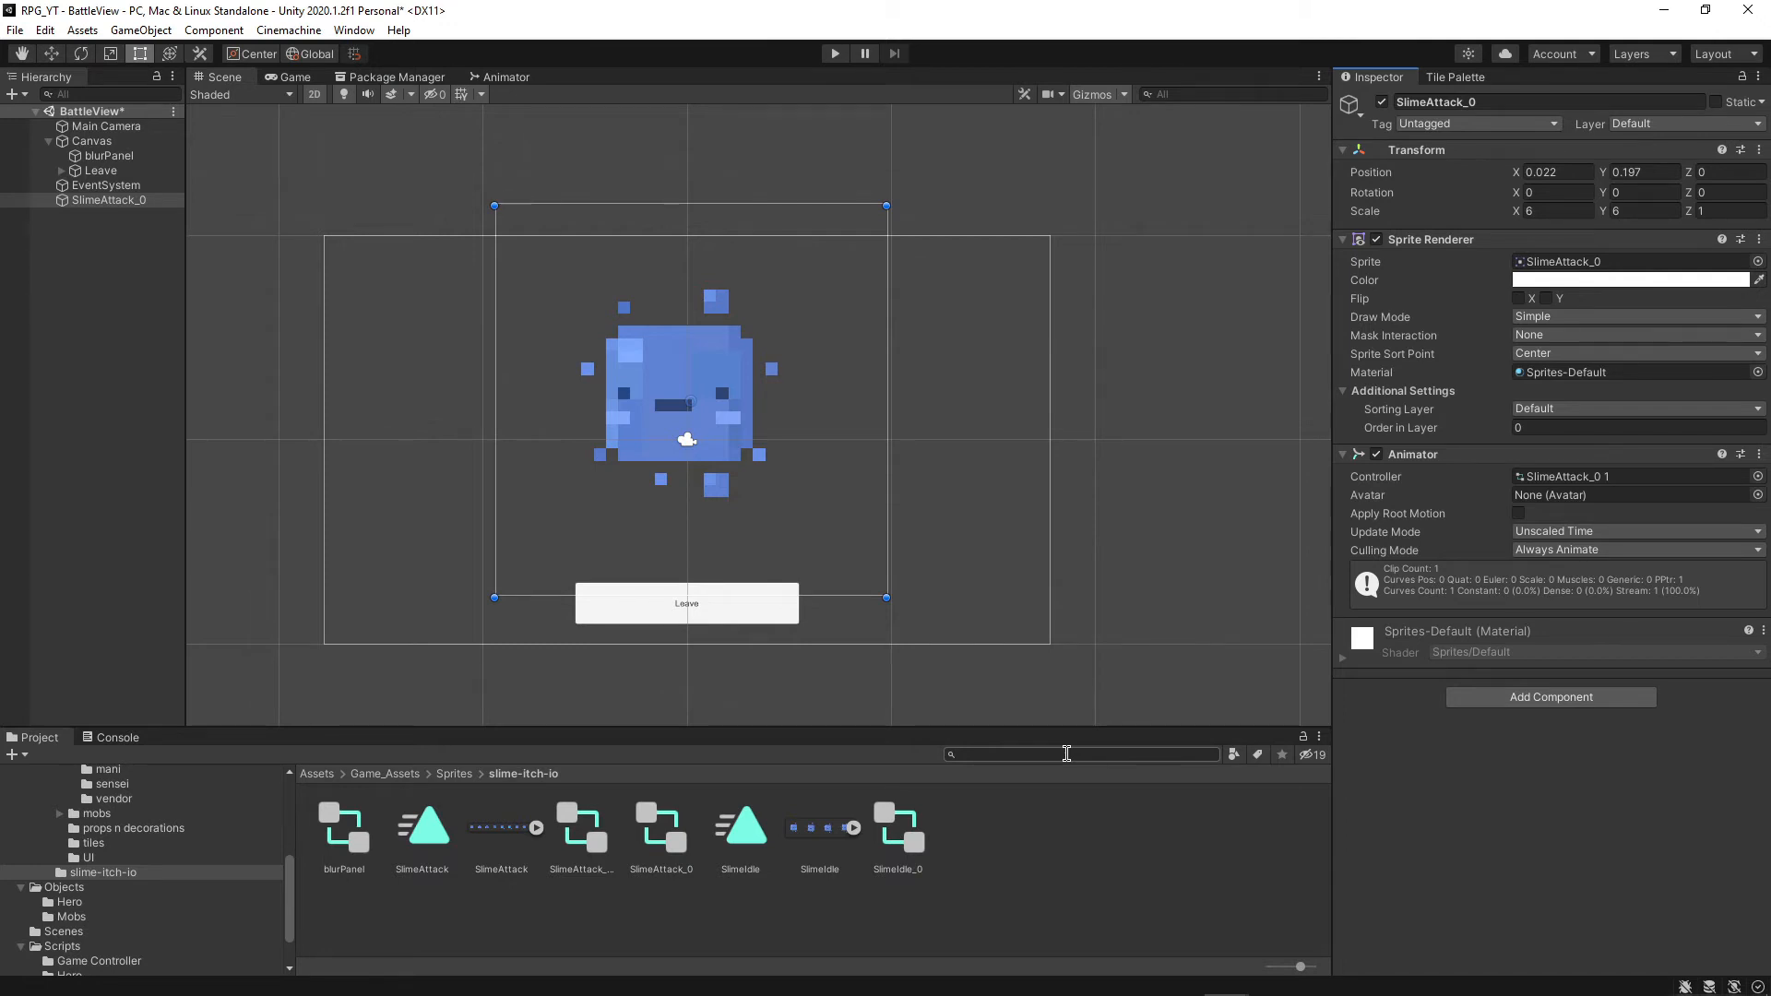
{"action": "left_click", "coordinate": [107, 200]}
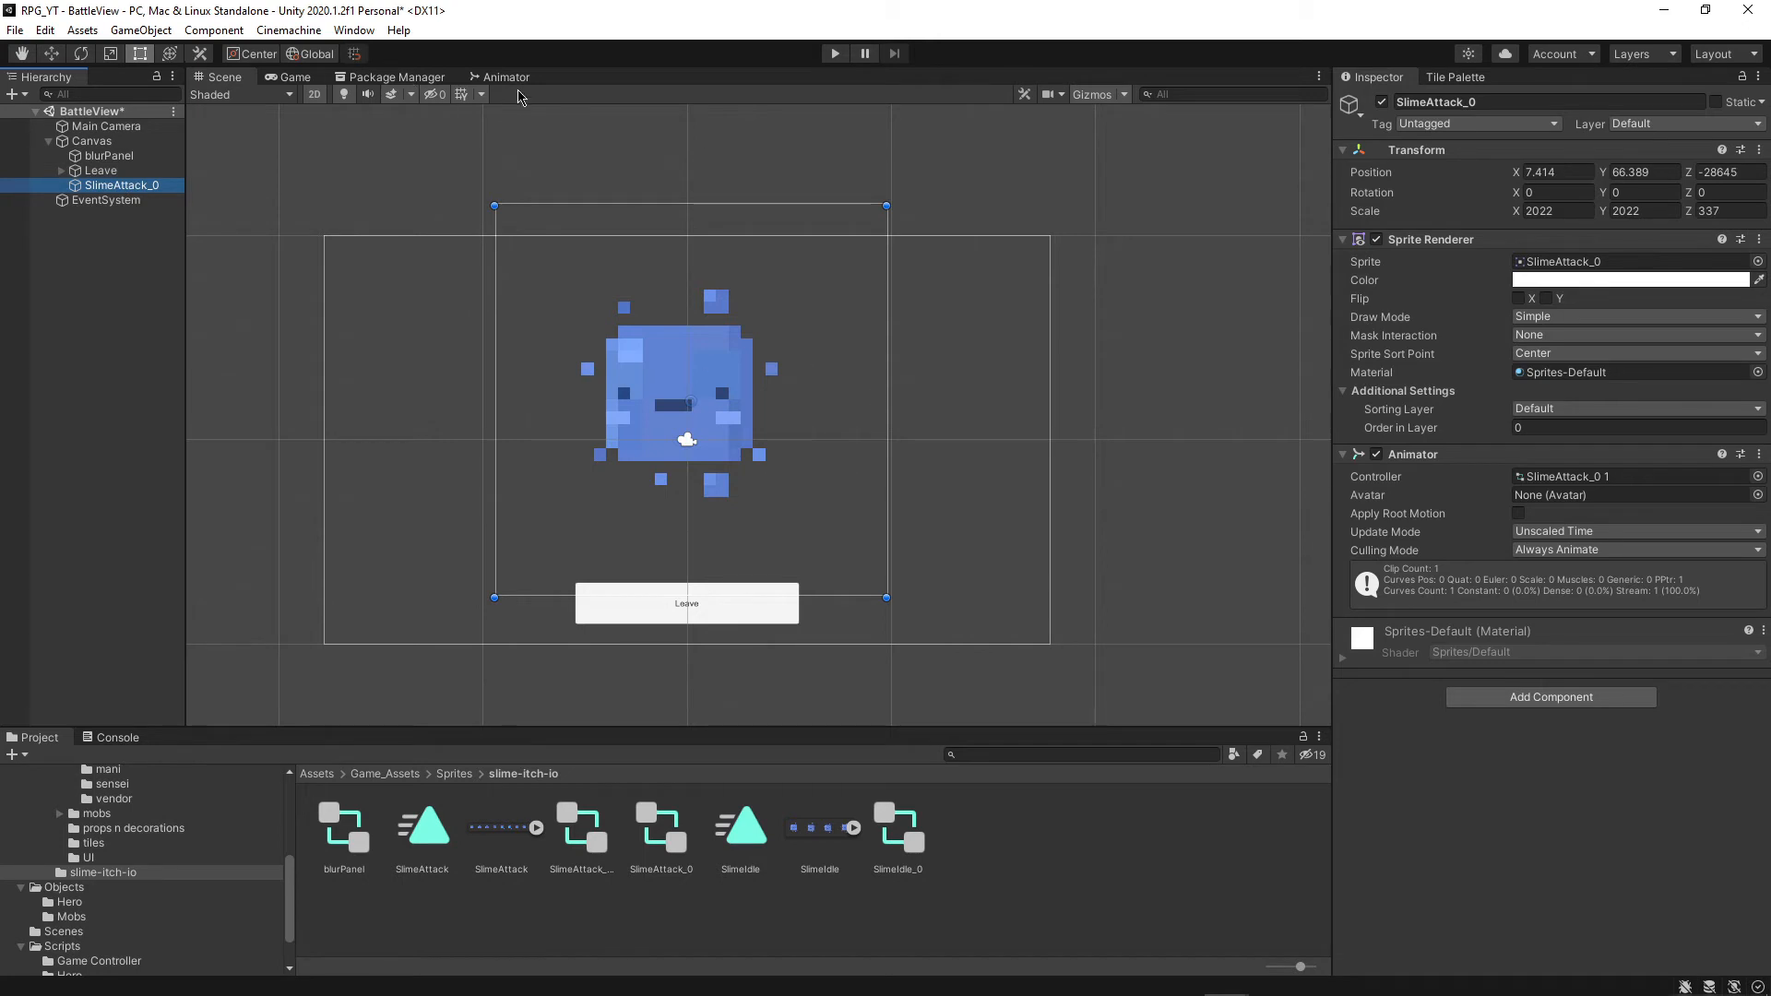
{"action": "left_click", "coordinate": [1634, 532]}
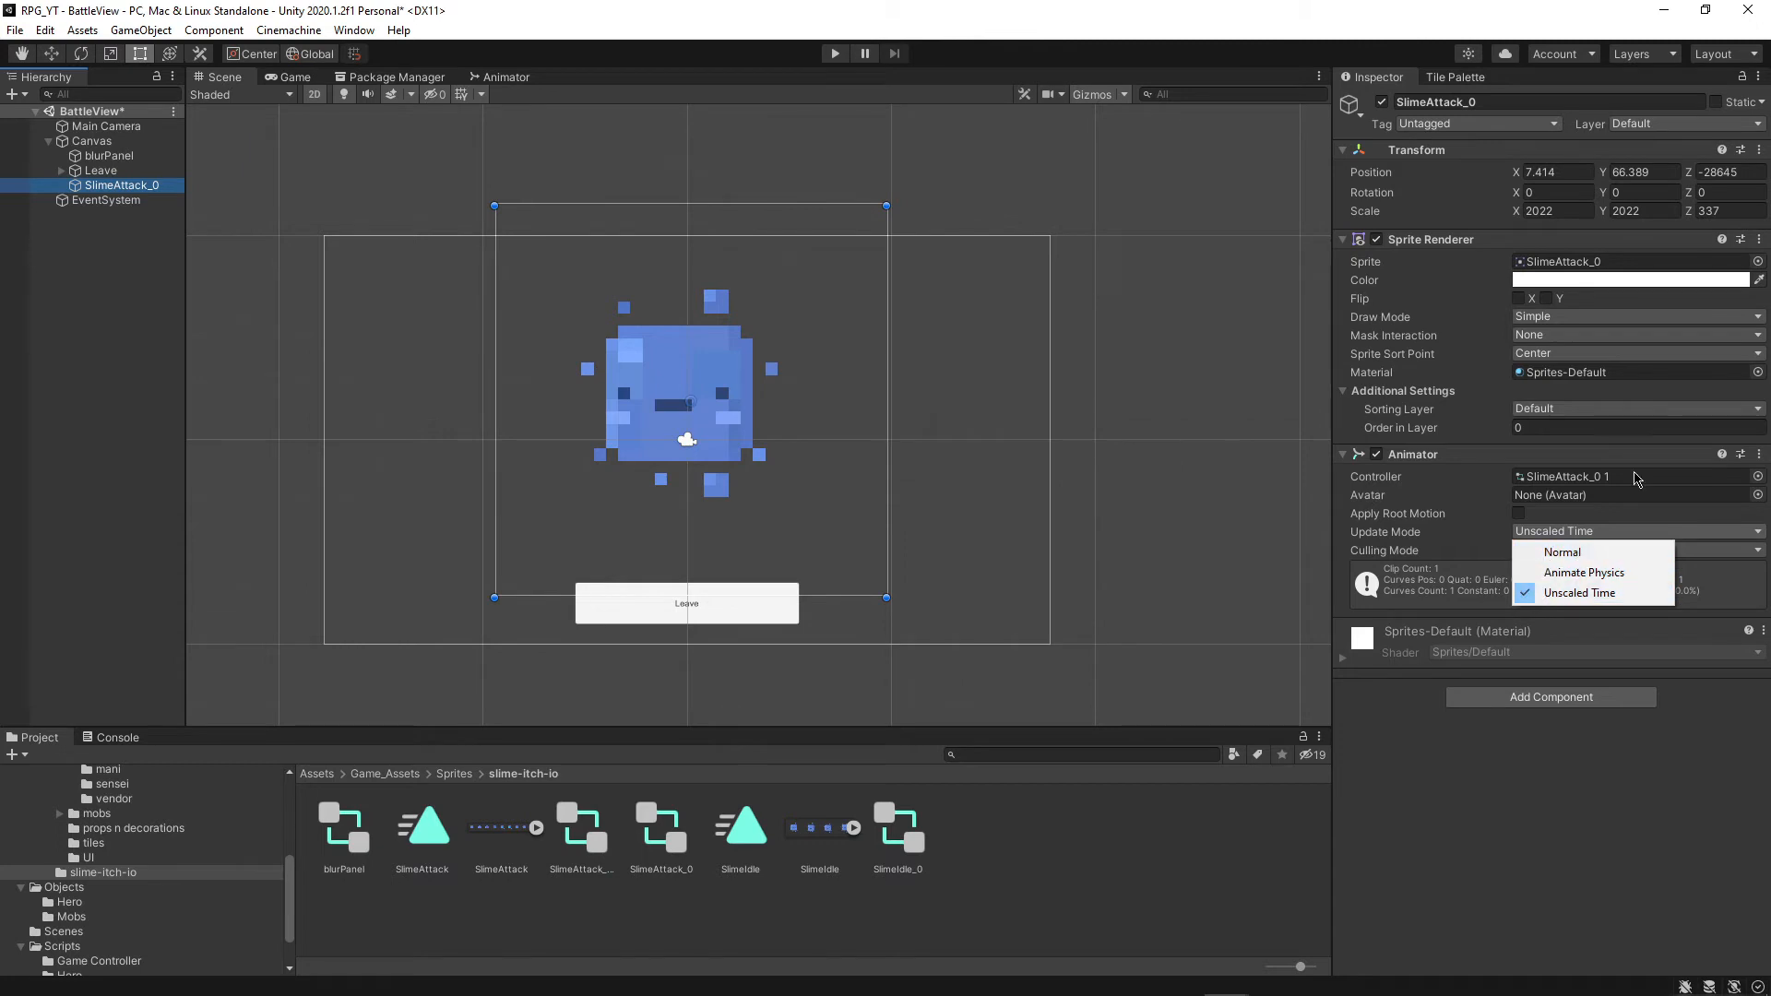
{"action": "mouse_move", "coordinate": [1415, 517]}
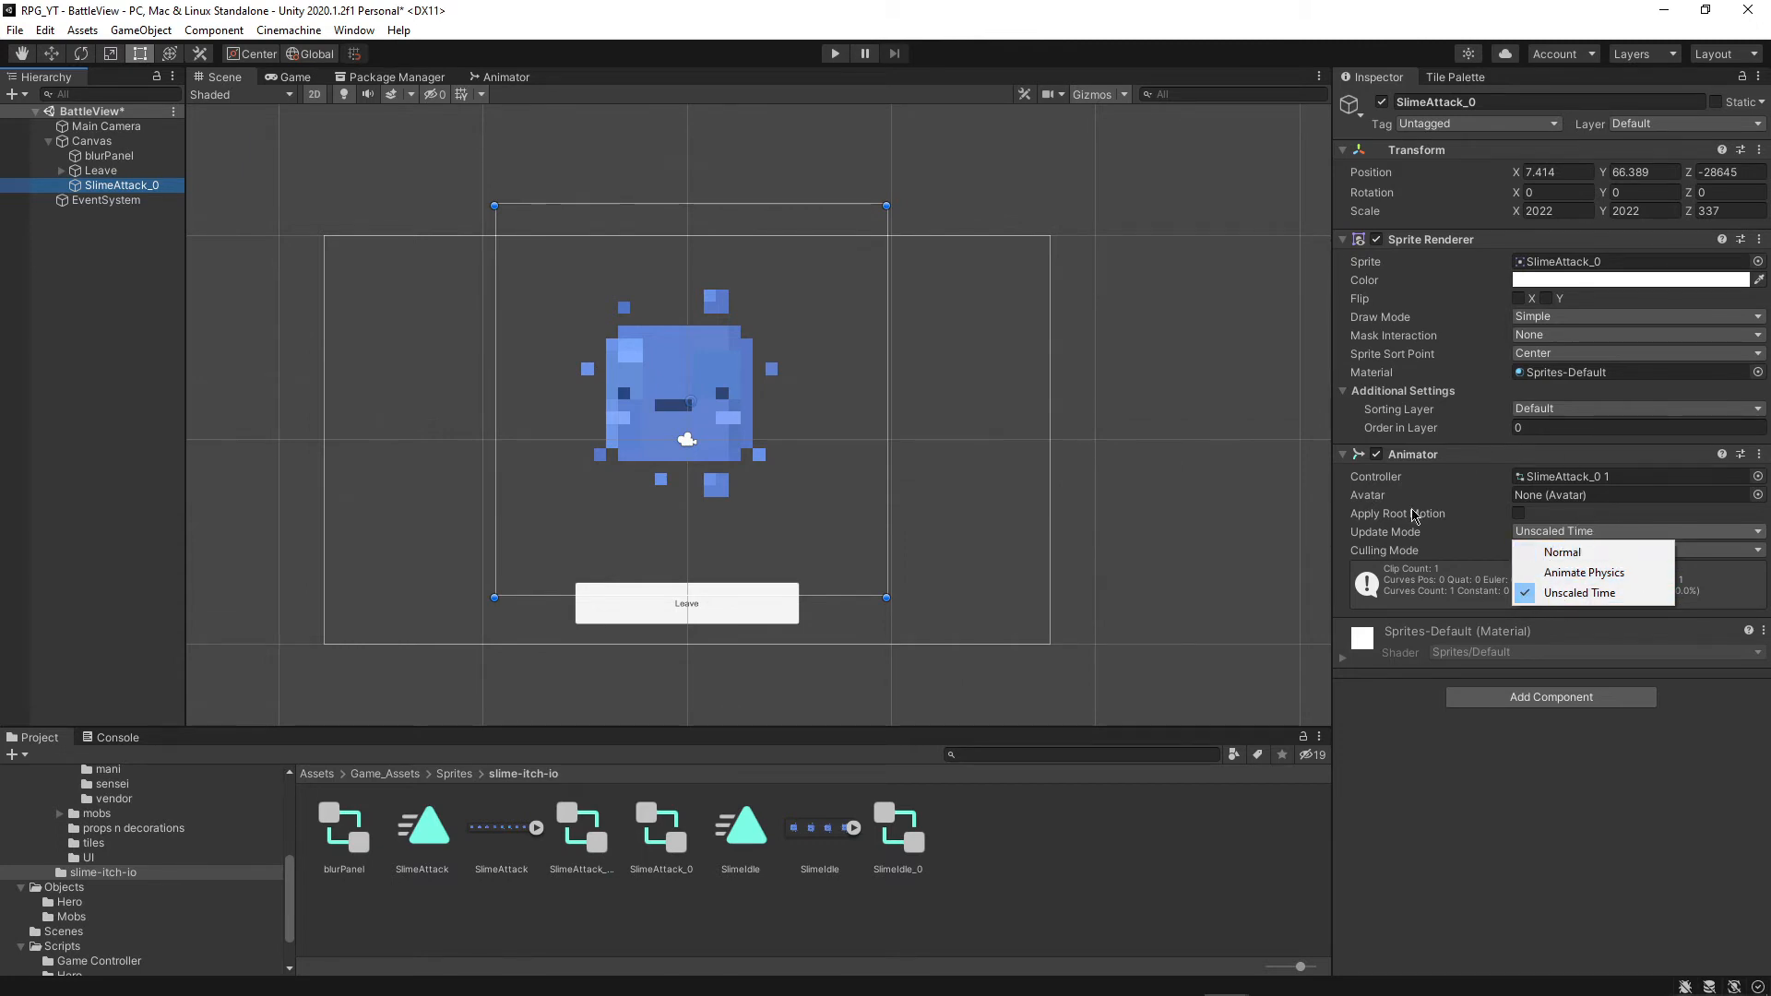
{"action": "mouse_move", "coordinate": [1602, 615]}
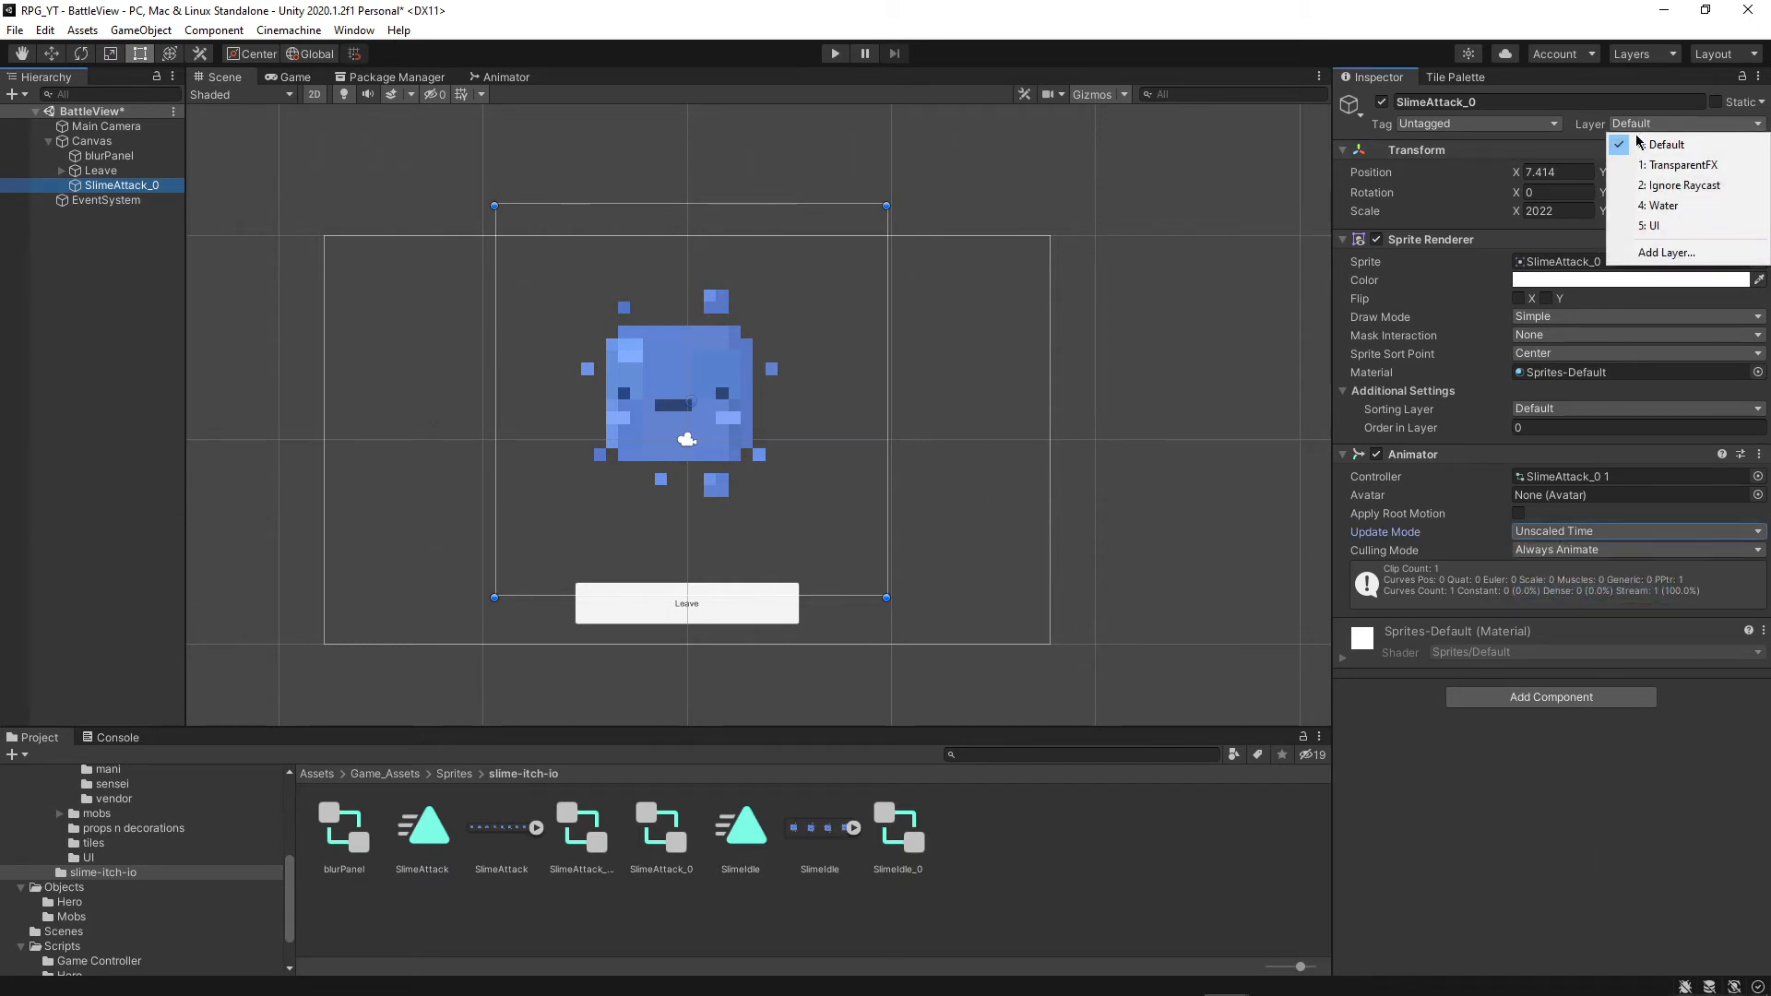
{"action": "mouse_move", "coordinate": [1659, 205]}
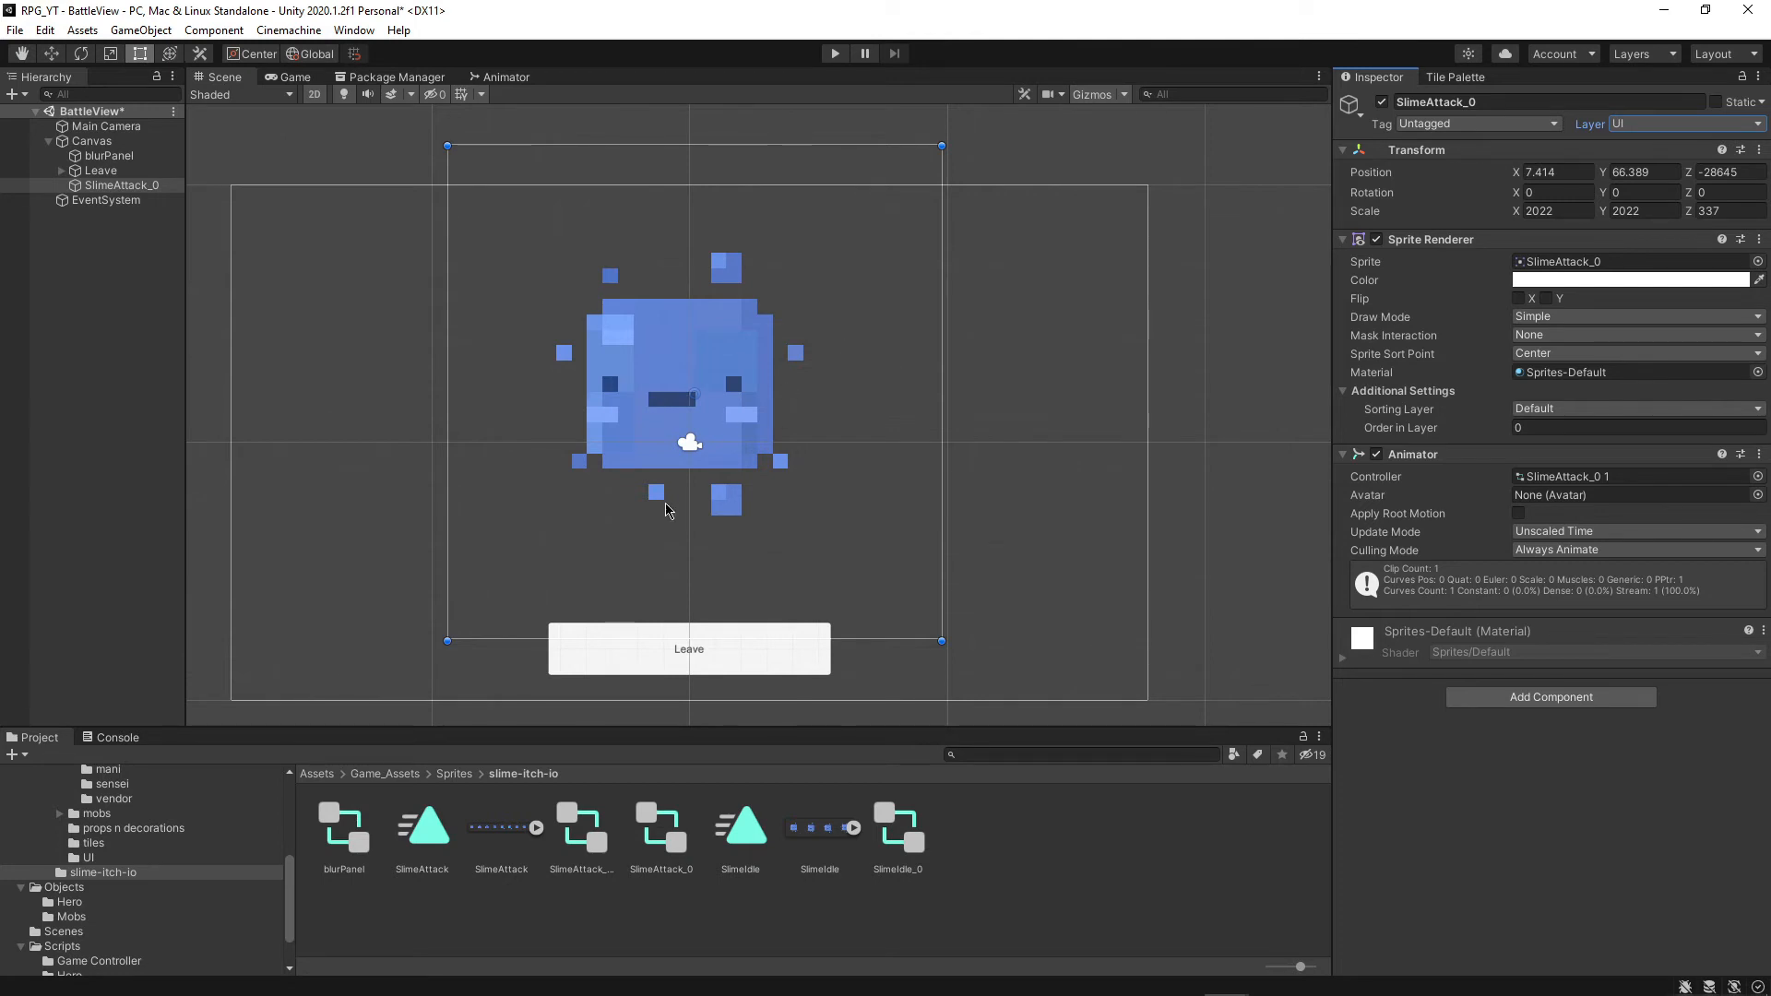
Give SlimeAttack_0's sprite an Order in Layer of 100
{"action": "left_click", "coordinate": [1636, 427]}
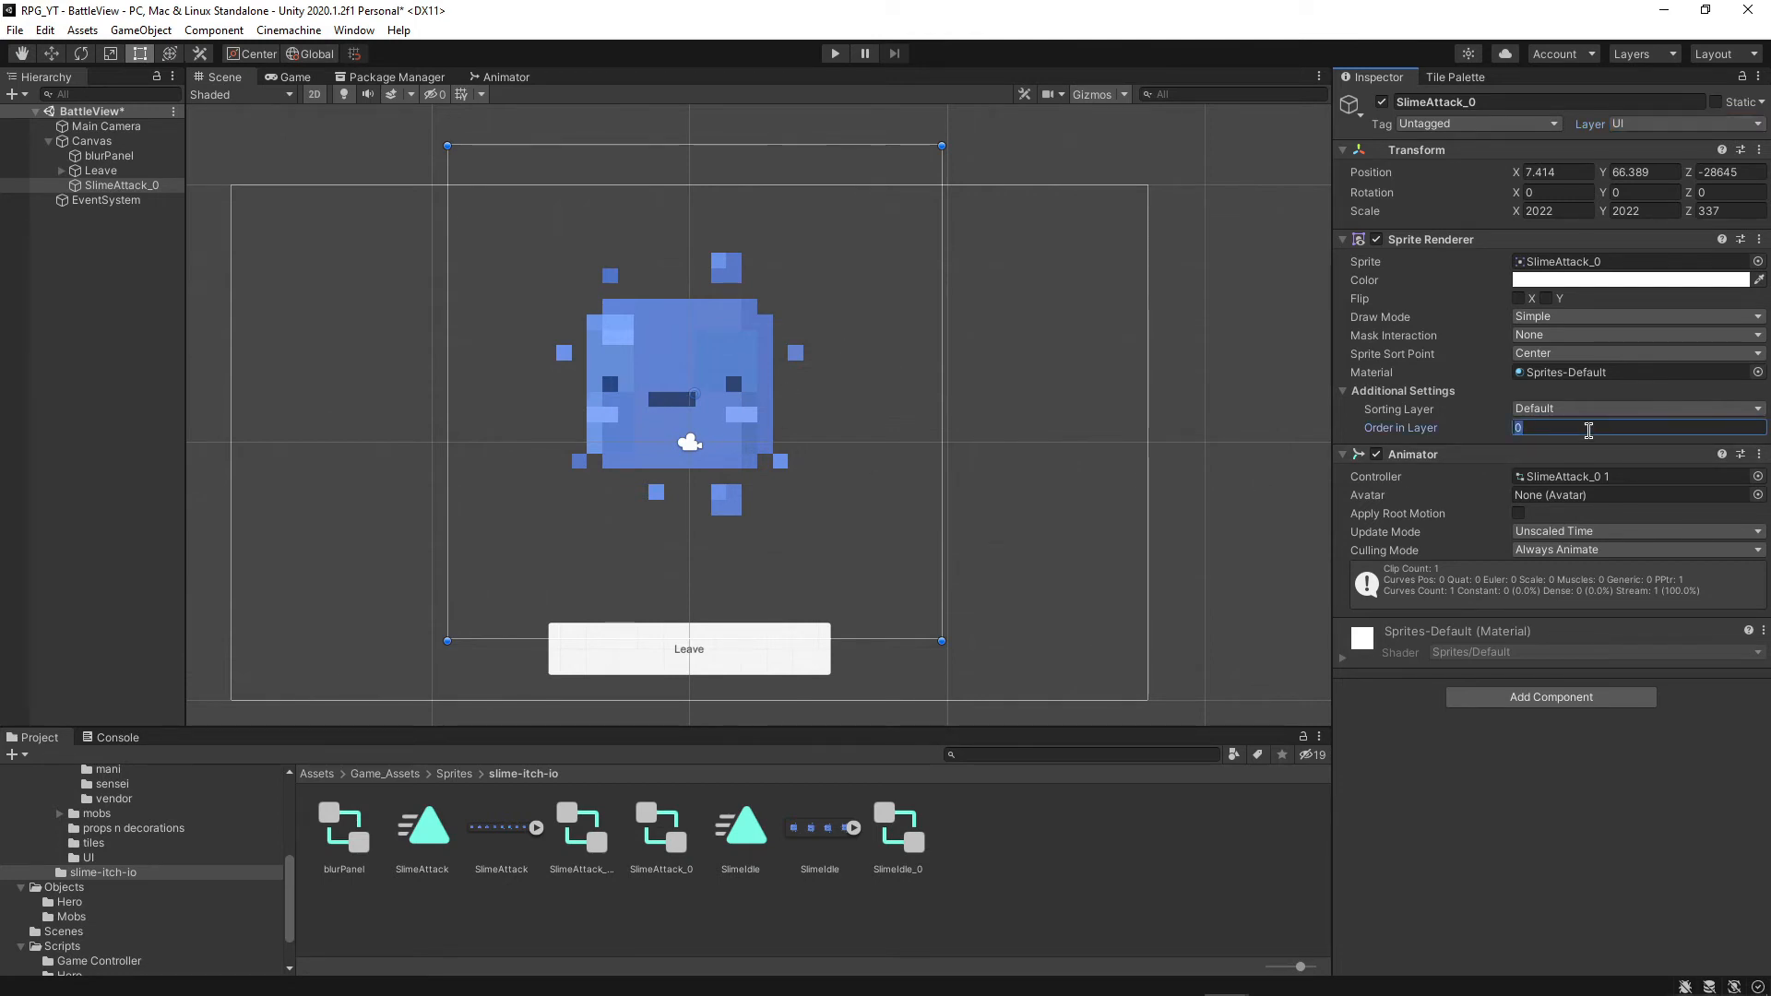
{"action": "type", "text": "100"}
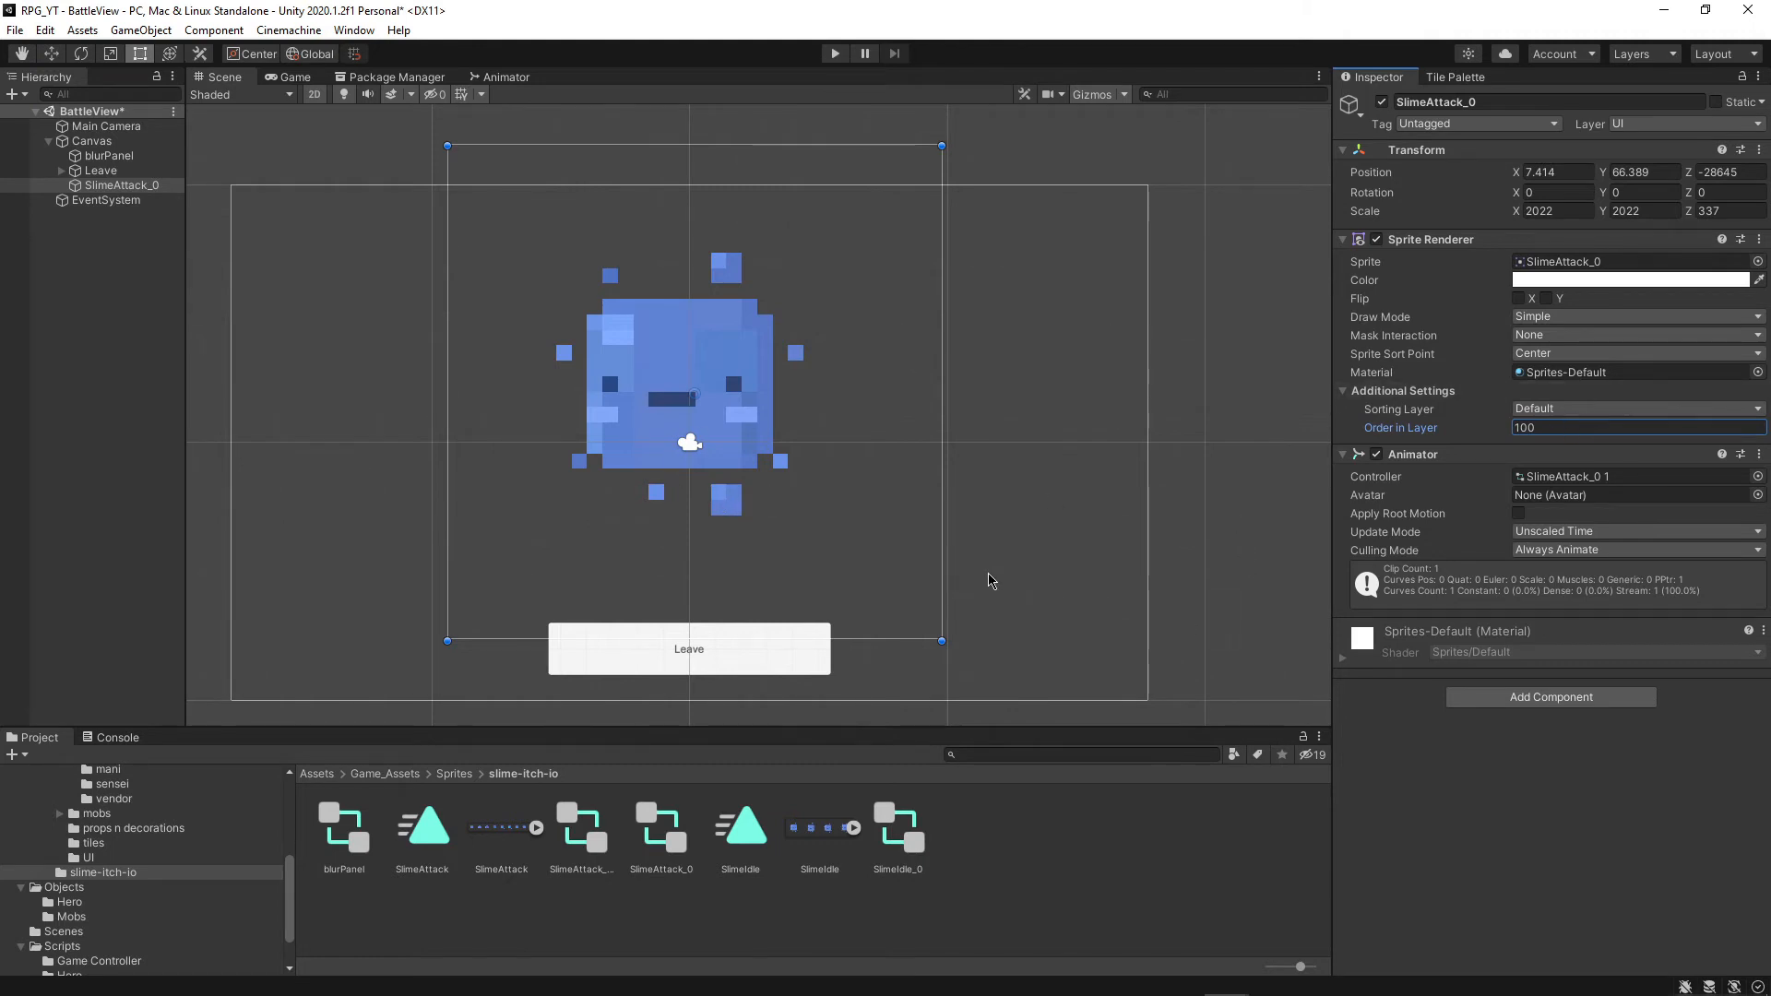
{"action": "mouse_move", "coordinate": [819, 408]}
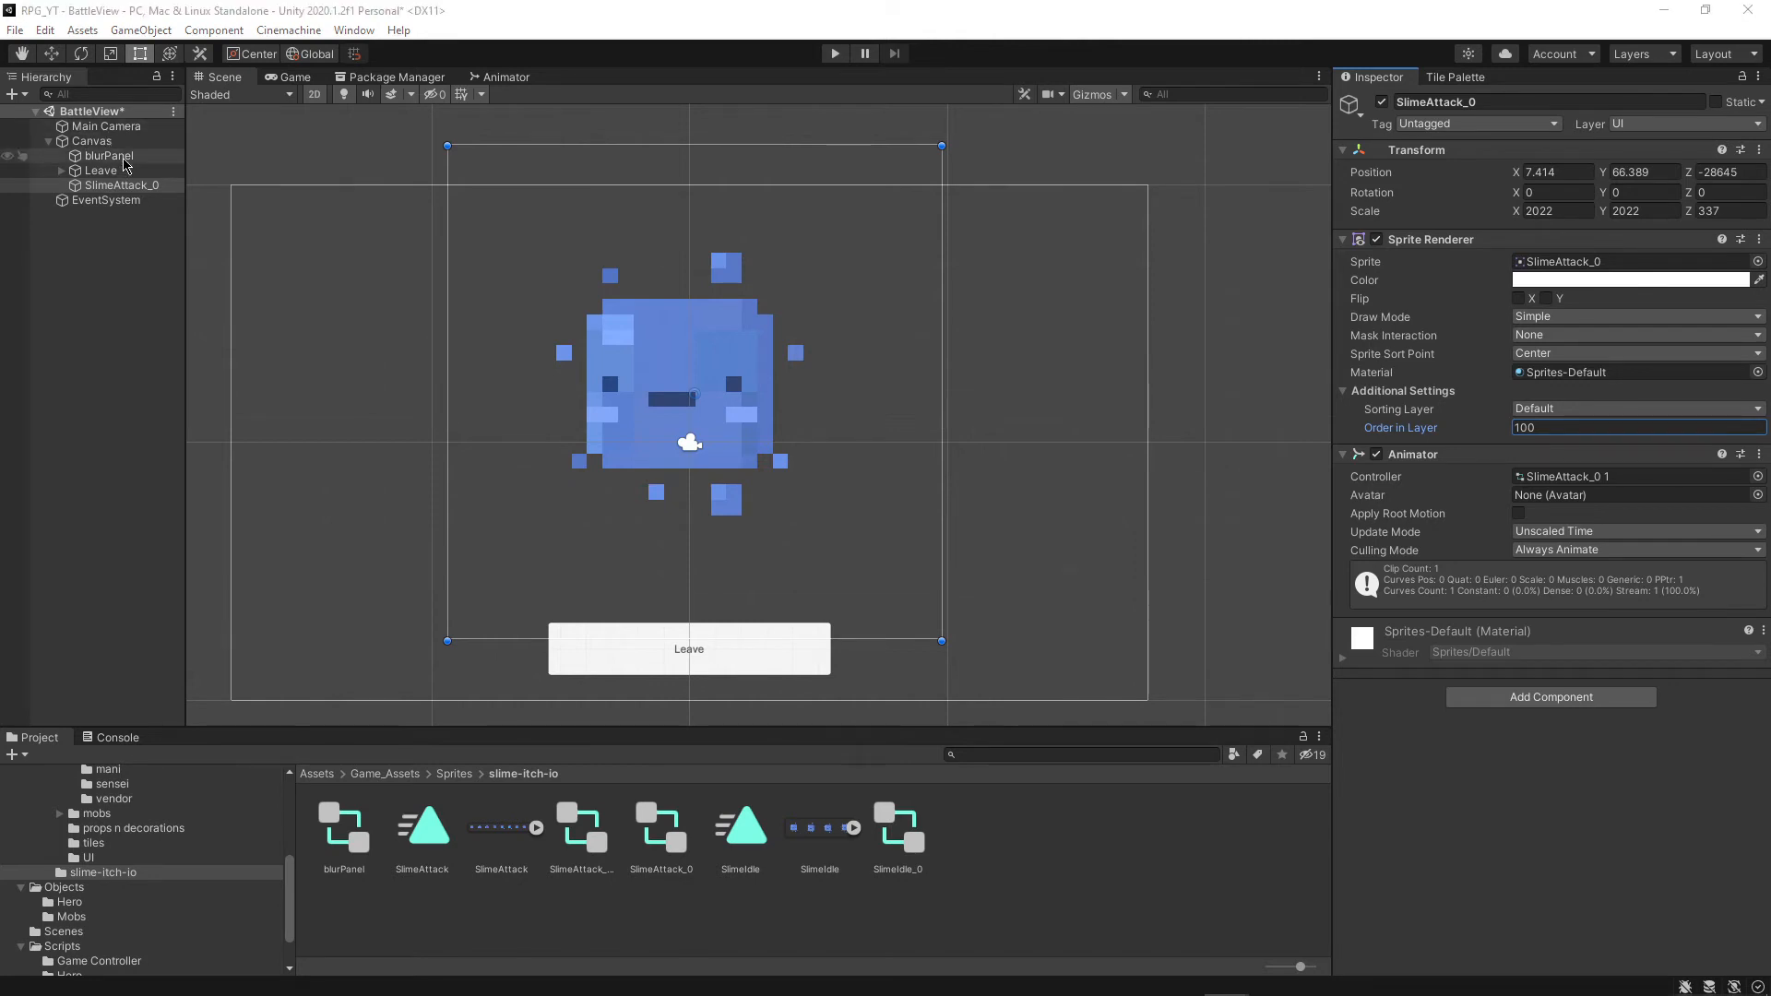
Save BattleView, reopen the Forest-1 scene, and browse to the HeroController script
{"action": "left_click", "coordinate": [106, 155]}
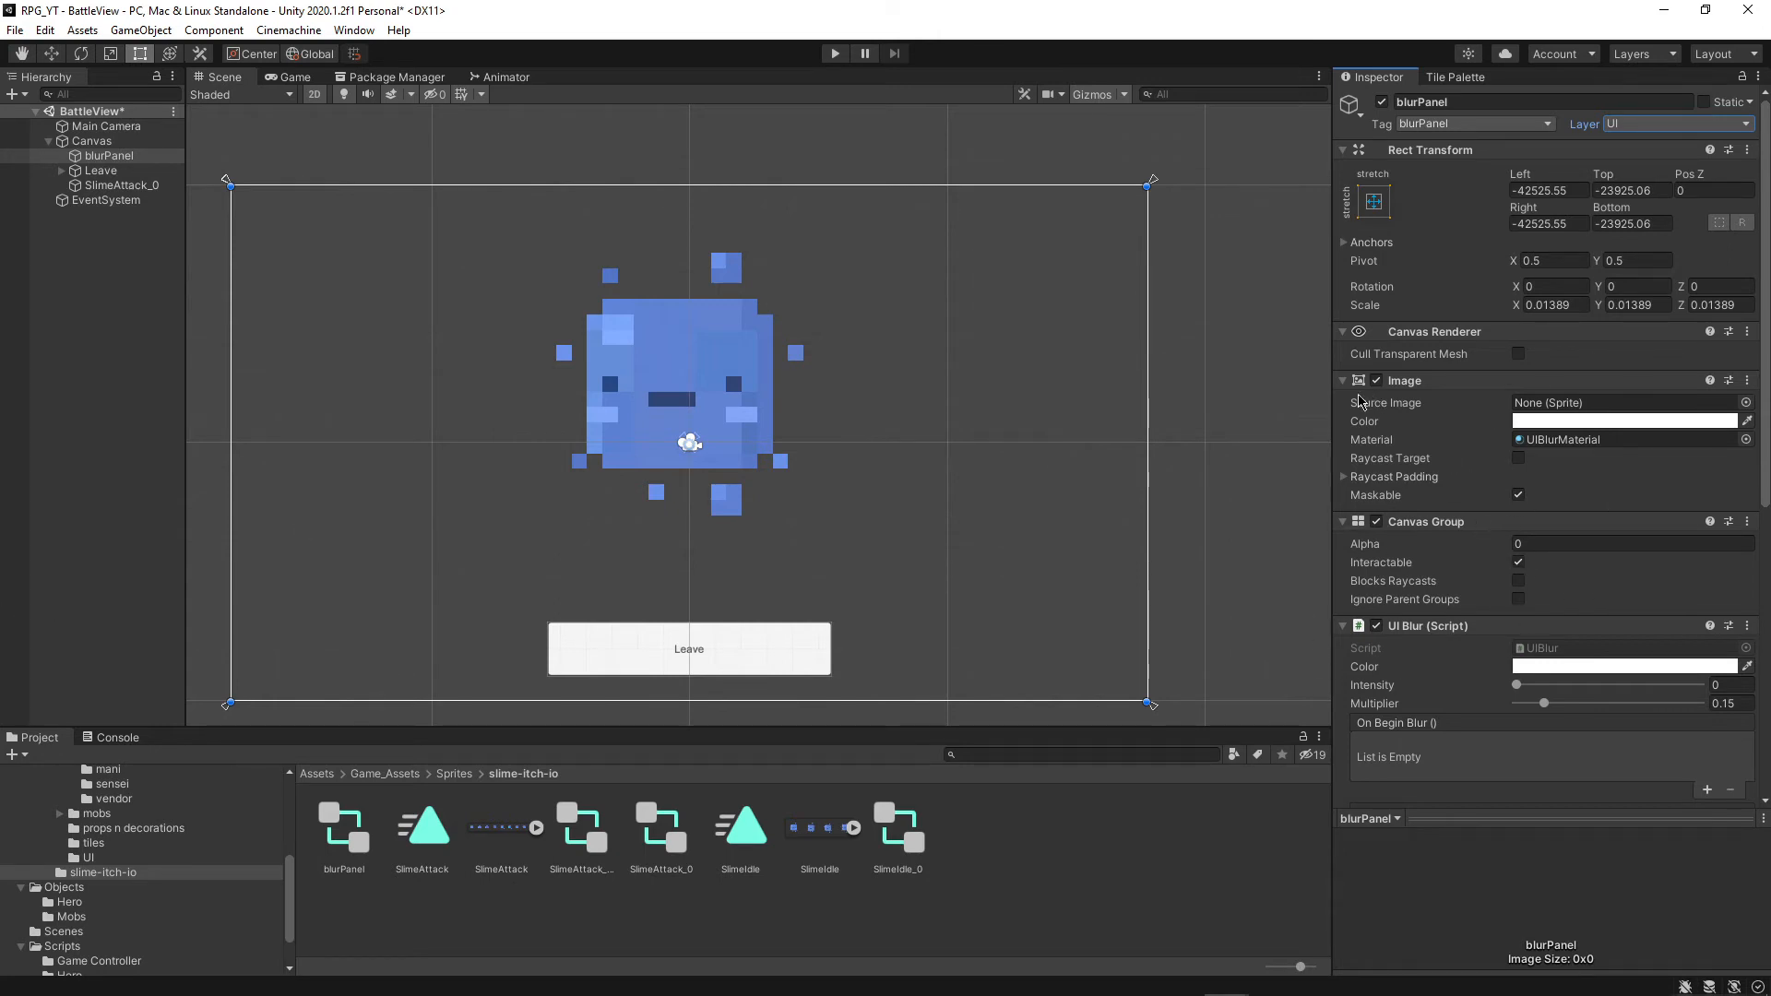
{"action": "mouse_move", "coordinate": [287, 263]}
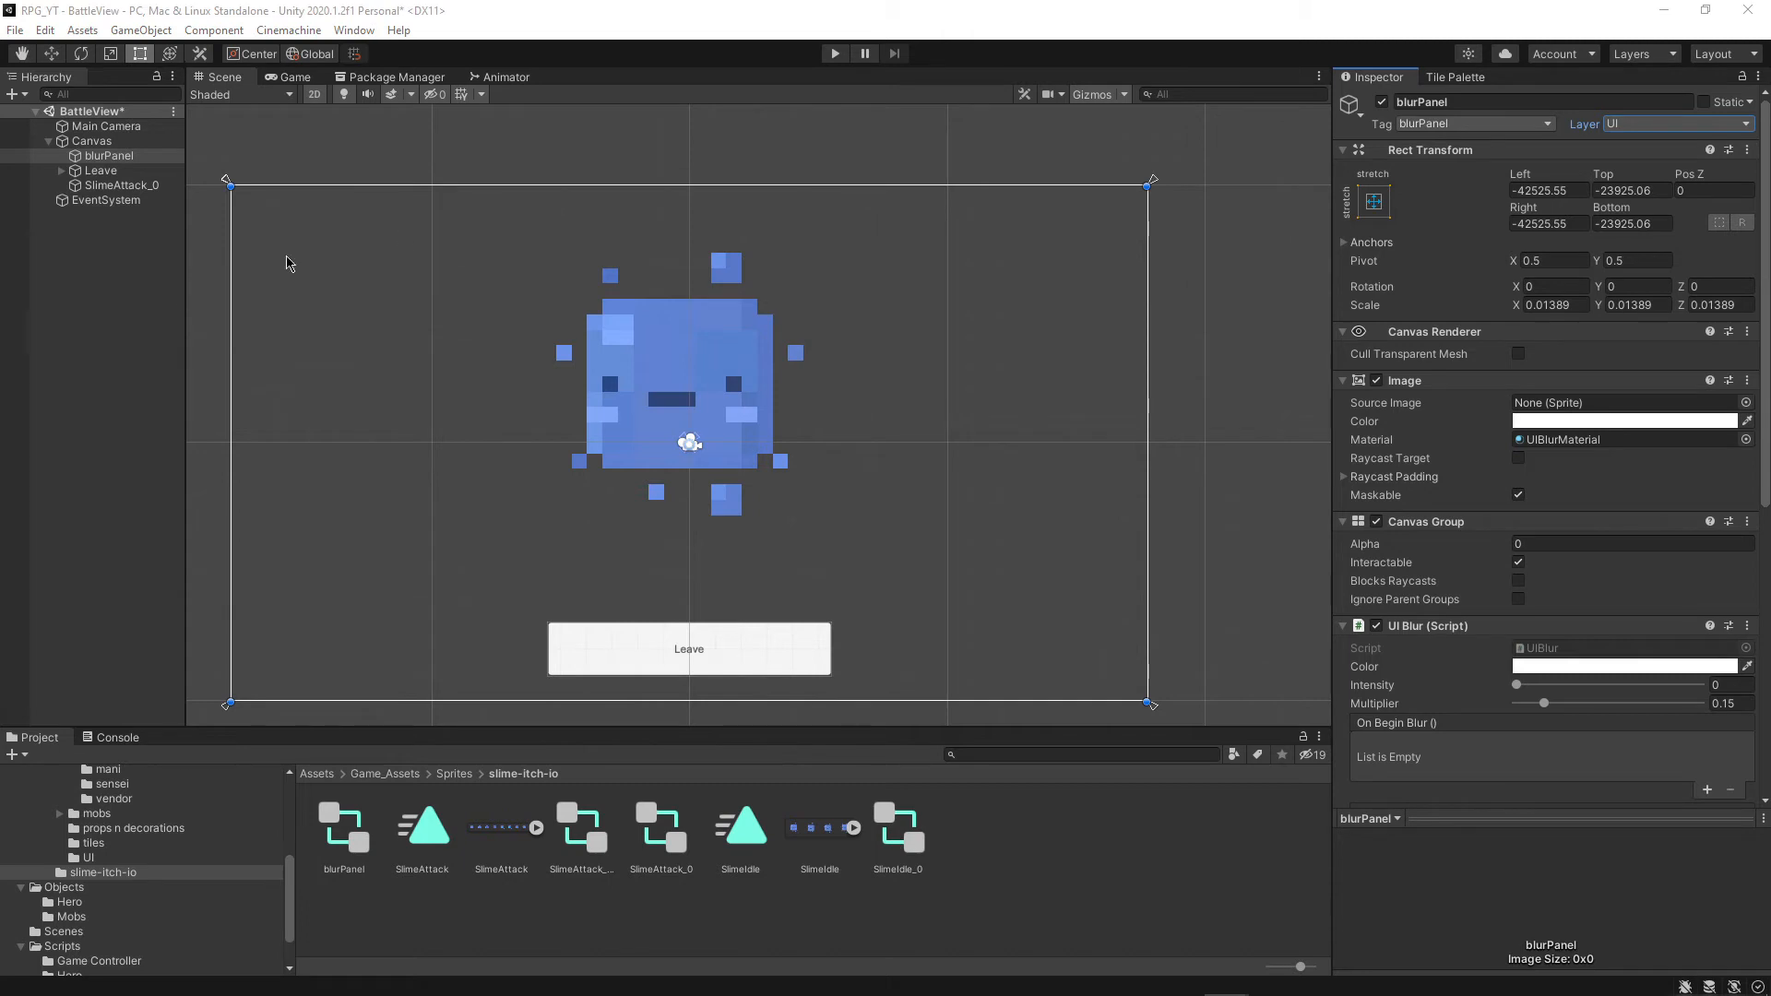
{"action": "left_click", "coordinate": [102, 311]}
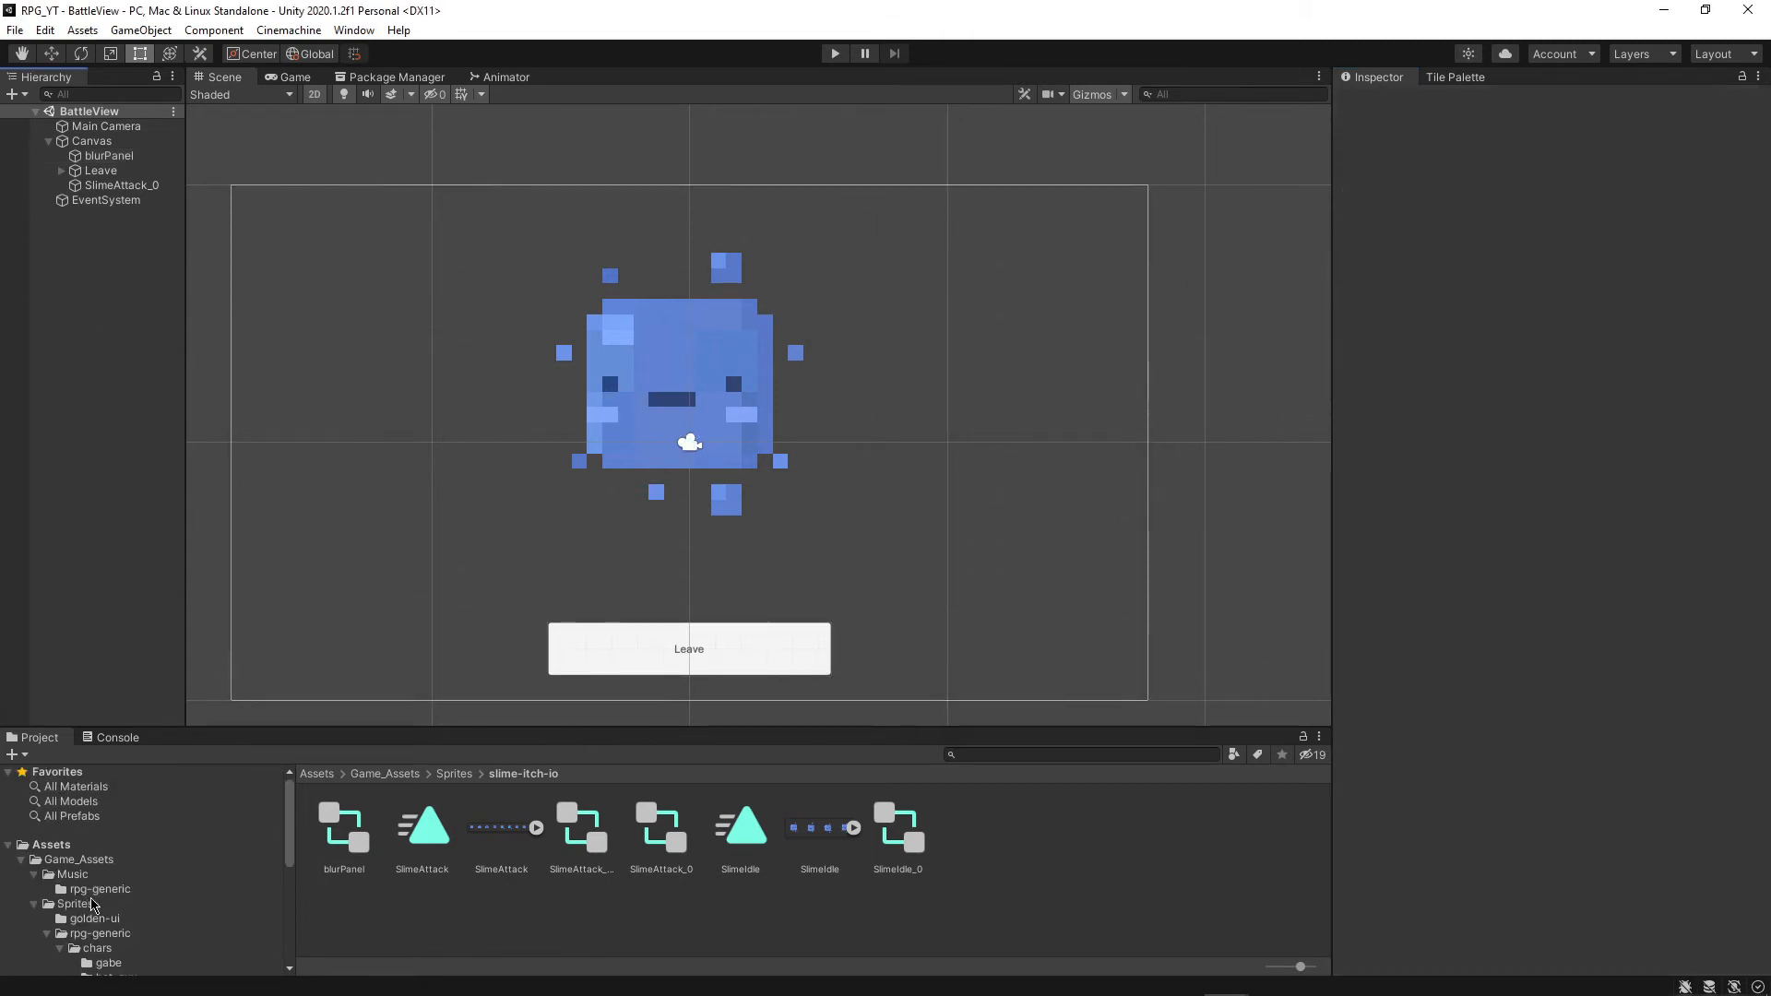
{"action": "left_click", "coordinate": [65, 878]}
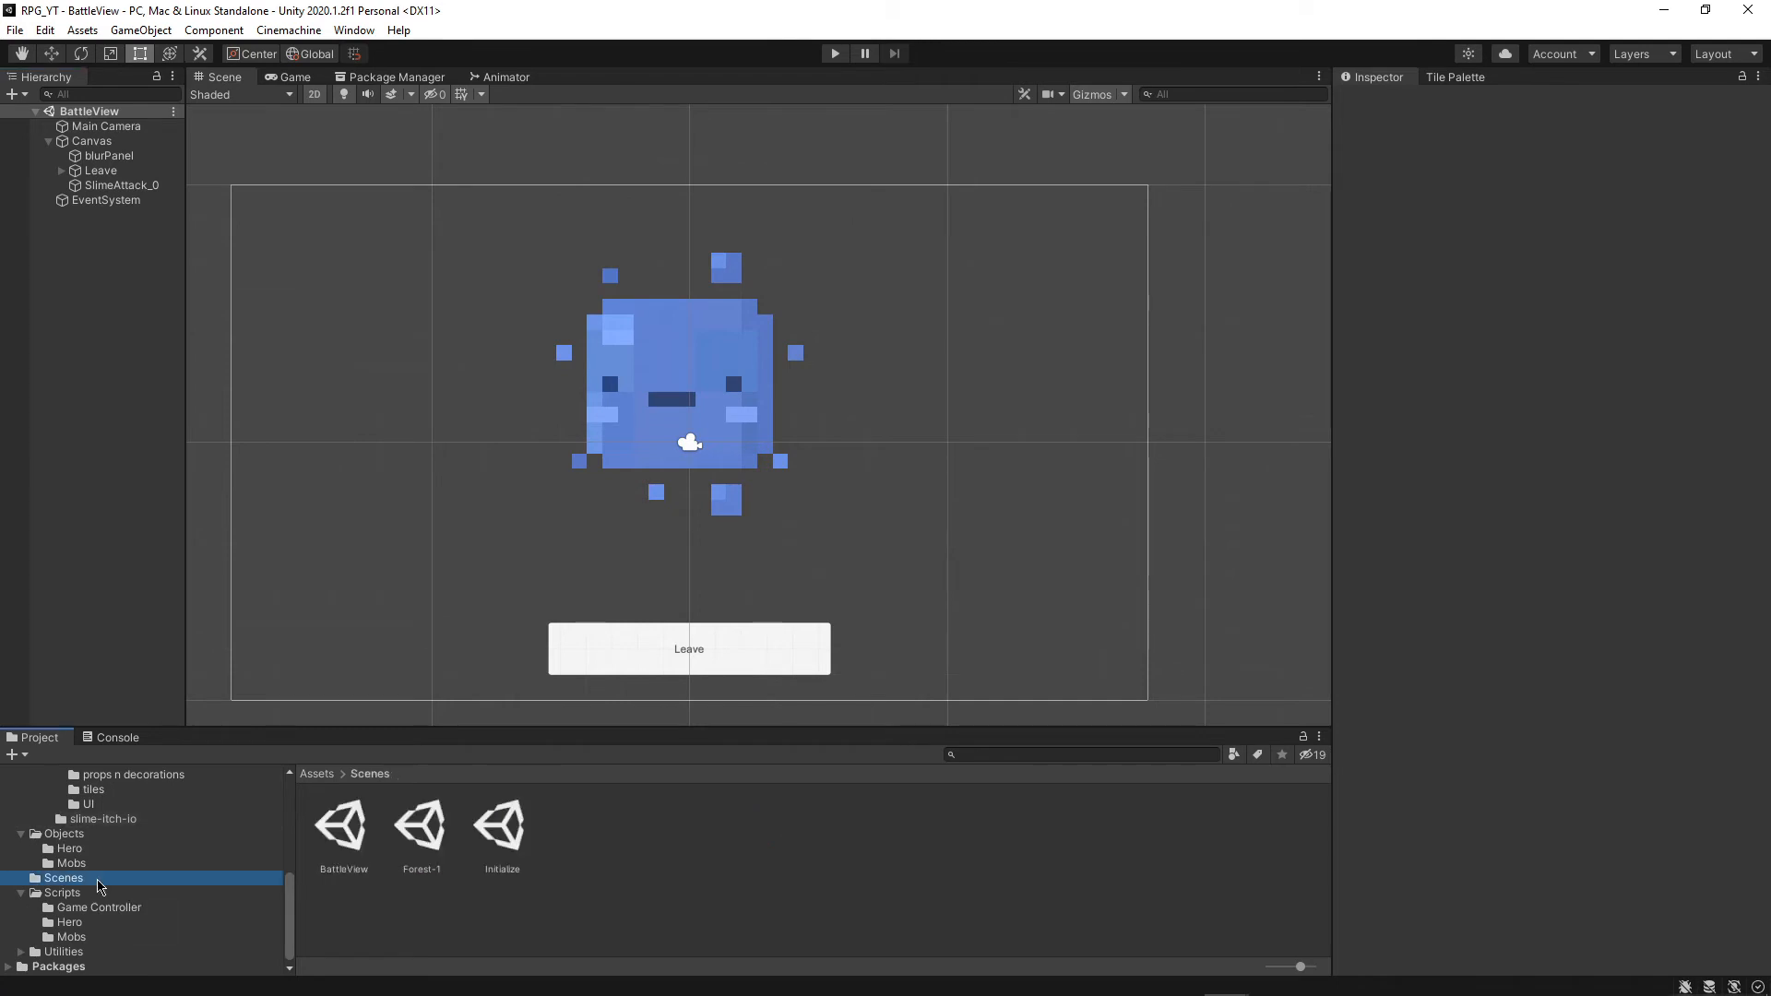
{"action": "left_click", "coordinate": [421, 821]}
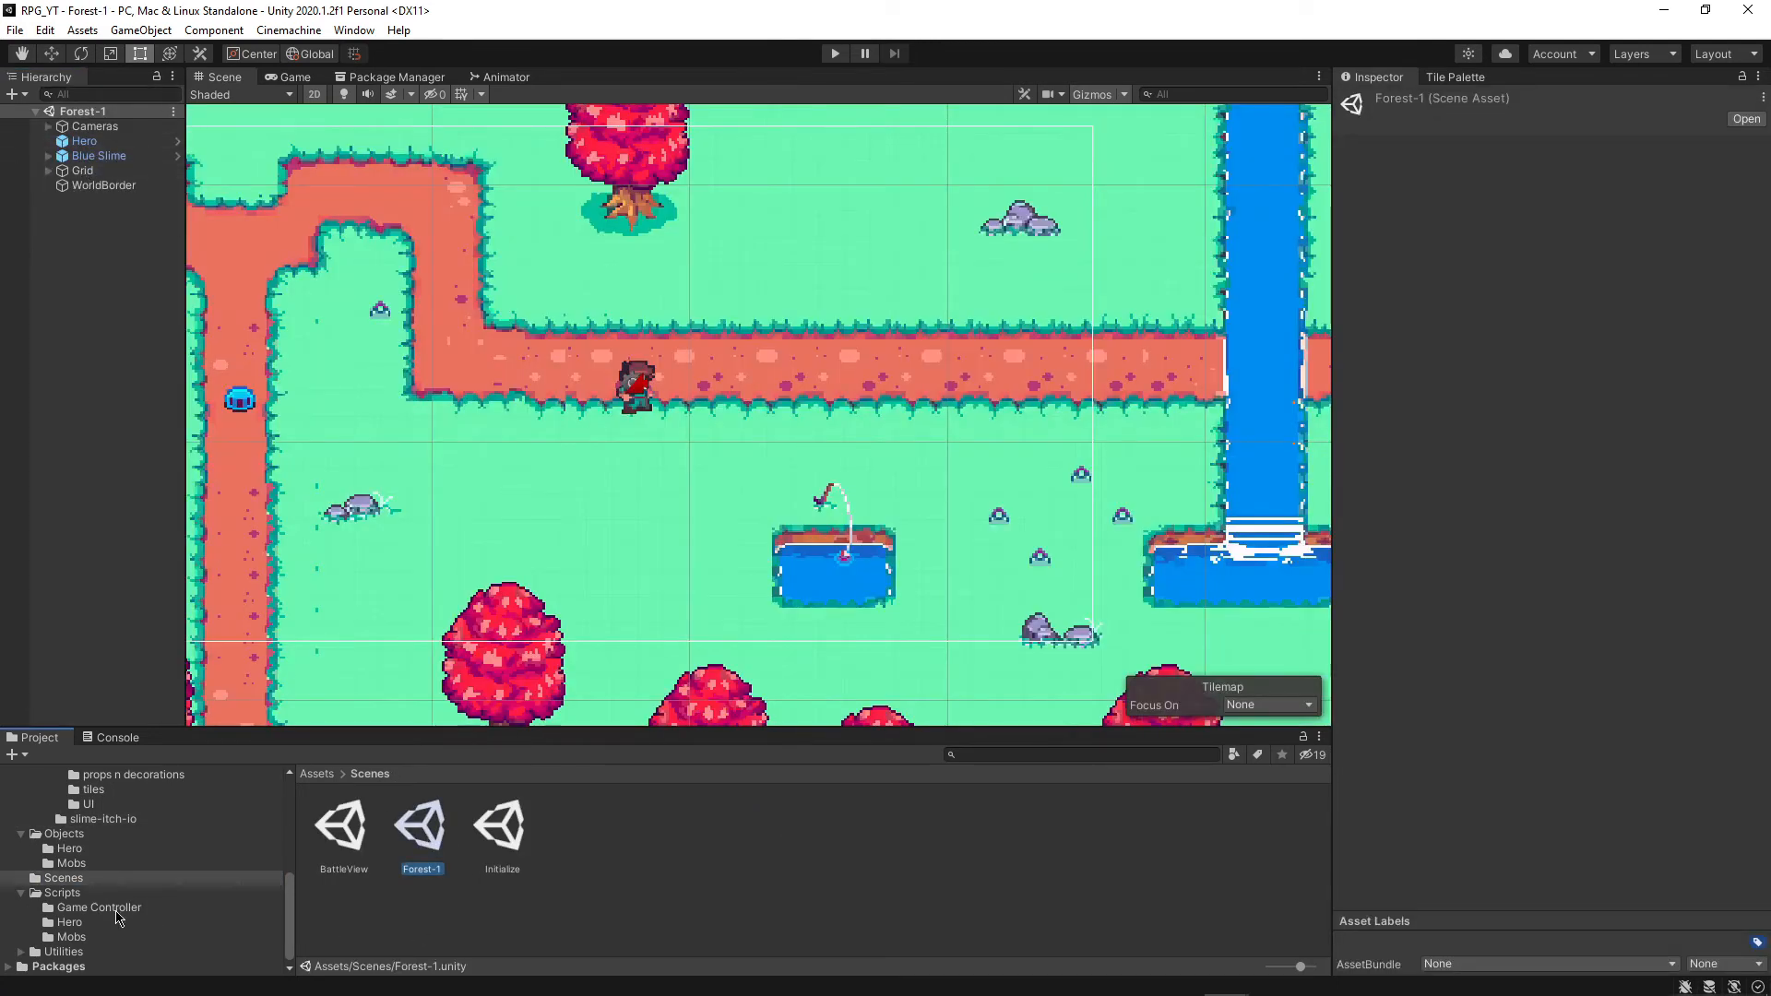
{"action": "left_click", "coordinate": [84, 141]}
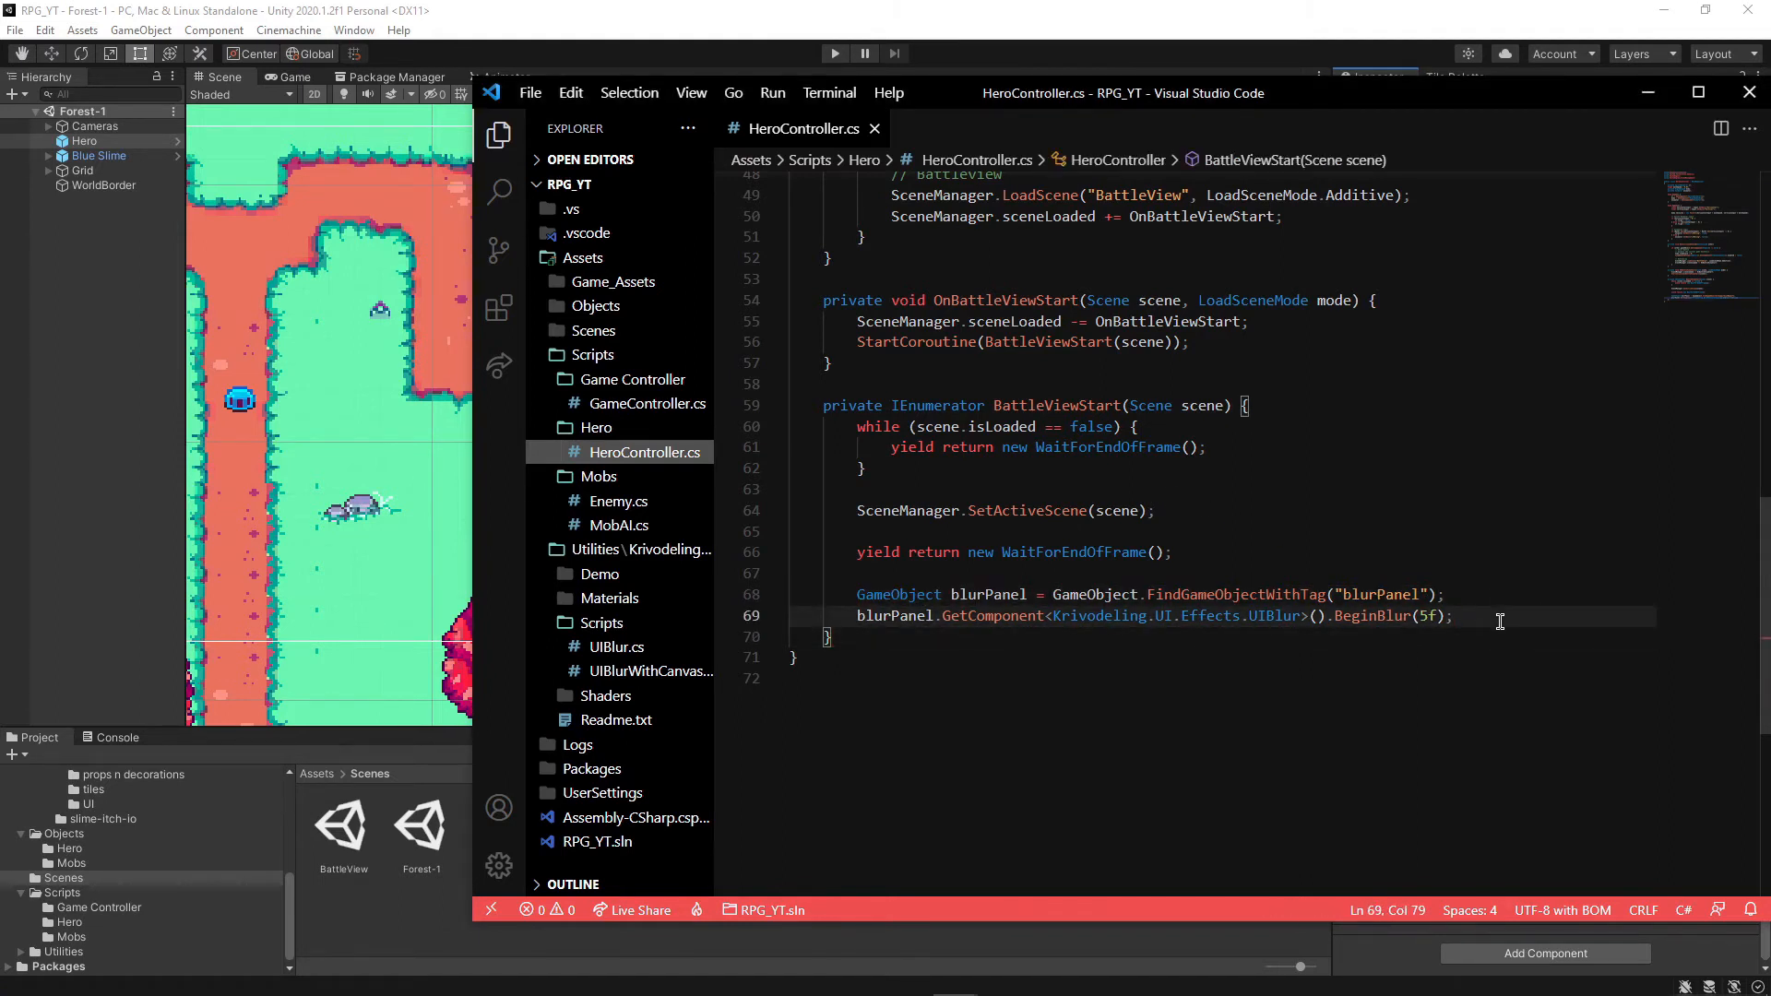
Below BeginBlur, find MainCamera and battleViewCamera by tag, deactivating the first and activating the second
{"action": "key", "text": "Enter"}
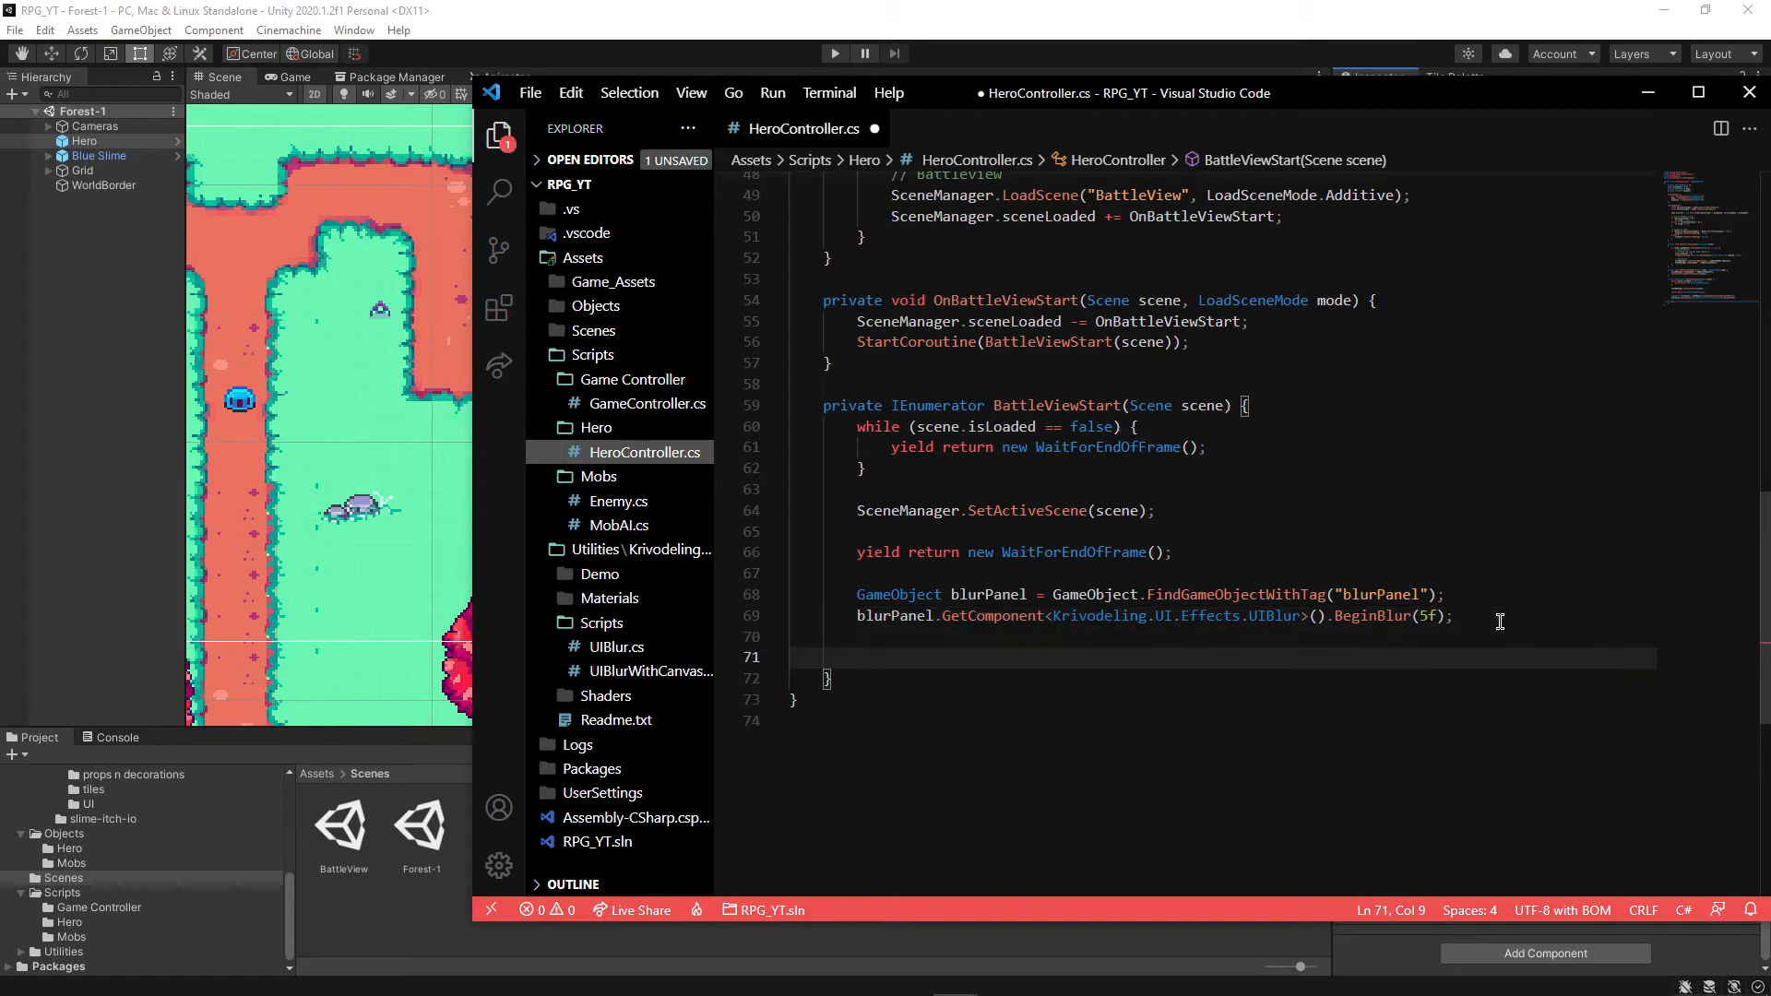
{"action": "type", "text": "GameObject"}
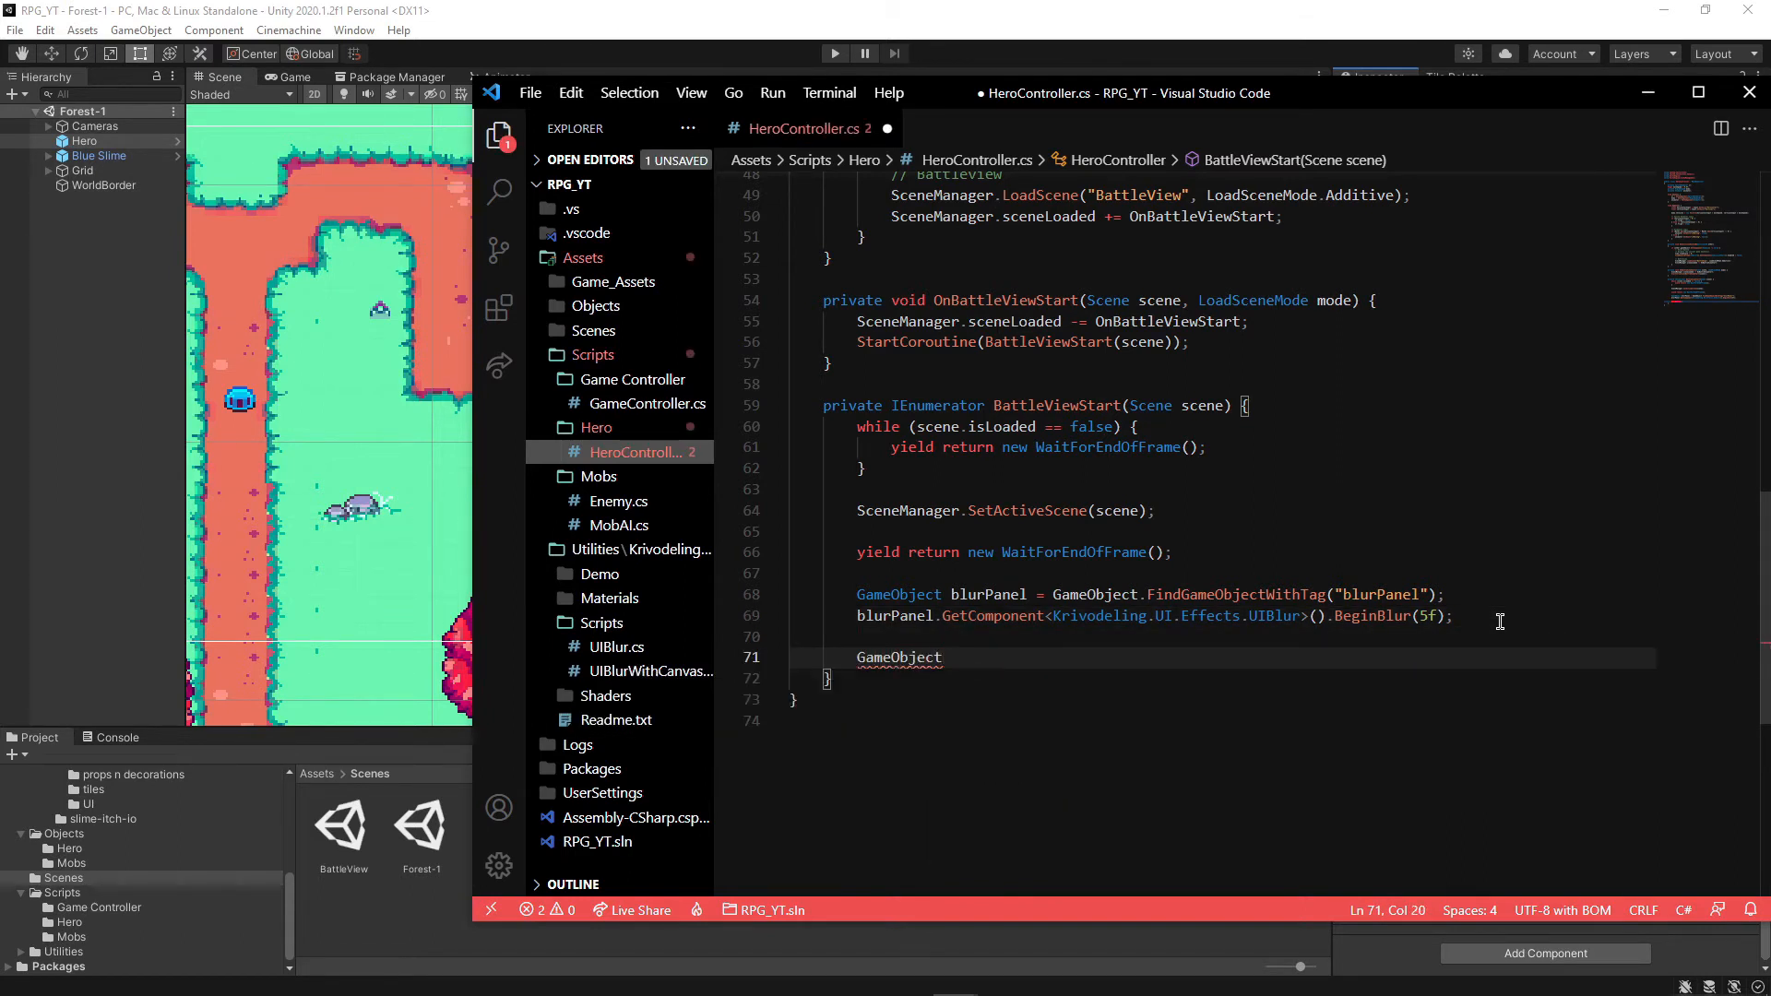
{"action": "type", "text": "mainCamera = gameObject"}
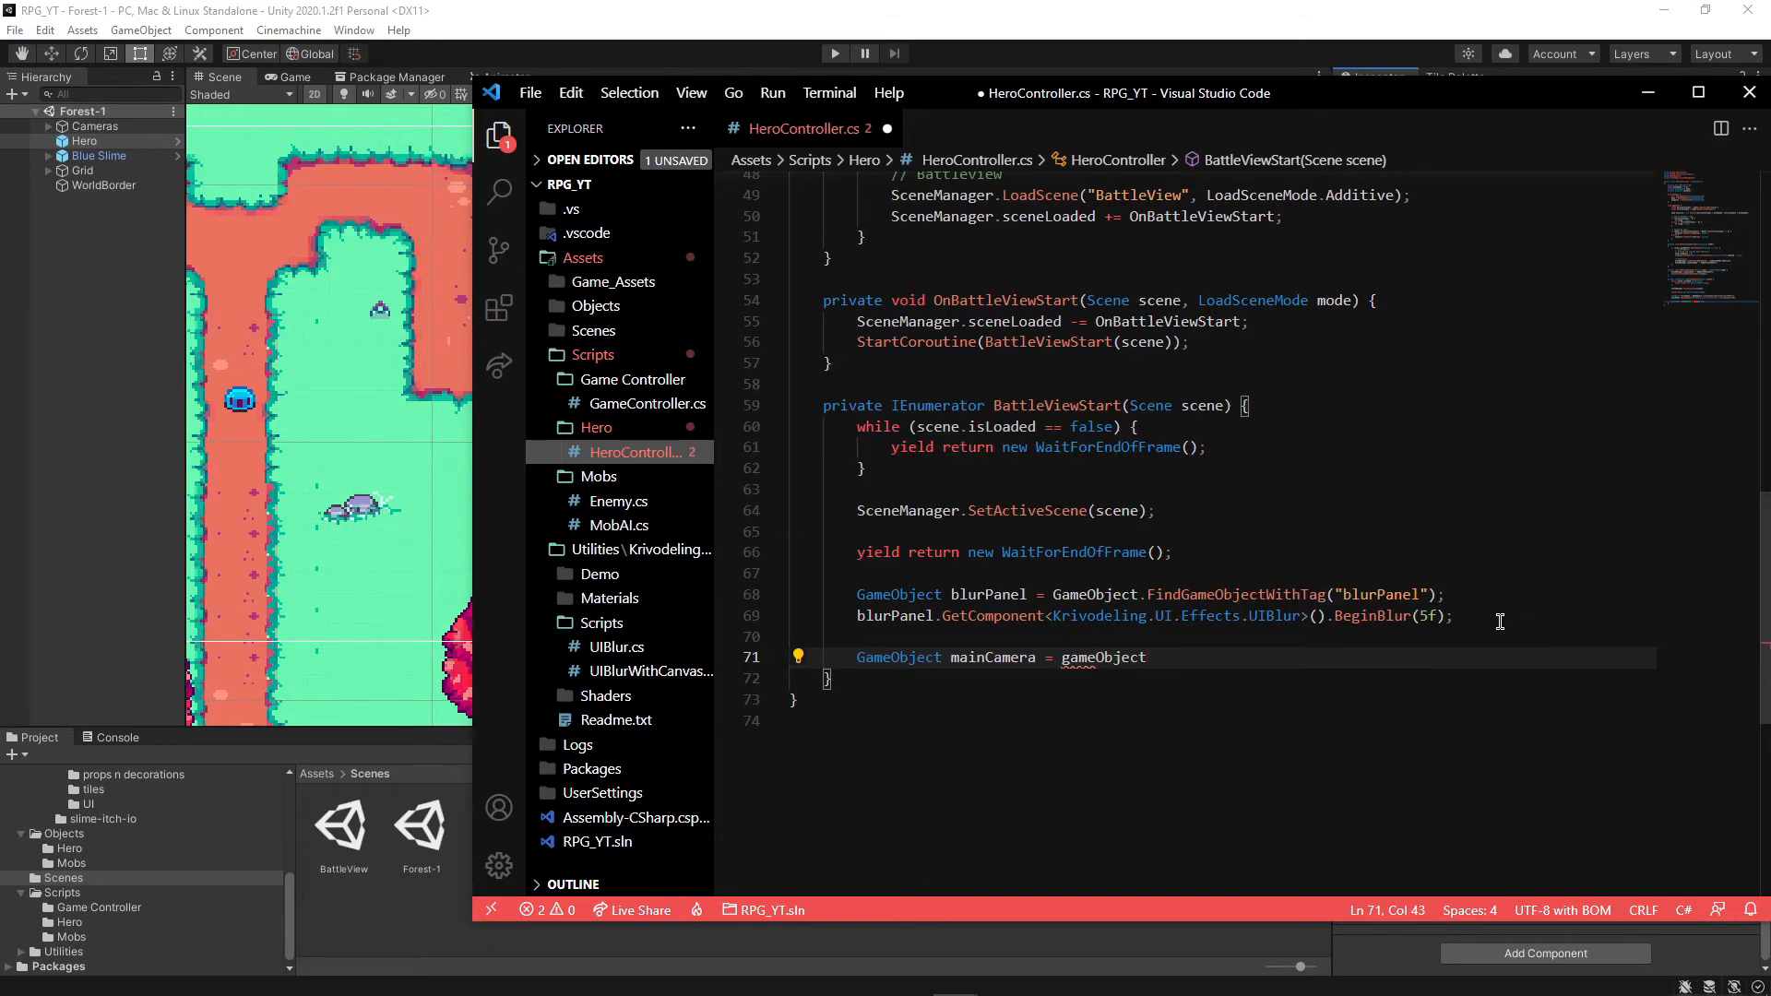
{"action": "type", "text": "GameObject"}
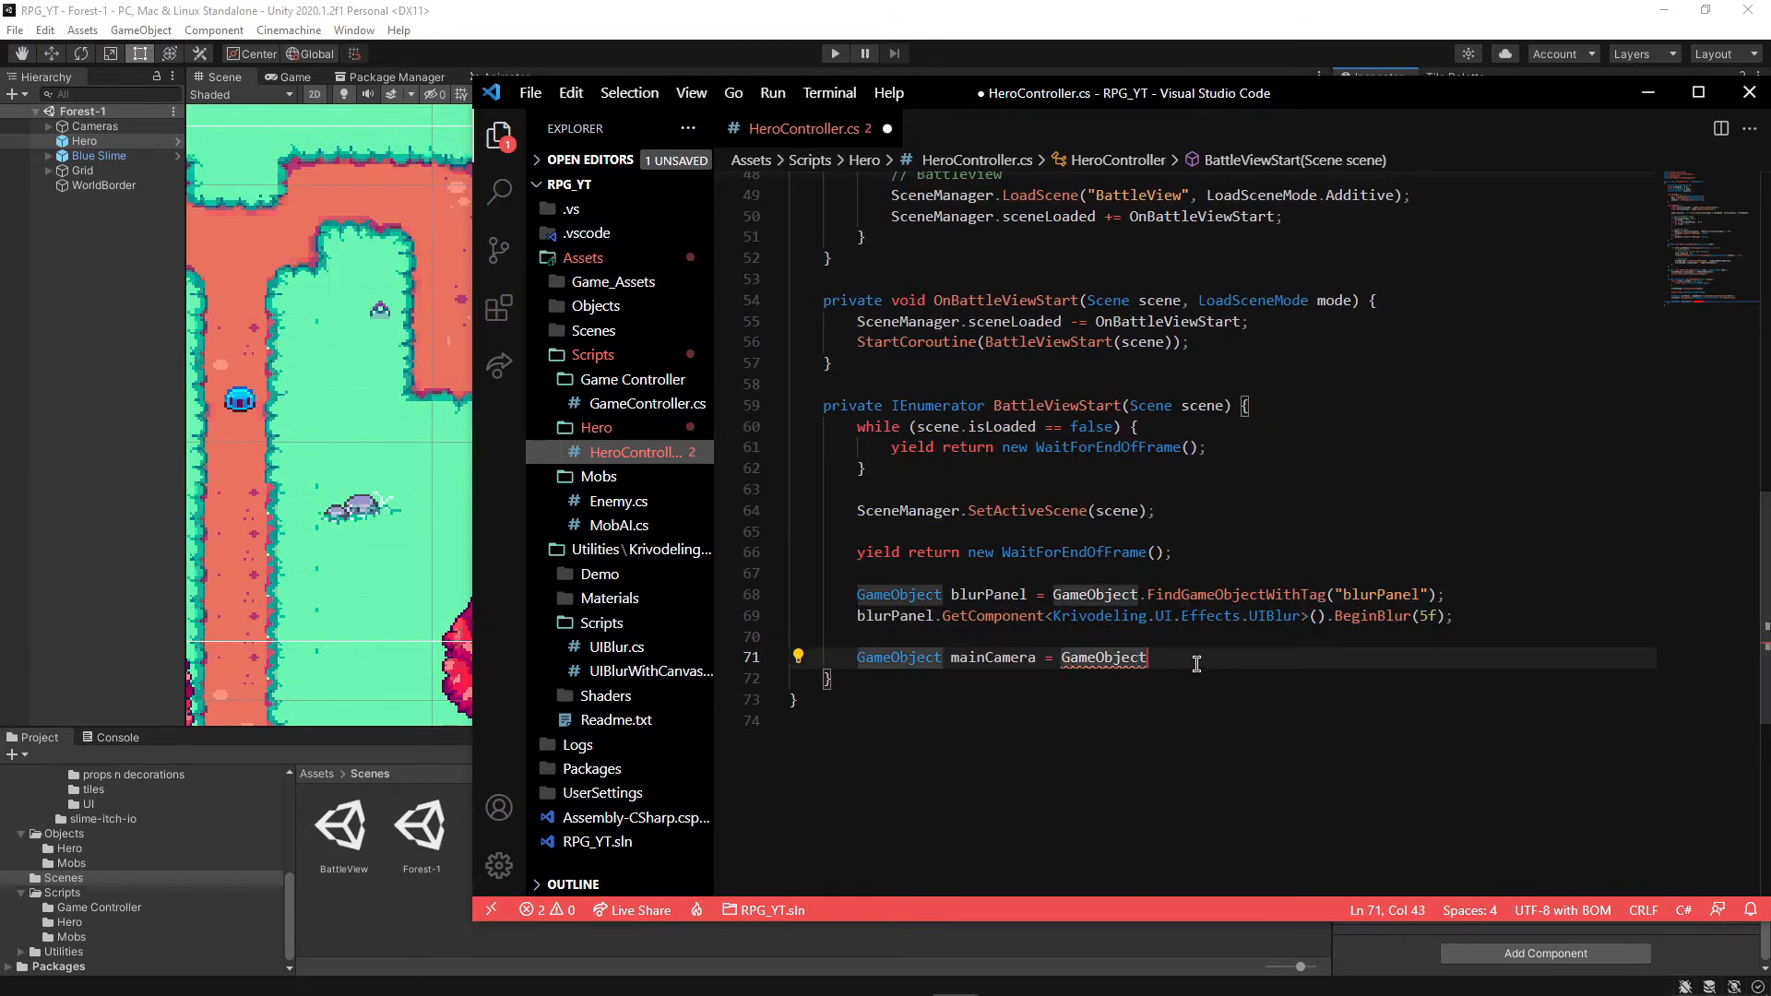
{"action": "type", "text": ".Find(\"MainCamera\");"}
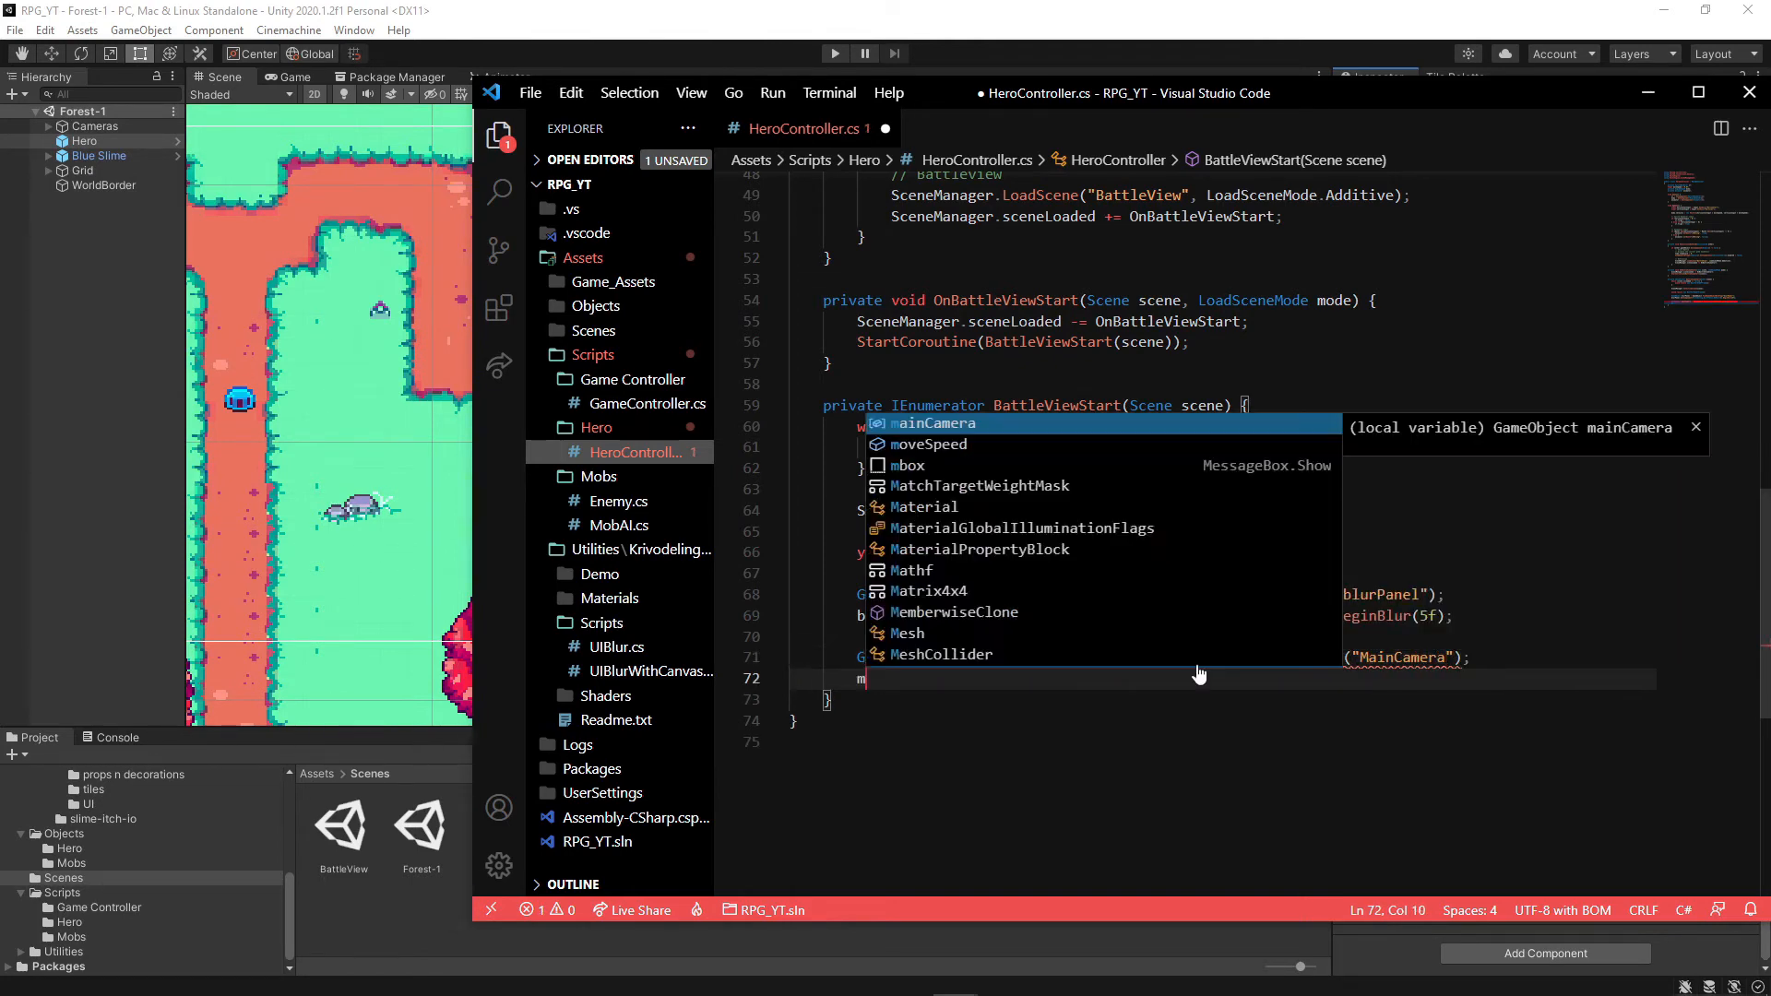
{"action": "type", "text": "mainCamera."}
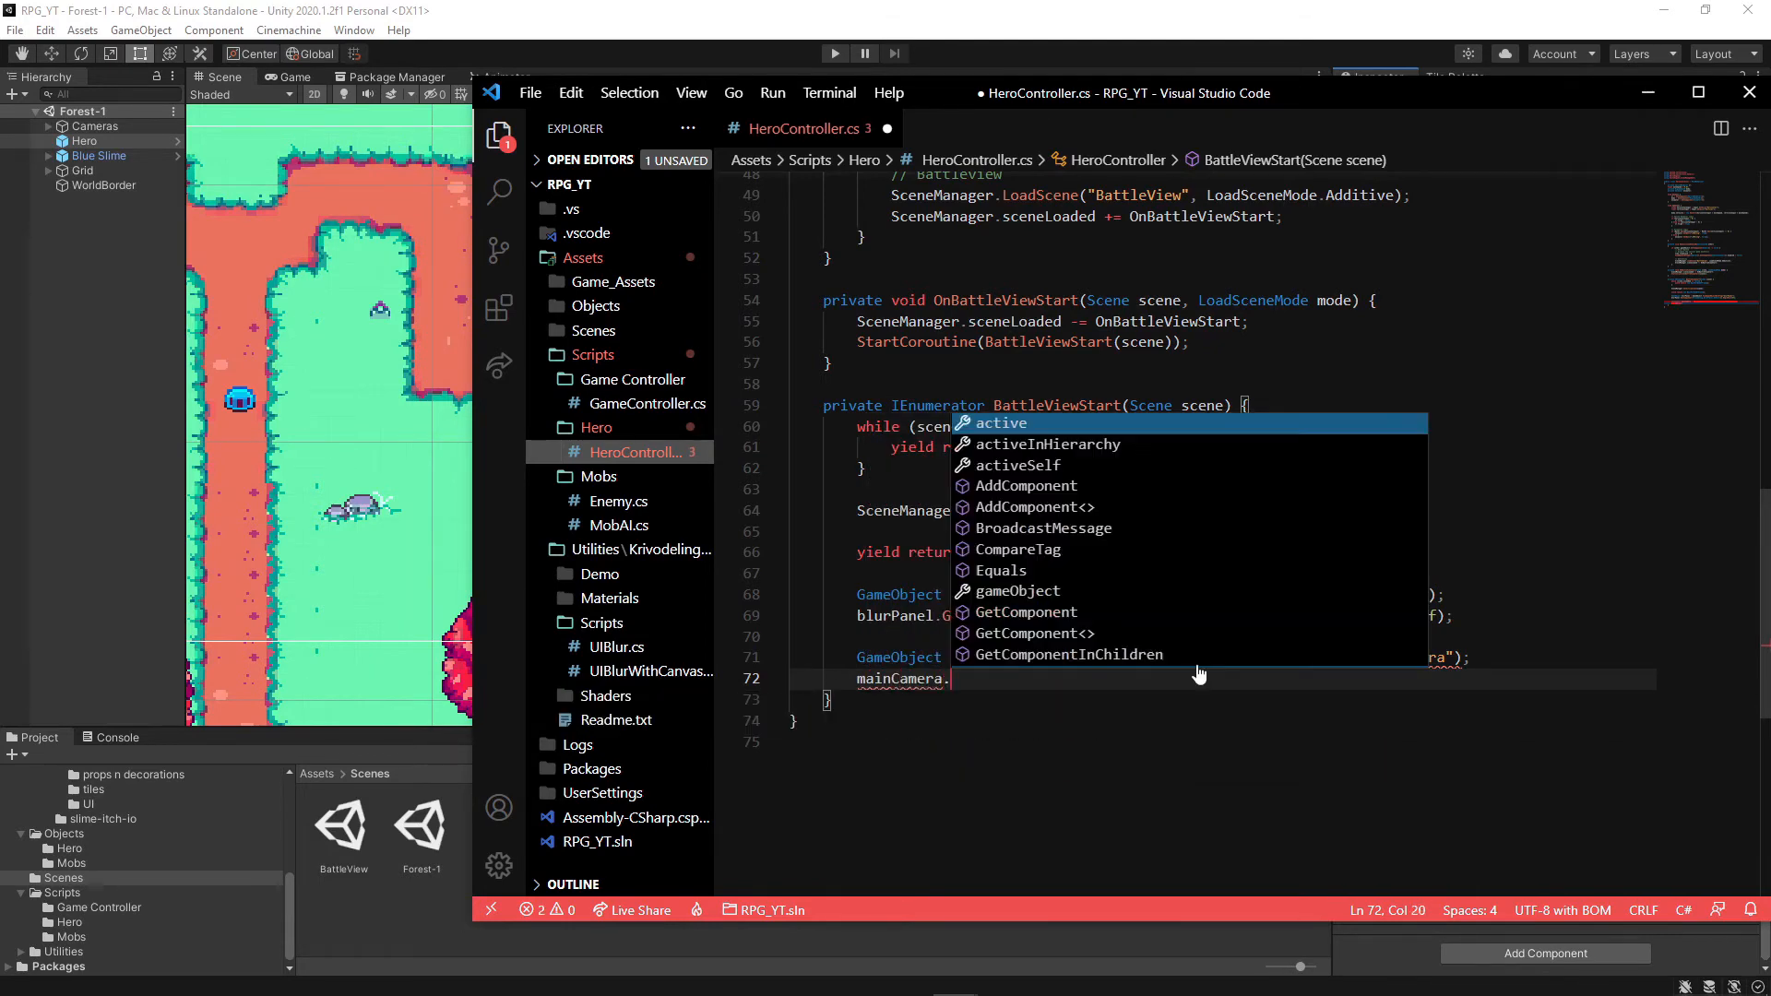
{"action": "type", "text": "se);"}
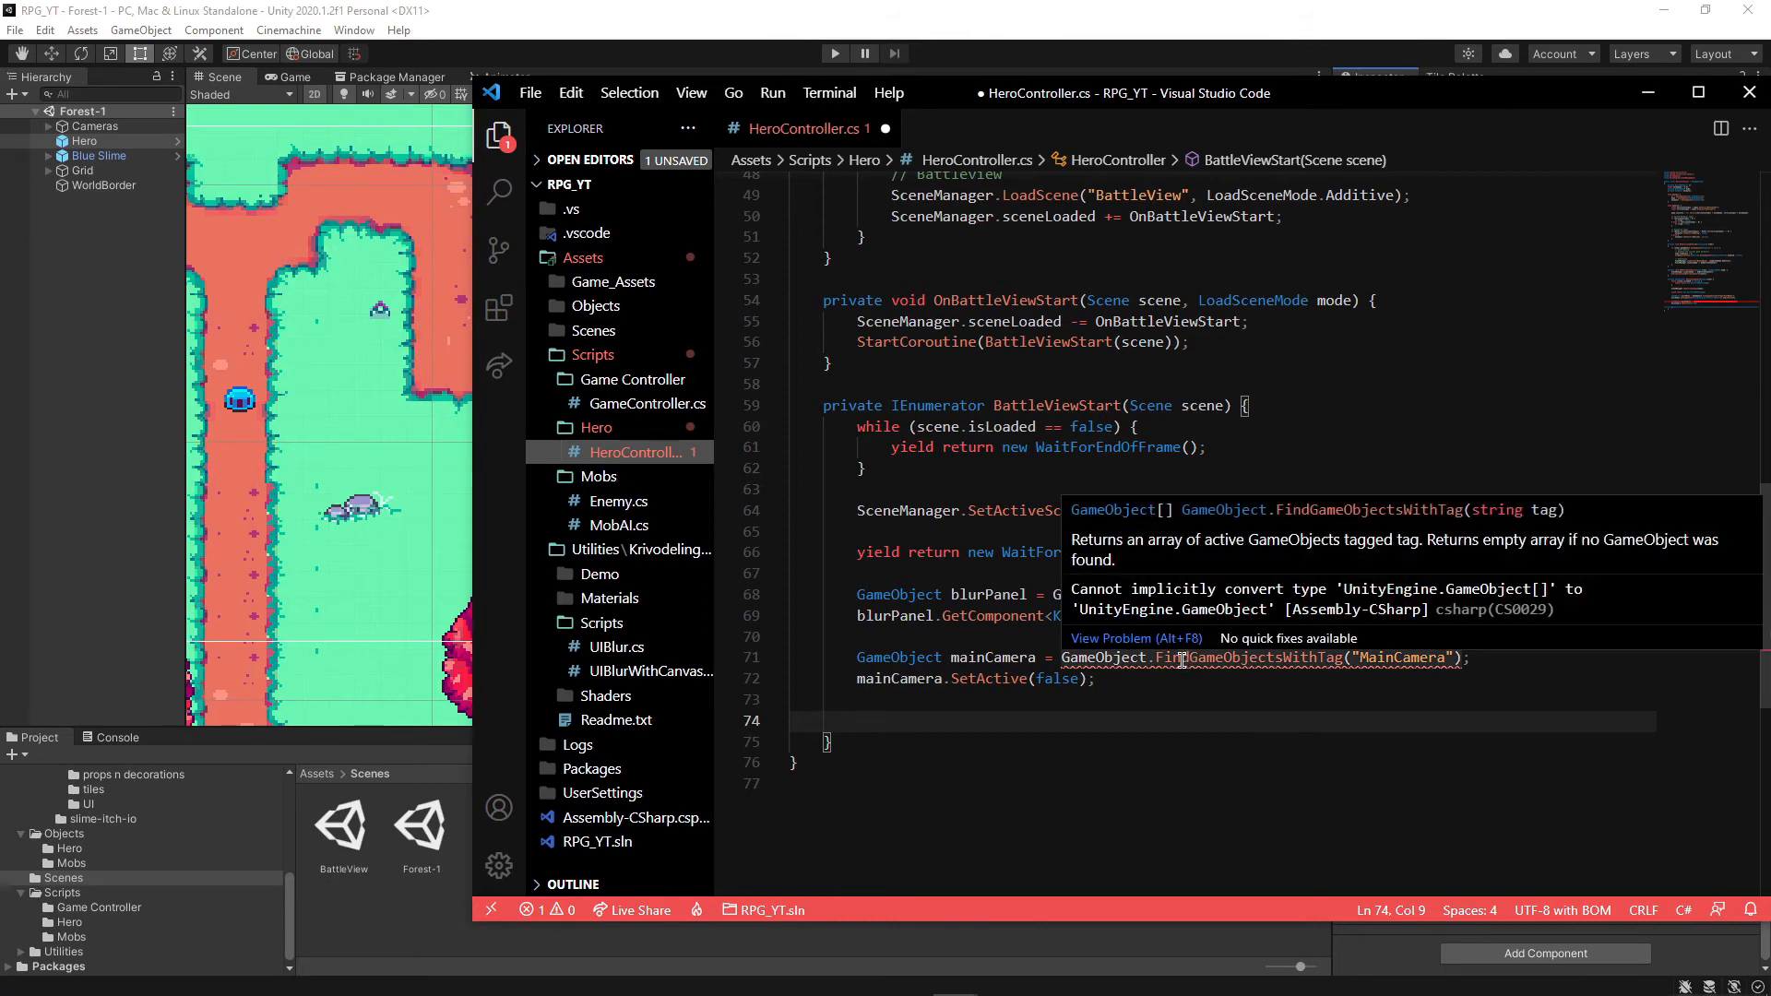
{"action": "left_click", "coordinate": [1279, 658]}
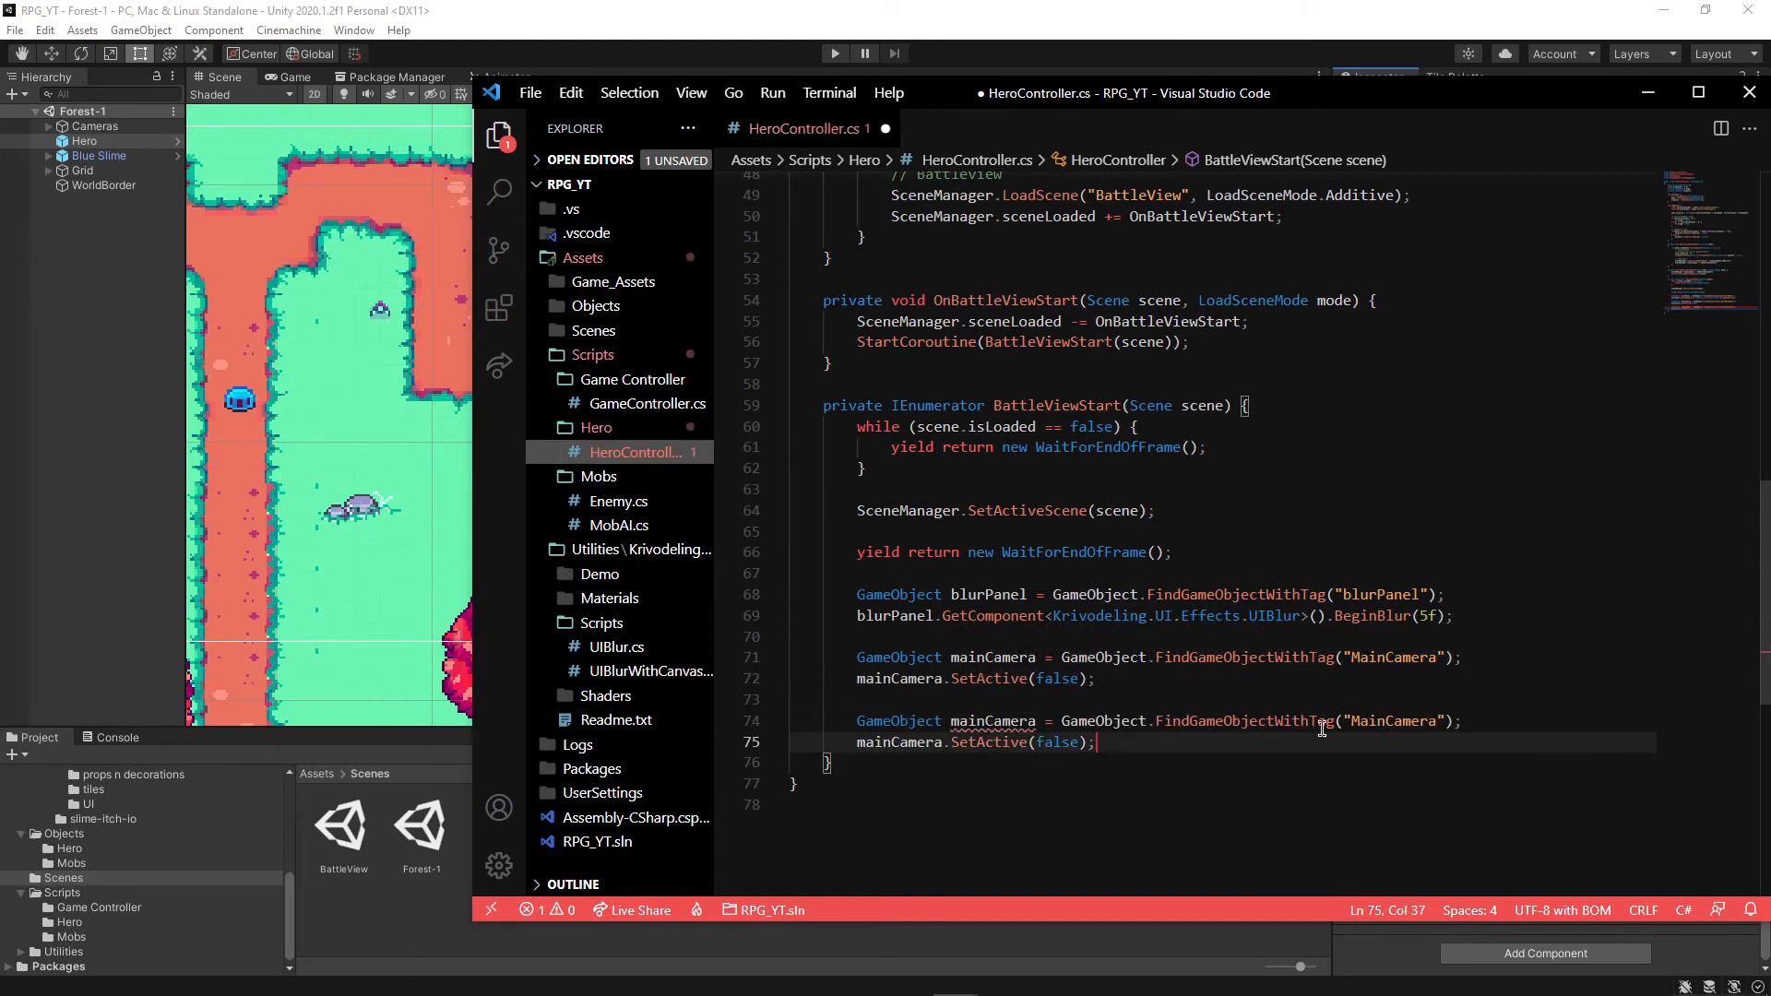
{"action": "double_click", "coordinate": [1392, 721]}
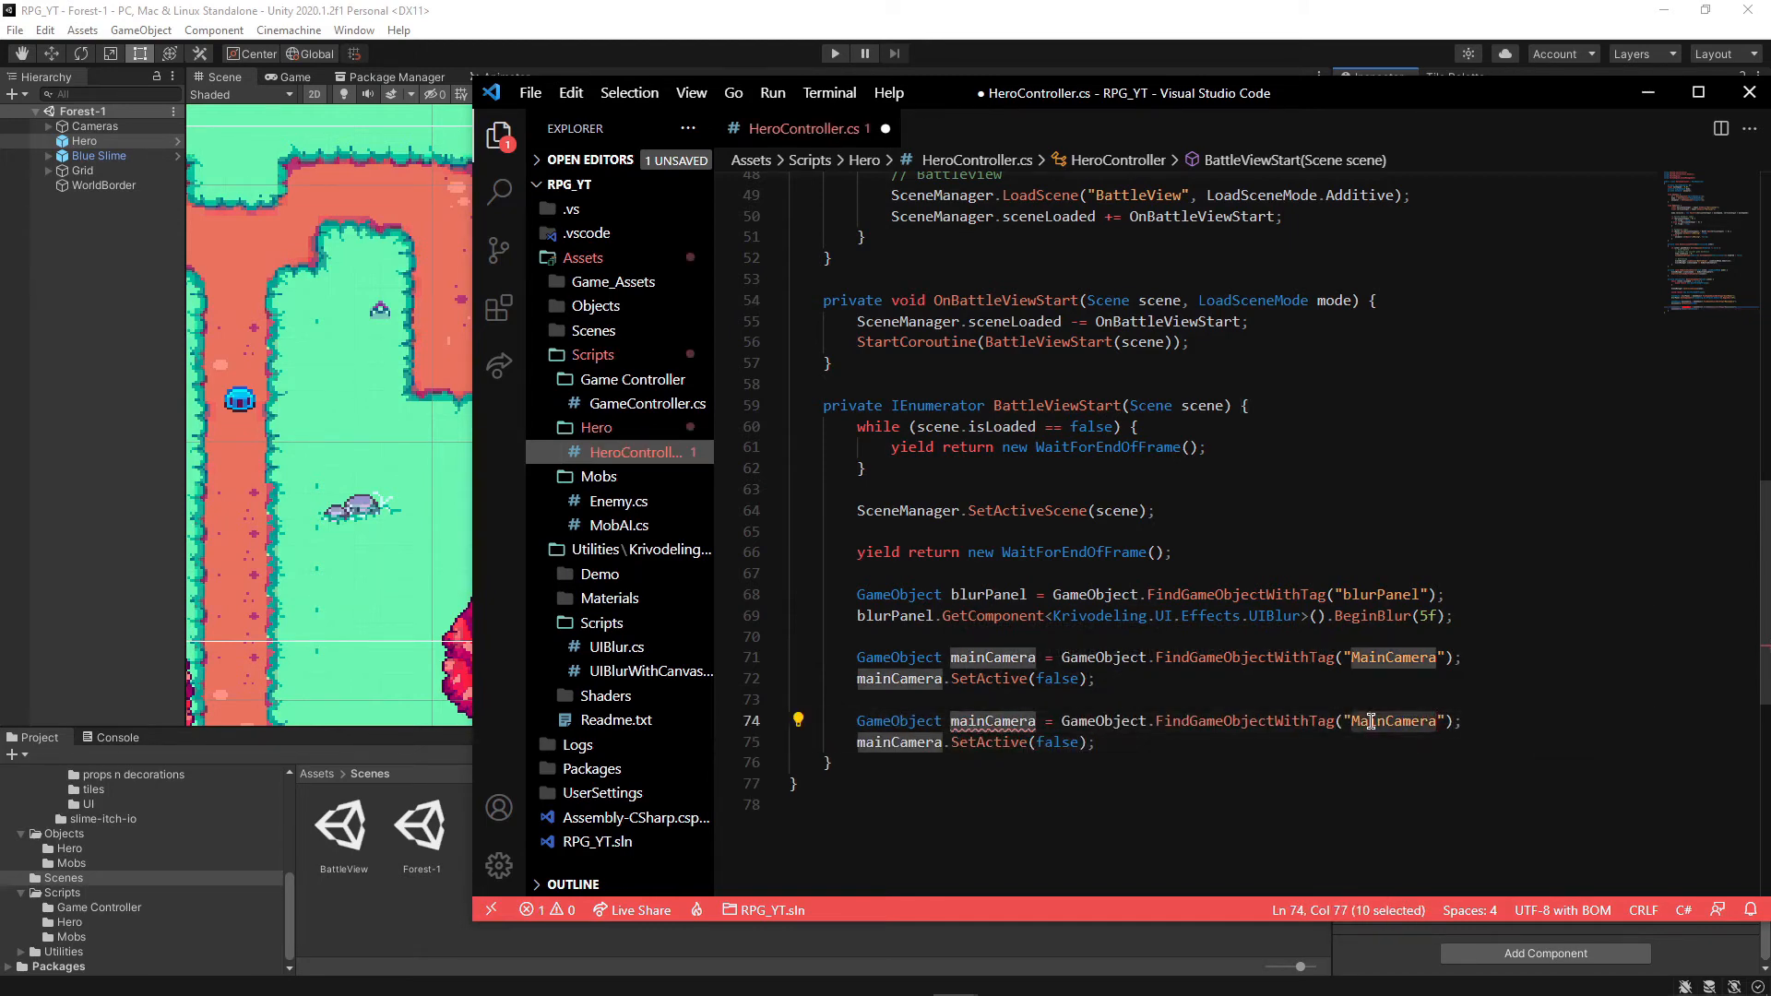
{"action": "type", "text": "battleView"}
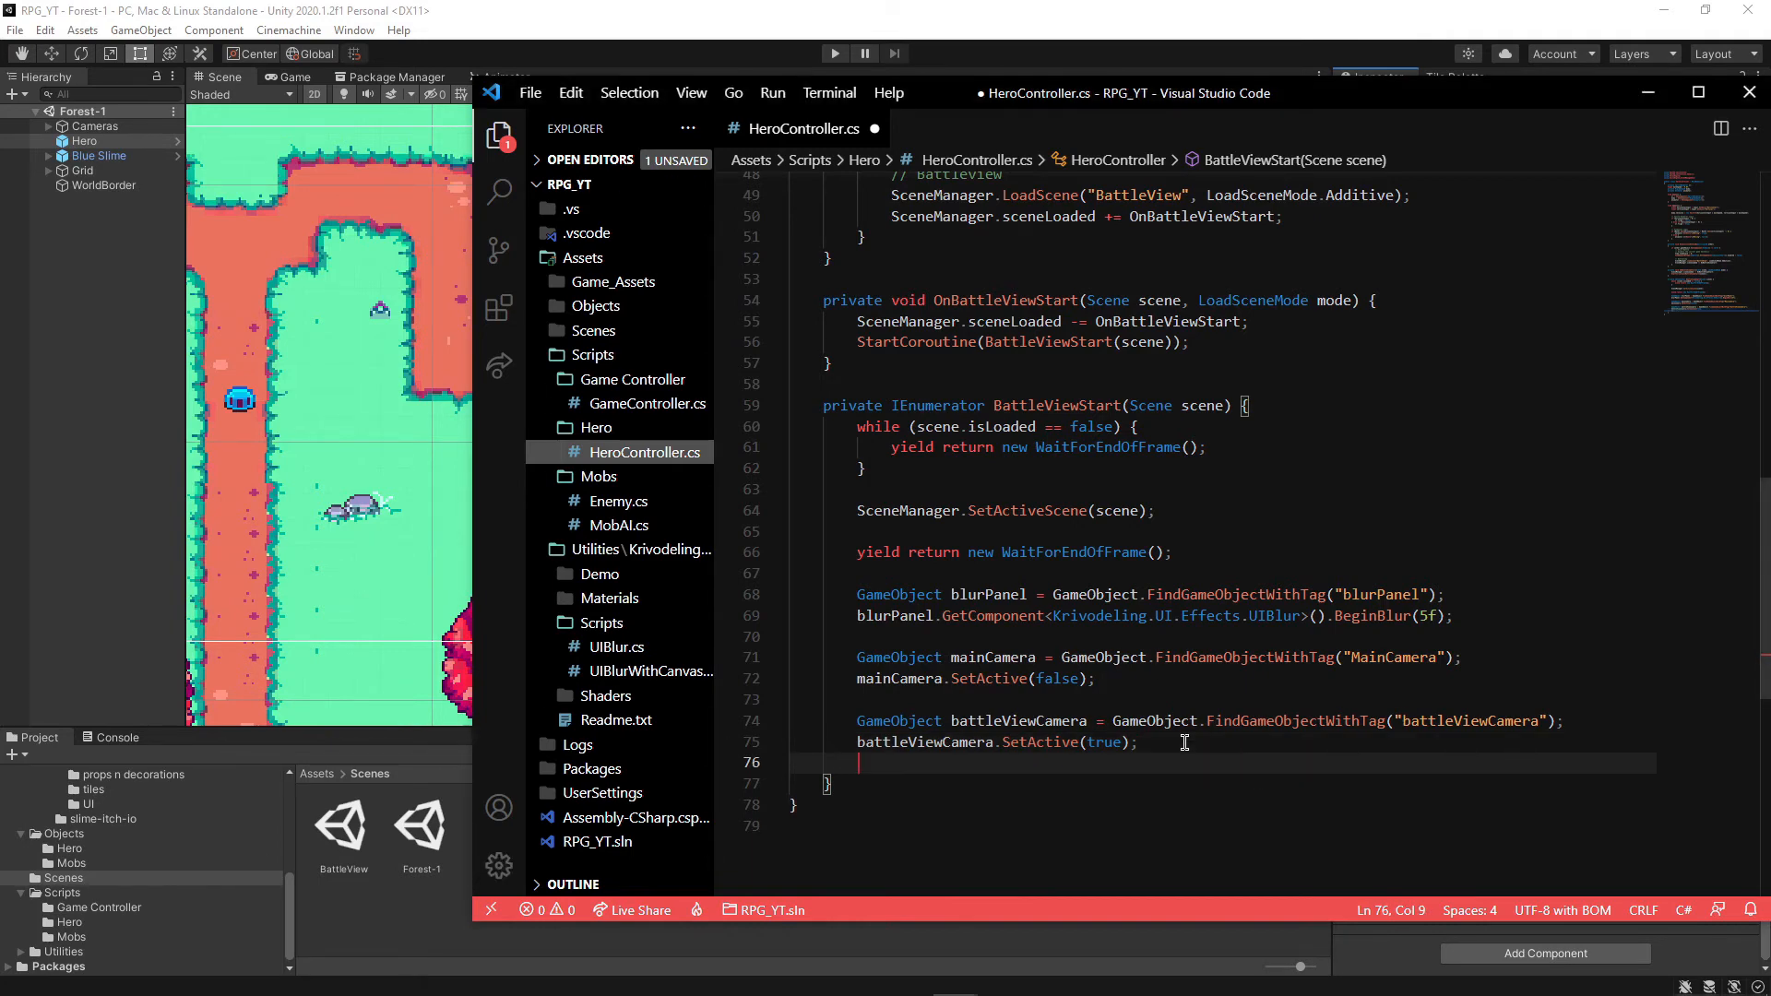
Add battleViewCamera.transform.SetPositionAndRotation using mainCamera's transform position and rotation
{"action": "left_click", "coordinate": [940, 741]}
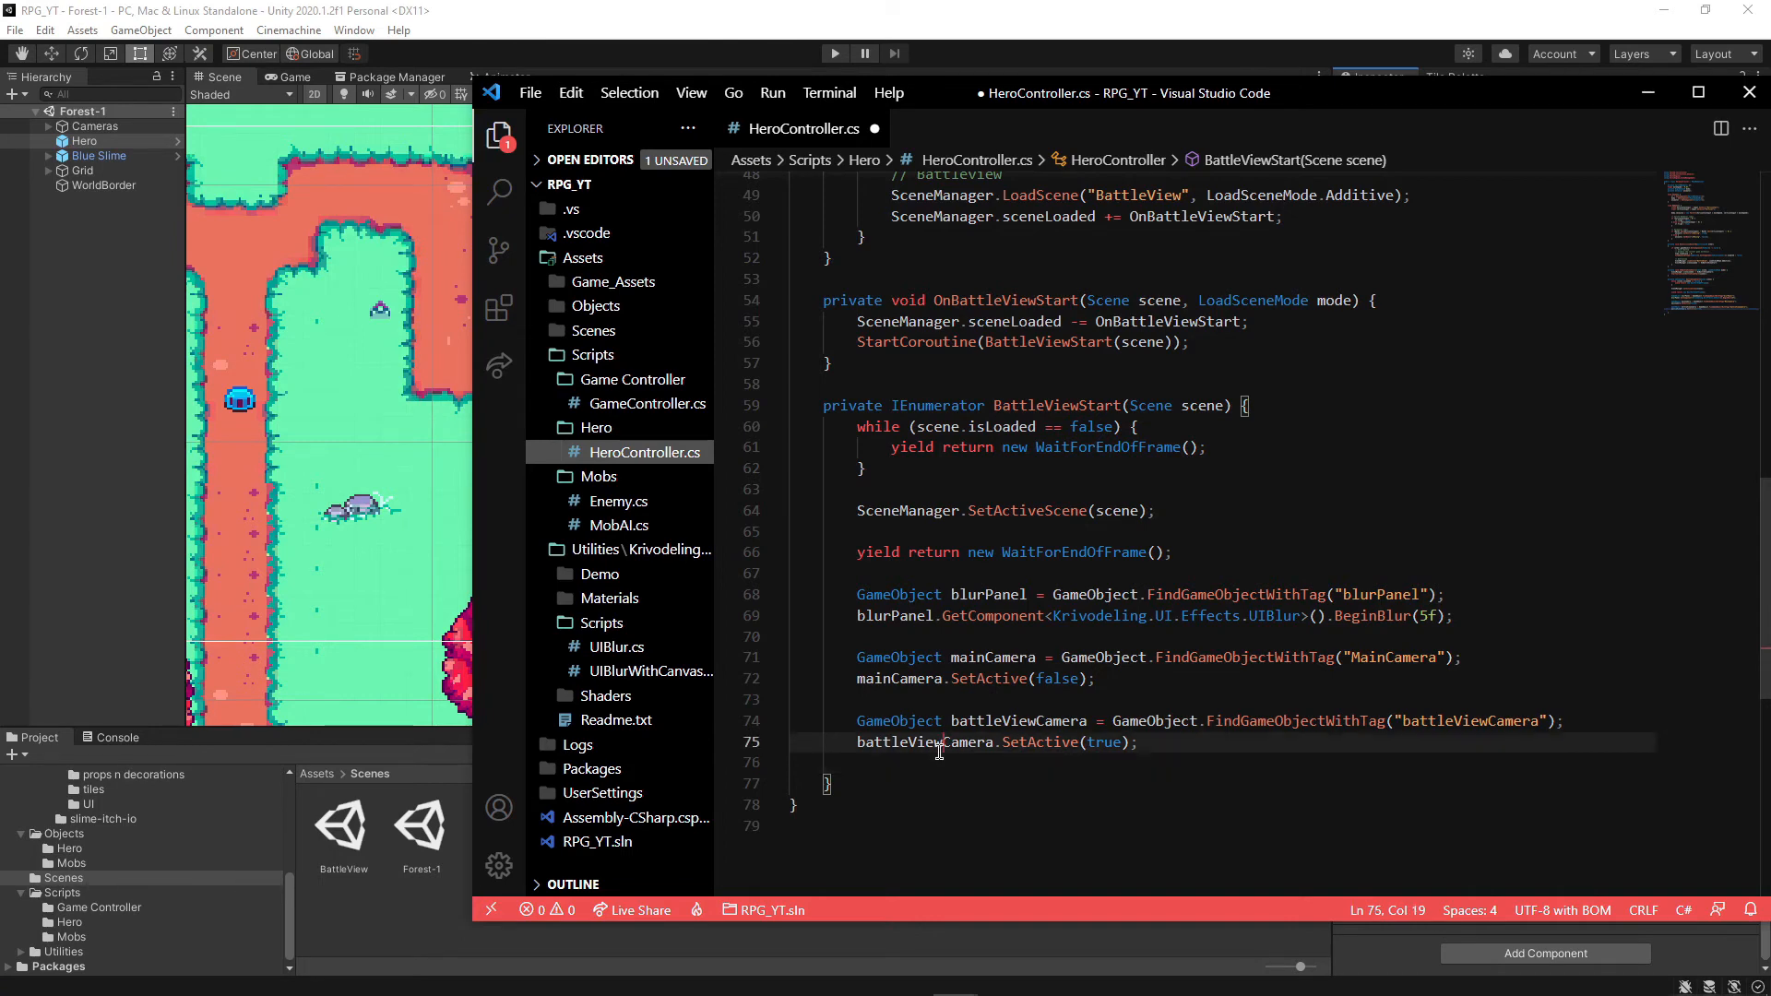
{"action": "type", "text": "battleViewCamera"}
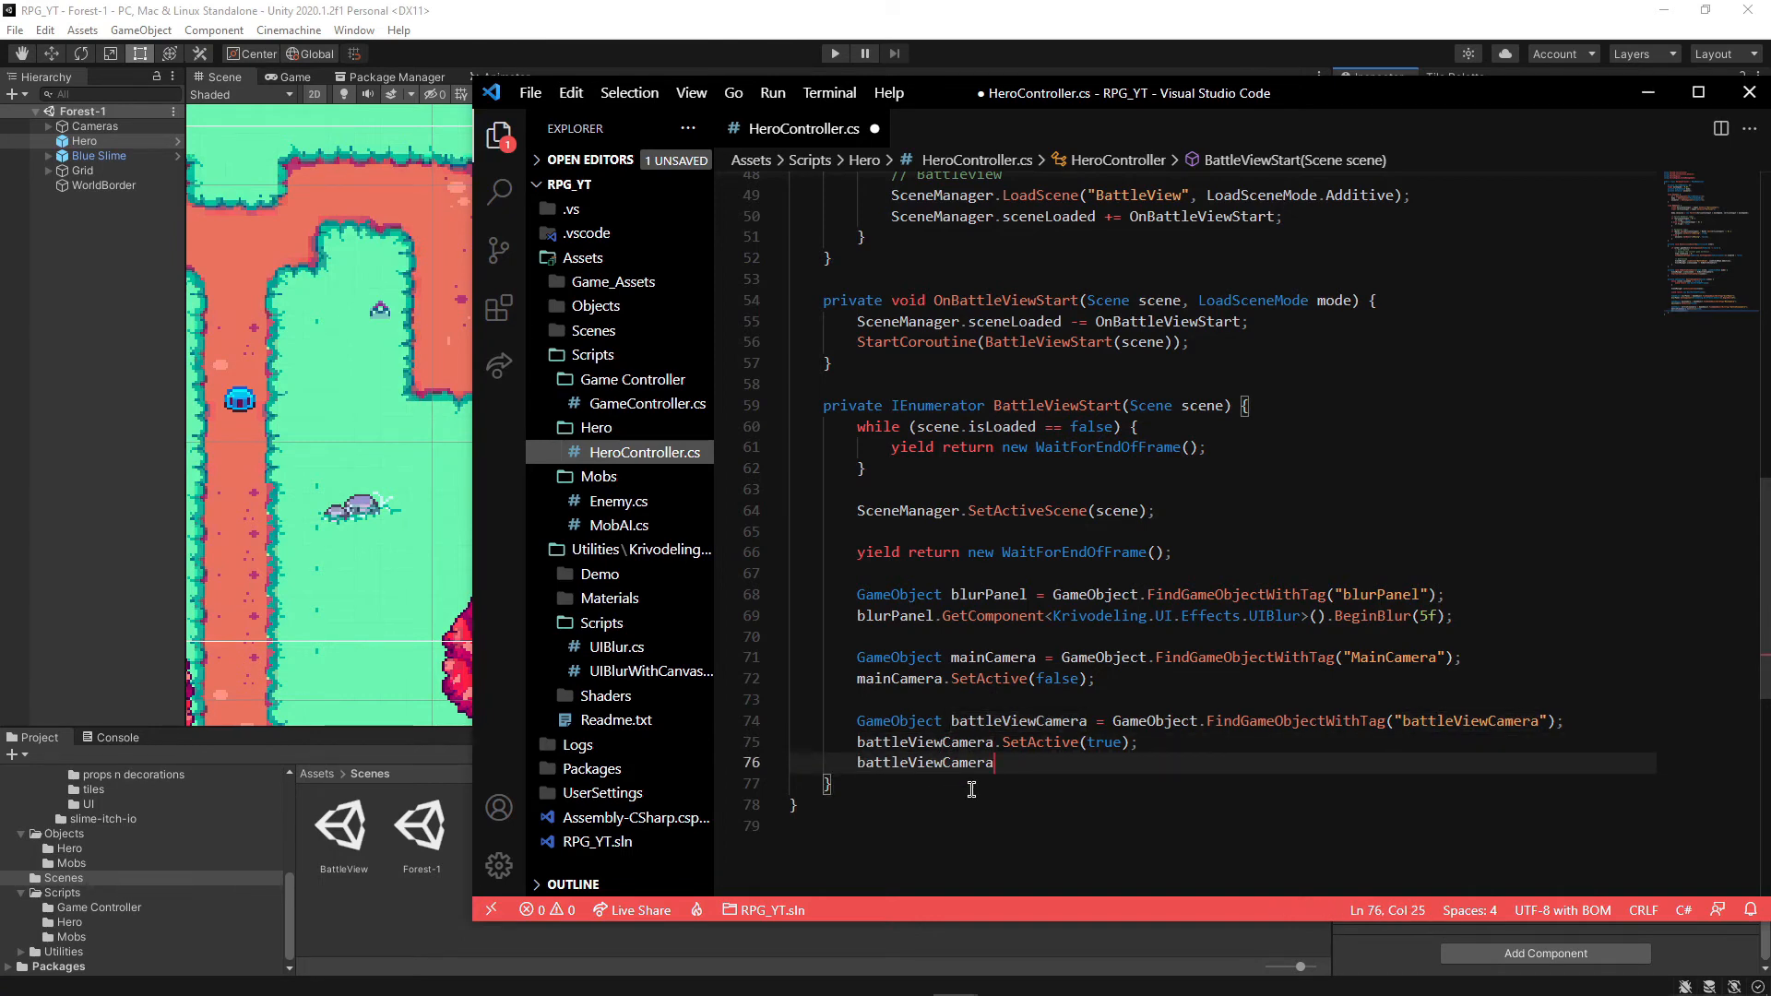
{"action": "type", "text": ".tra"}
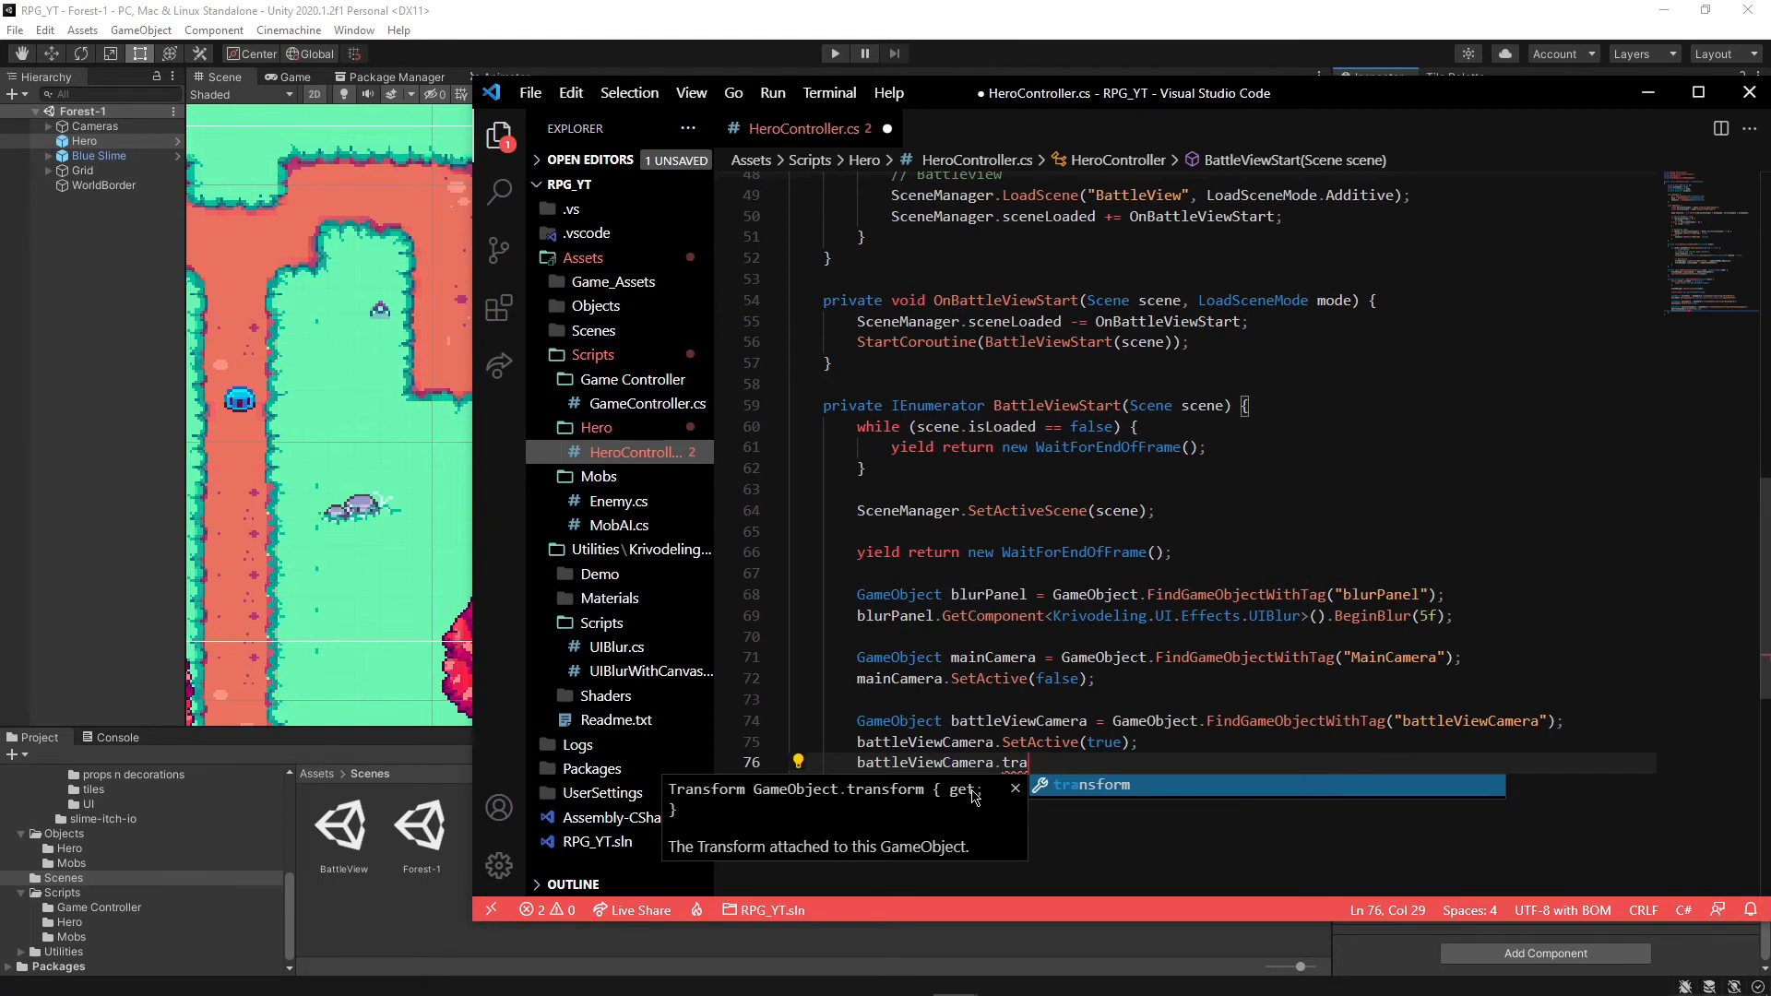
{"action": "type", "text": "ns"}
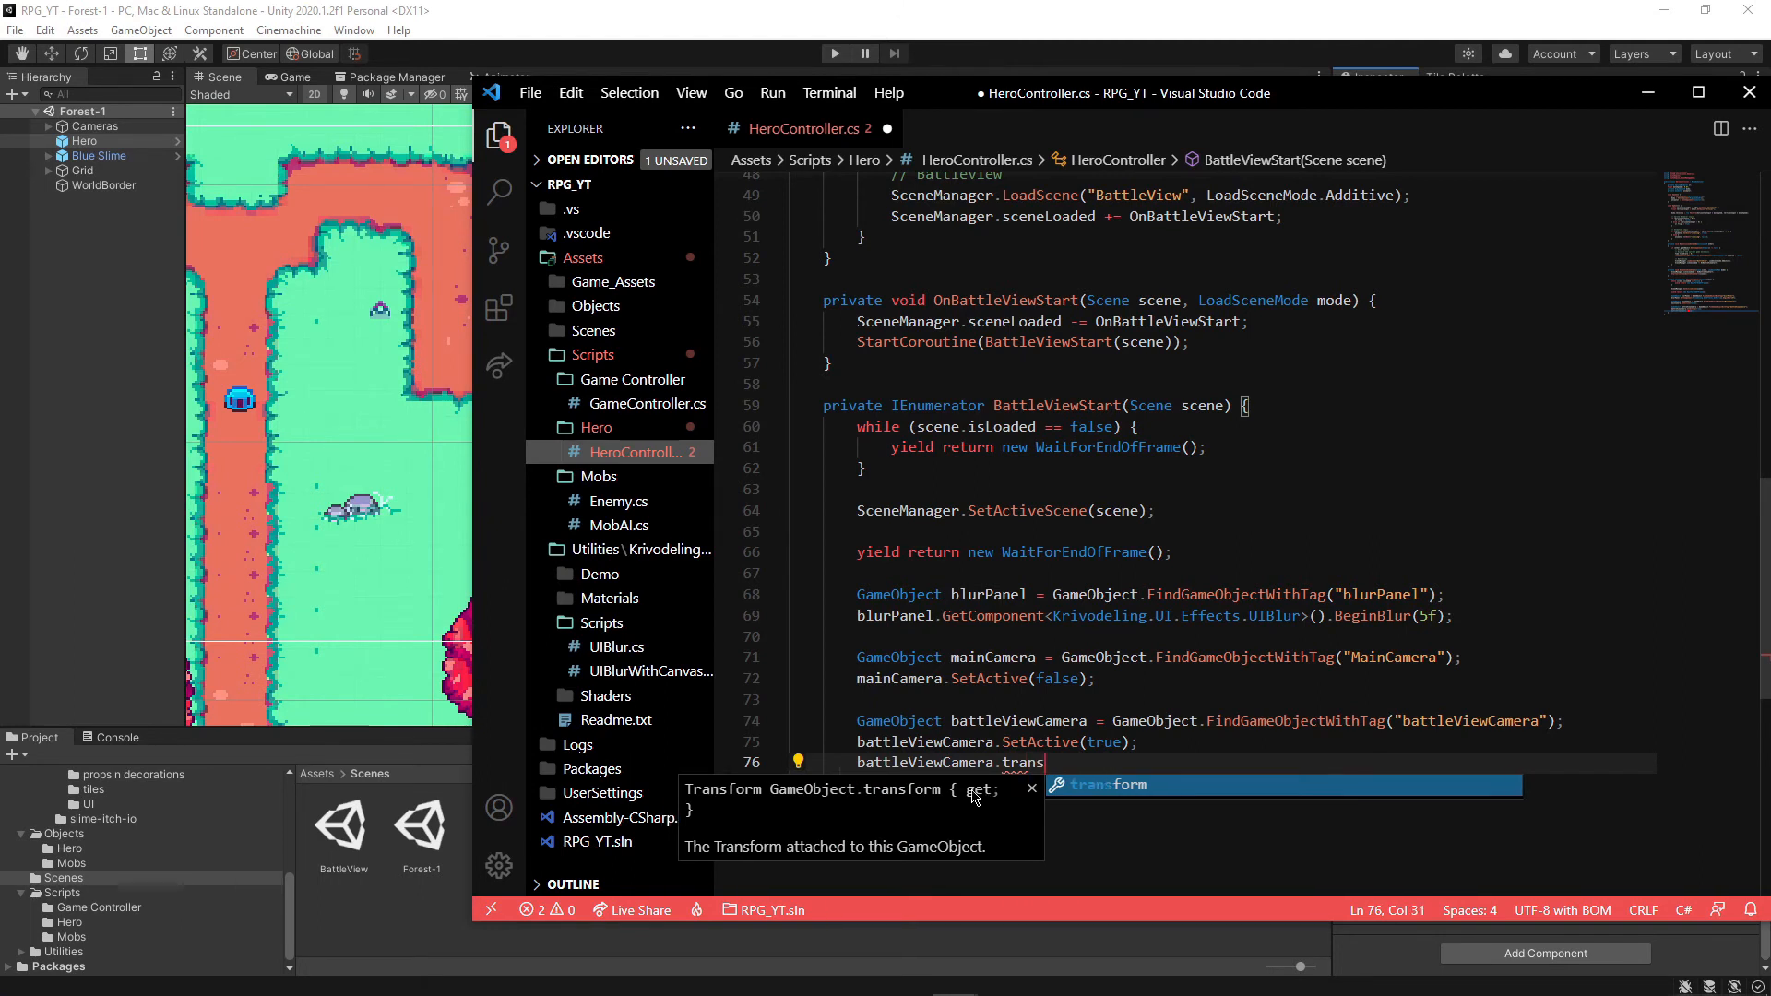
{"action": "type", "text": "SetPositionAndRotation("}
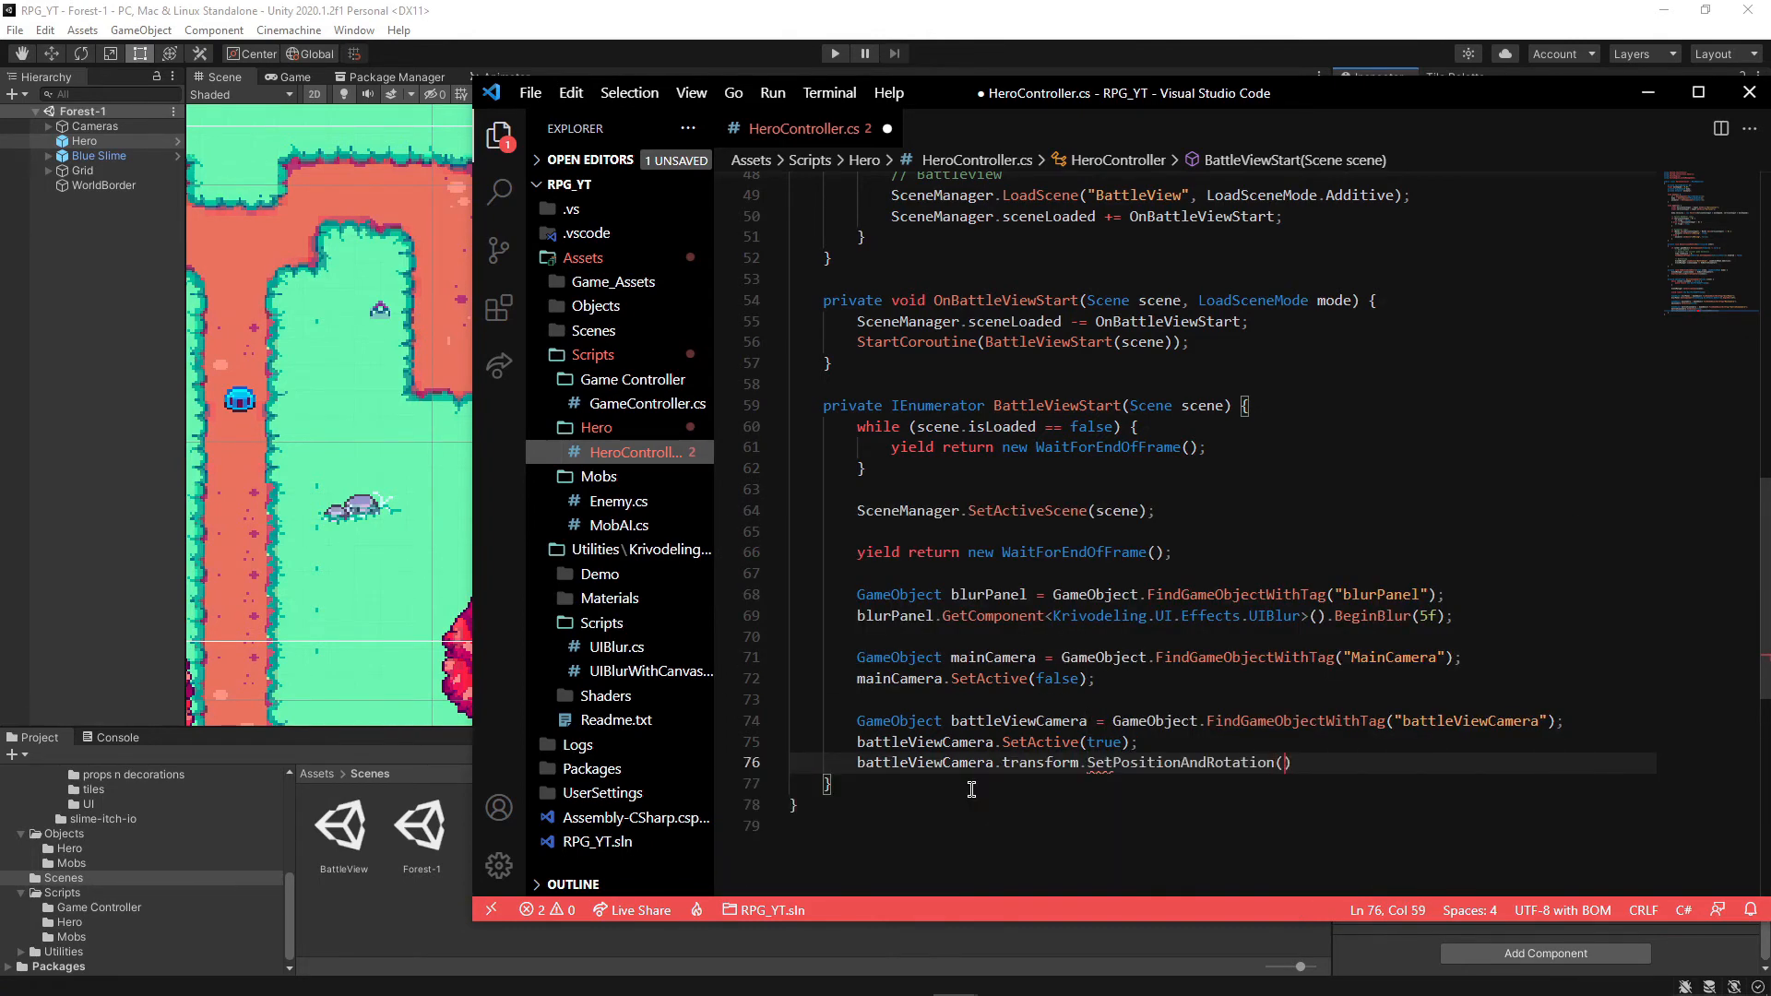
{"action": "type", "text": "mainCamera.transfo"}
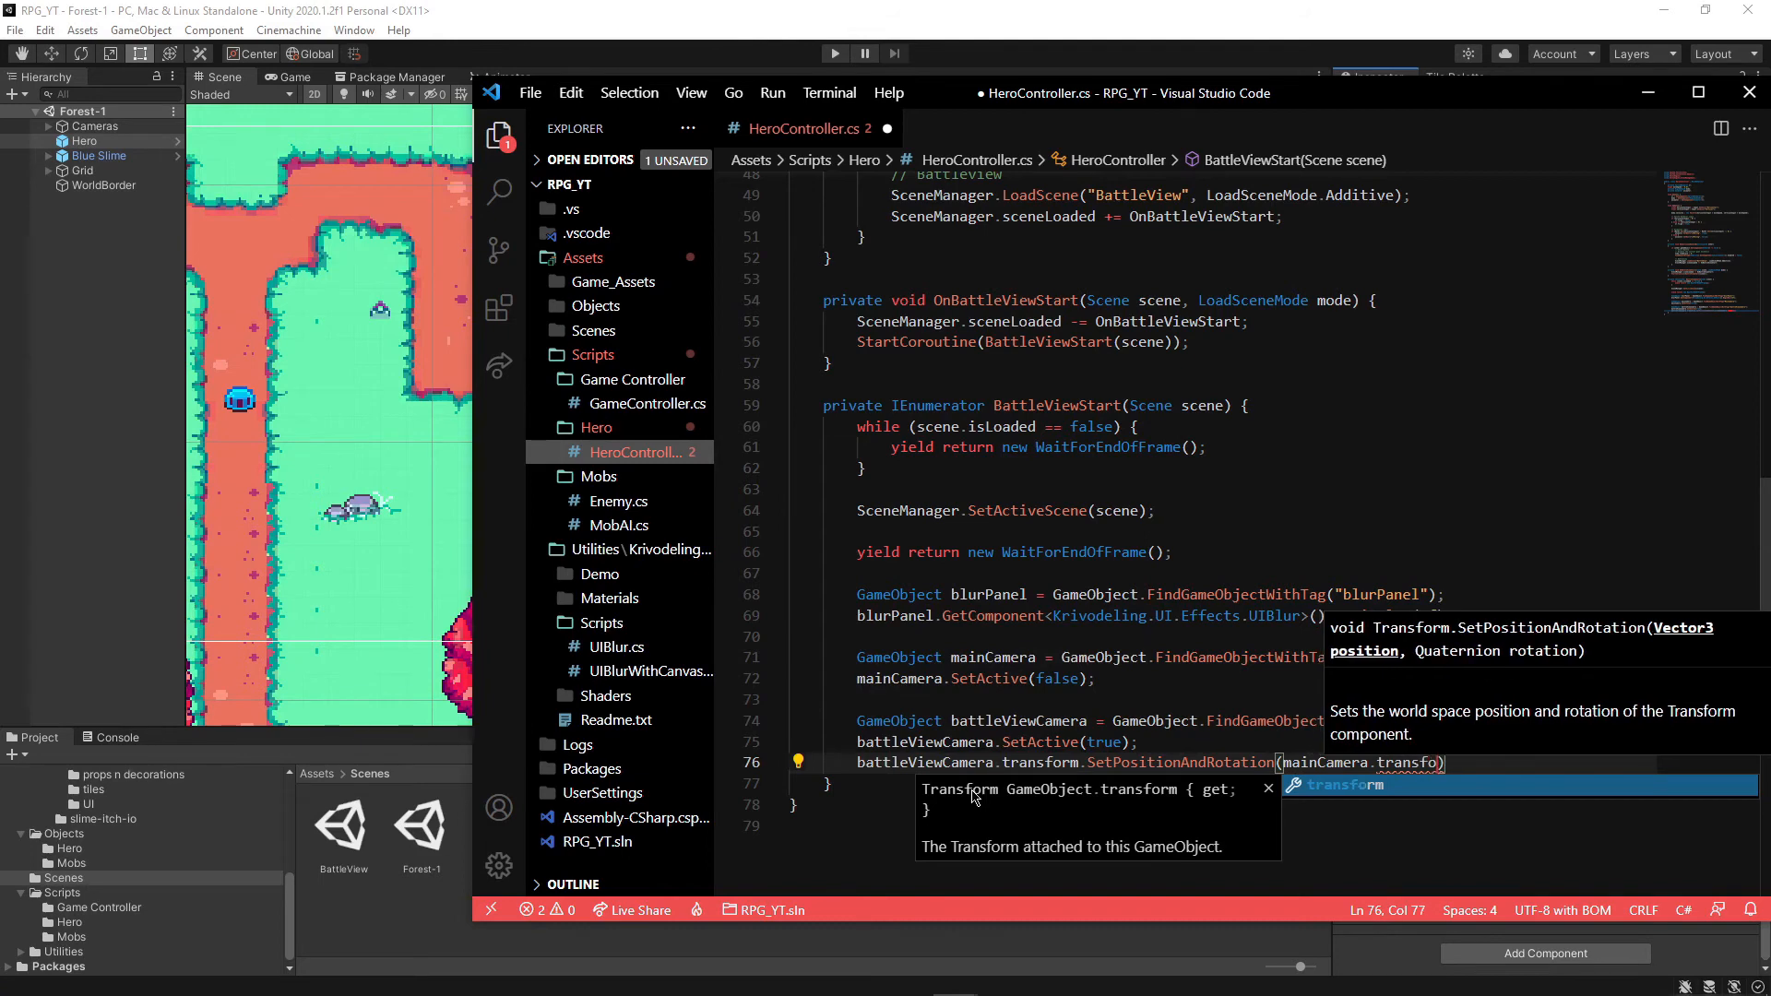
{"action": "type", "text": ".)"}
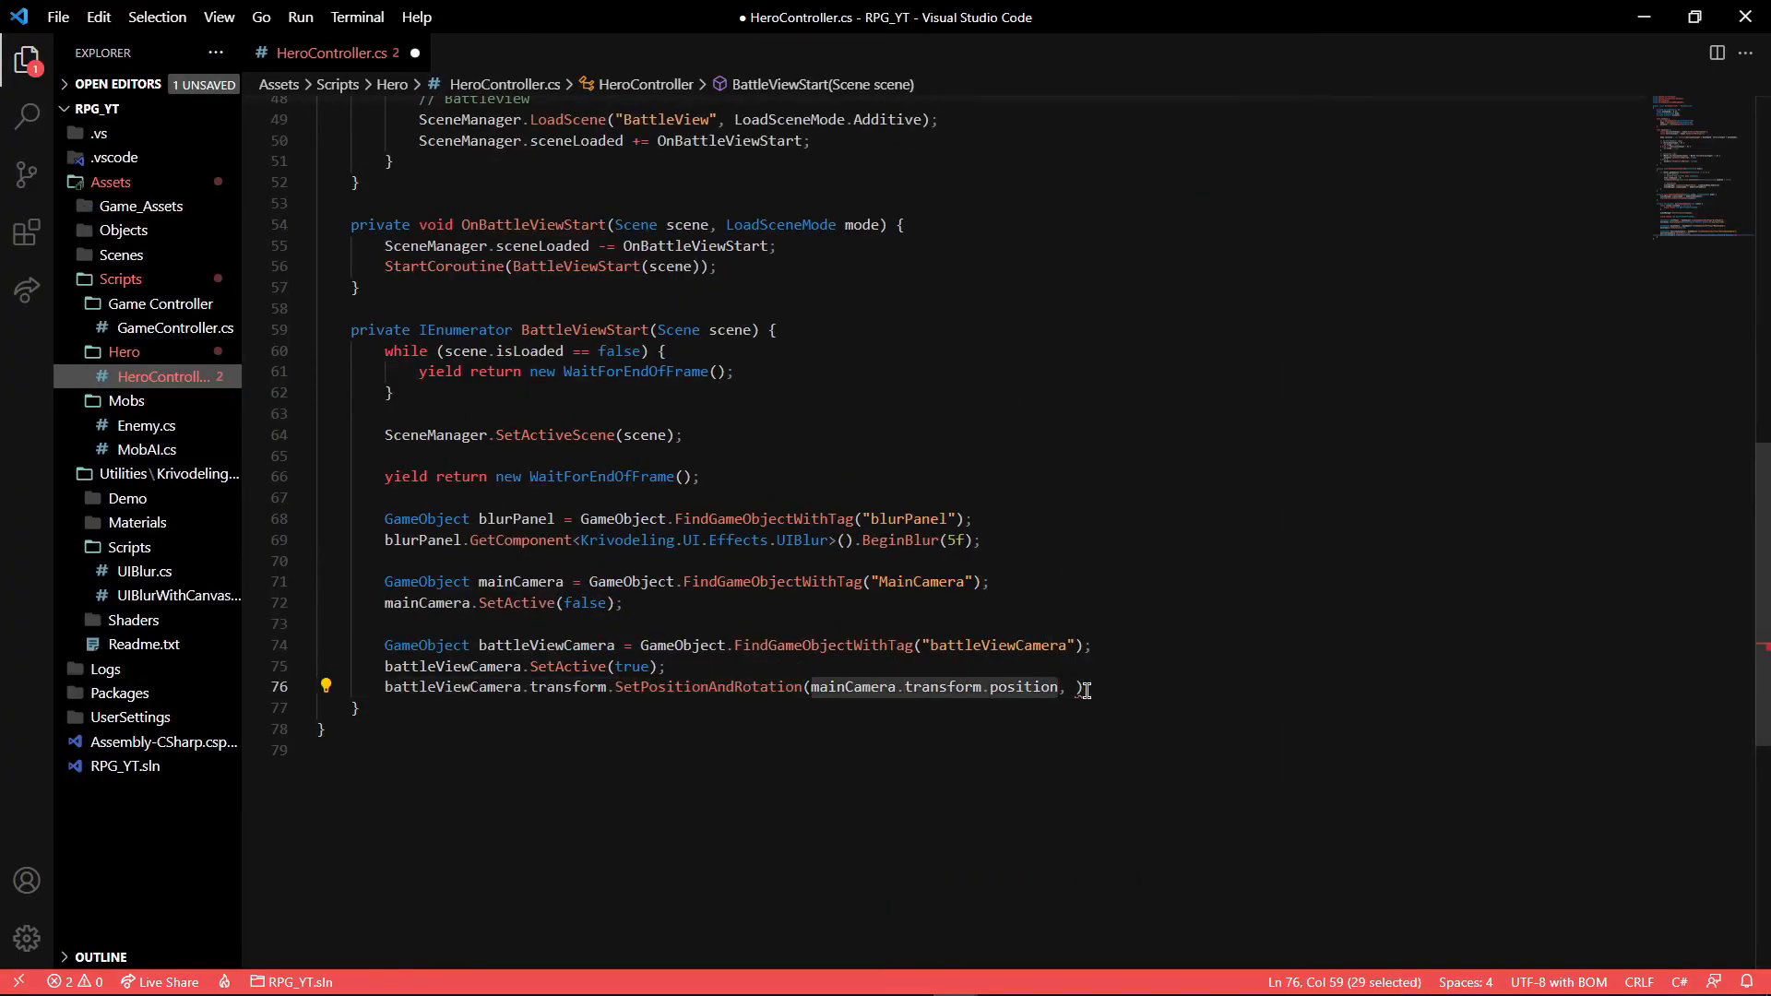
{"action": "type", "text": "mainCamera.transform.position"}
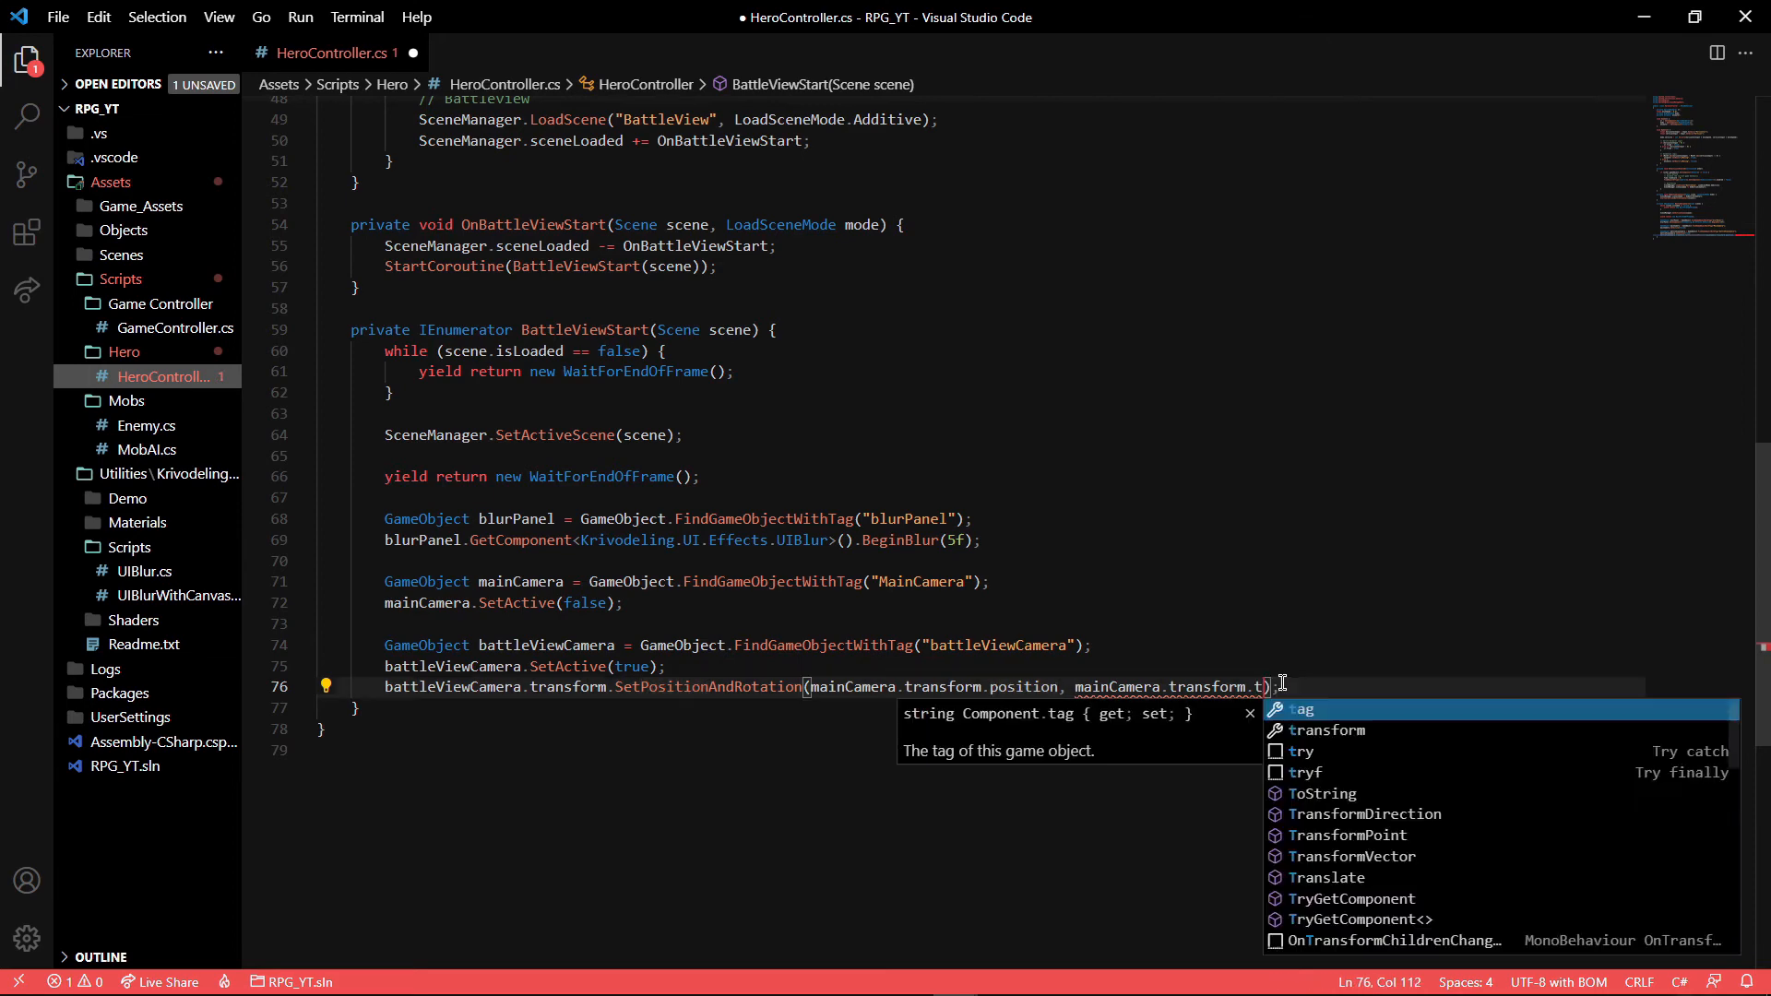
{"action": "type", "text": "rotation"}
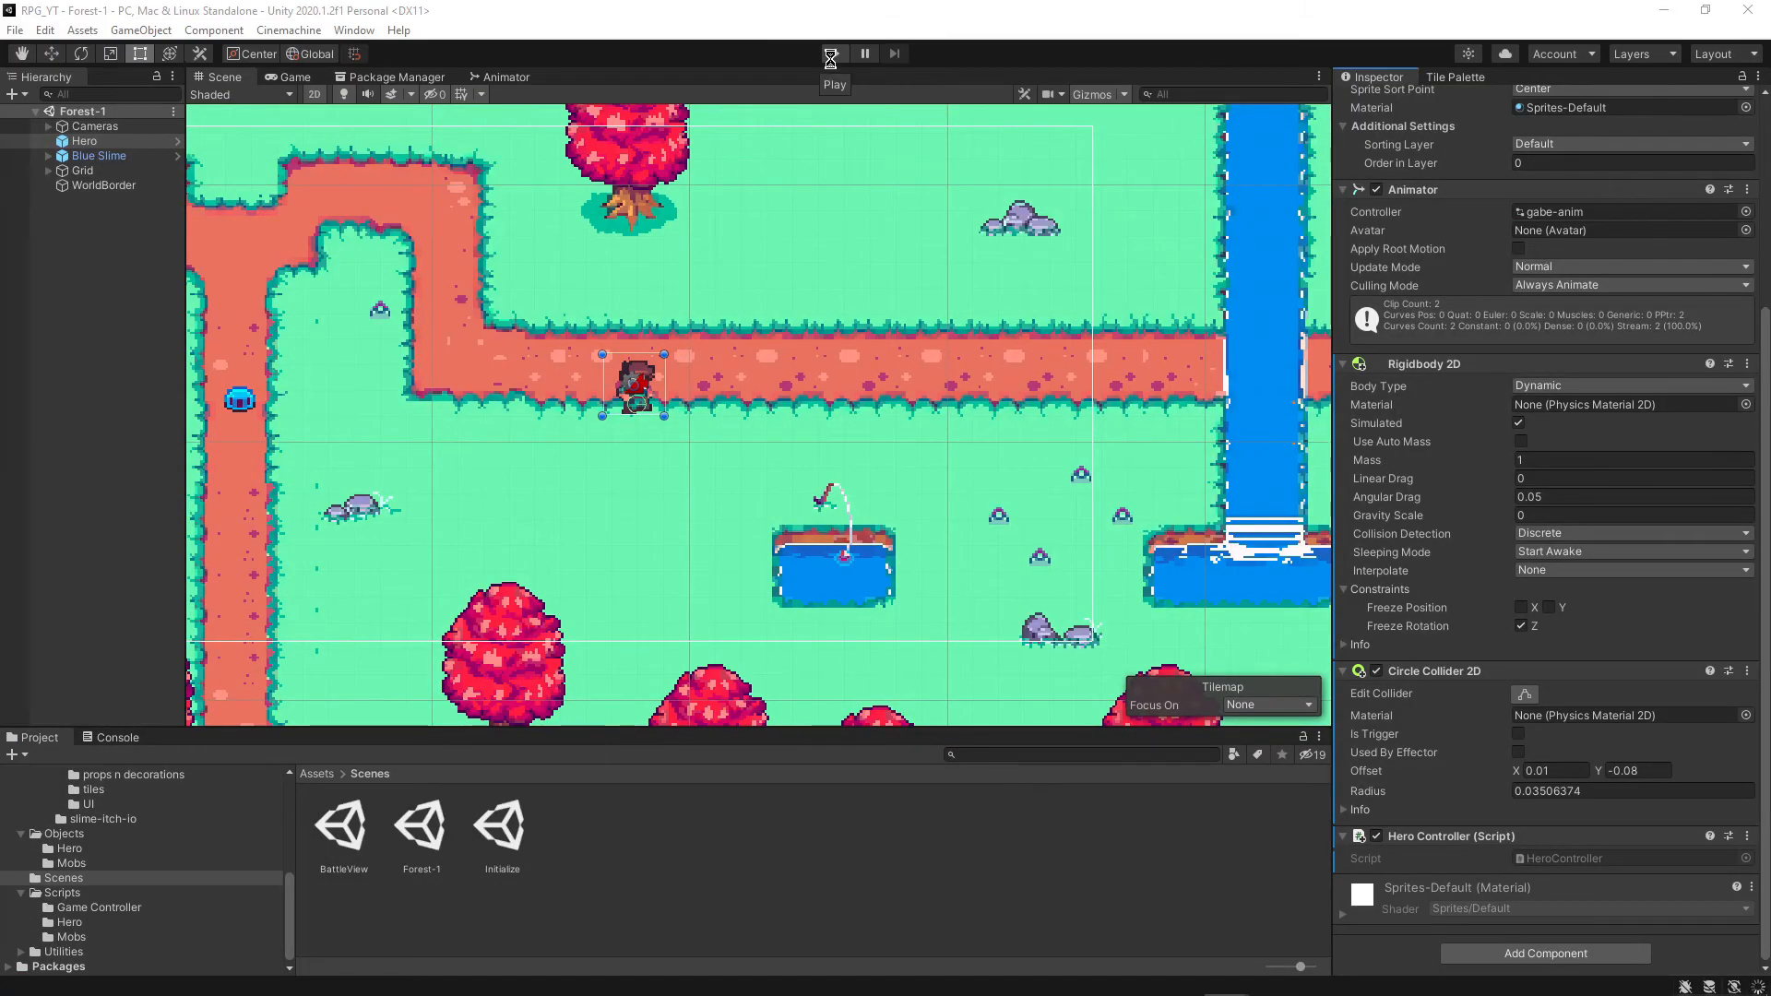
{"action": "left_click", "coordinate": [834, 54]}
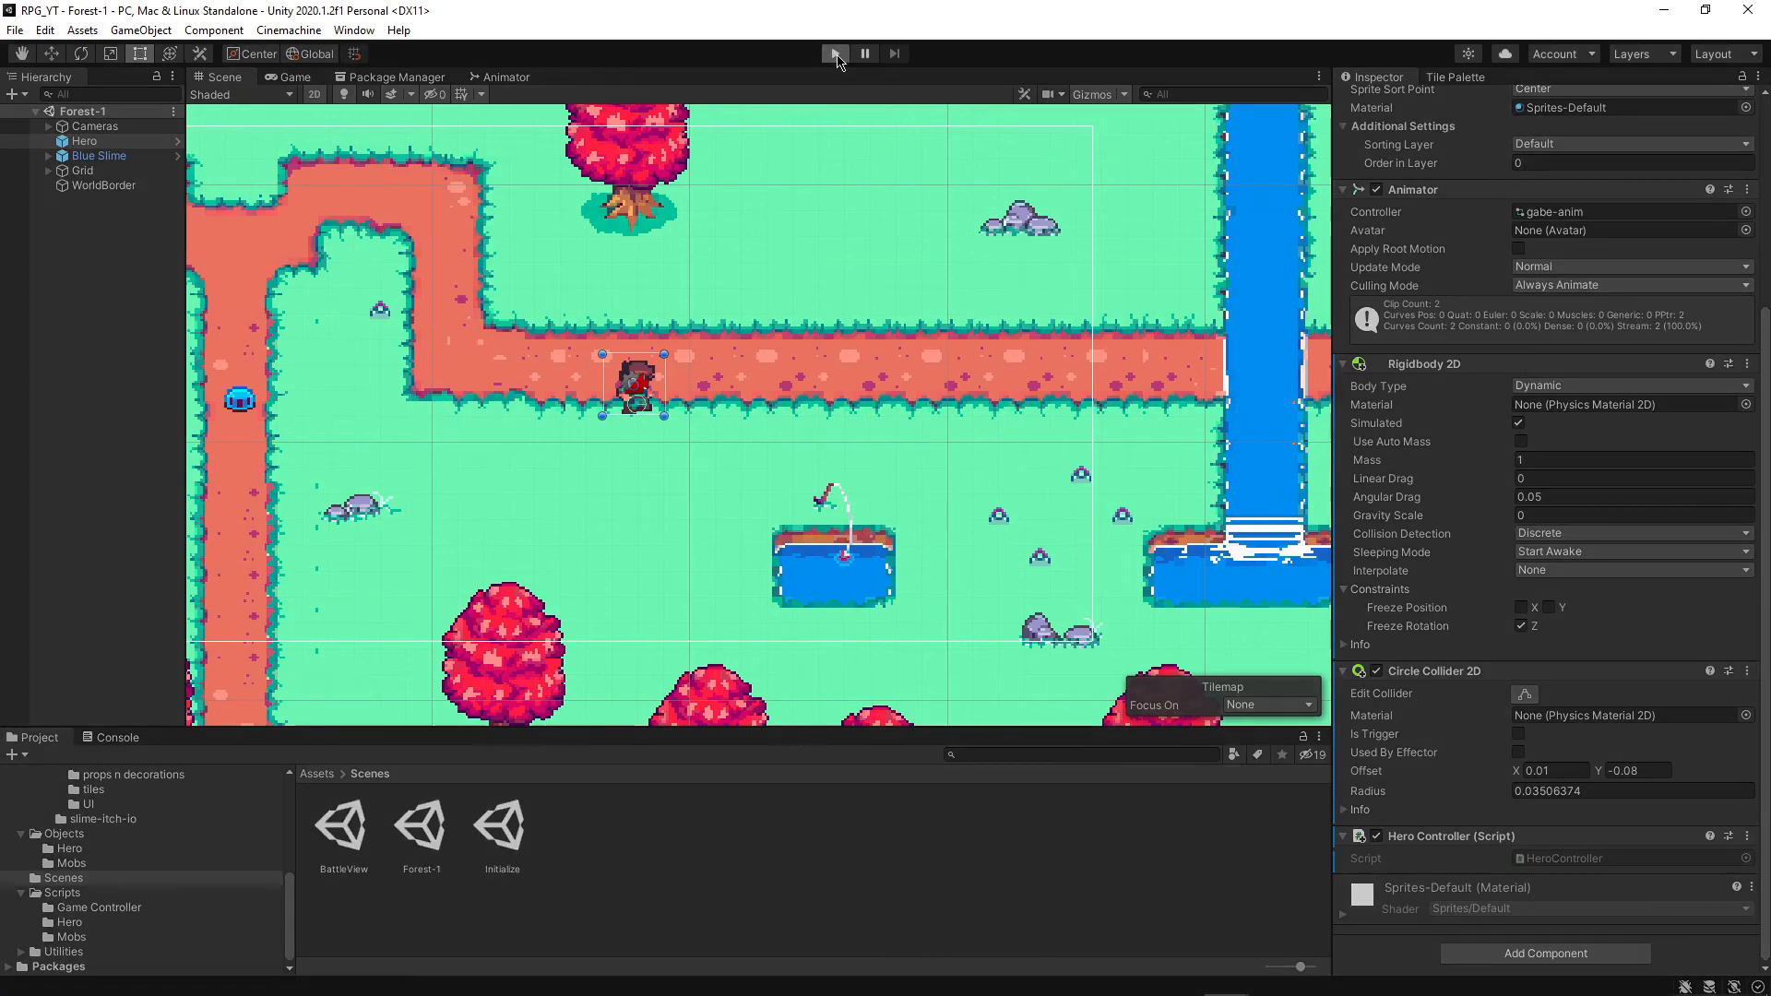
{"action": "left_click", "coordinate": [834, 53]}
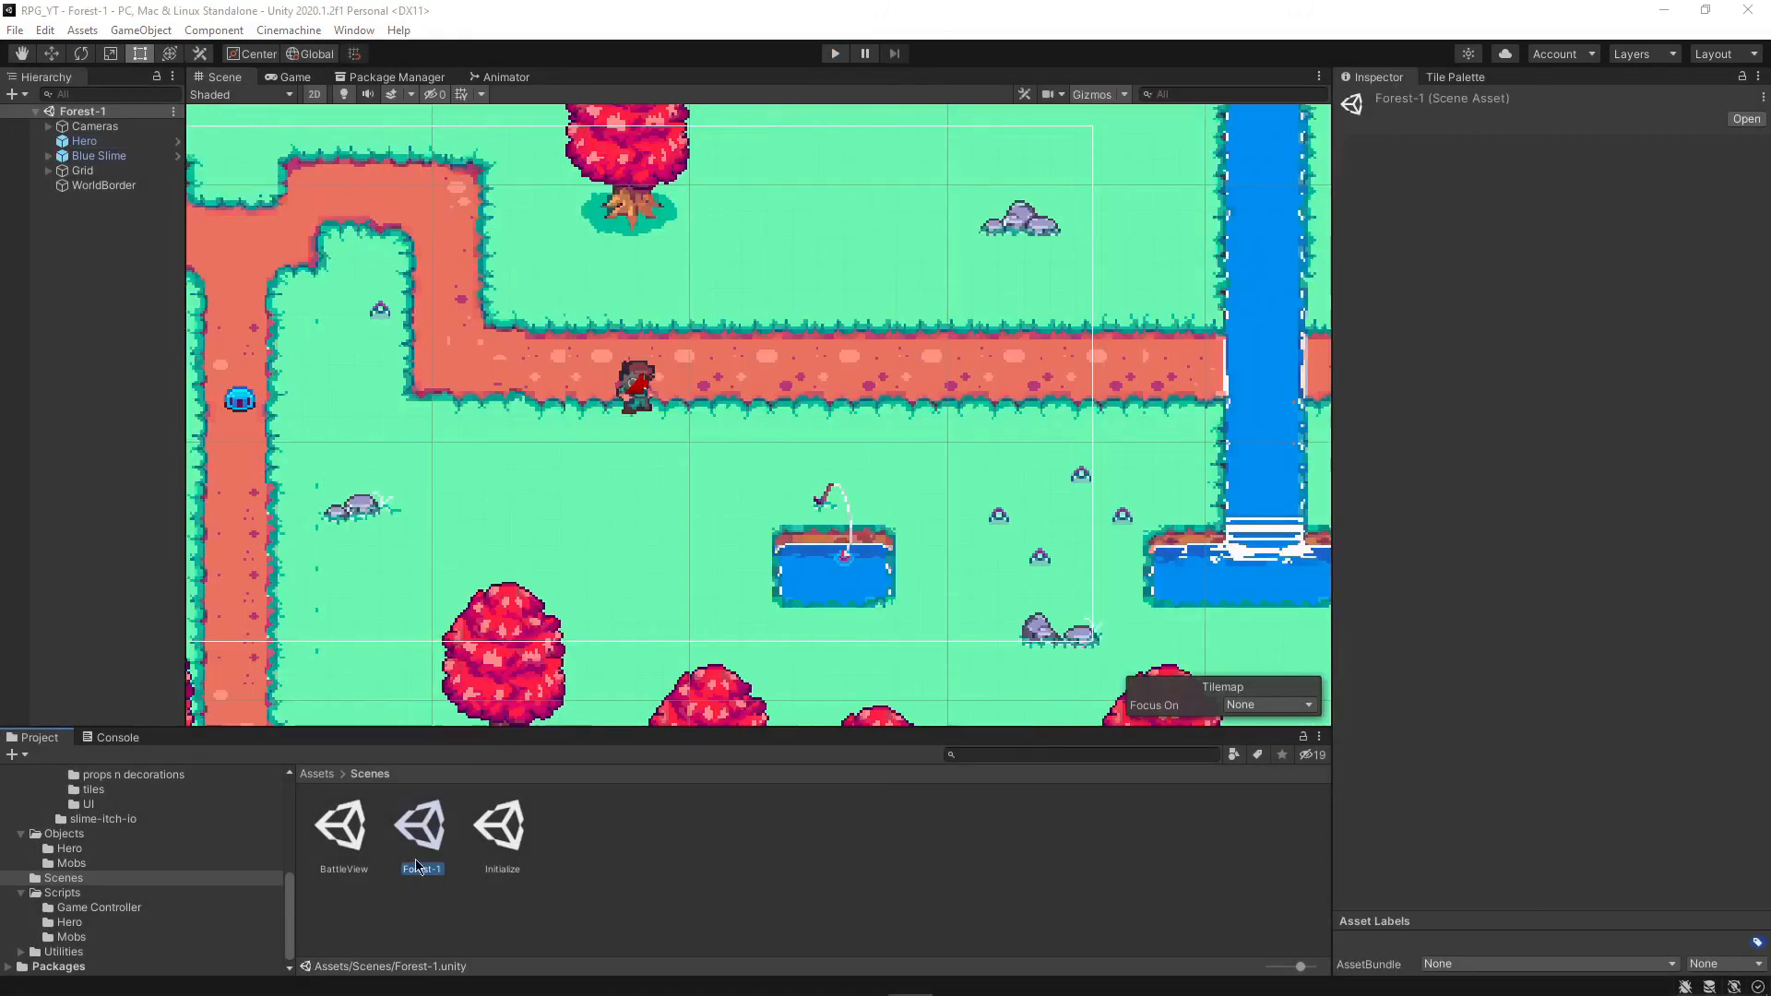
Open BattleView and set the Canvas Sorting Layer to UI
{"action": "double_click", "coordinate": [342, 822]}
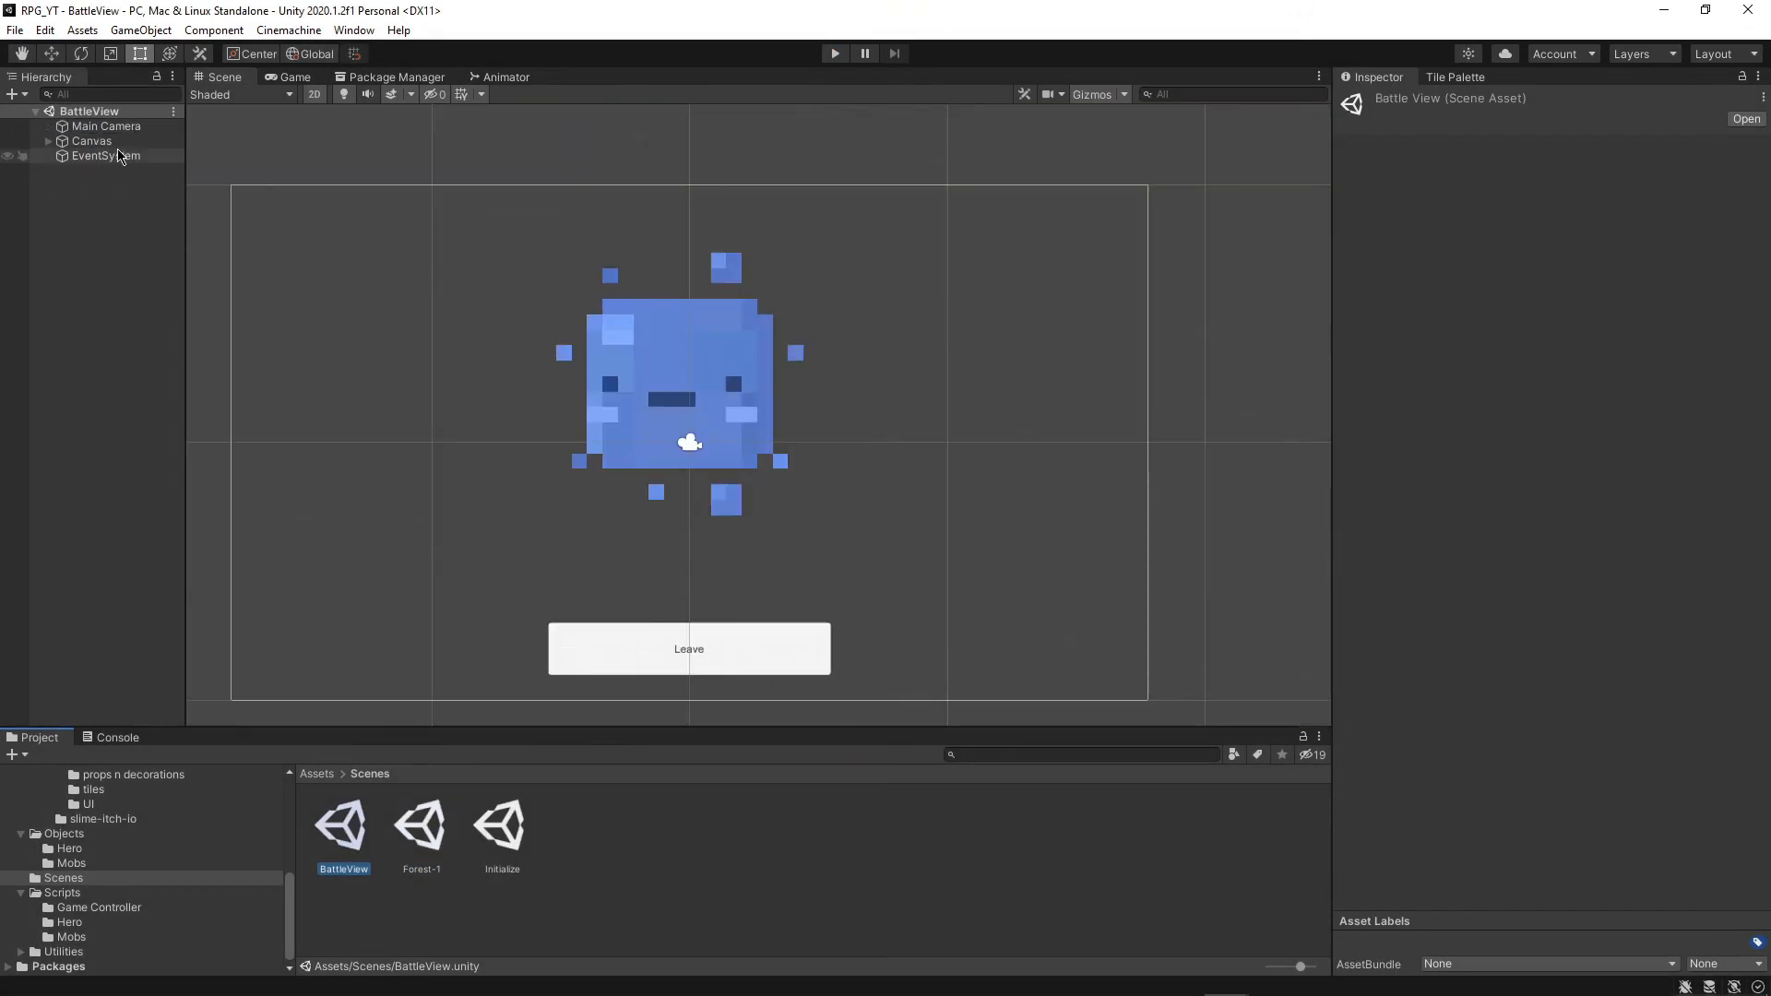
{"action": "left_click", "coordinate": [92, 140]}
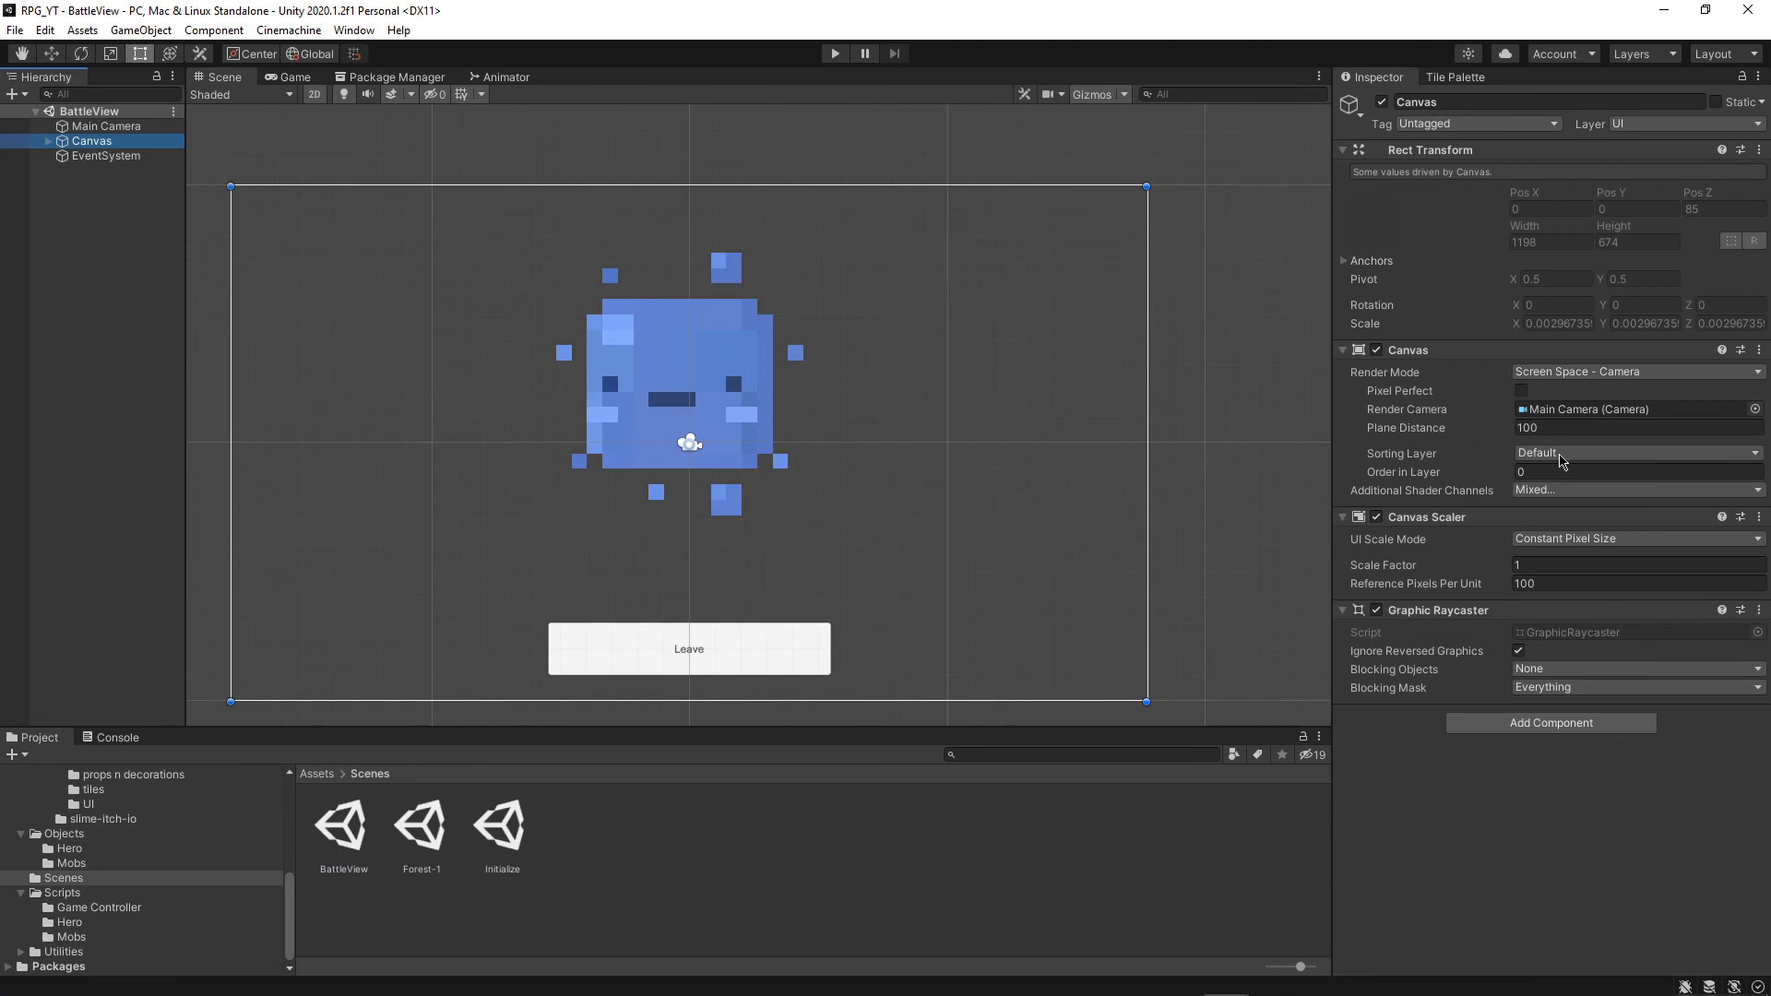
{"action": "left_click", "coordinate": [1636, 453]}
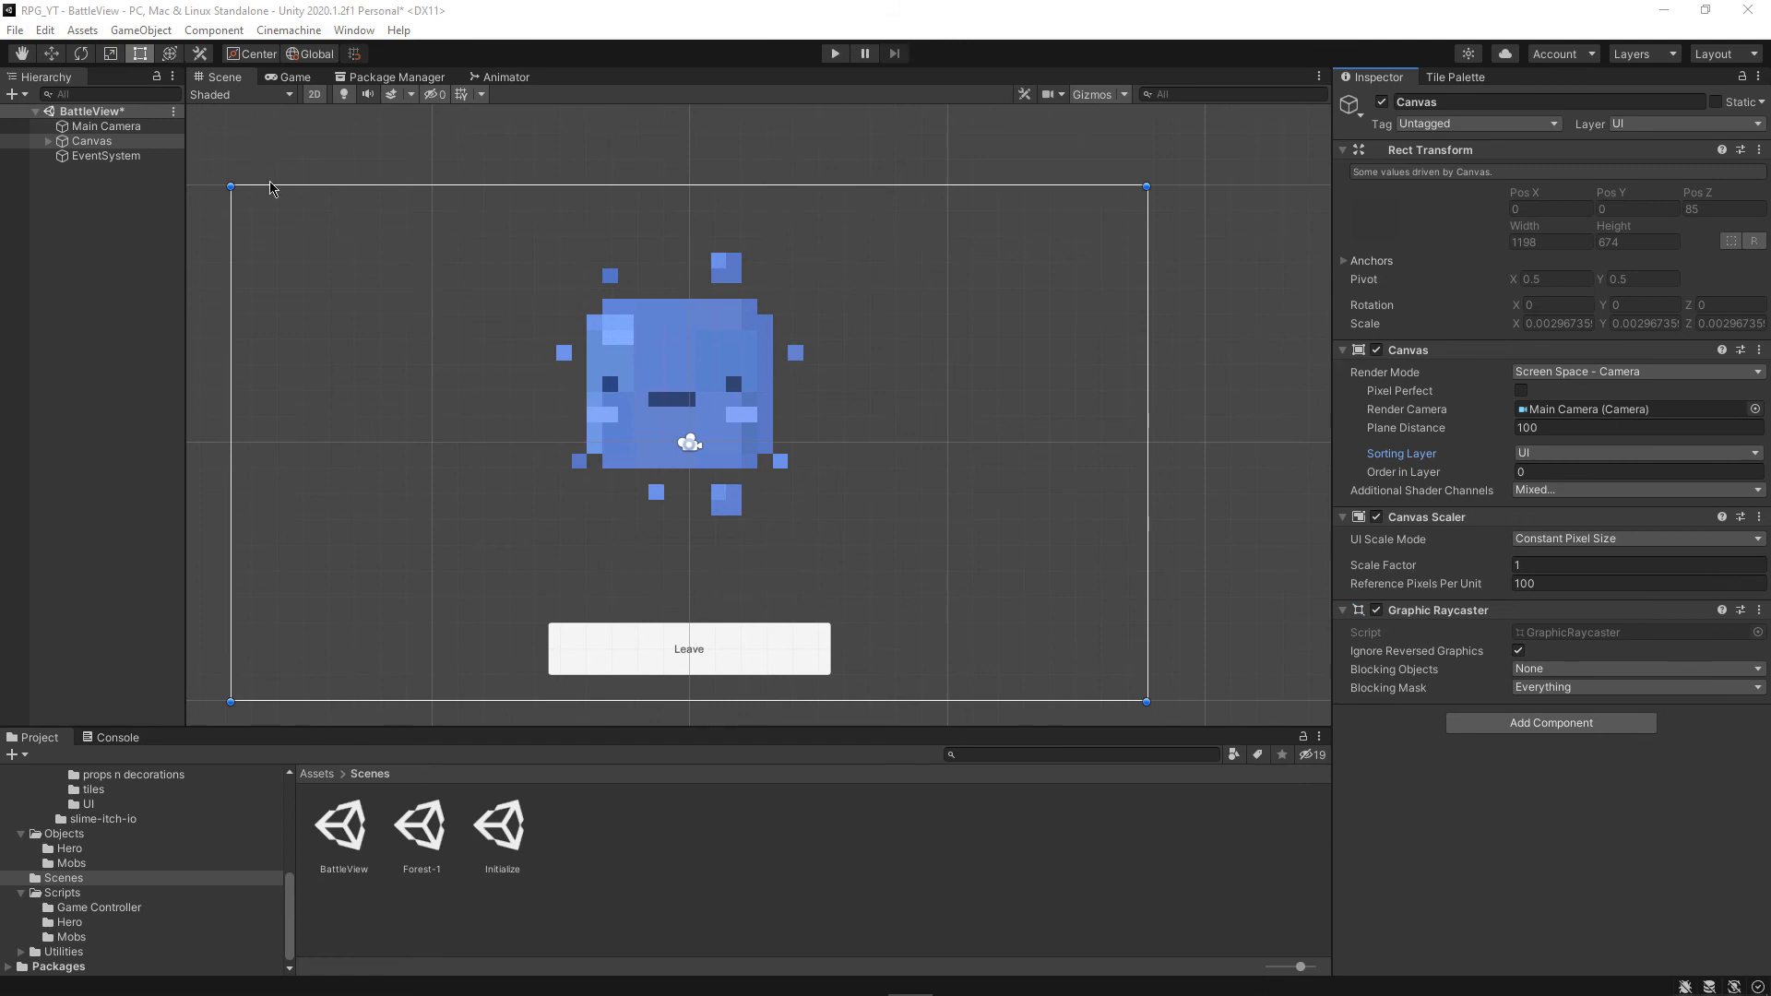
{"action": "mouse_move", "coordinate": [367, 850]}
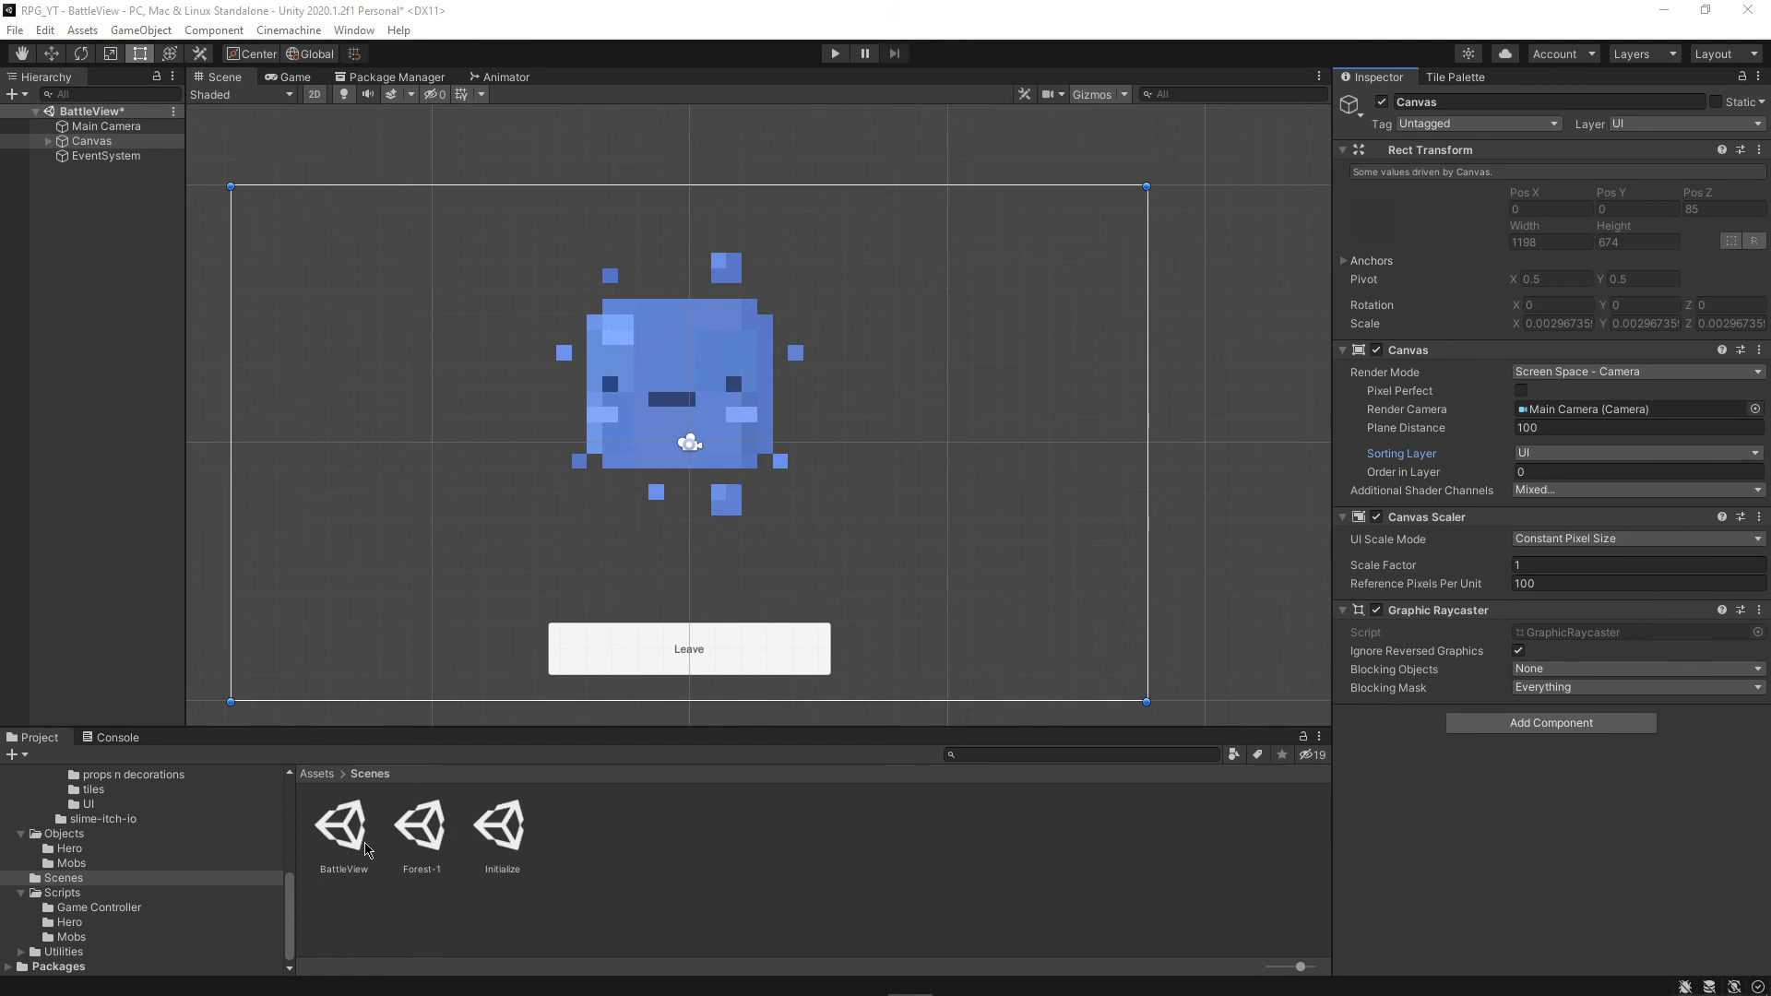
Switch back to the Forest-1 scene from the Scenes folder
{"action": "left_click", "coordinate": [343, 824]}
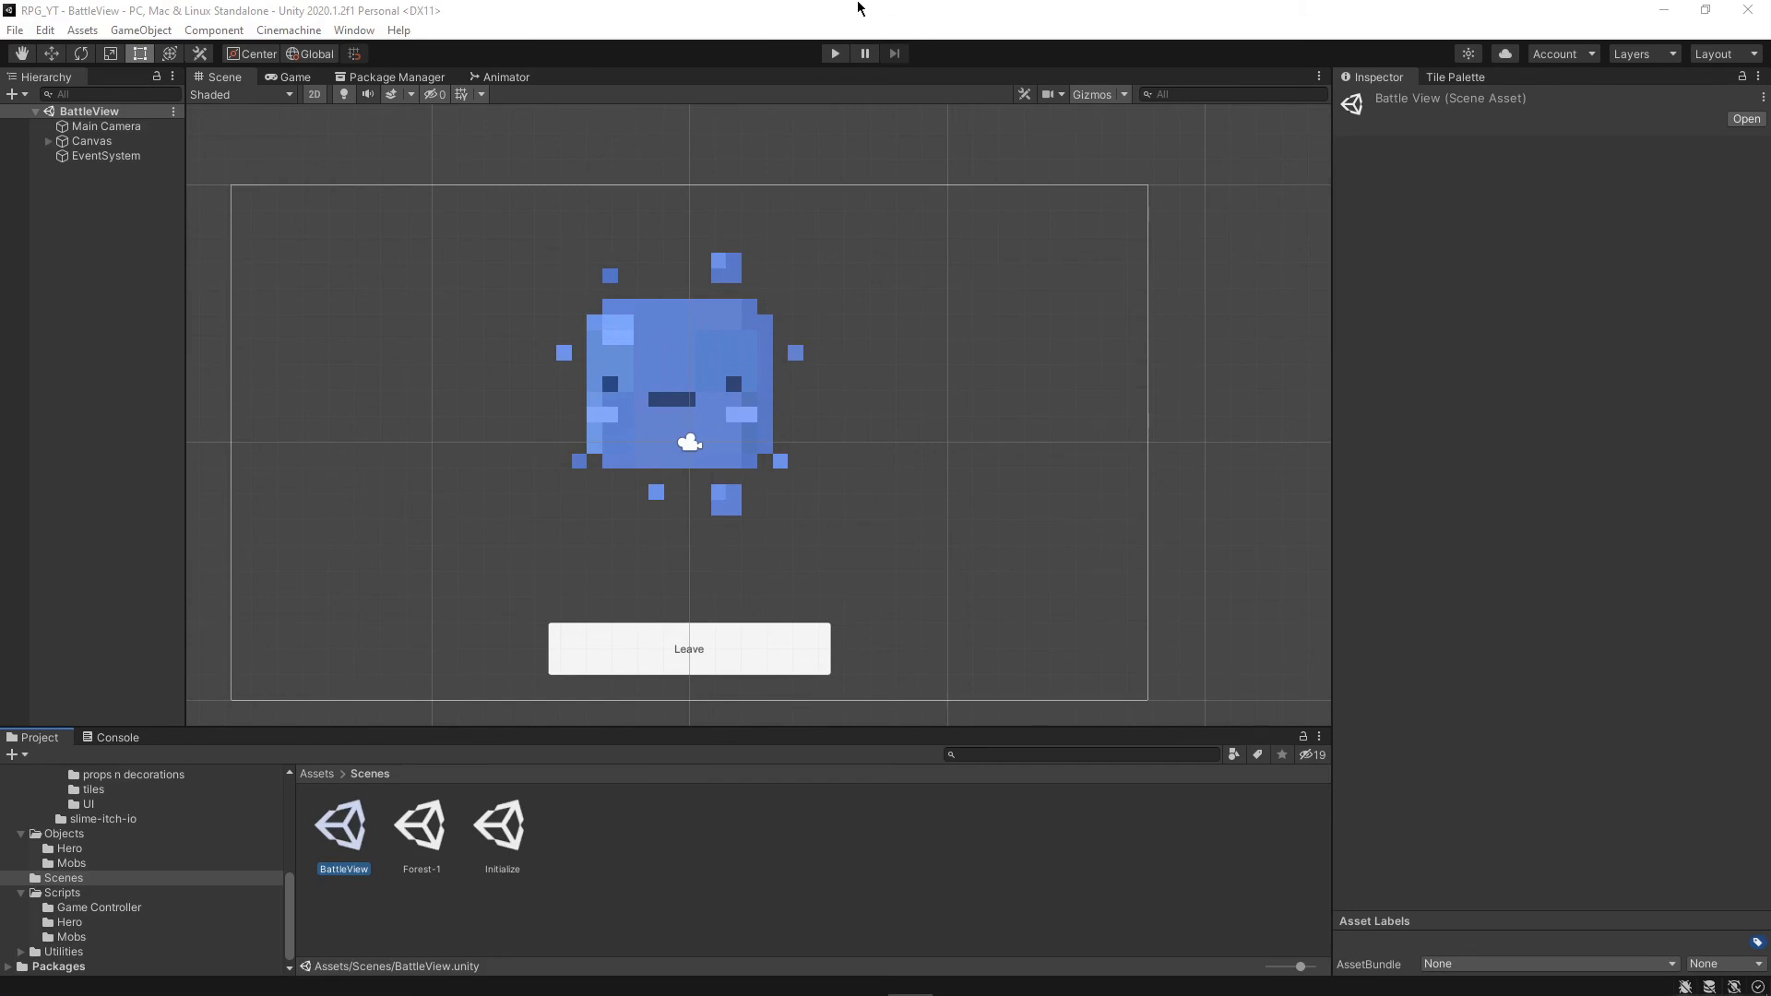
{"action": "left_click", "coordinate": [421, 822]}
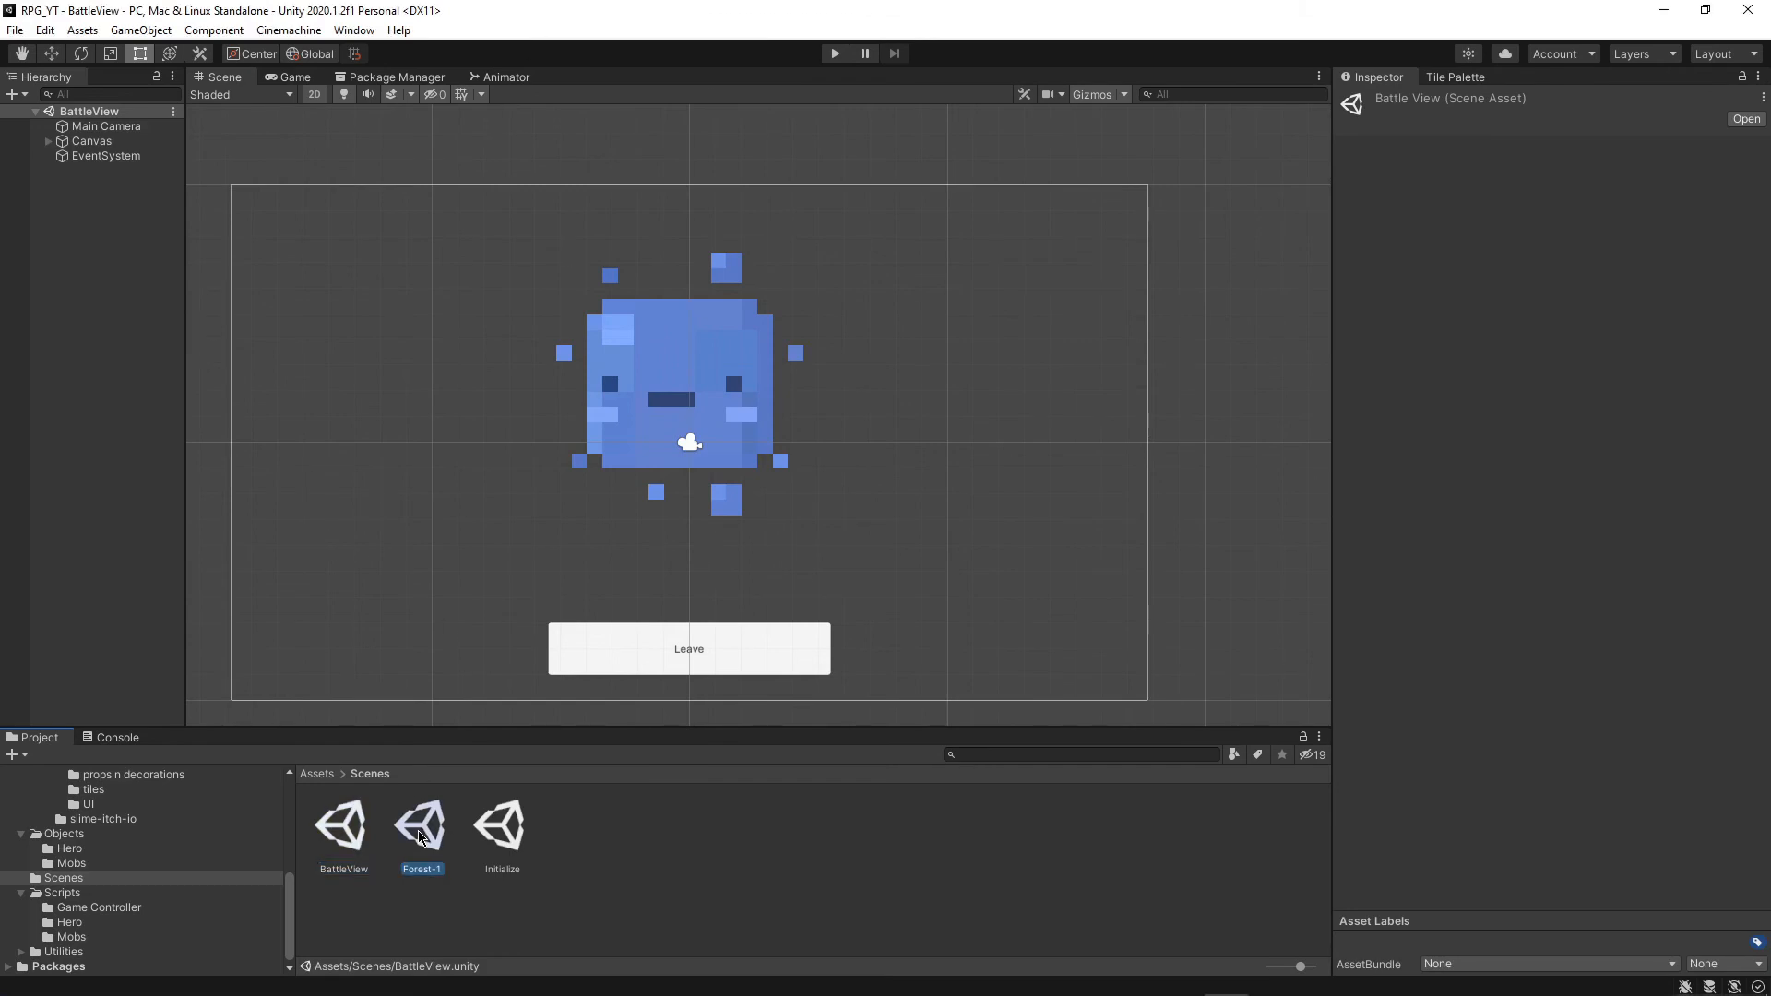
{"action": "double_click", "coordinate": [422, 821]}
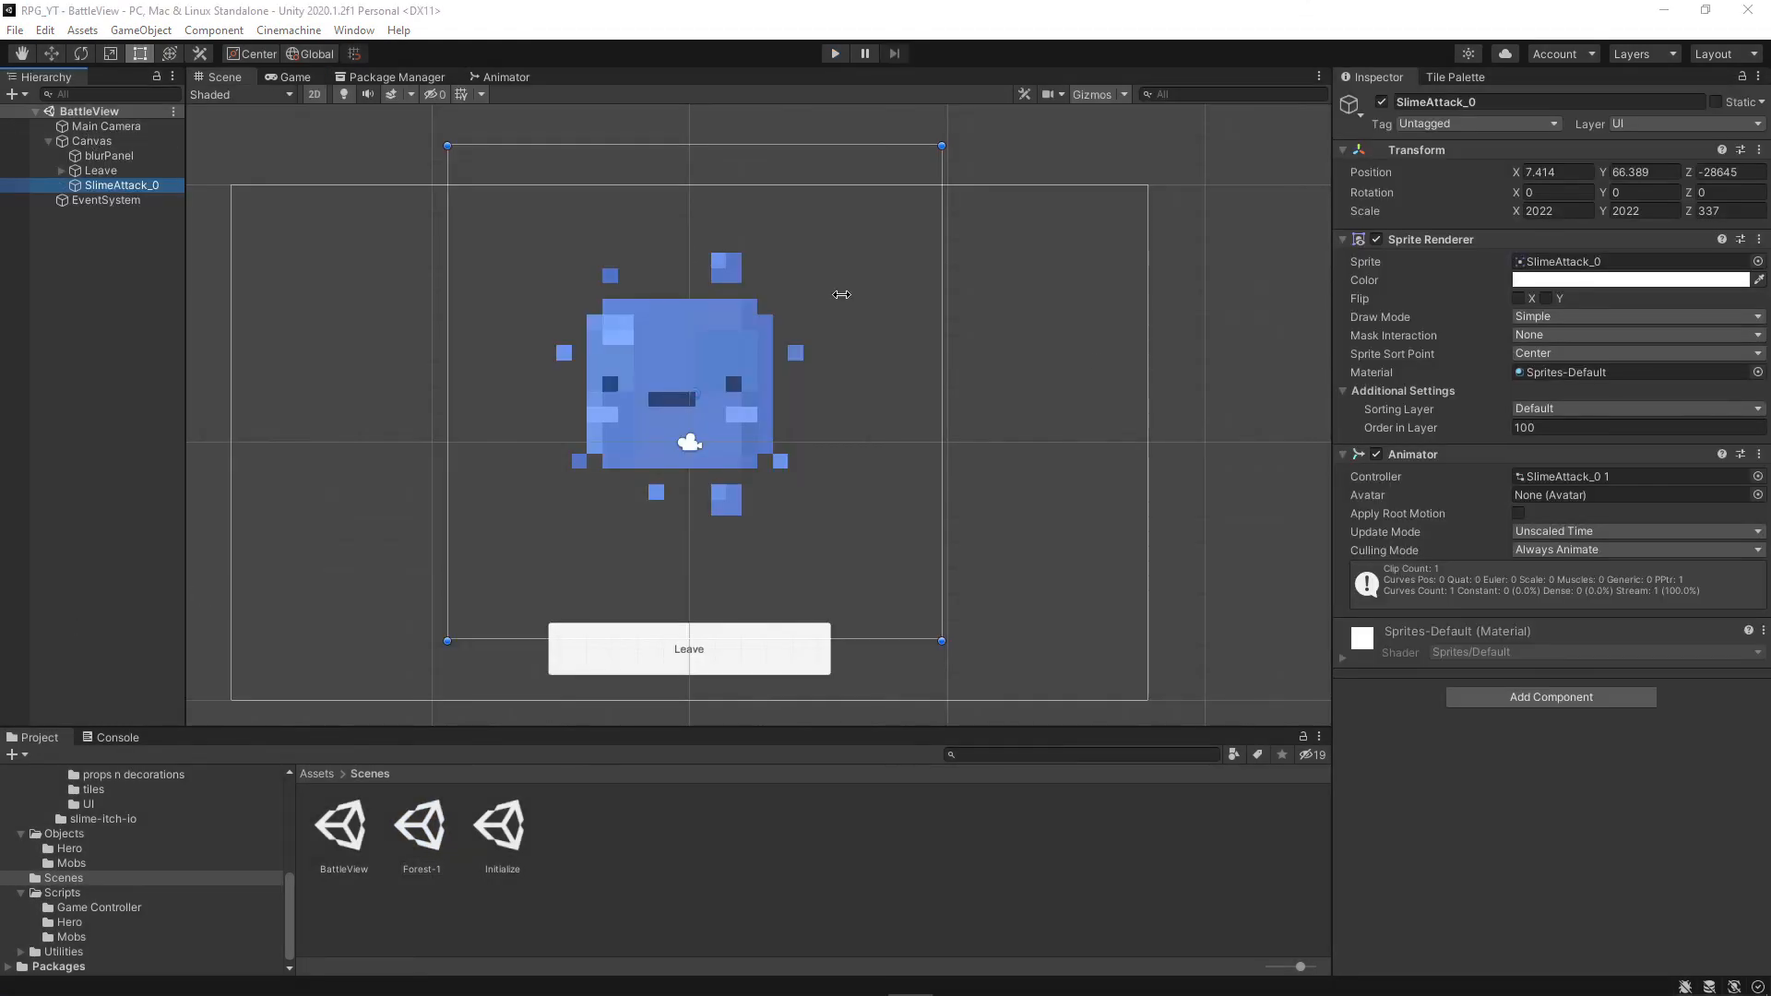
Set SlimeAttack_0's Sprite Renderer Sorting Layer to UI, then inspect the Leave button and Canvas
{"action": "left_click", "coordinate": [1634, 408]}
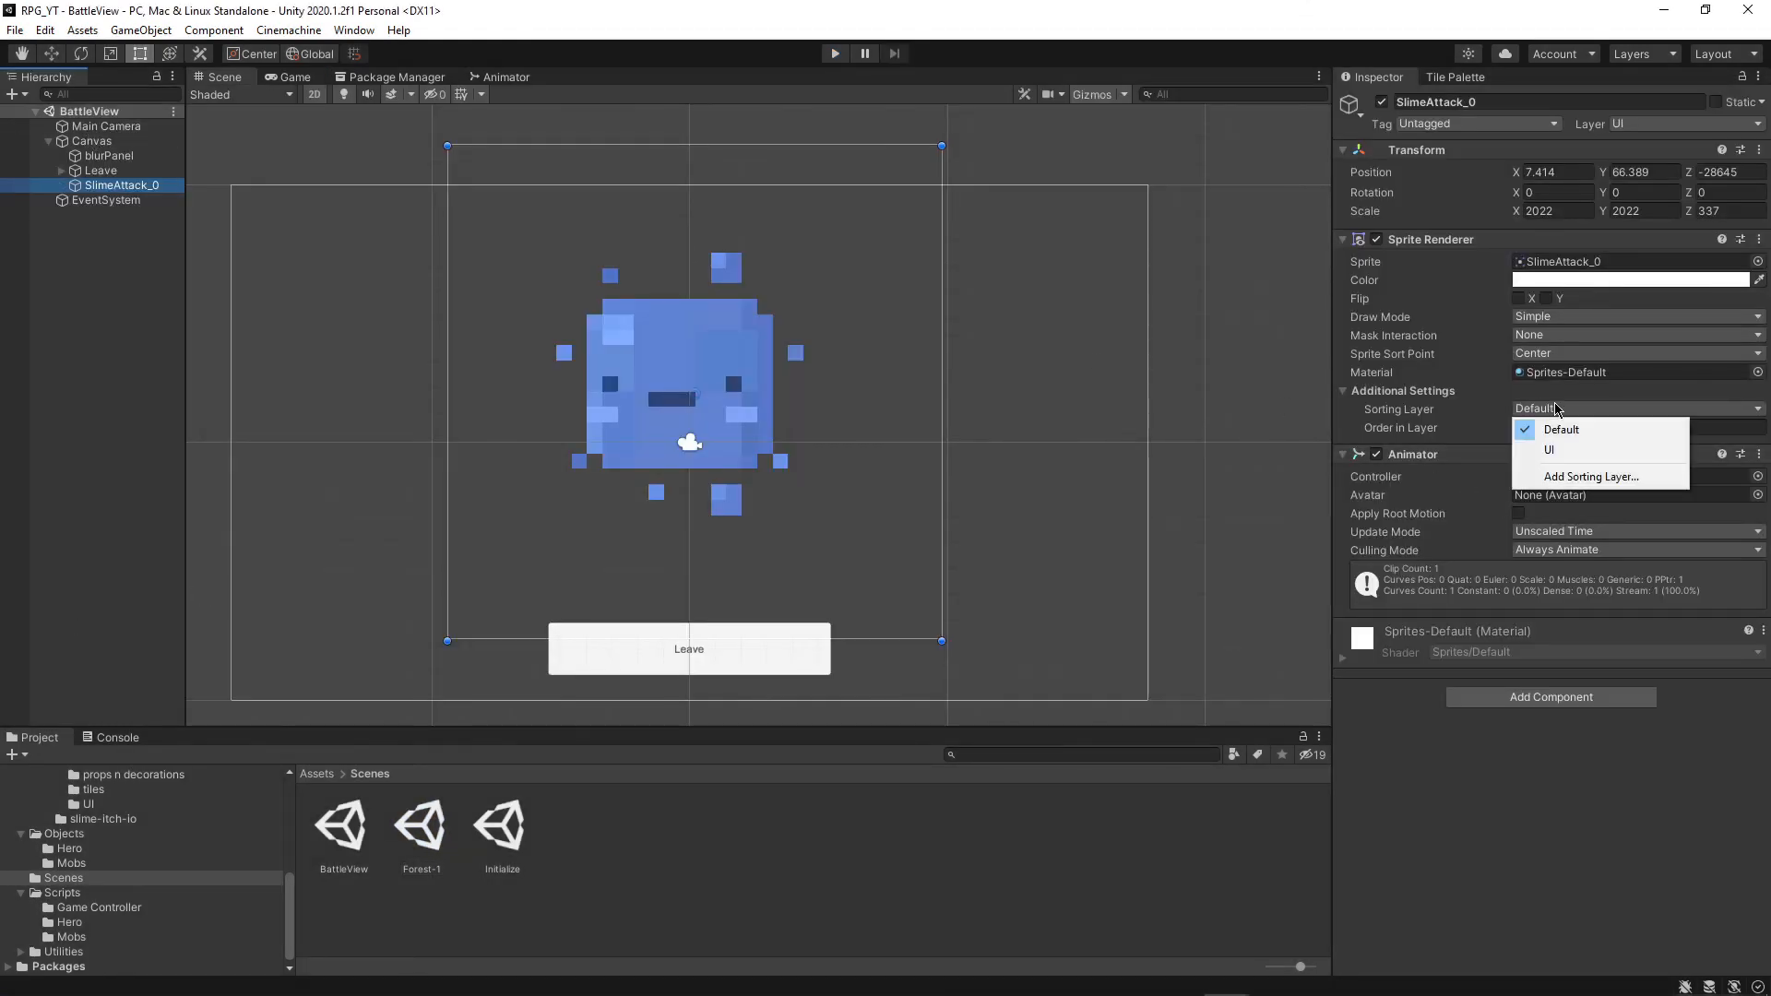
{"action": "left_click", "coordinate": [1550, 449]}
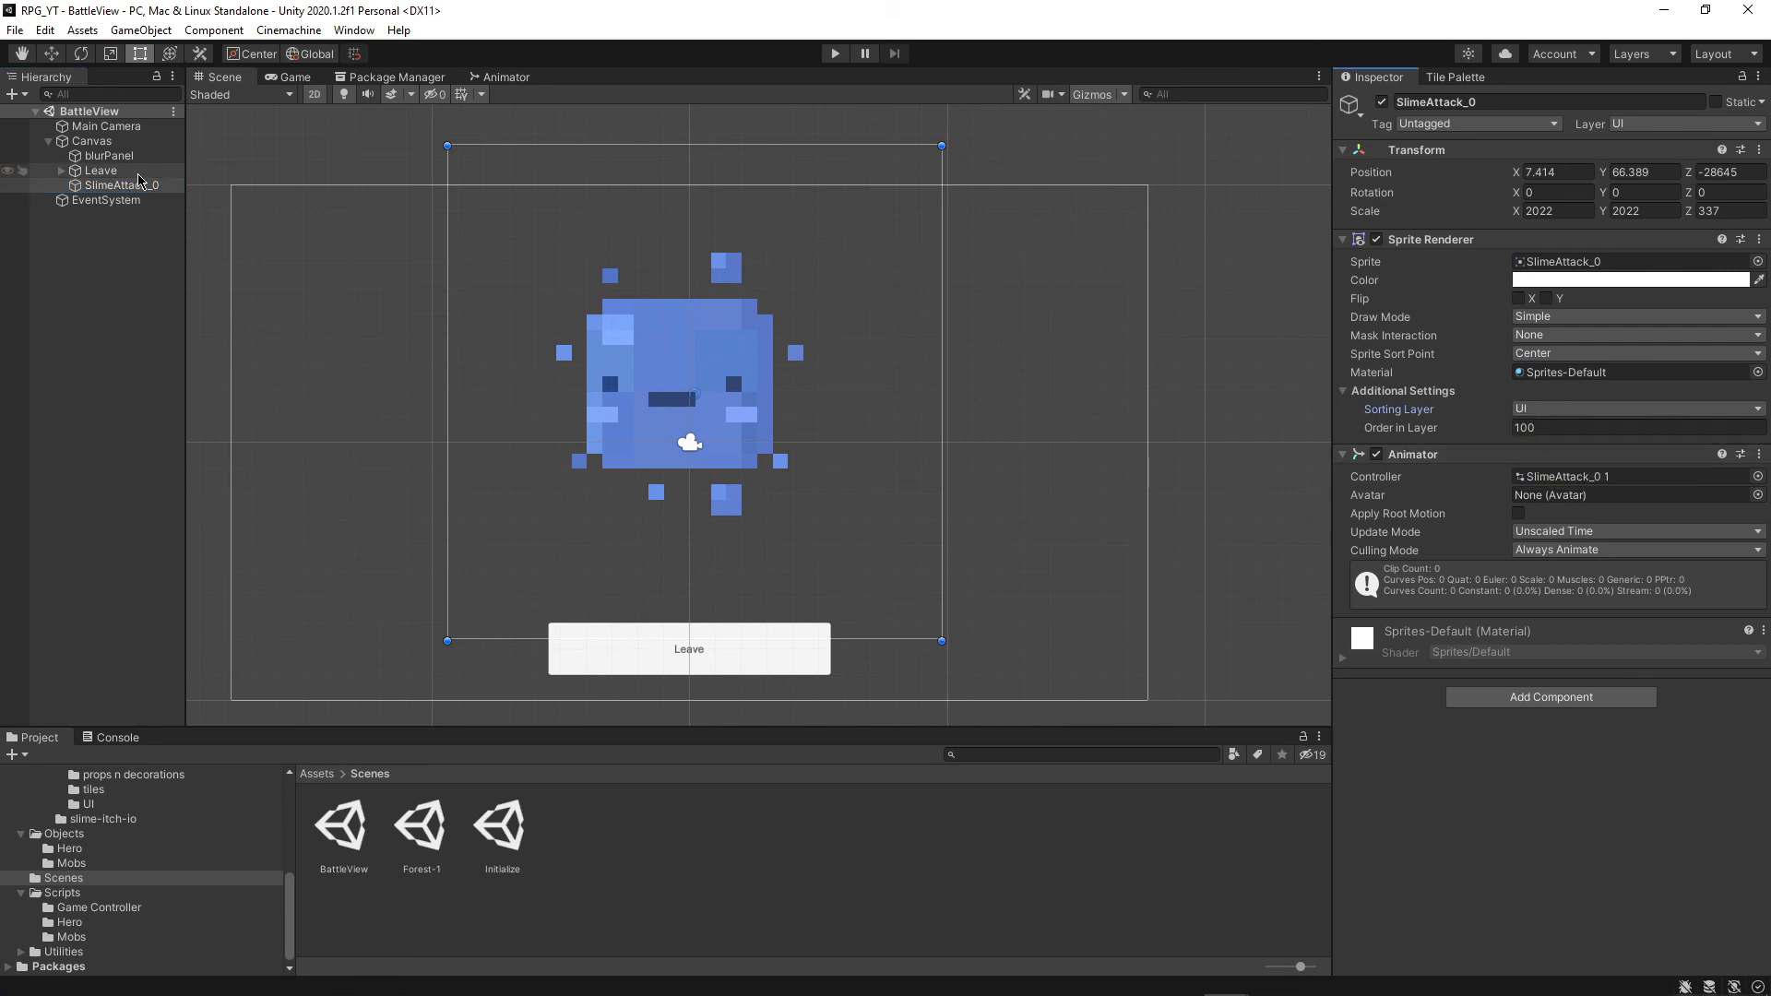
{"action": "left_click", "coordinate": [102, 170]}
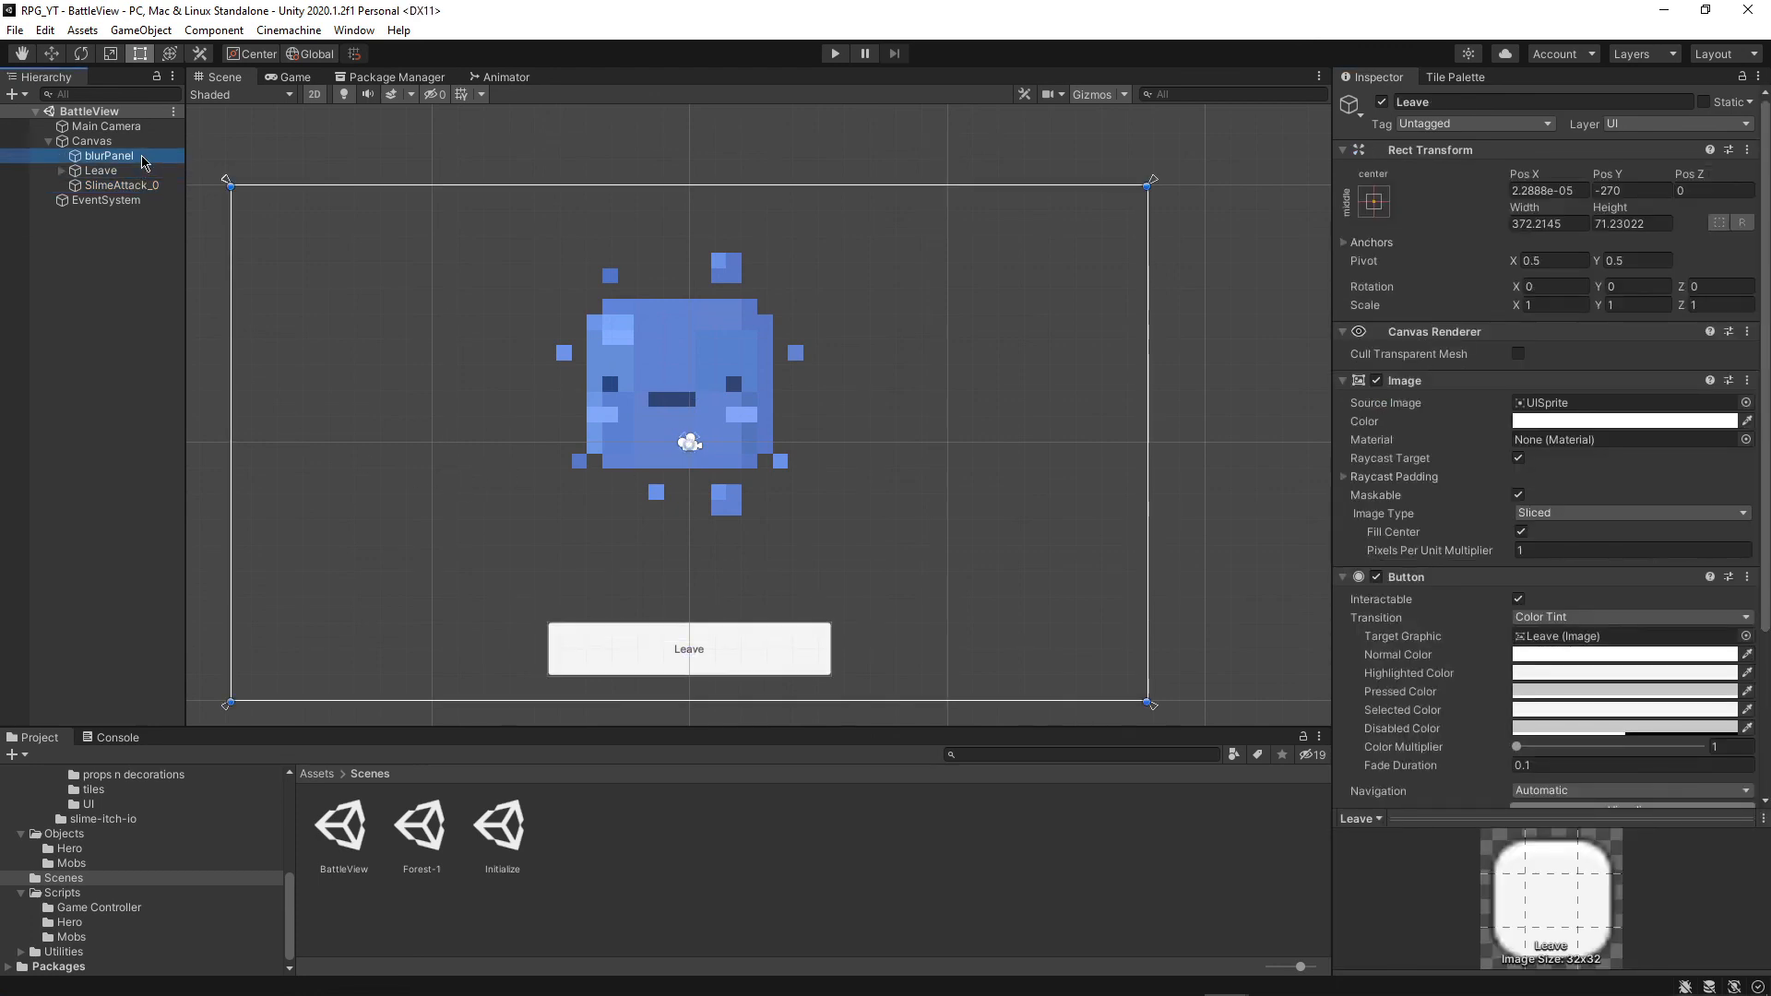
{"action": "left_click", "coordinate": [93, 140]}
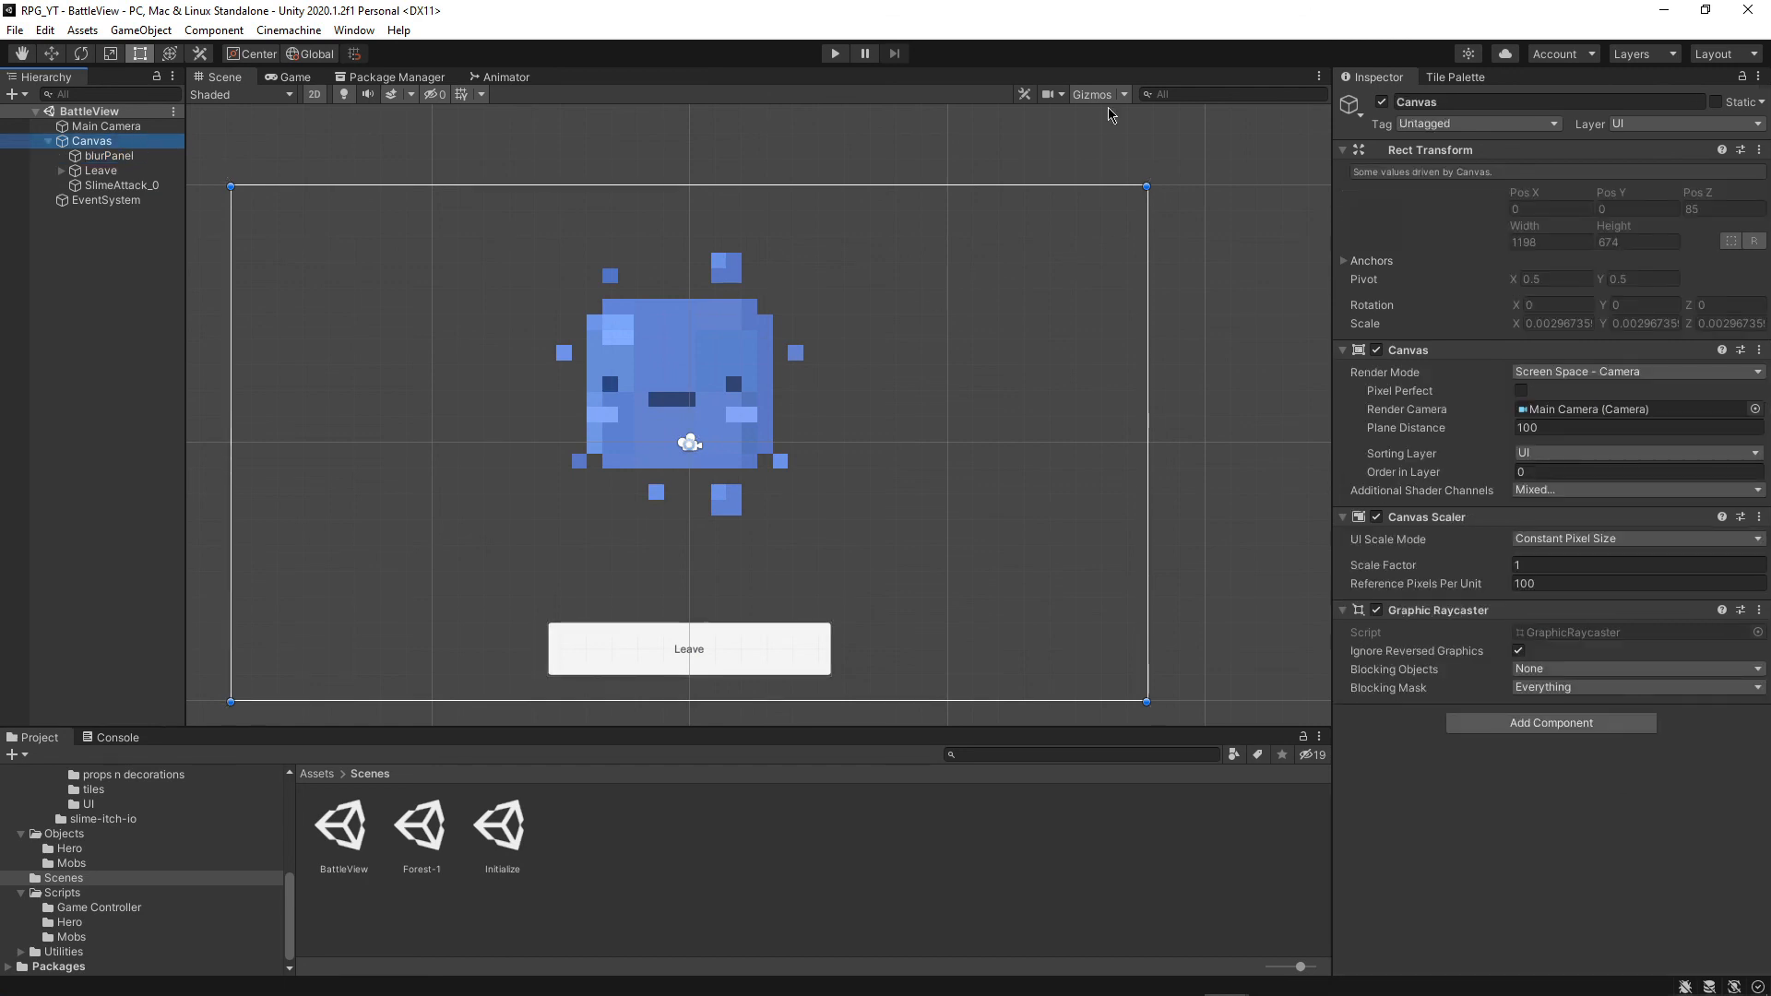
{"action": "left_click", "coordinate": [122, 184]}
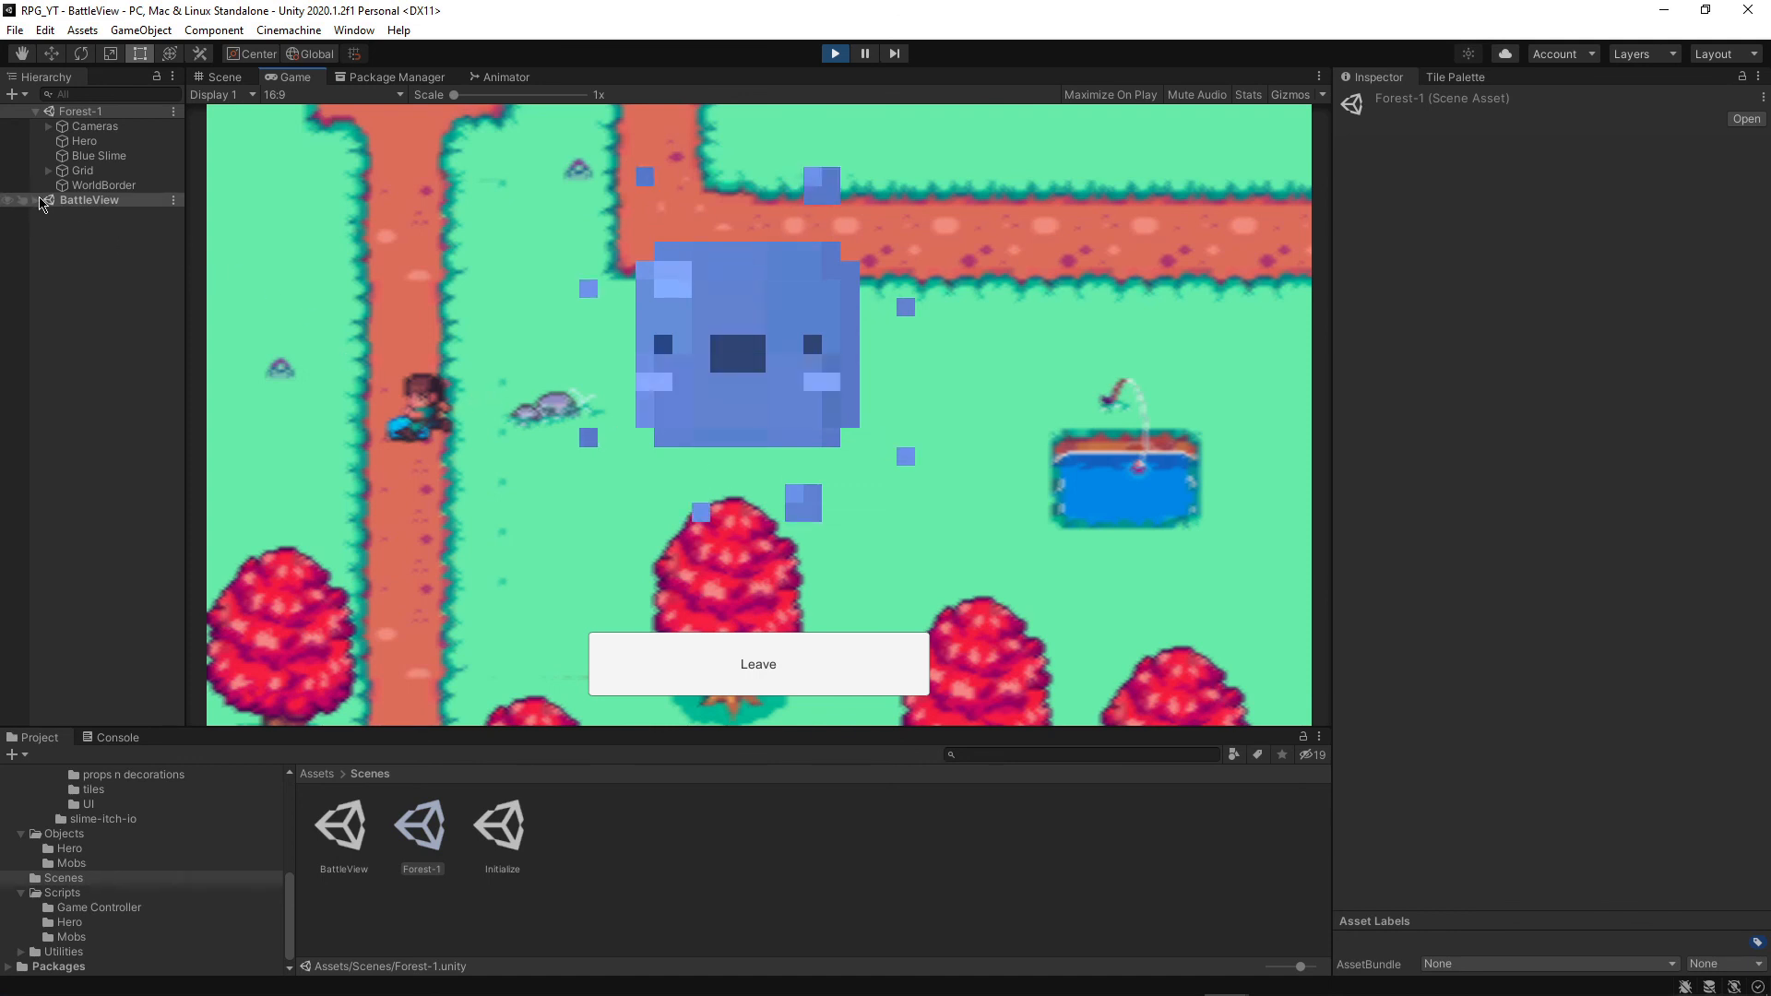
Select blurPanel under BattleView and tune its UI Blur Multiplier from 0.34 to about 0.72
{"action": "left_click", "coordinate": [35, 201]}
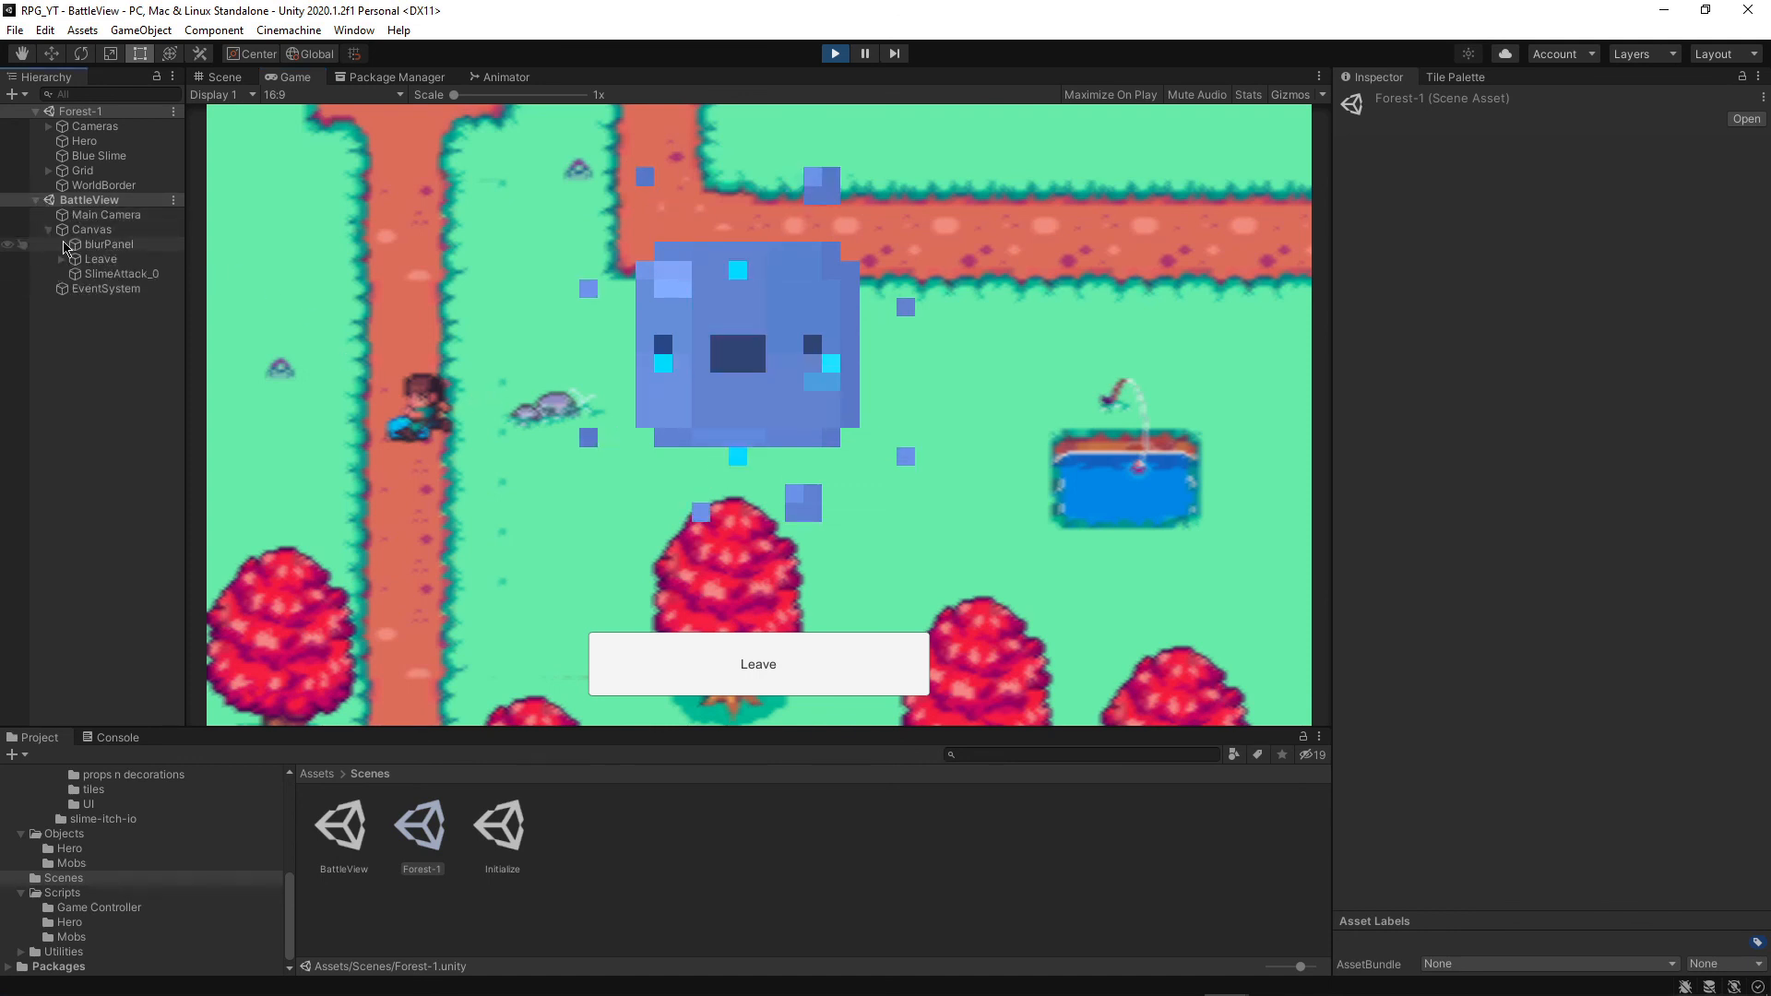
{"action": "left_click", "coordinate": [108, 243]}
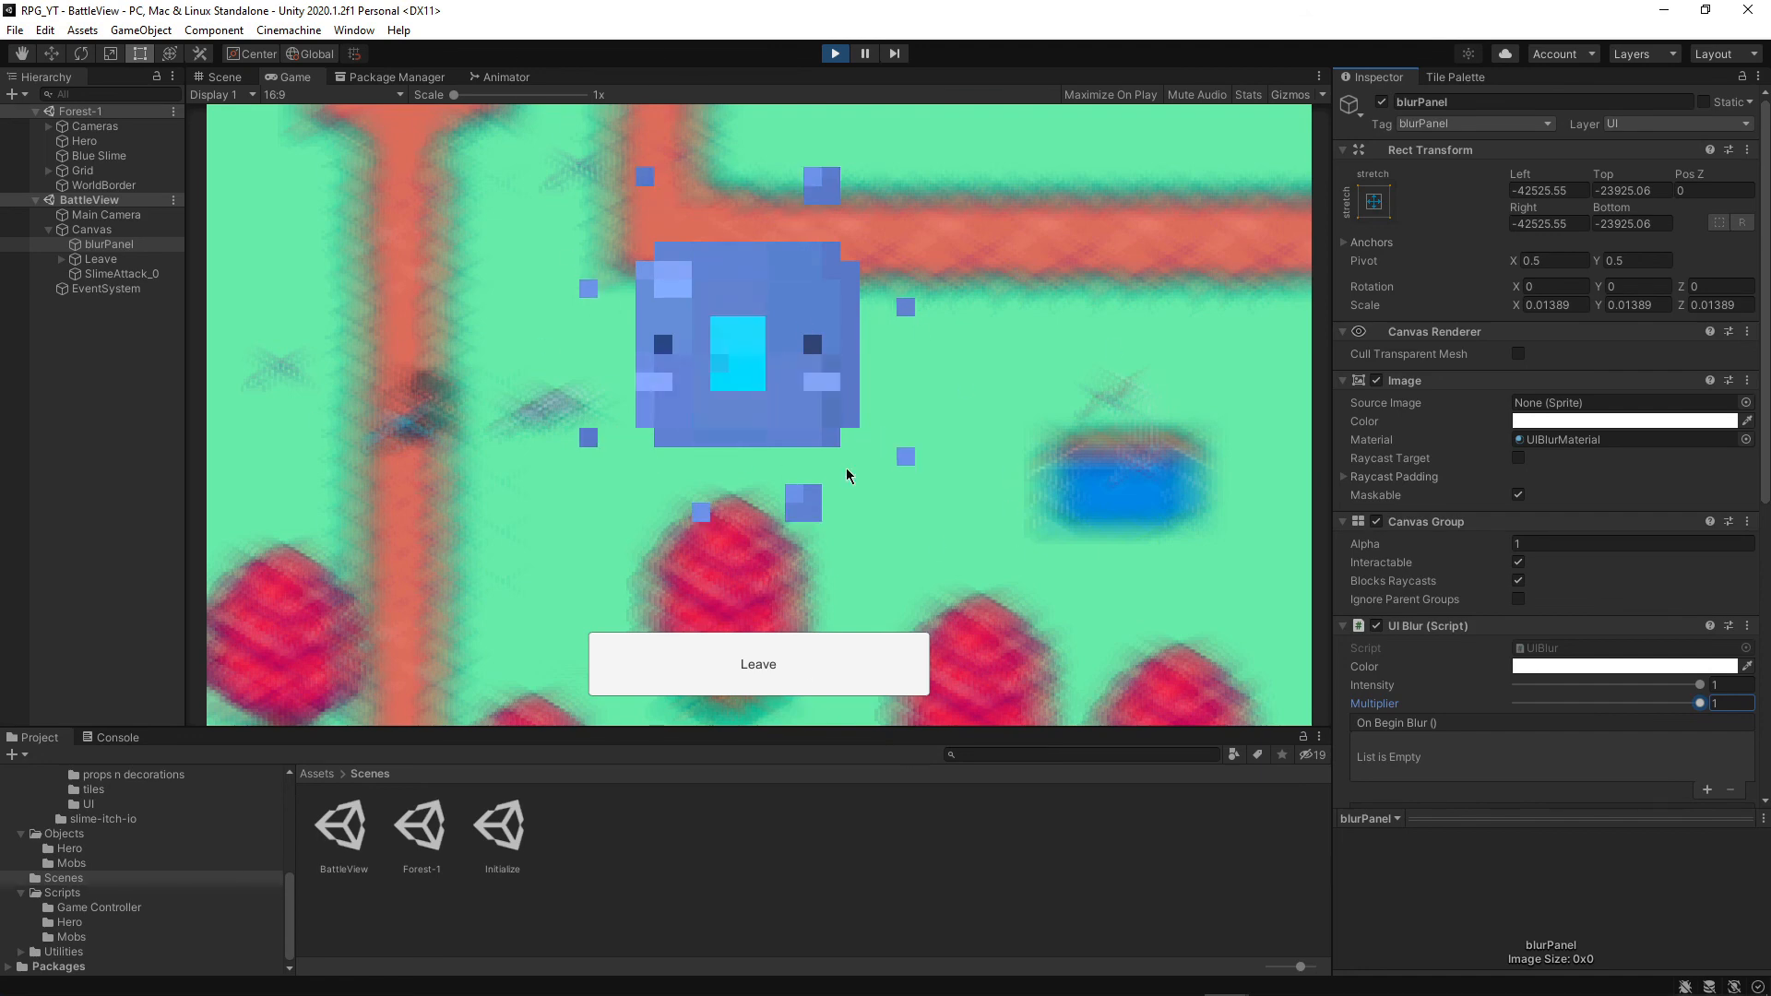
{"action": "left_click", "coordinate": [89, 200]}
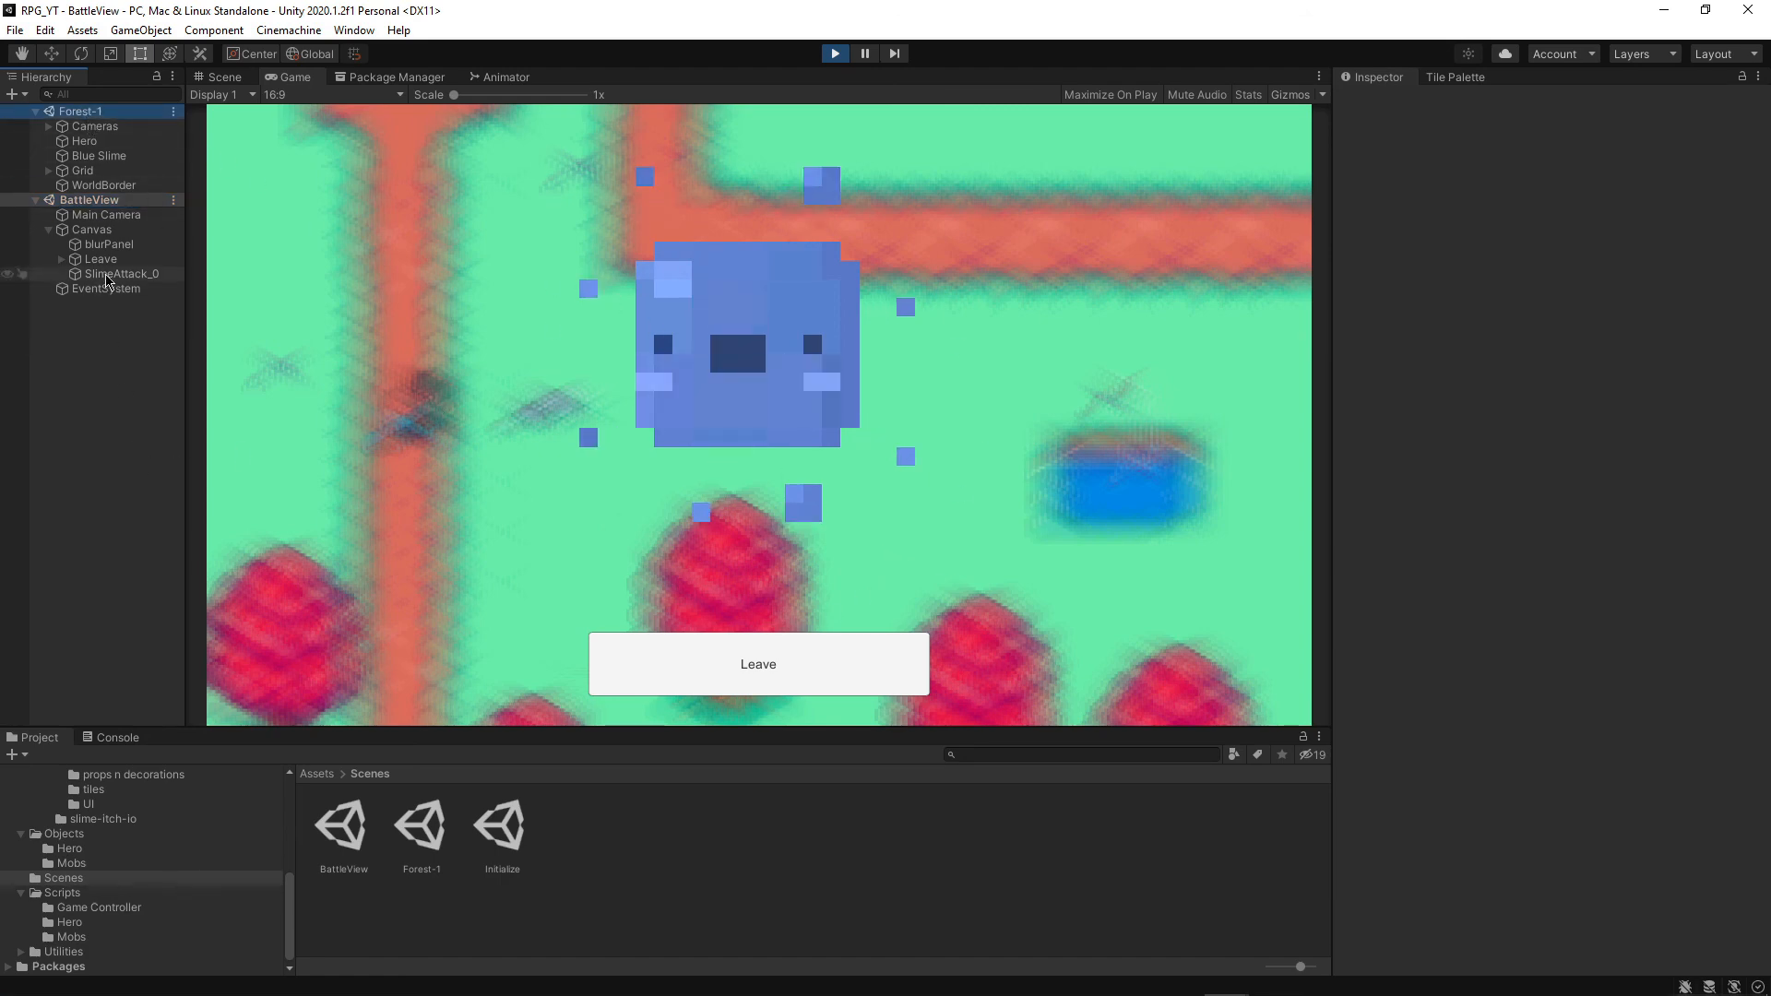
{"action": "left_click", "coordinate": [109, 243]}
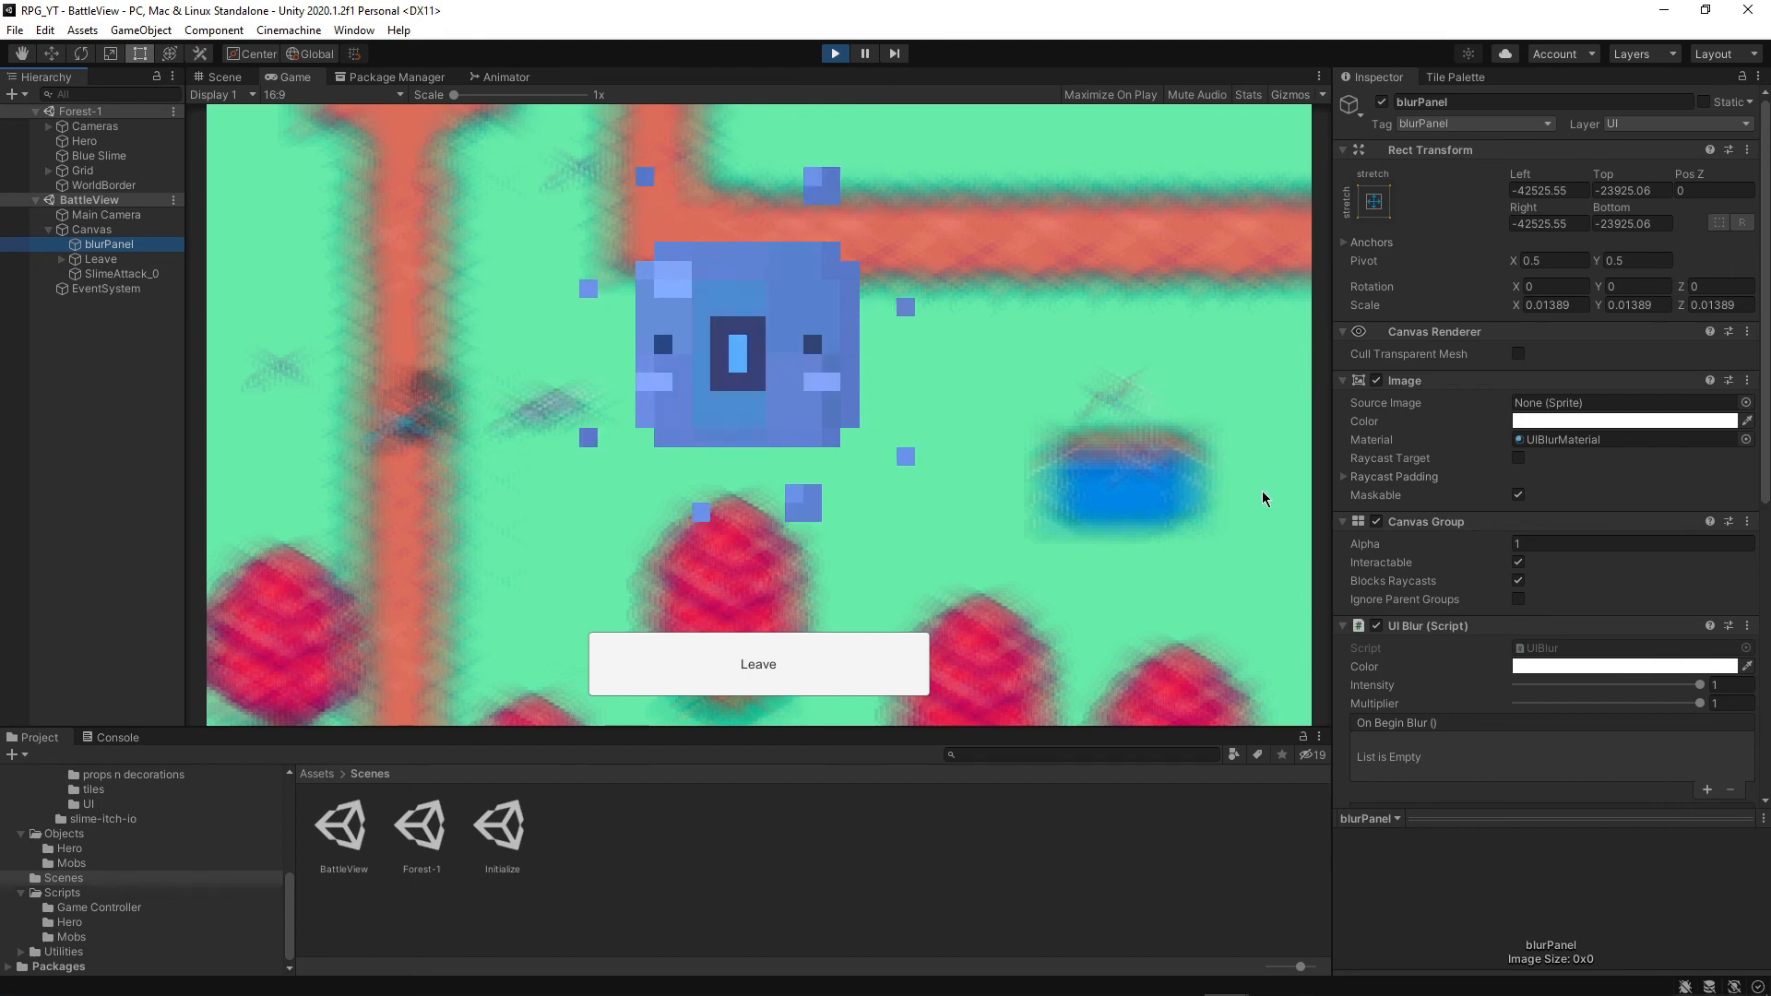
{"action": "left_click_drag", "start_coordinate": [1682, 703], "coordinate": [1578, 703]}
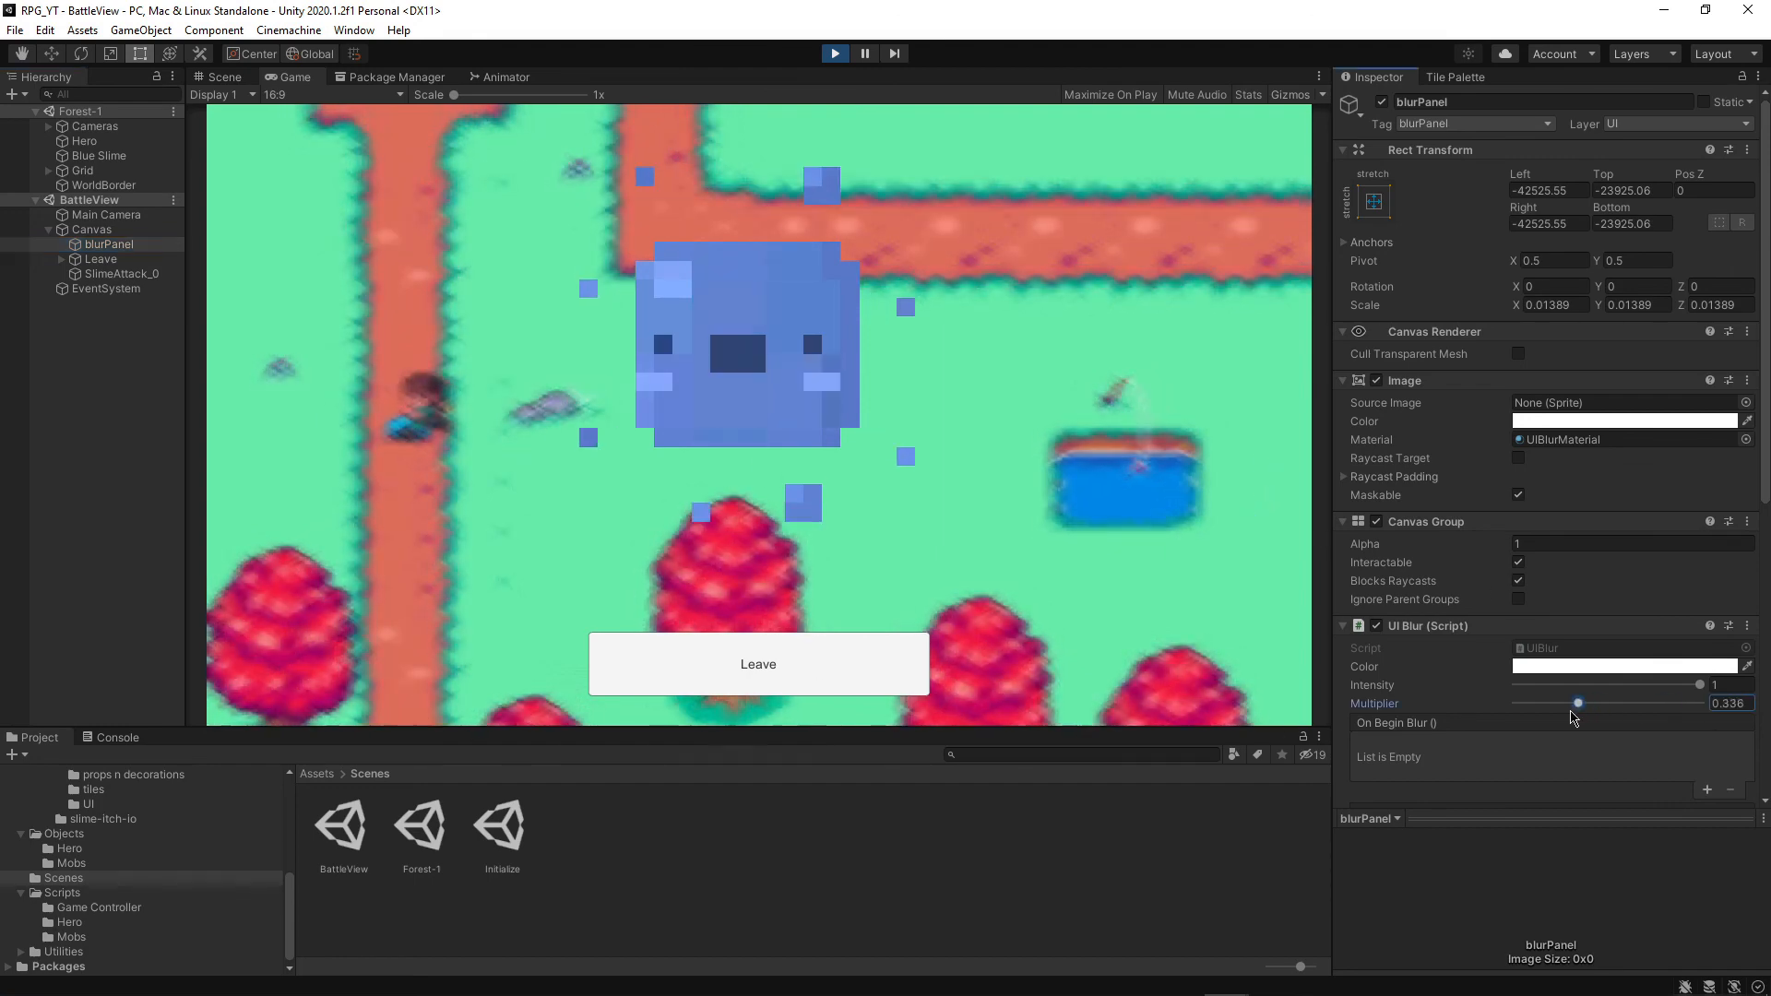
{"action": "left_click_drag", "start_coordinate": [1579, 703], "coordinate": [1647, 703]}
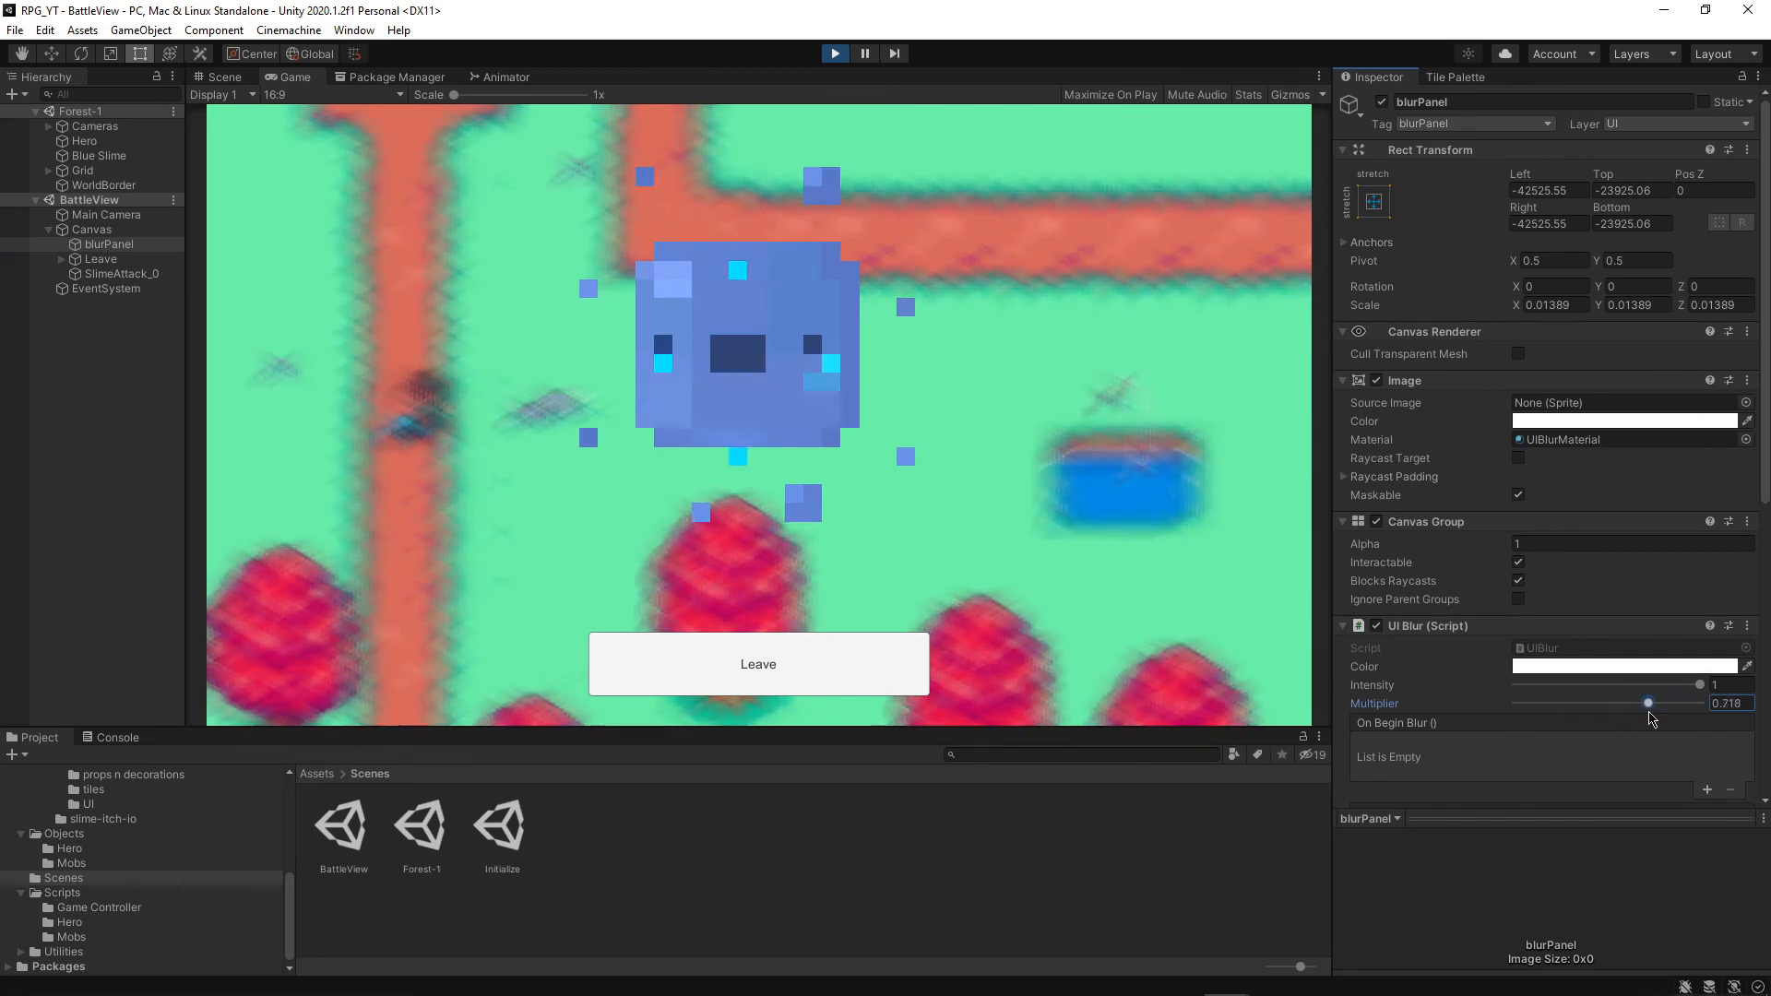